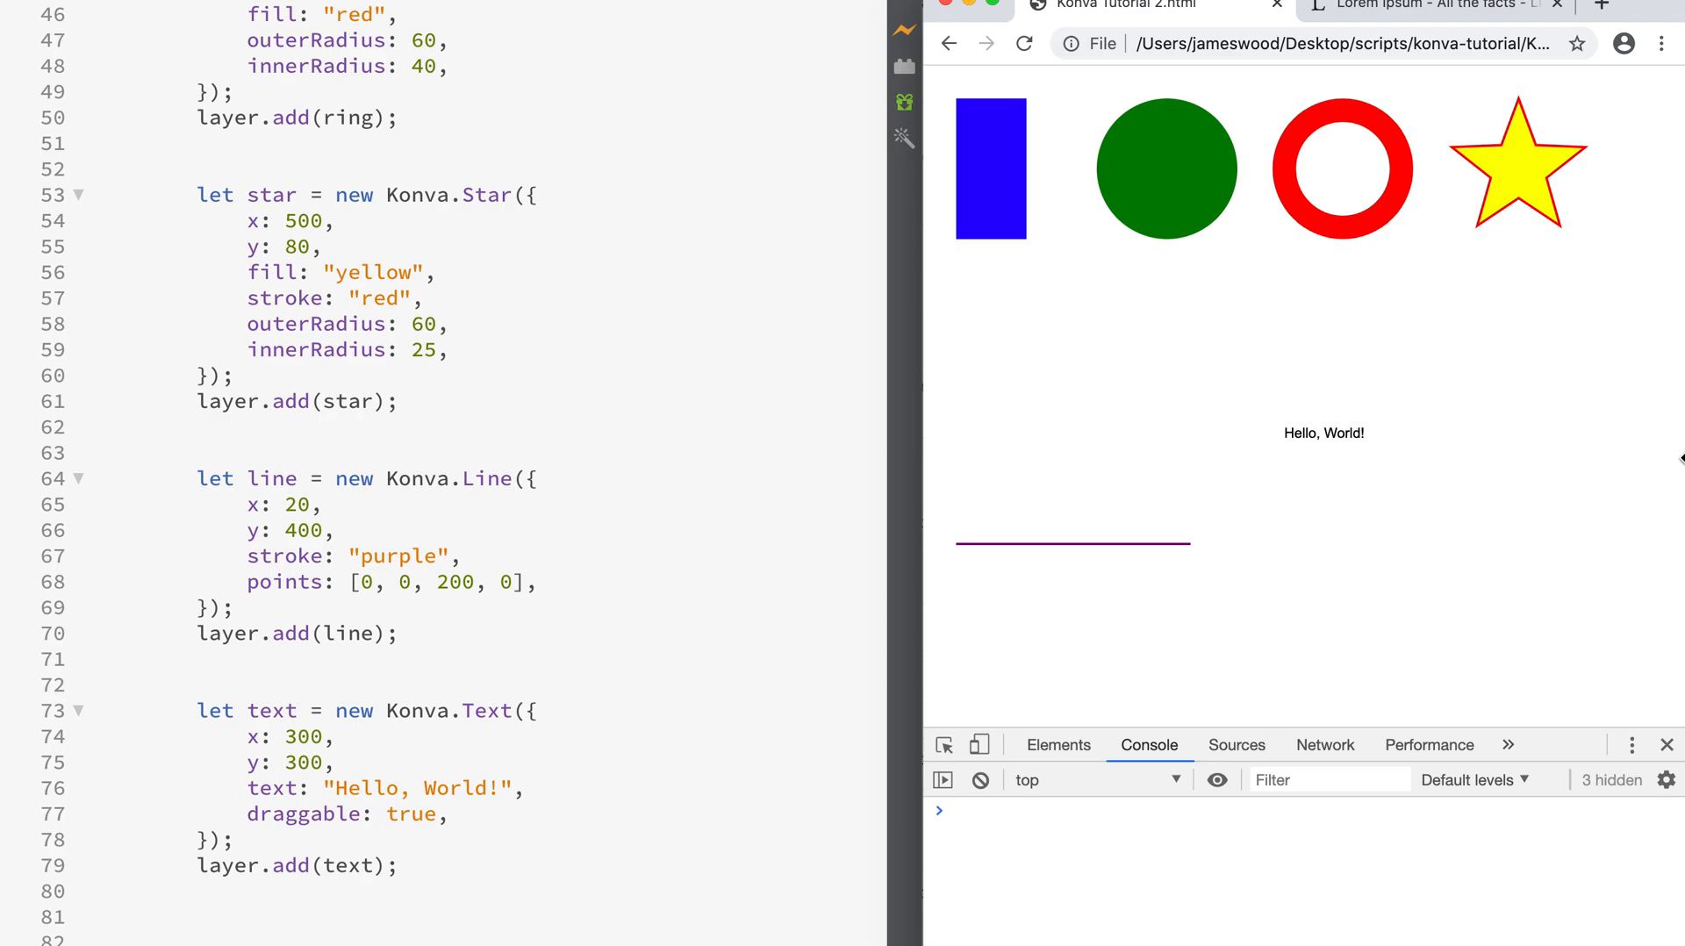
mouse_move(720, 437)
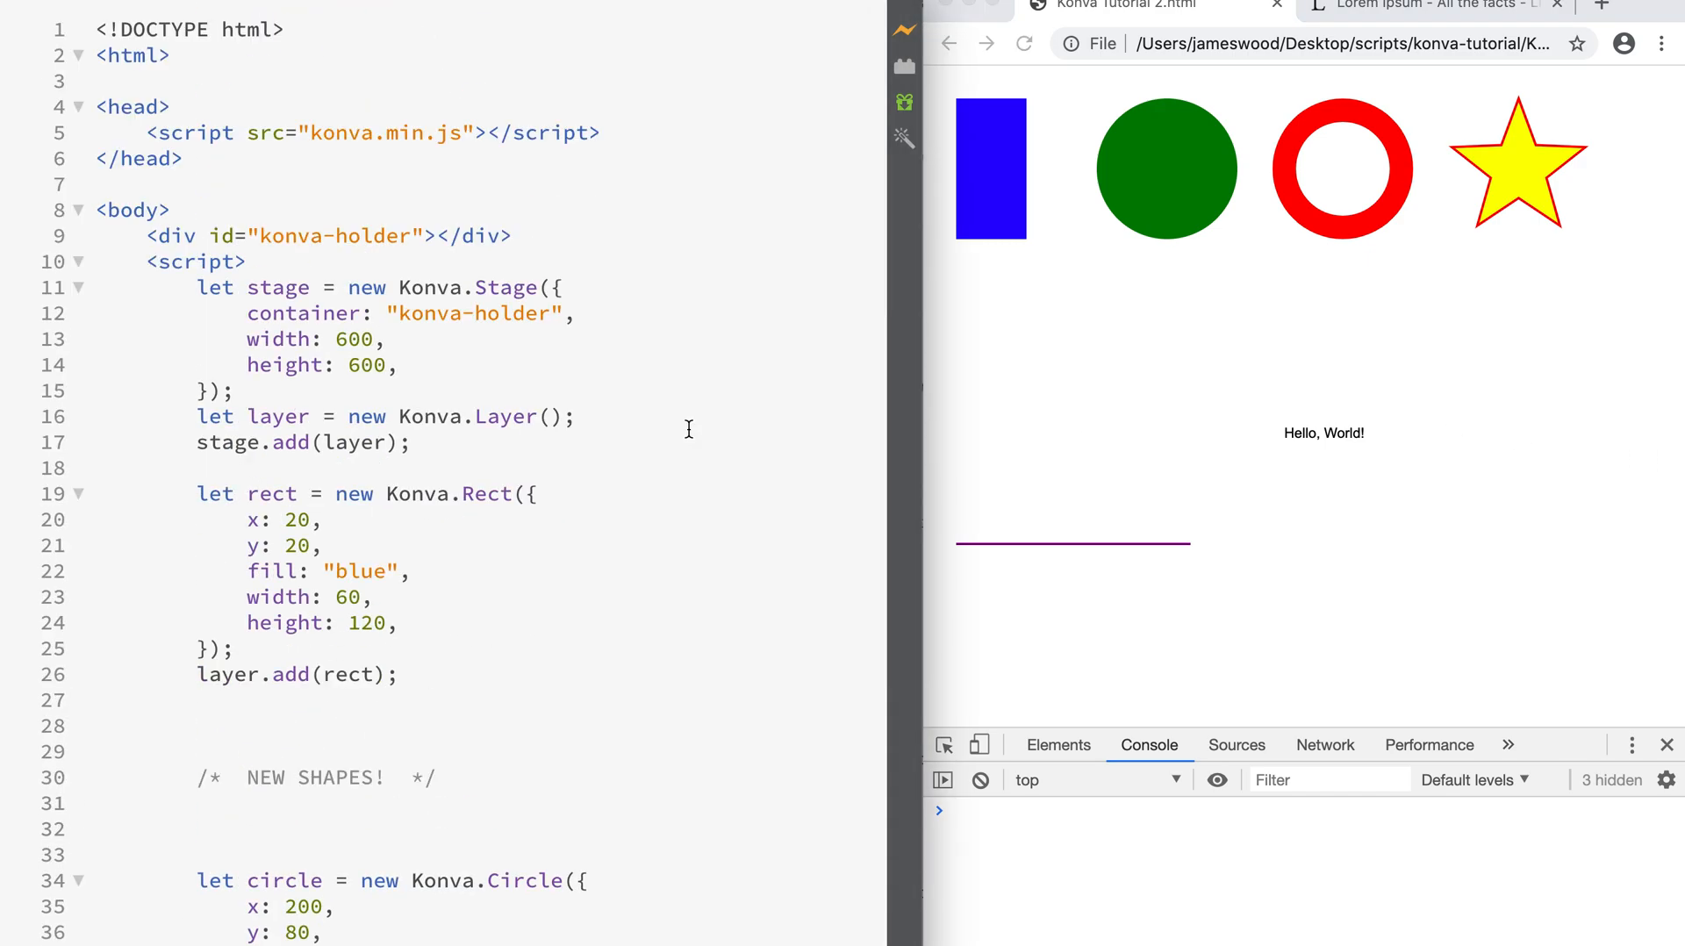
mouse_move(1387, 547)
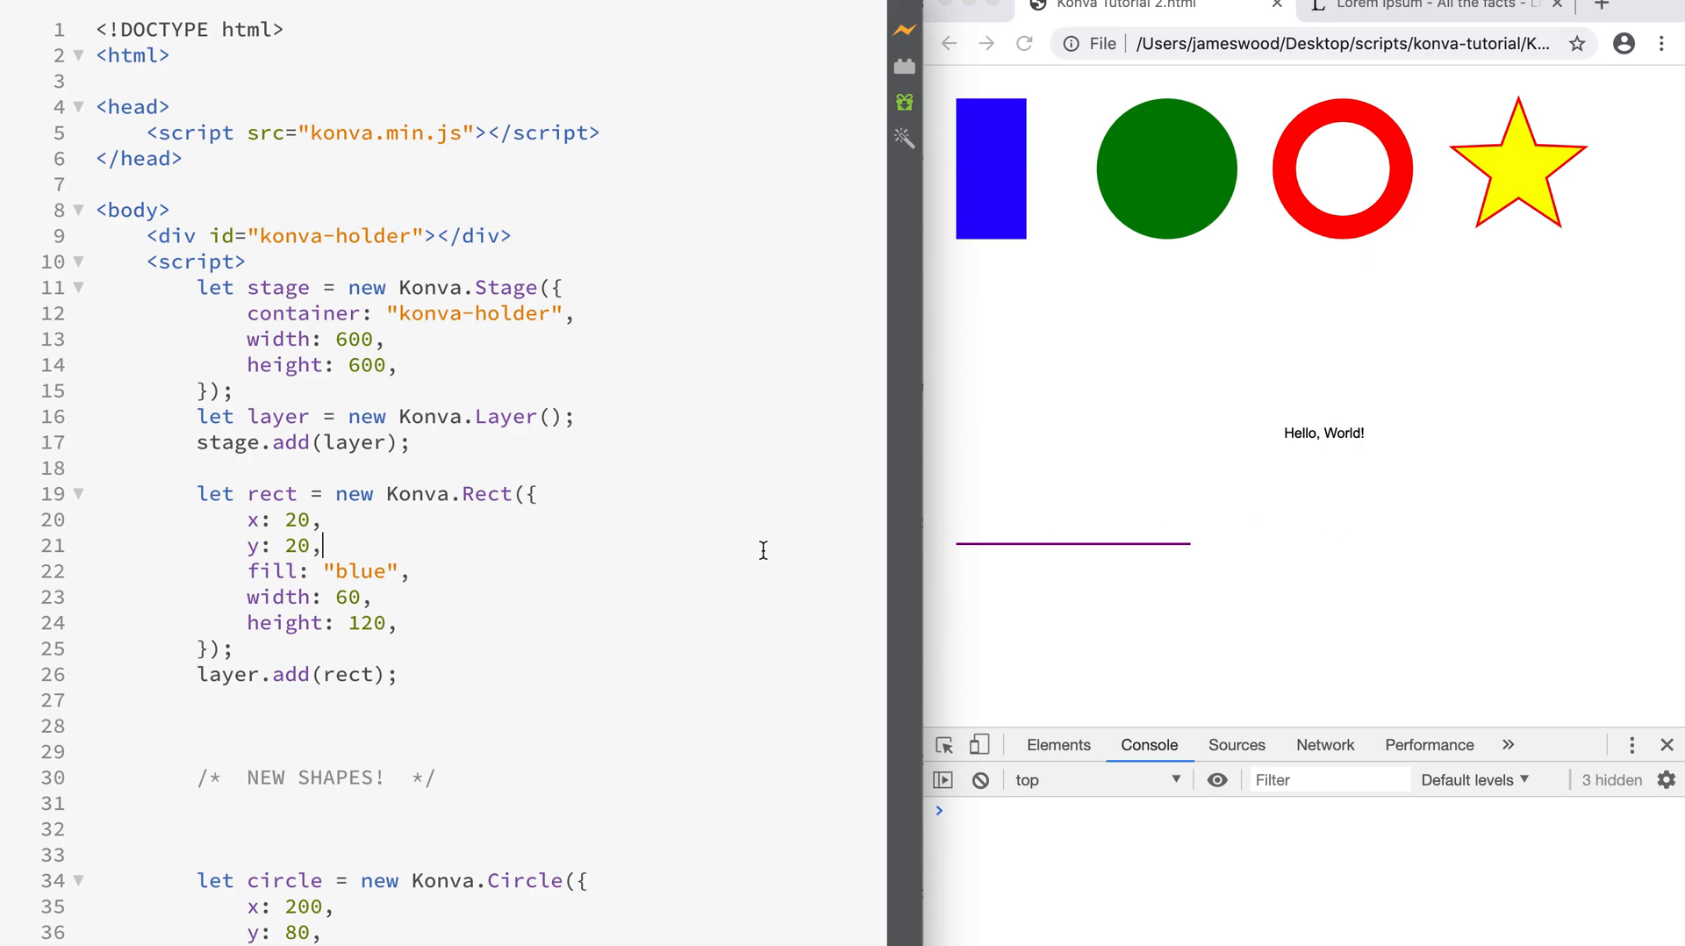
- Review the Konva script include, stage and layer creation, and the rectangle's x, y and fill lines
double_click(451, 133)
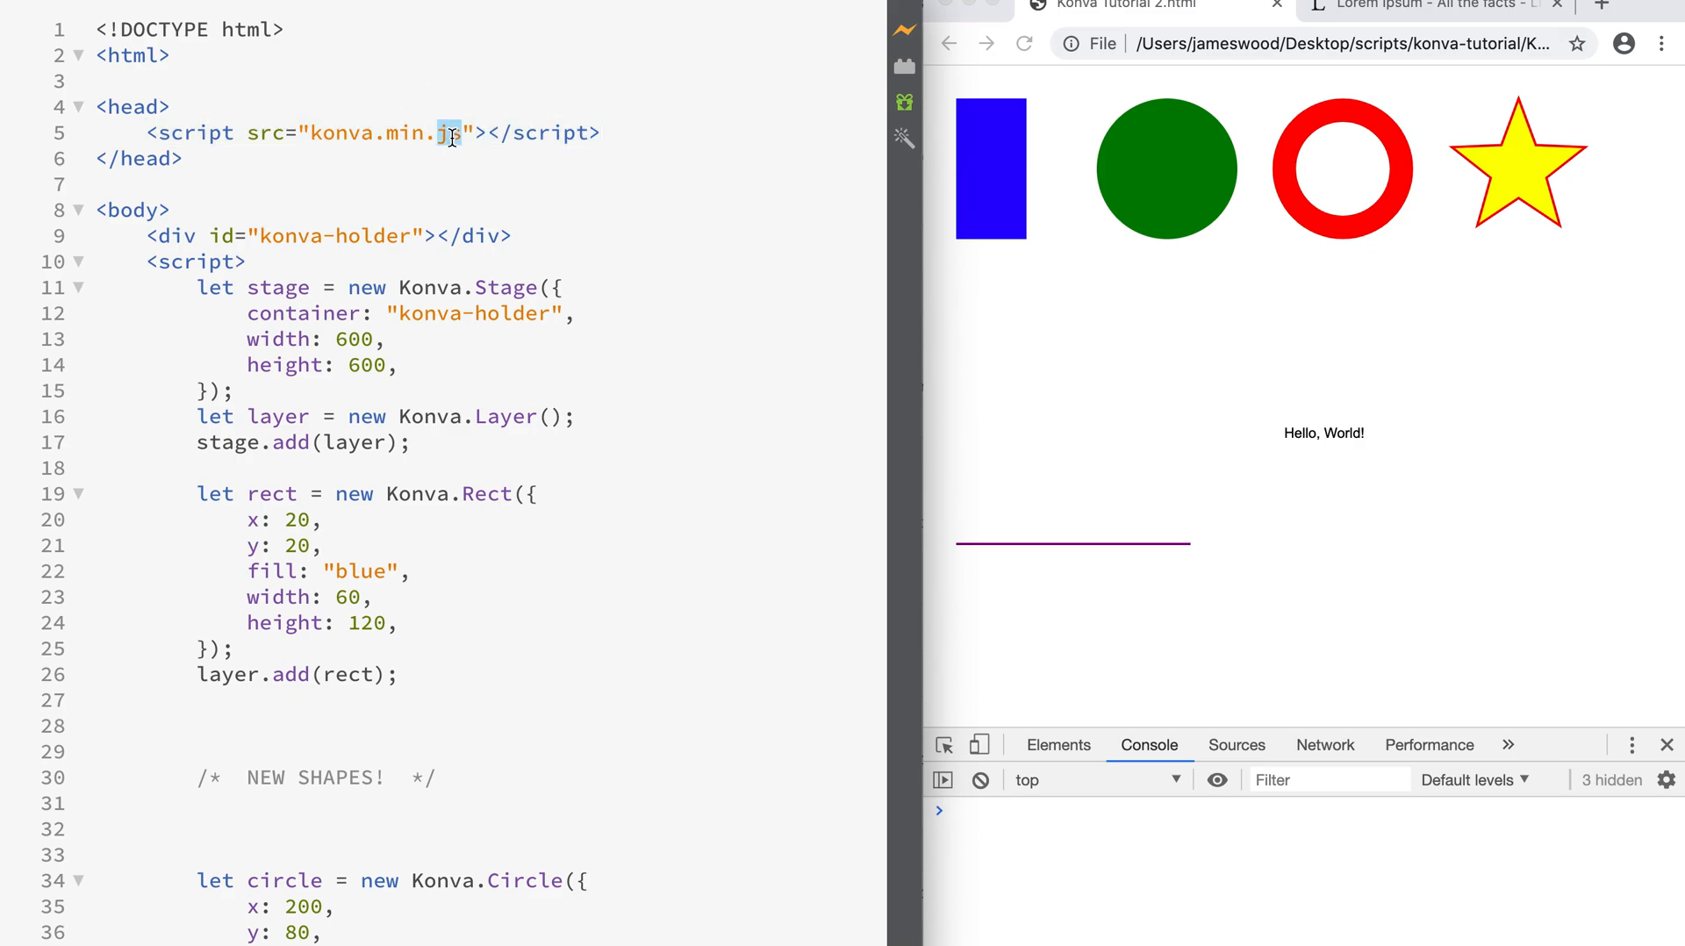
triple_click(371, 132)
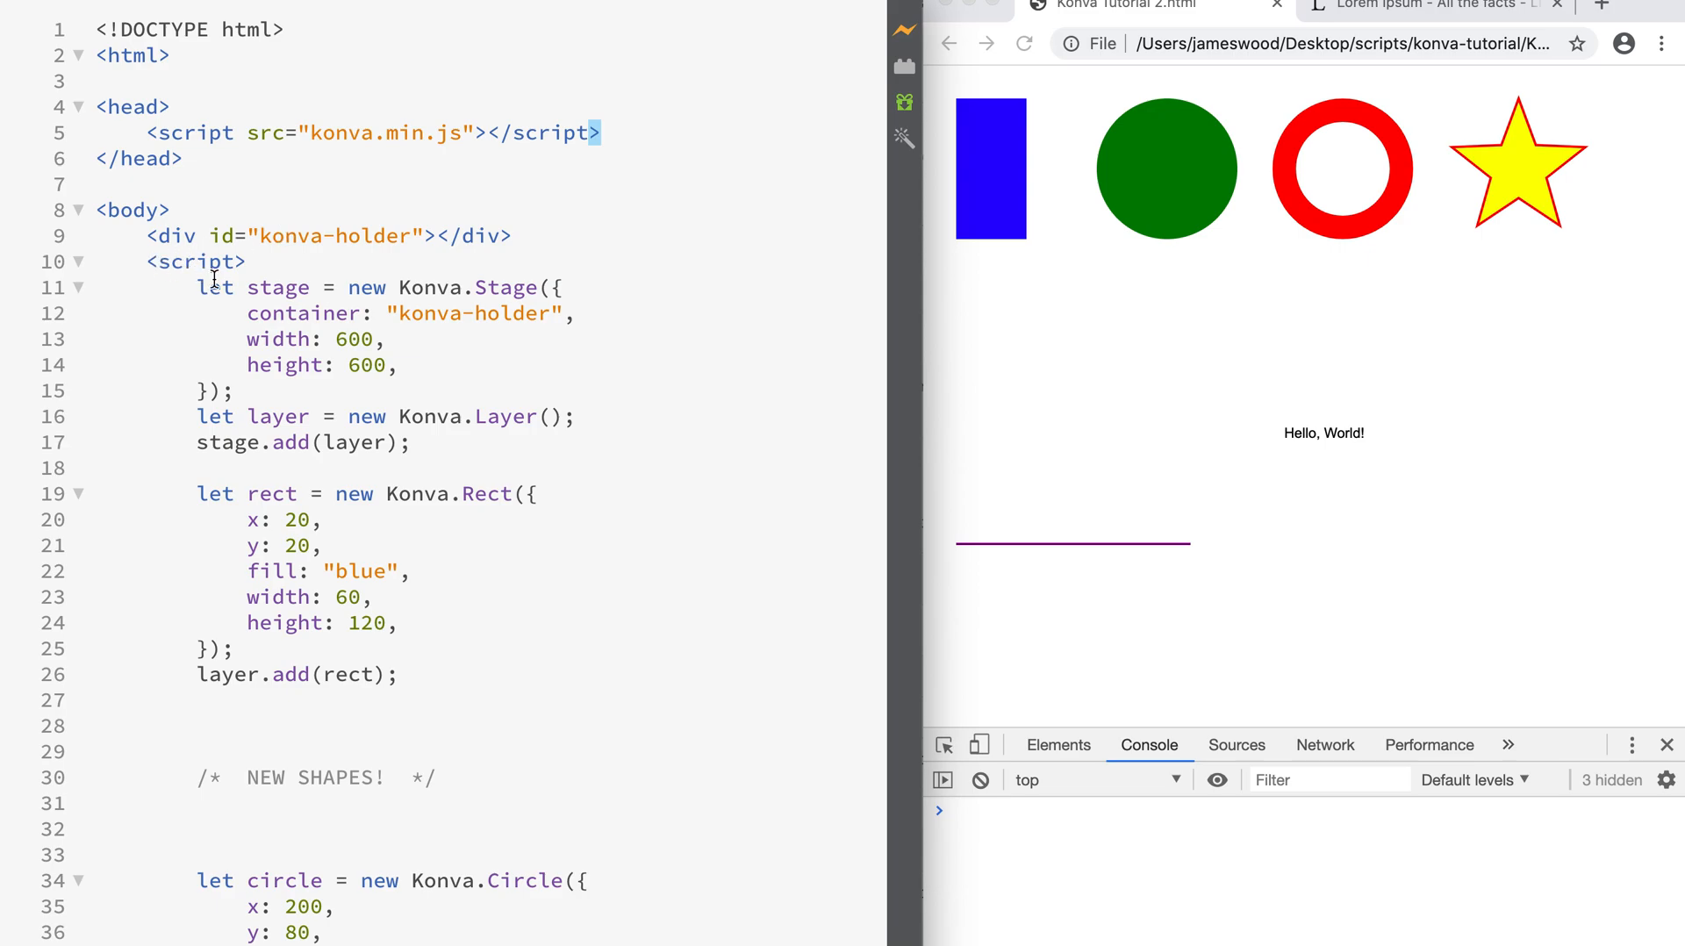
drag(198, 287, 398, 365)
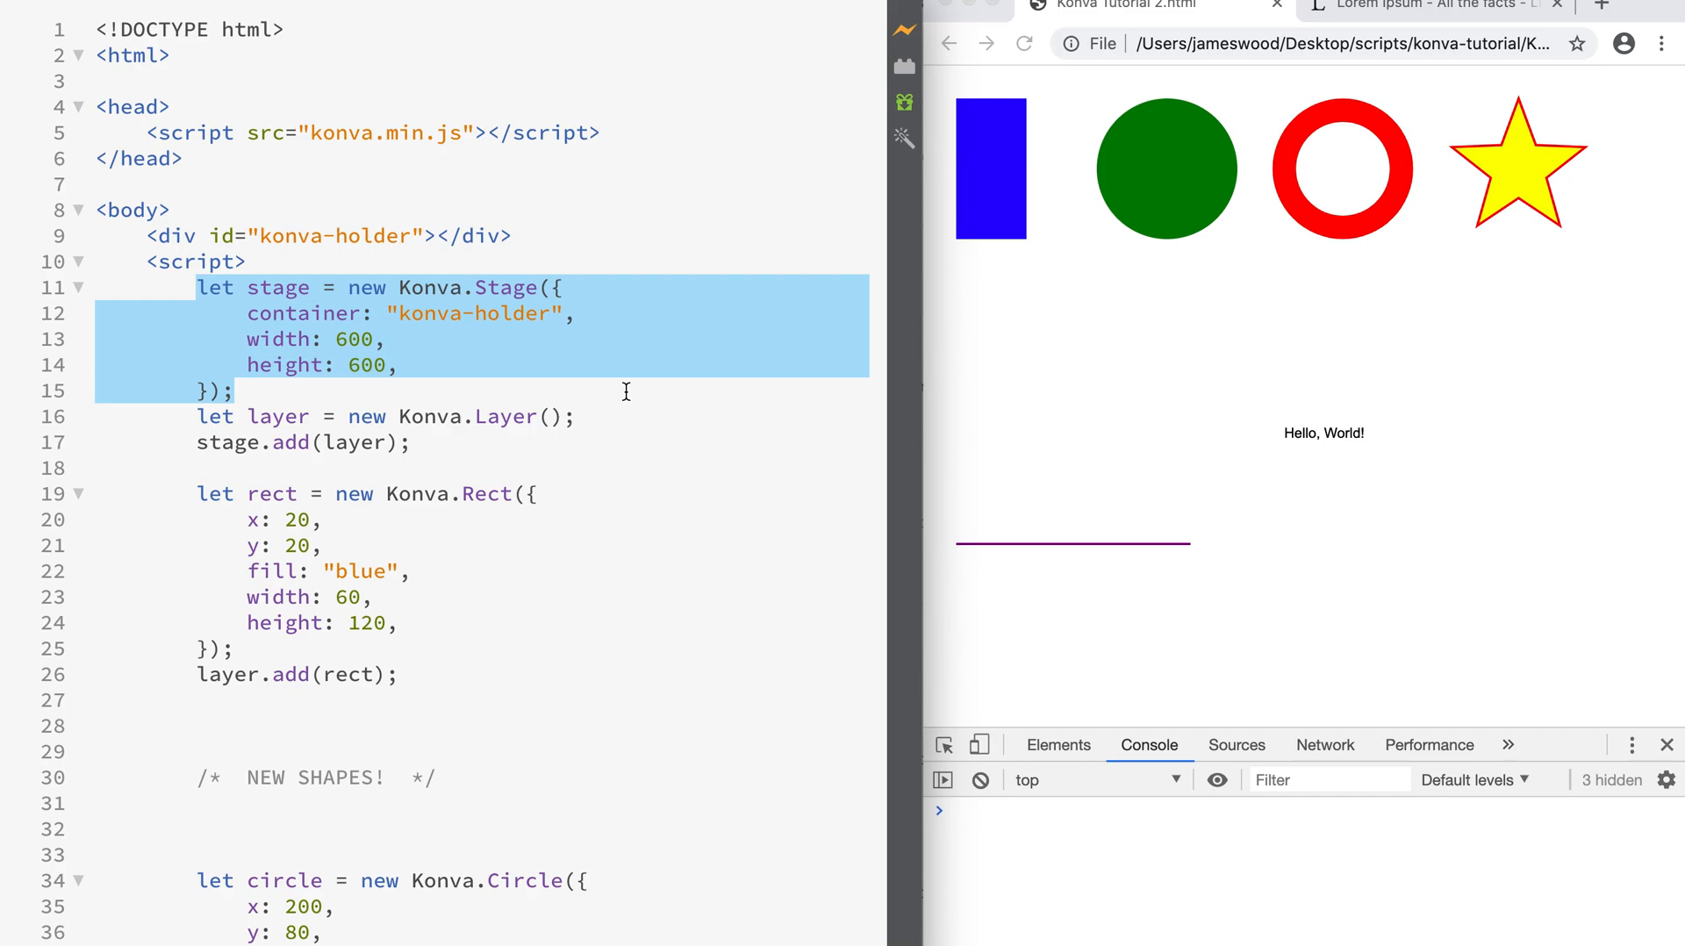
click(200, 294)
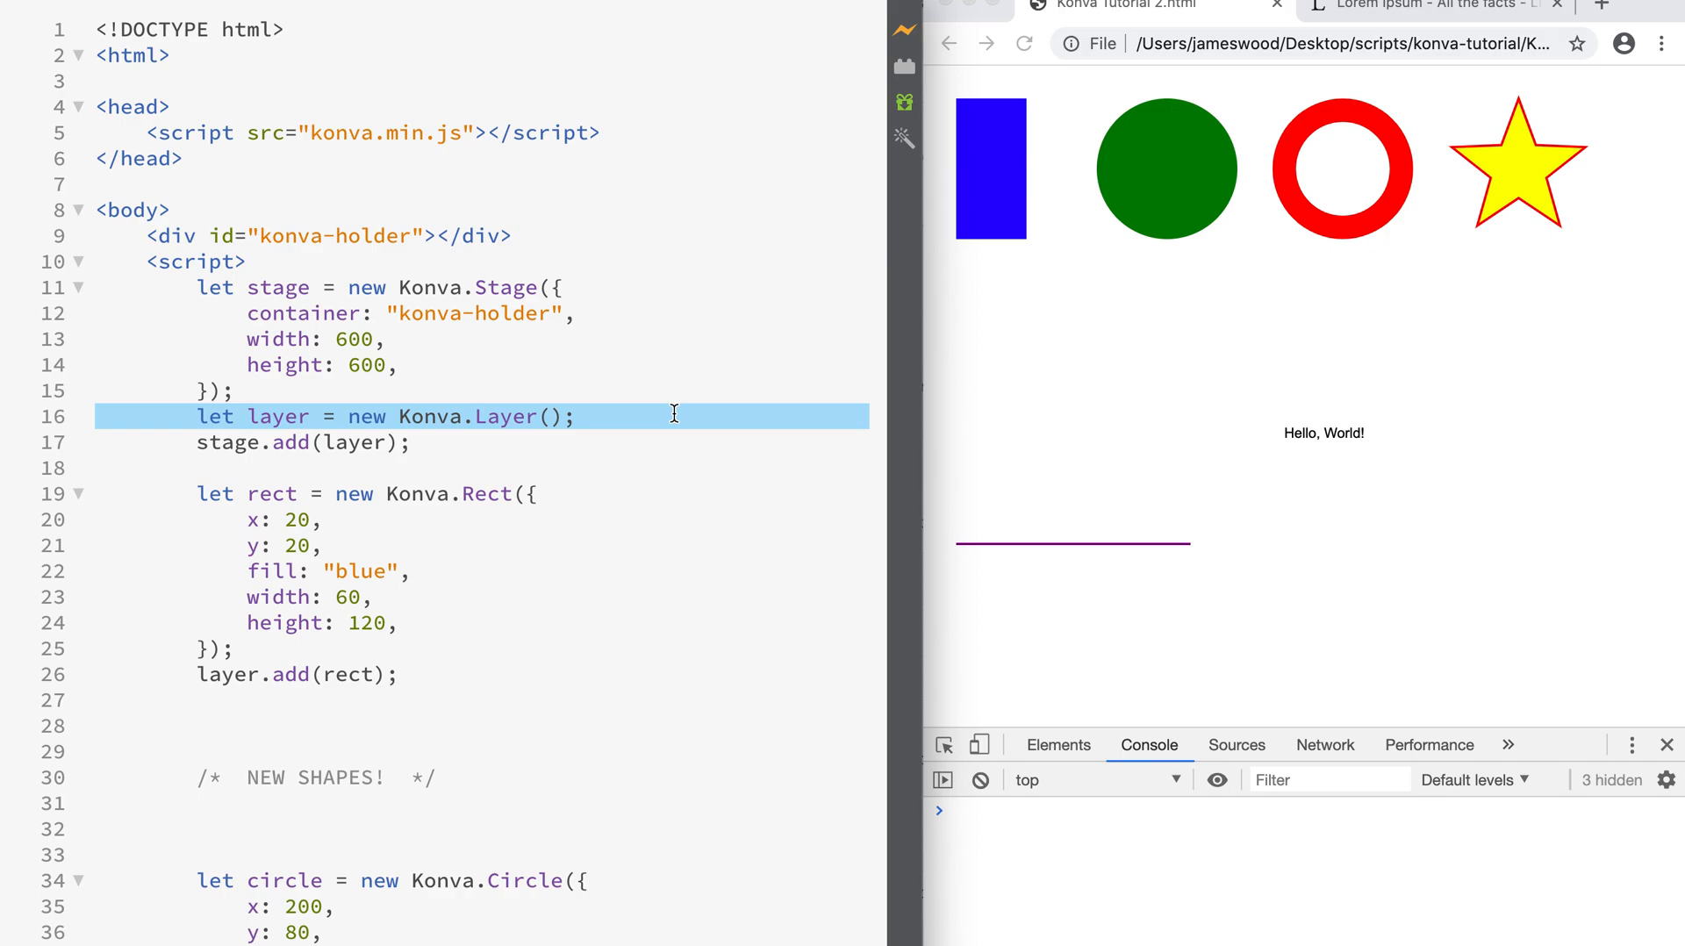
double_click(279, 416)
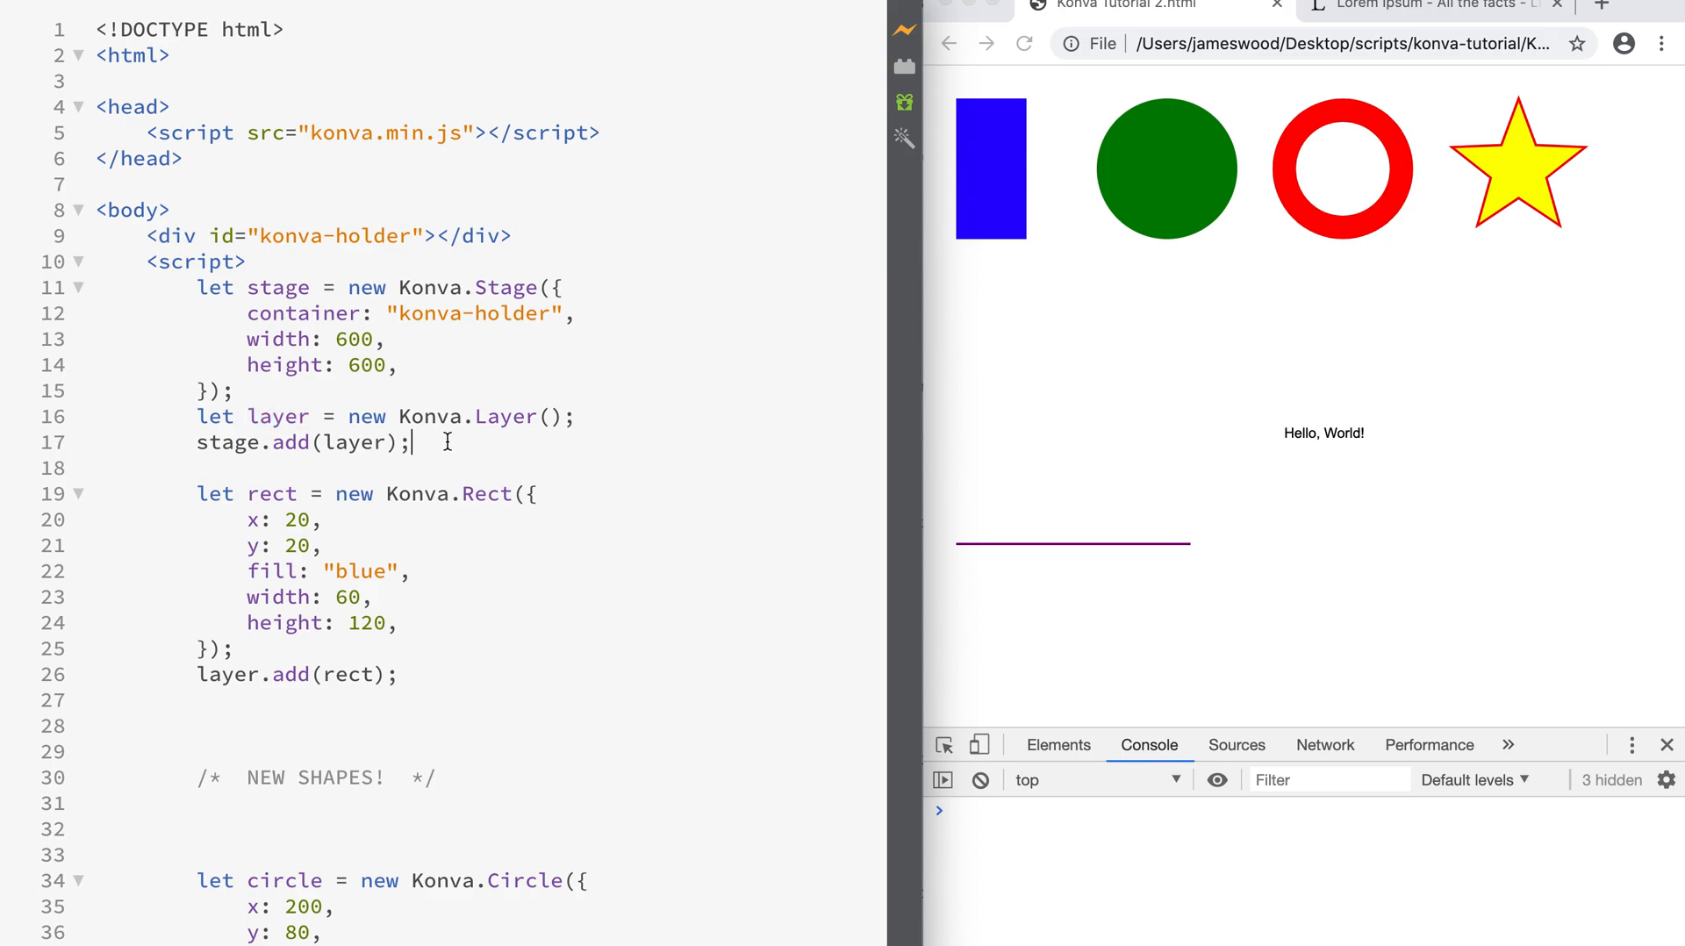
triple_click(300, 443)
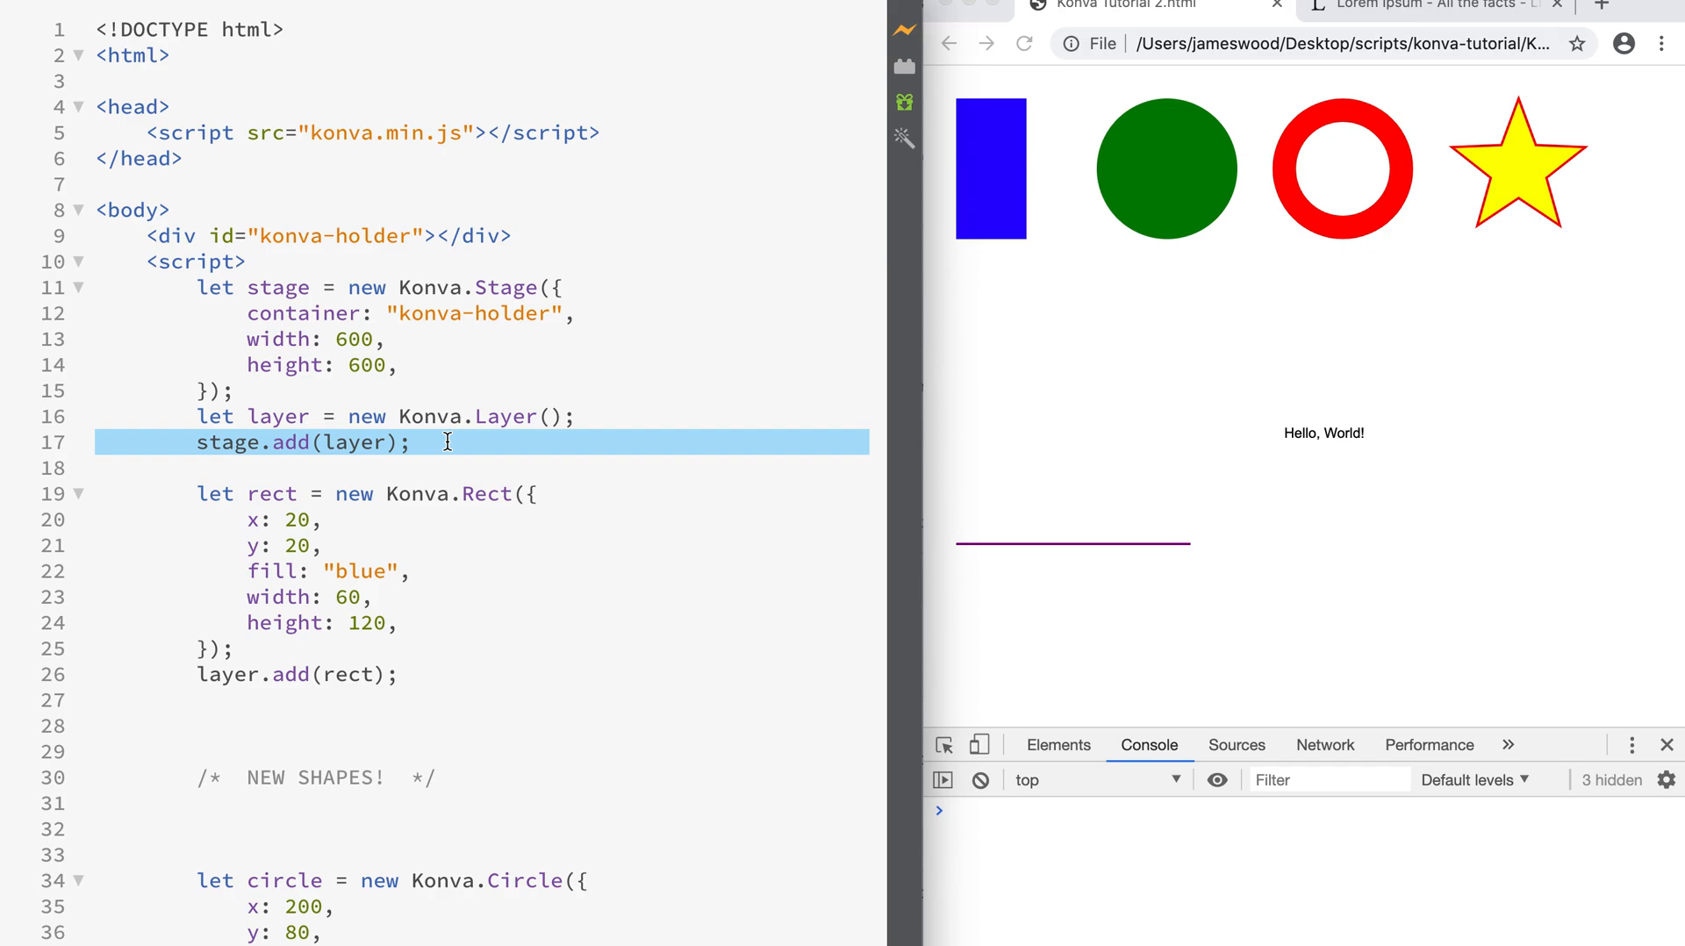
click(411, 443)
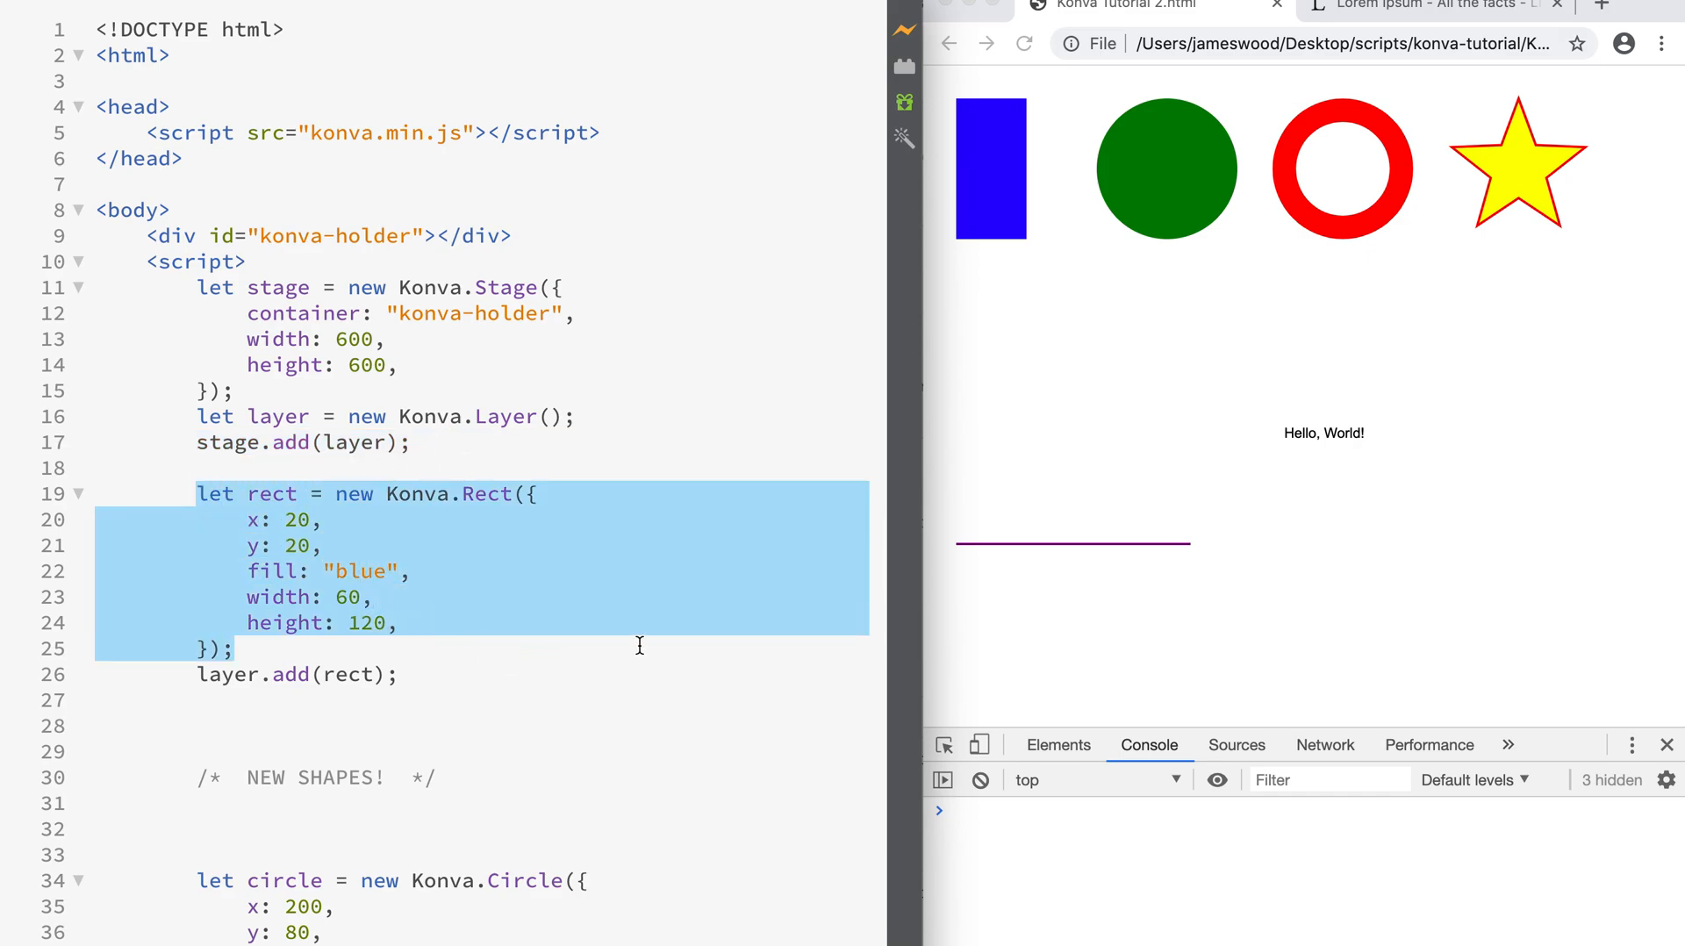
click(551, 643)
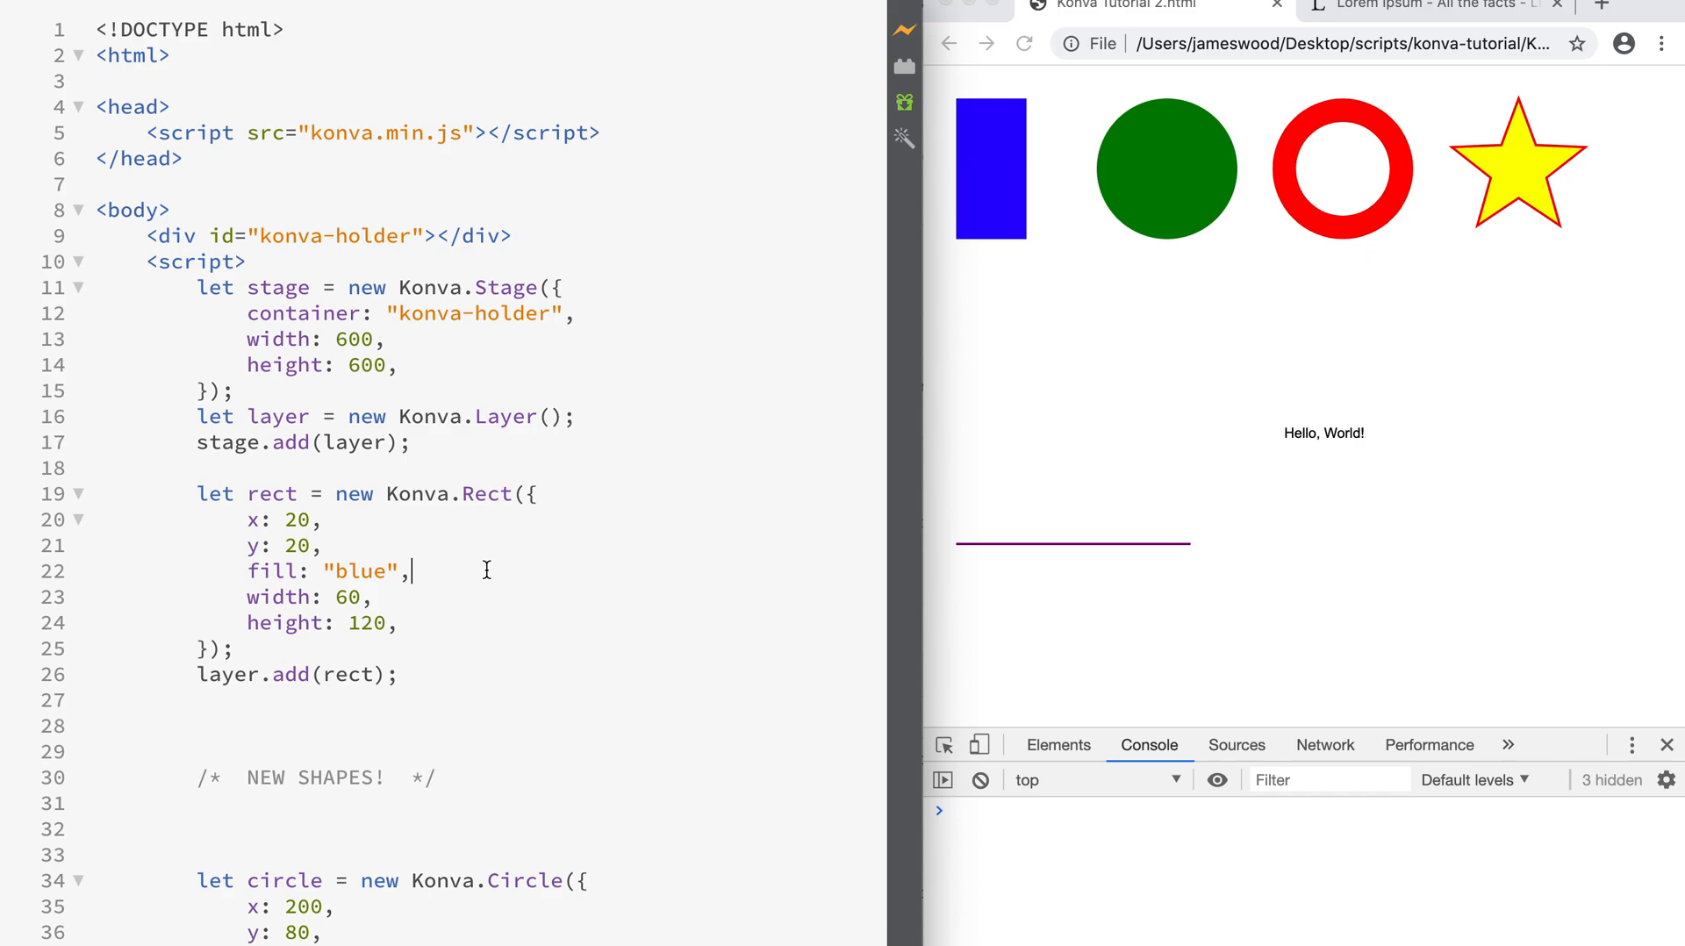
drag(300, 520, 411, 571)
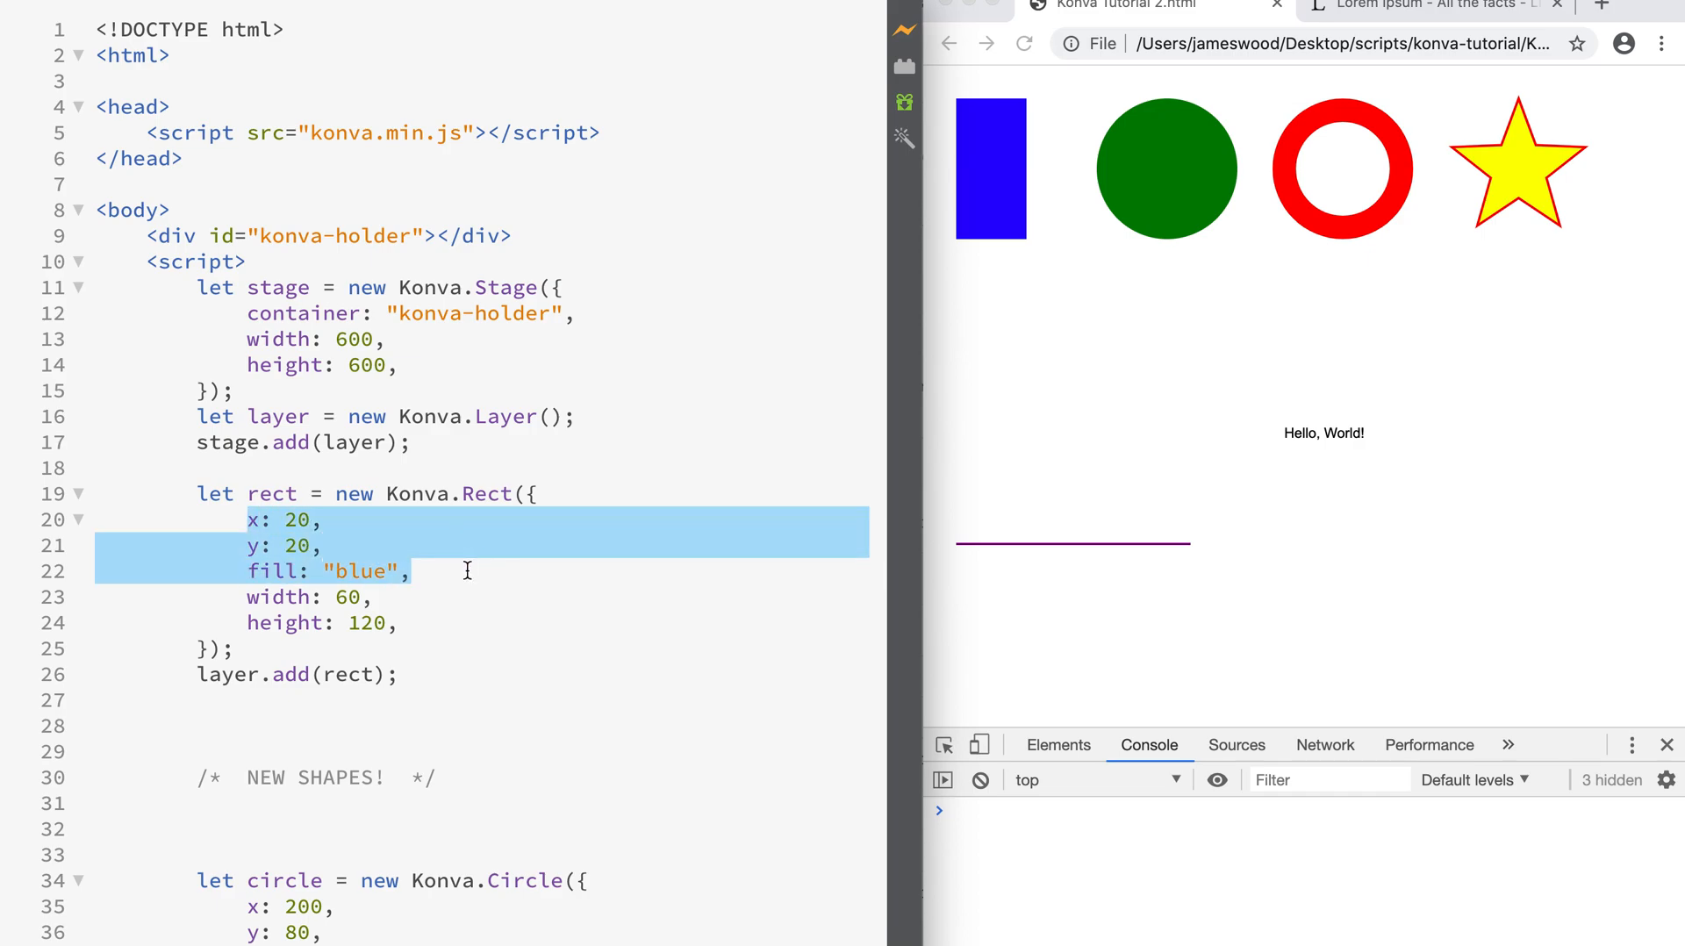
click(258, 598)
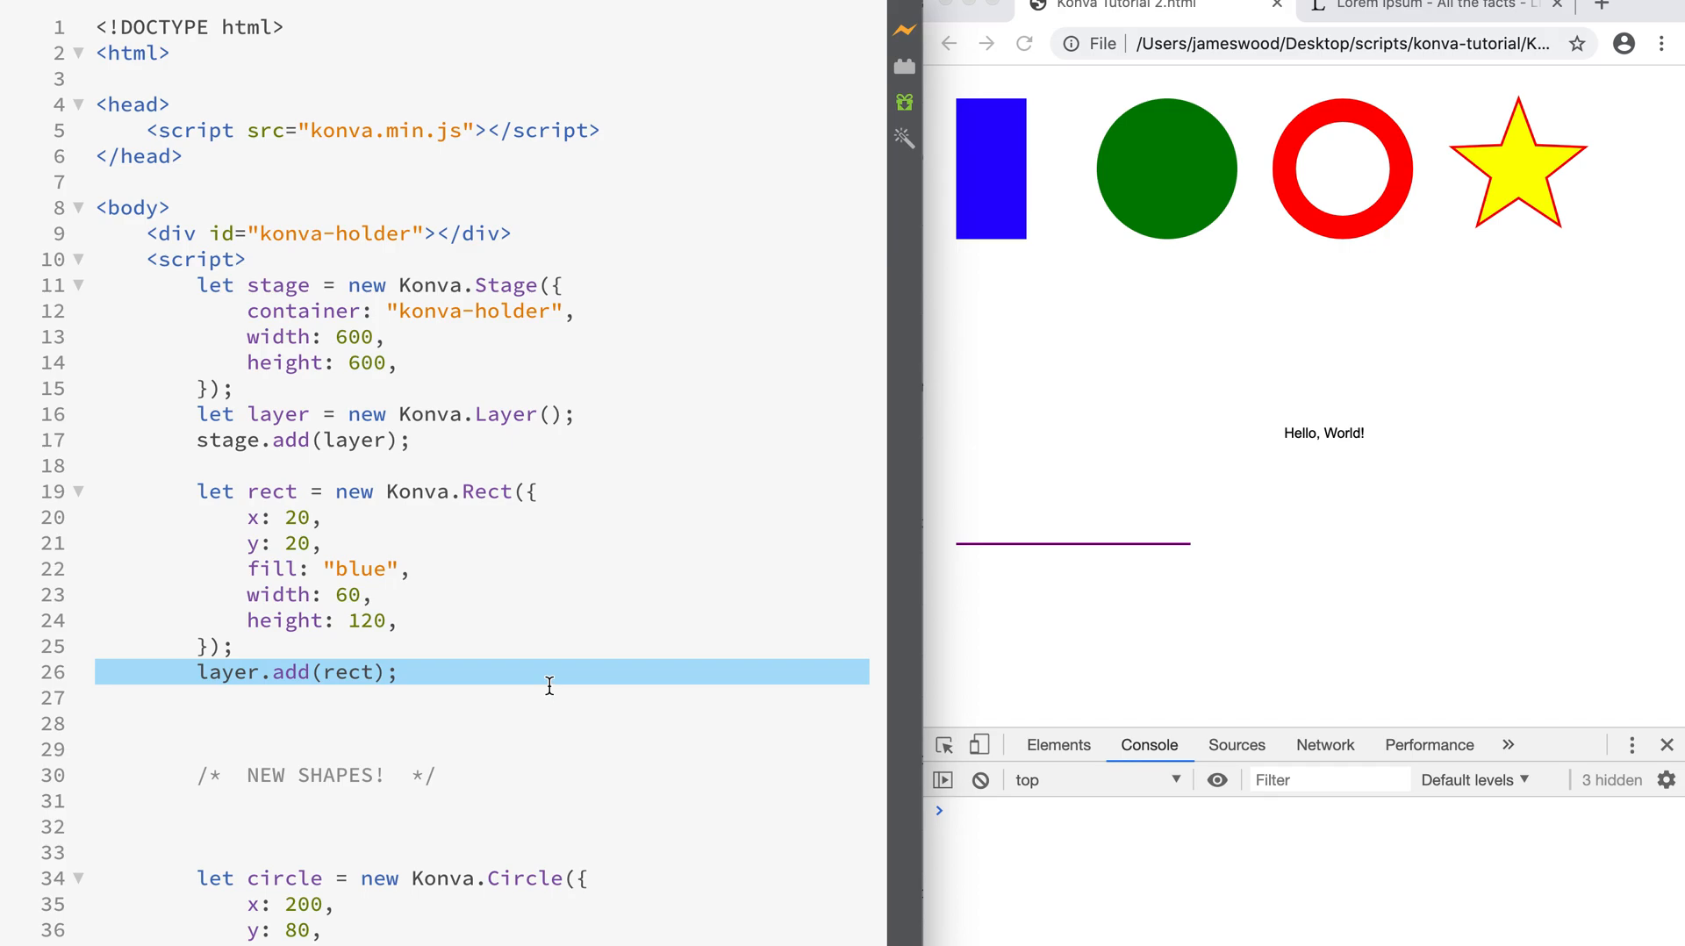
- Review the layer.draw() call and the Konva.Circle block with its radius line
scroll(down, 3)
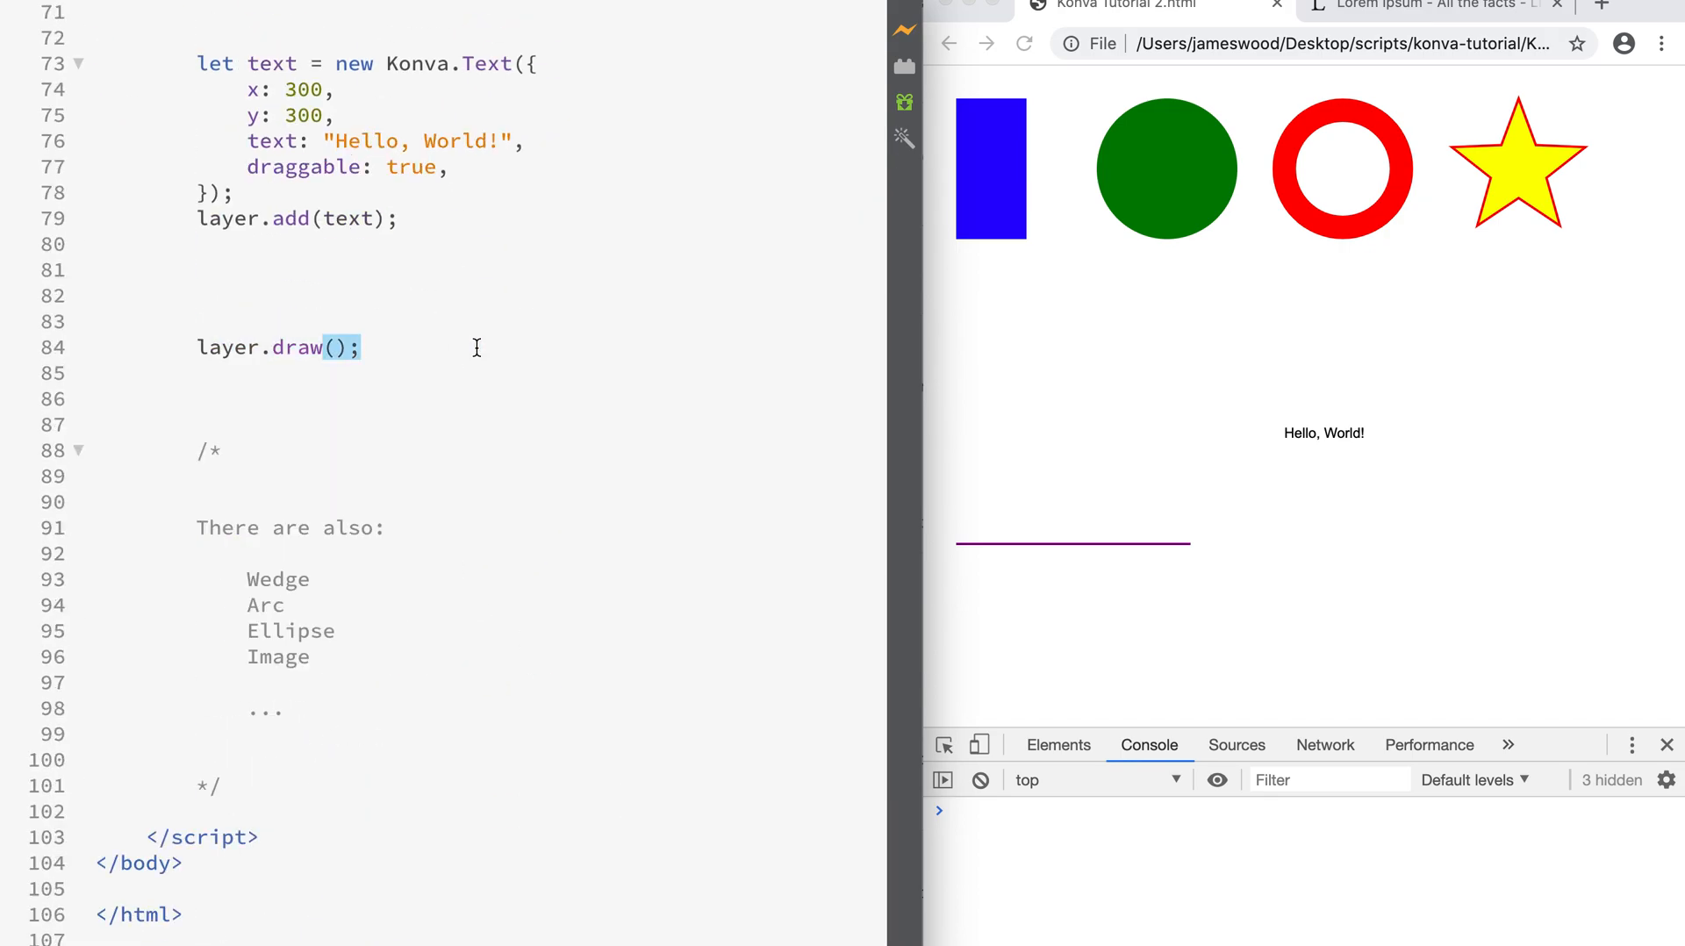
triple_click(279, 348)
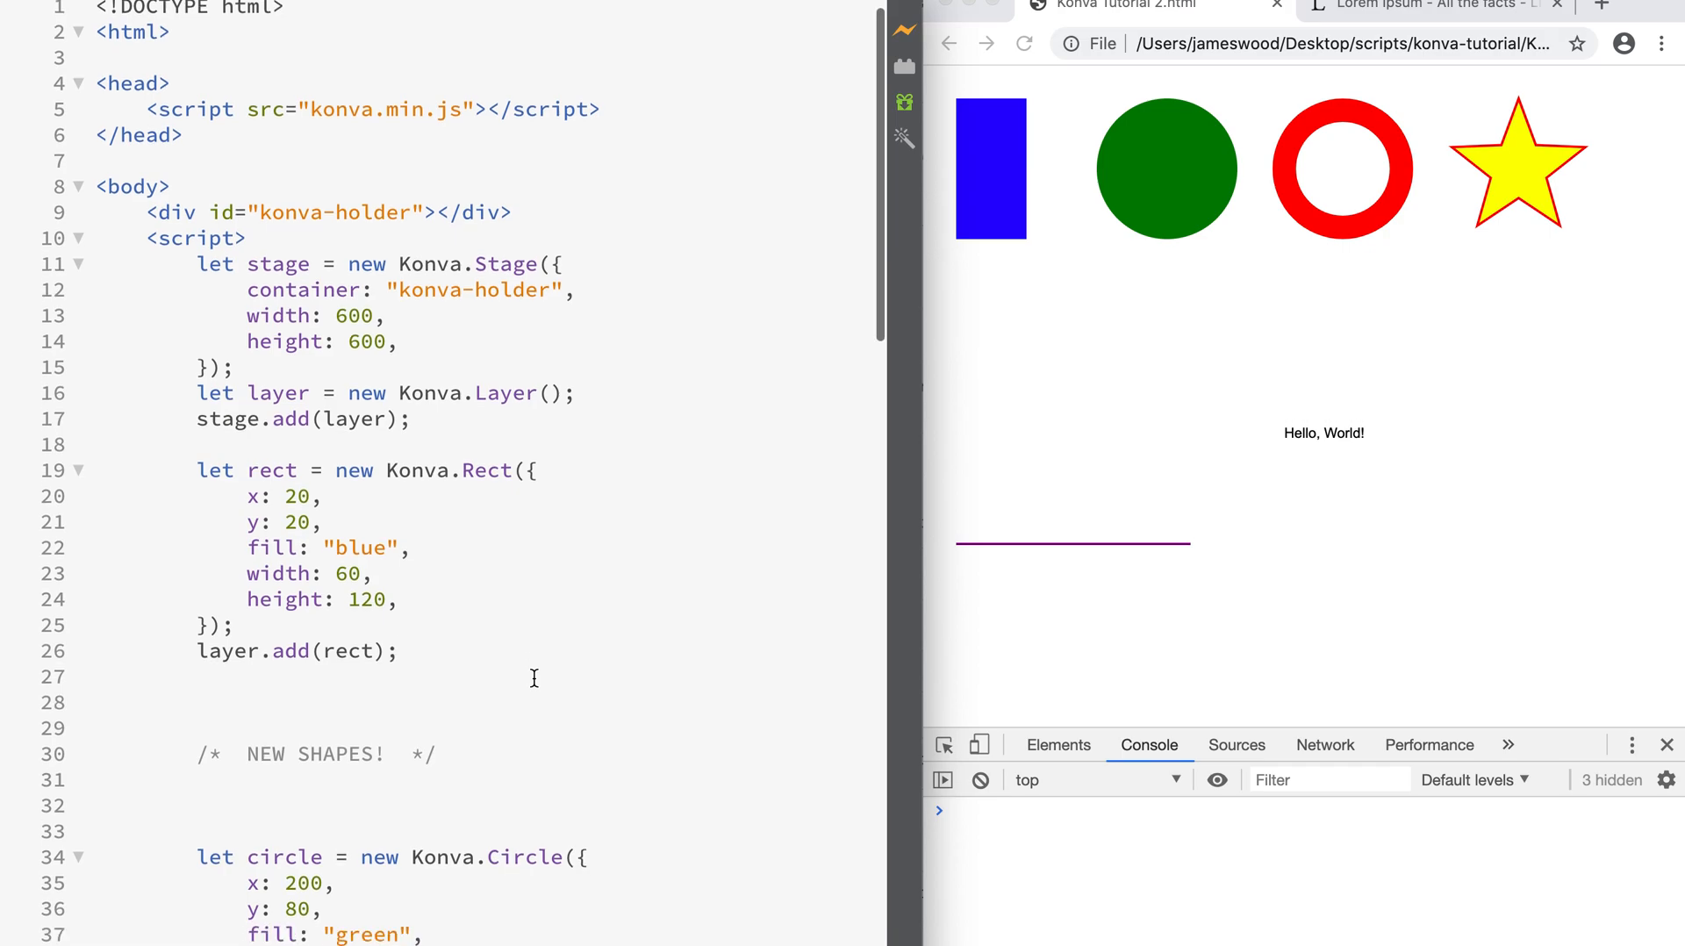
scroll(down, 3)
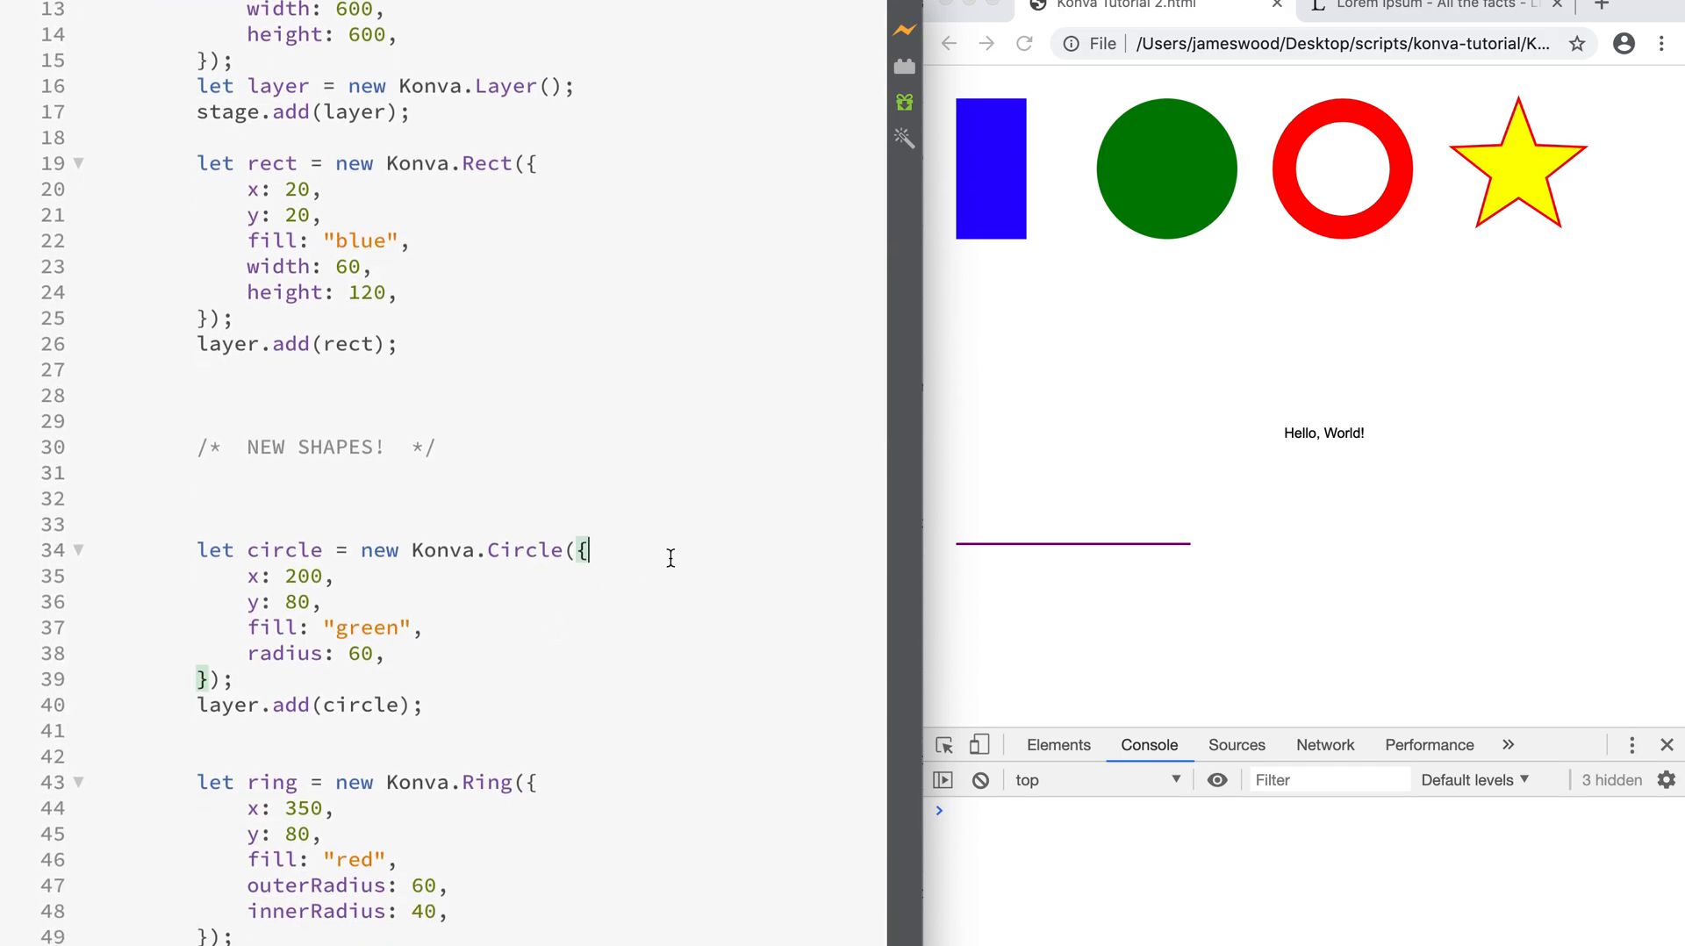
scroll(down, 3)
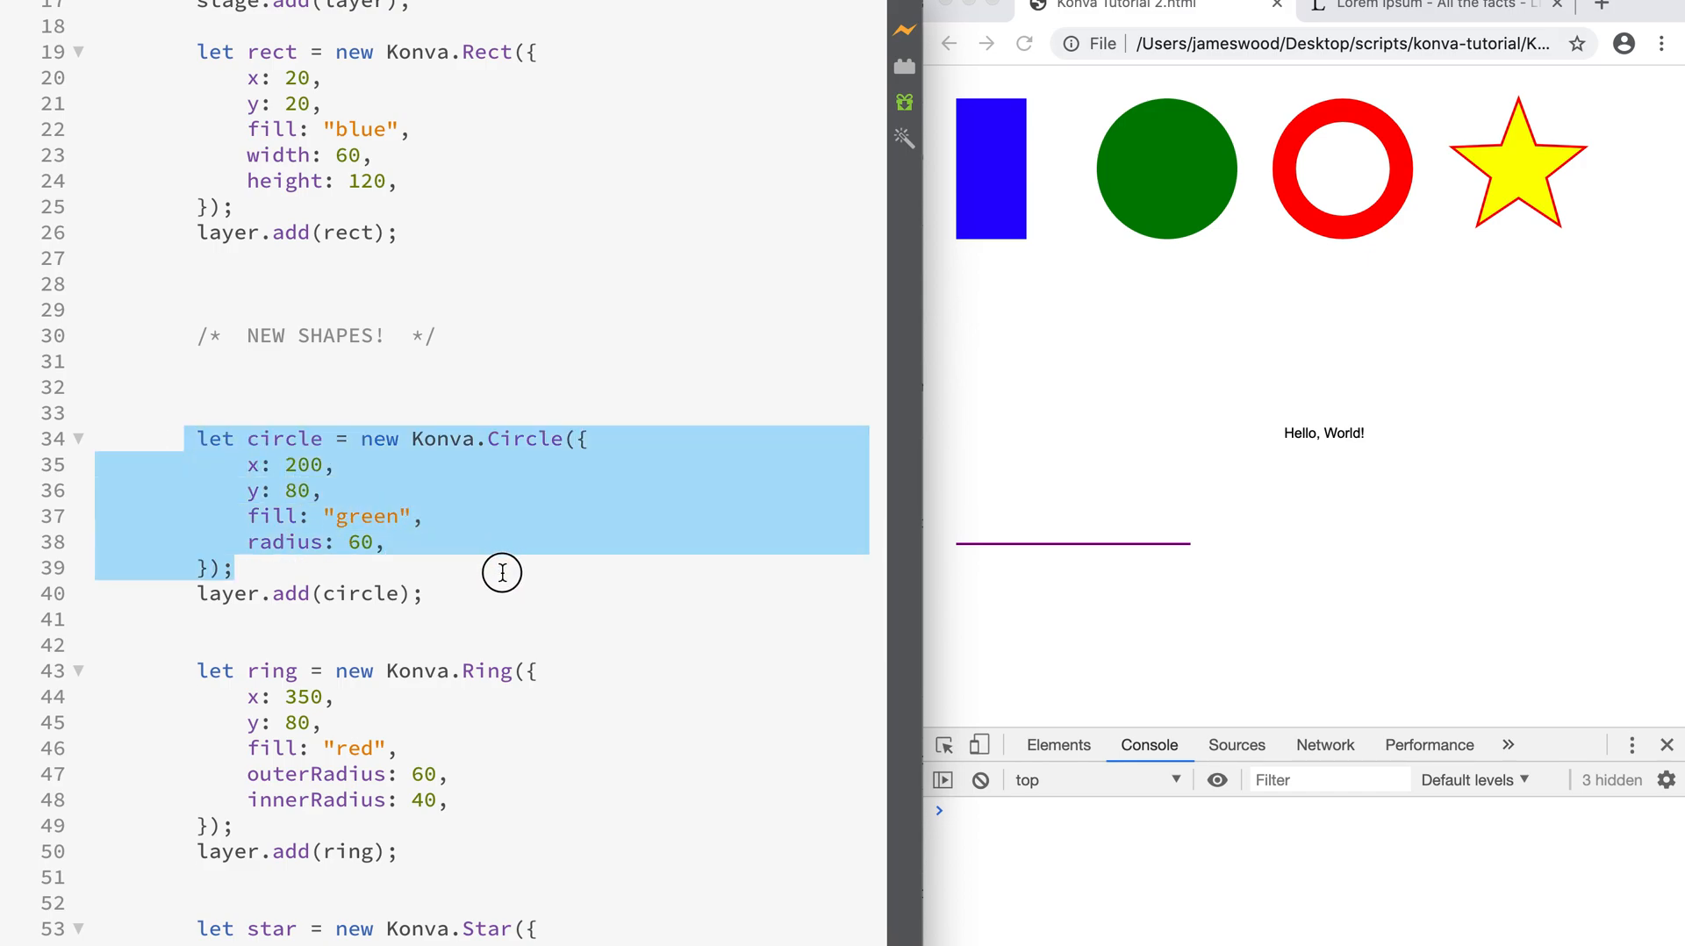
click(541, 439)
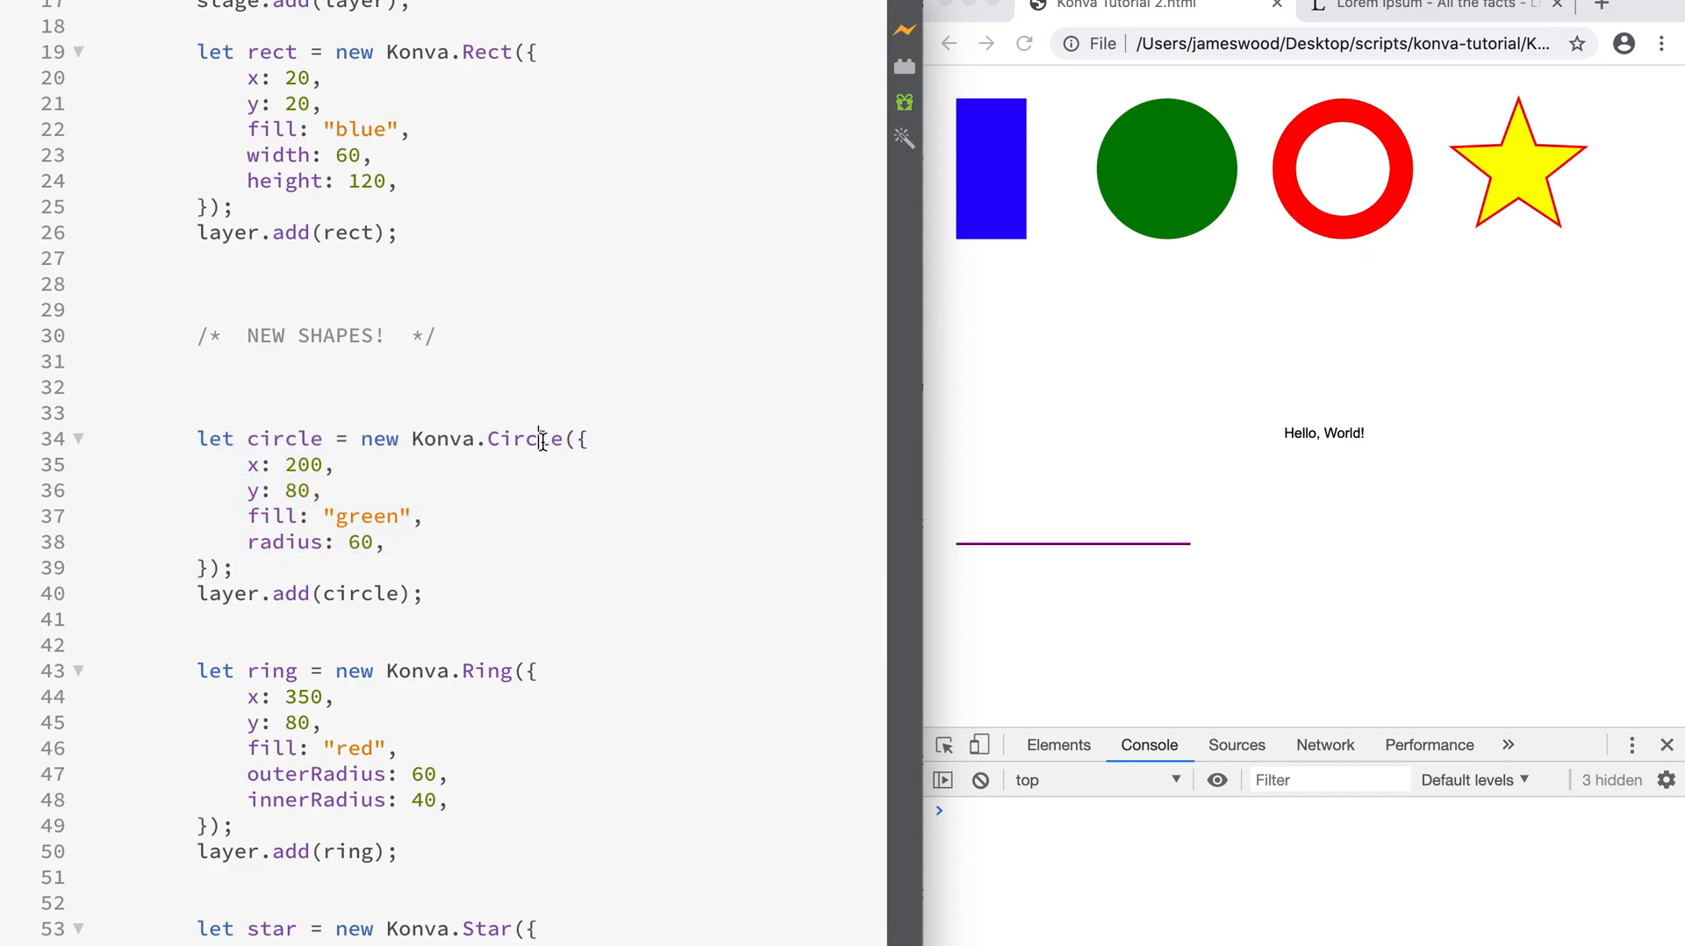
double_click(524, 437)
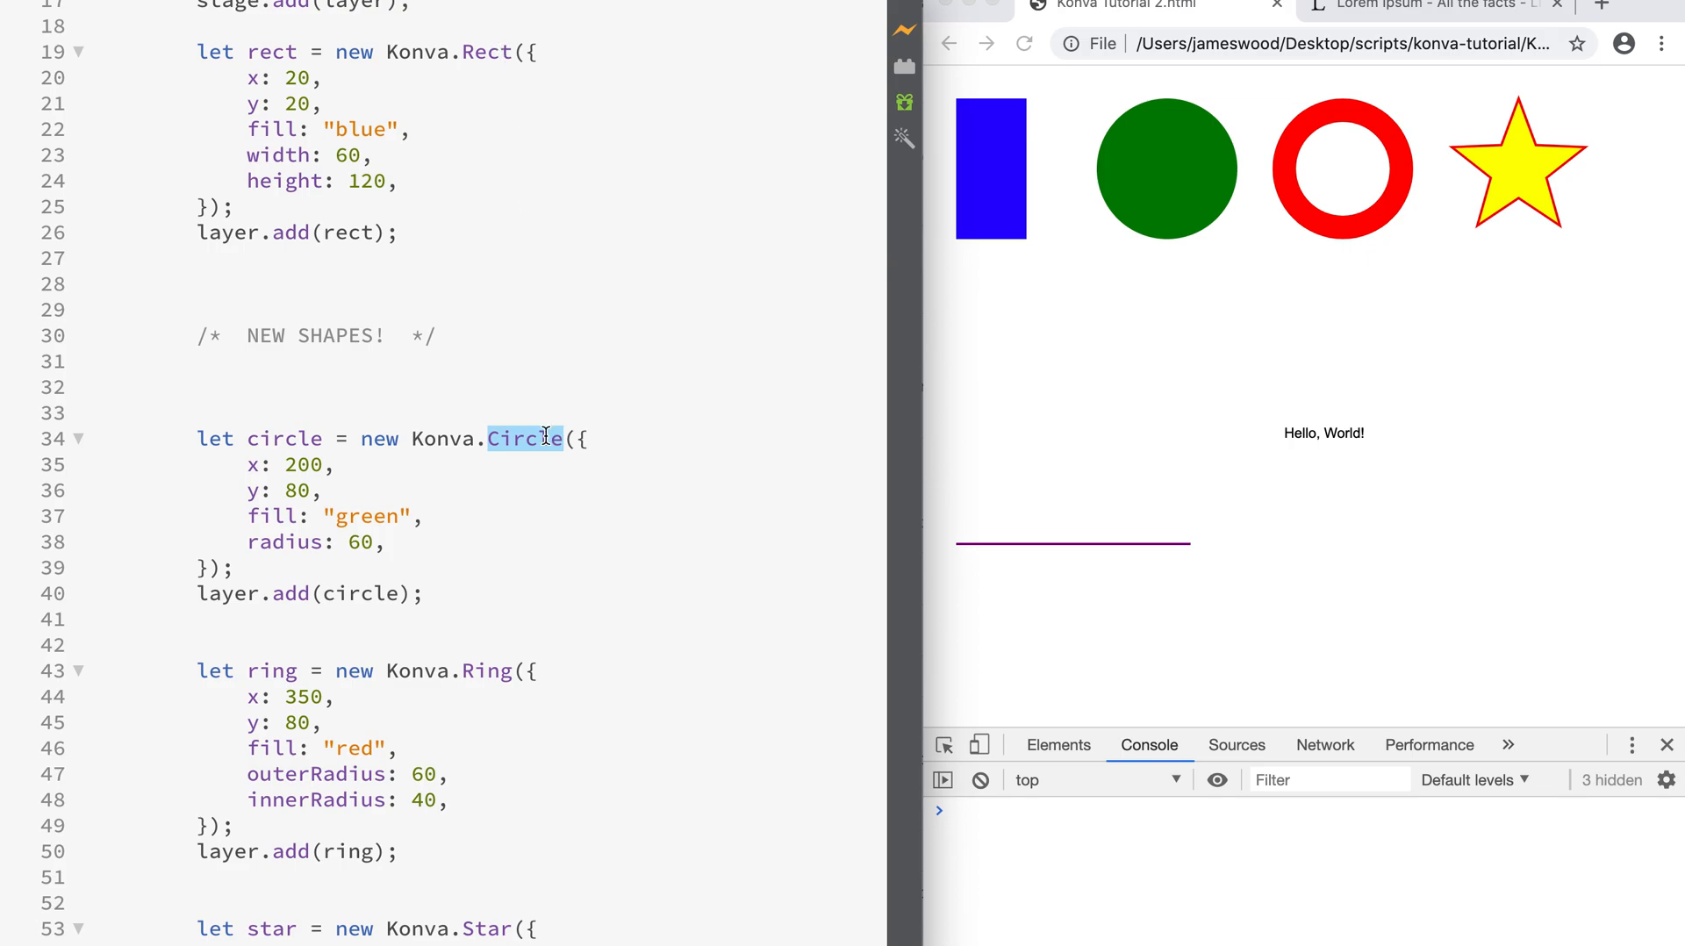
mouse_move(602, 446)
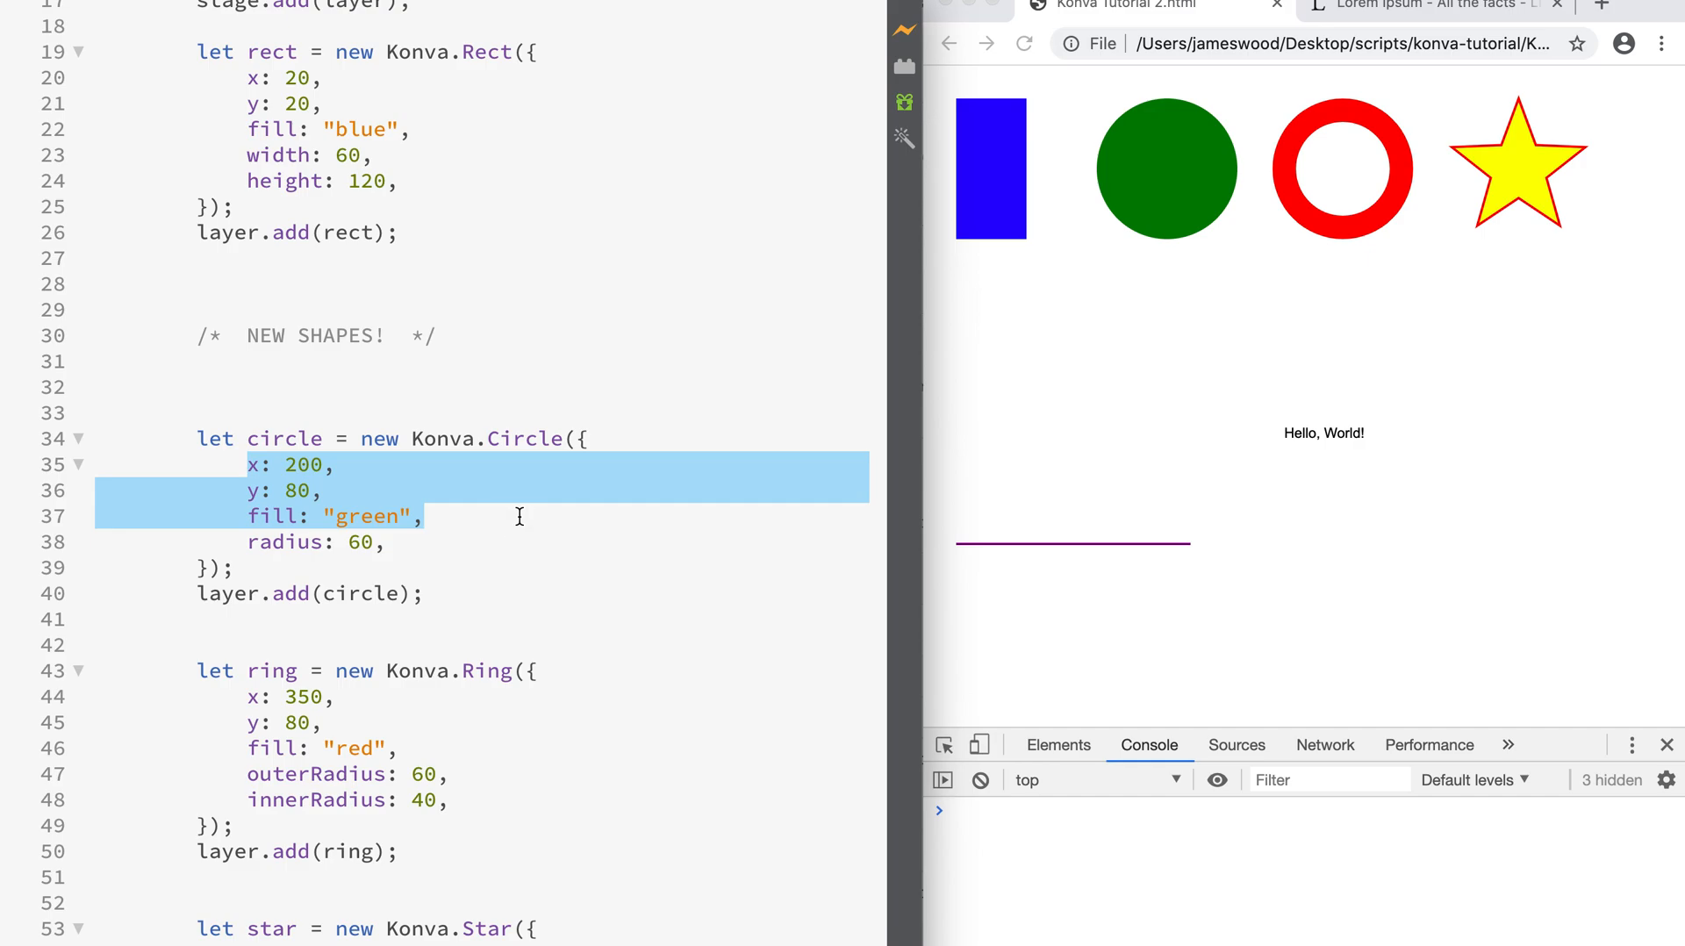
mouse_move(471, 535)
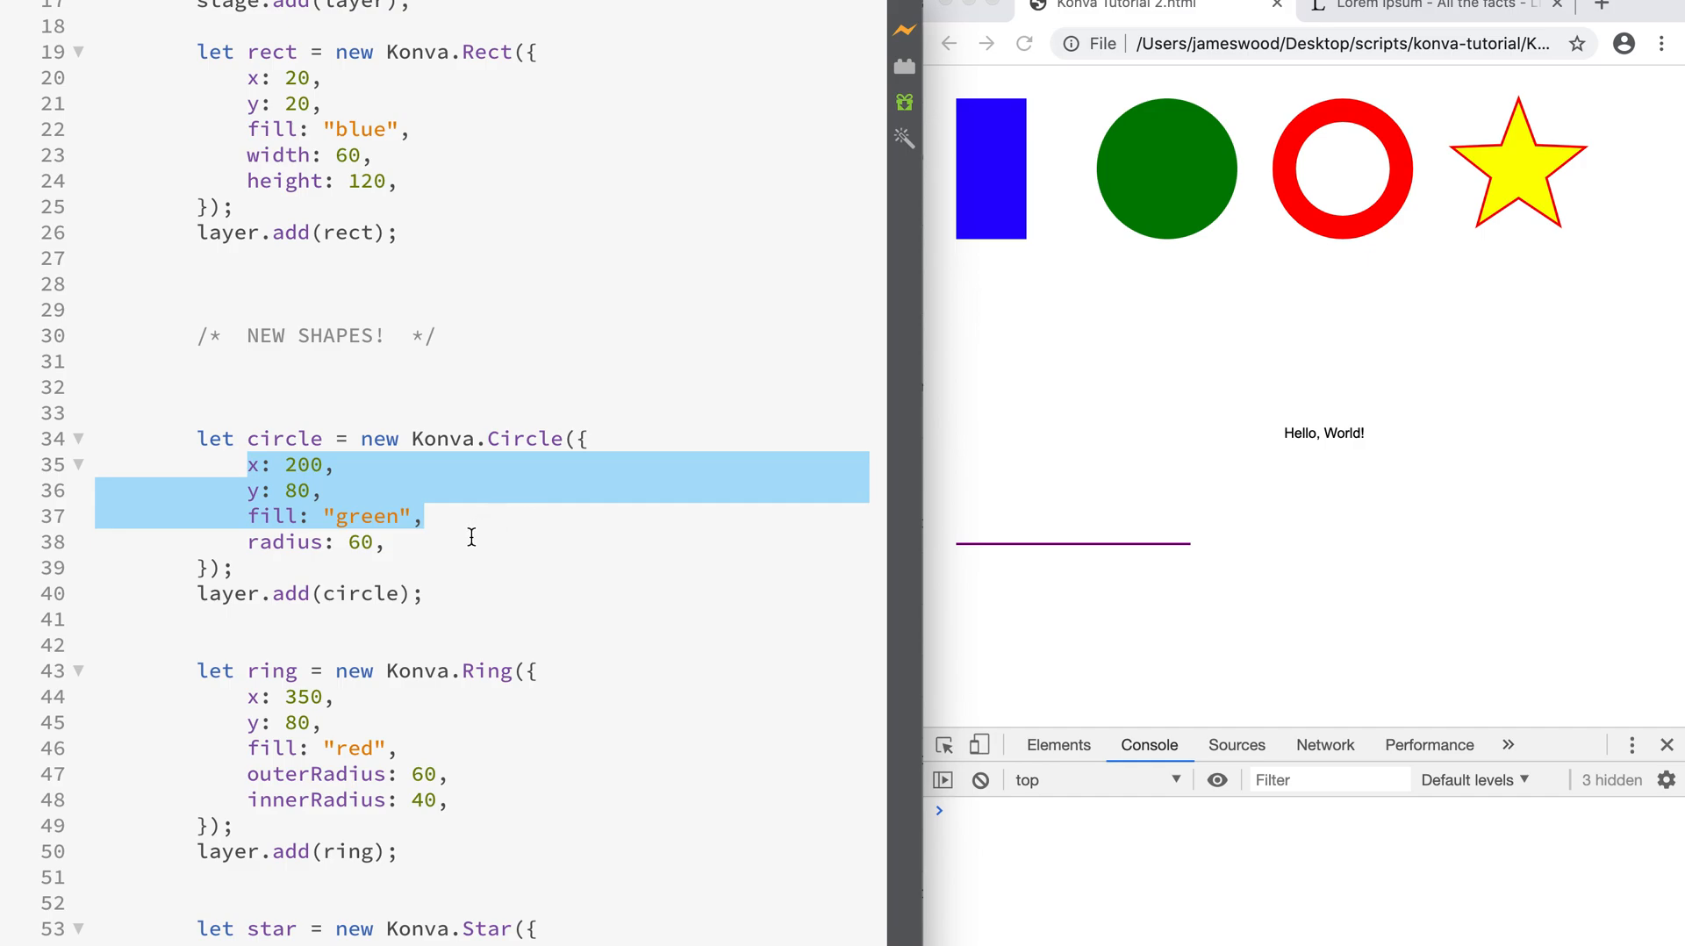
click(418, 543)
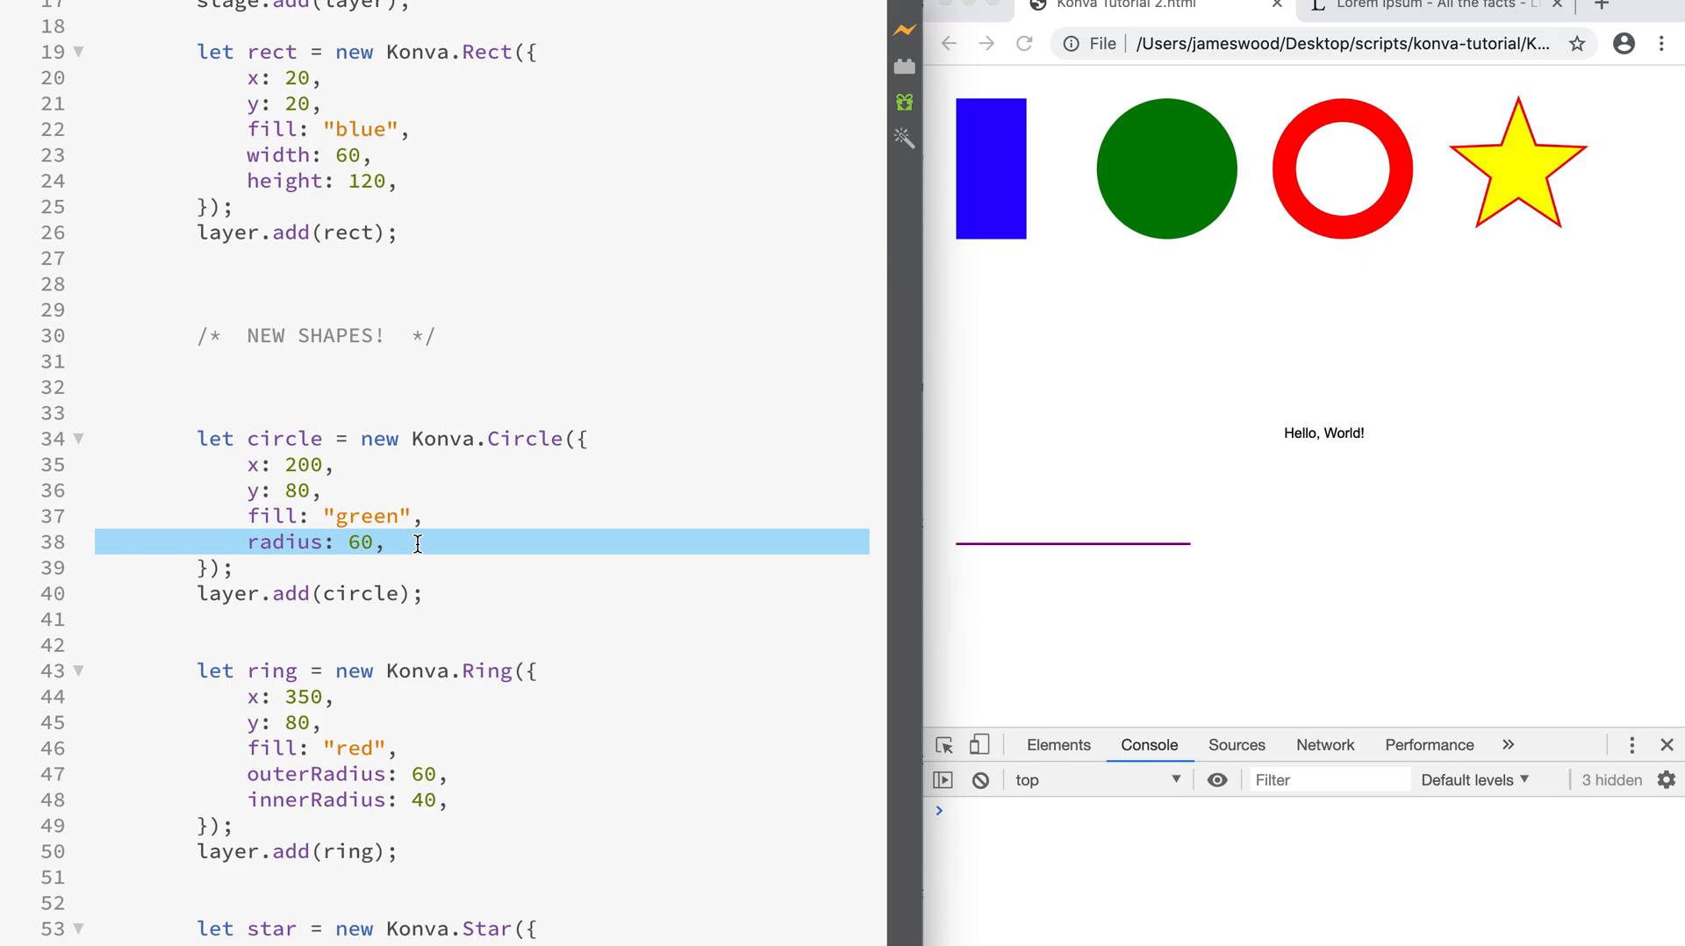
click(390, 542)
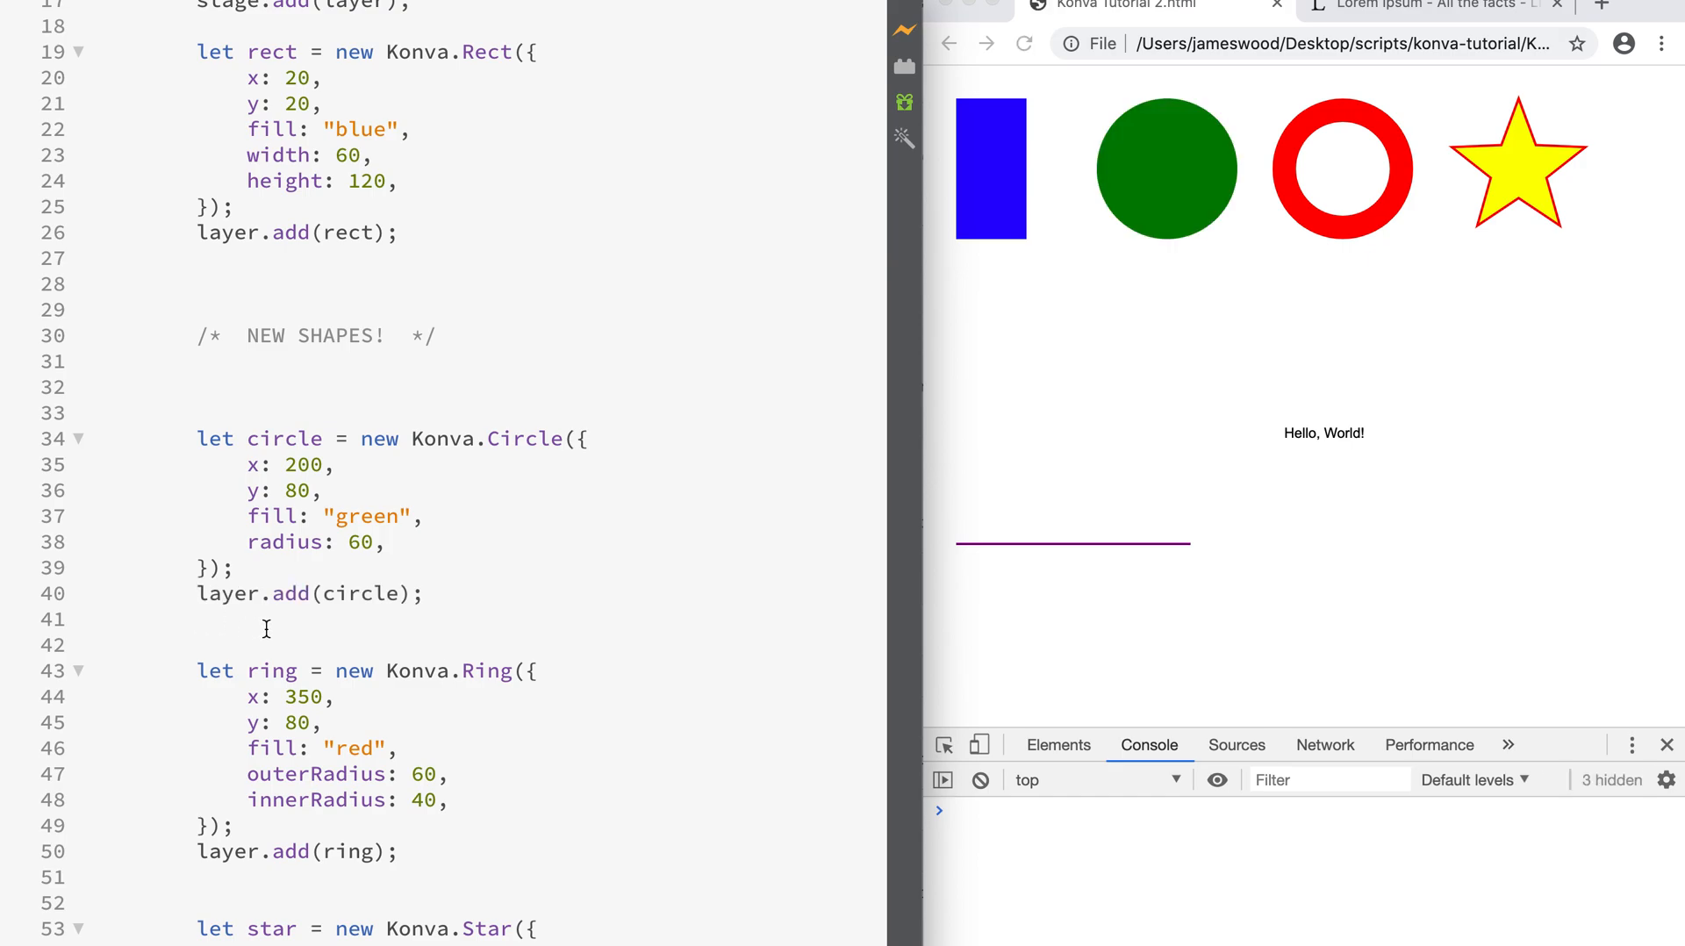
- Set the Konva.Ring innerRadius to 30 so the preview shows a hollow red ring
scroll(down, 3)
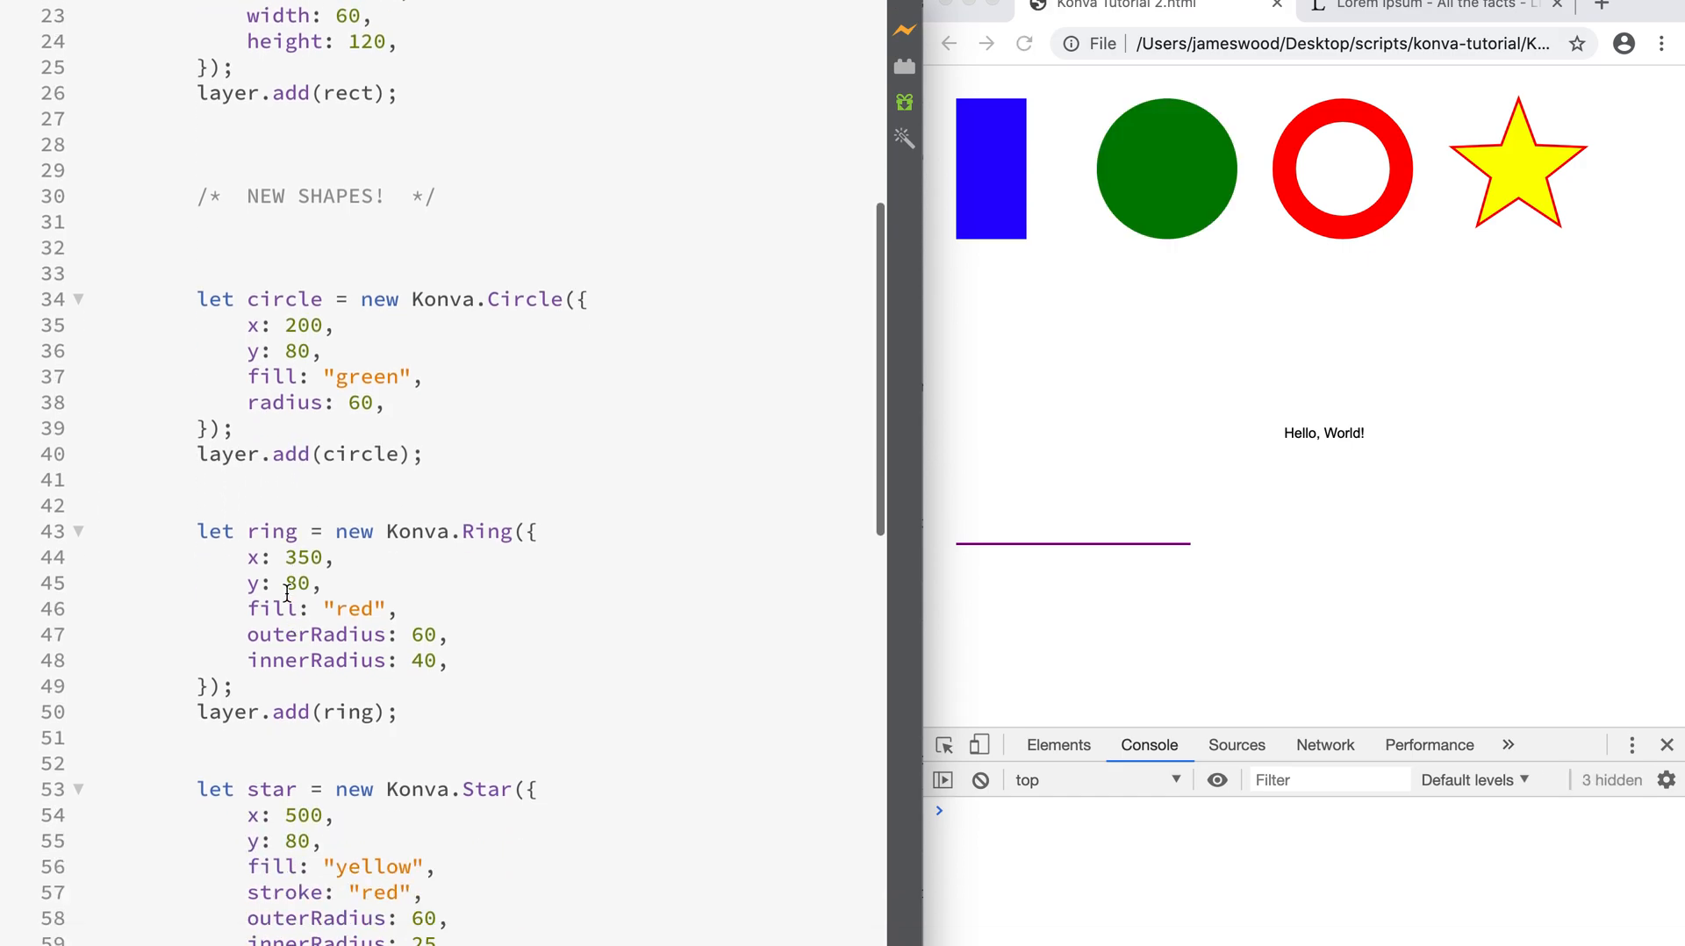
double_click(484, 532)
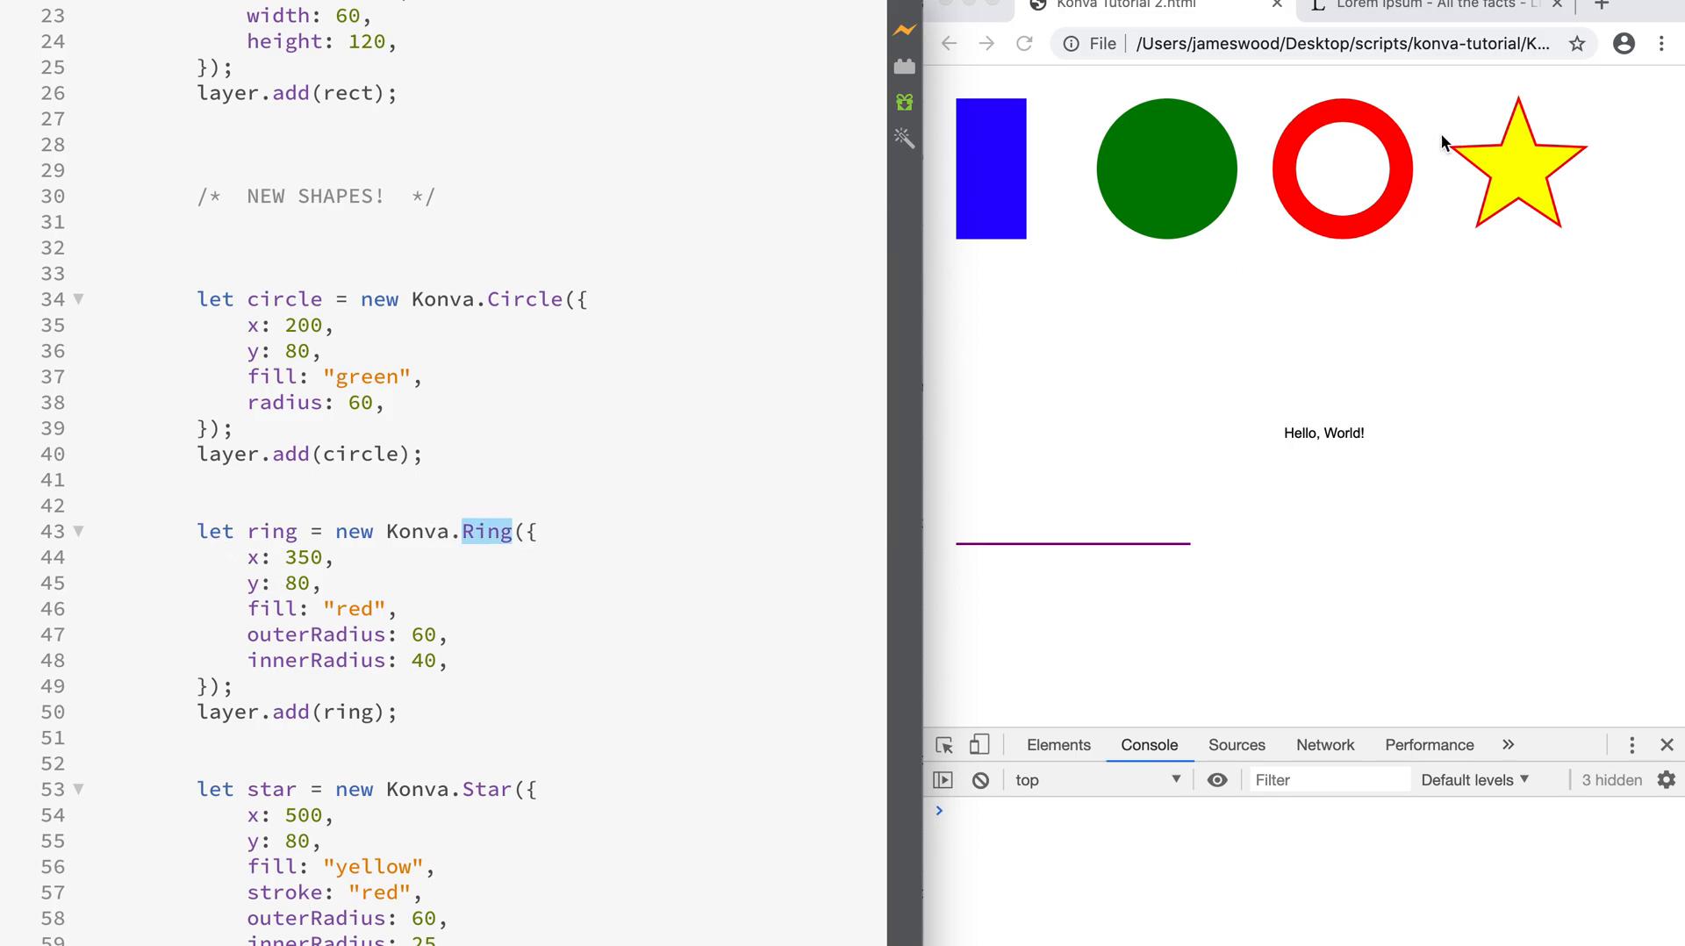
mouse_move(474, 663)
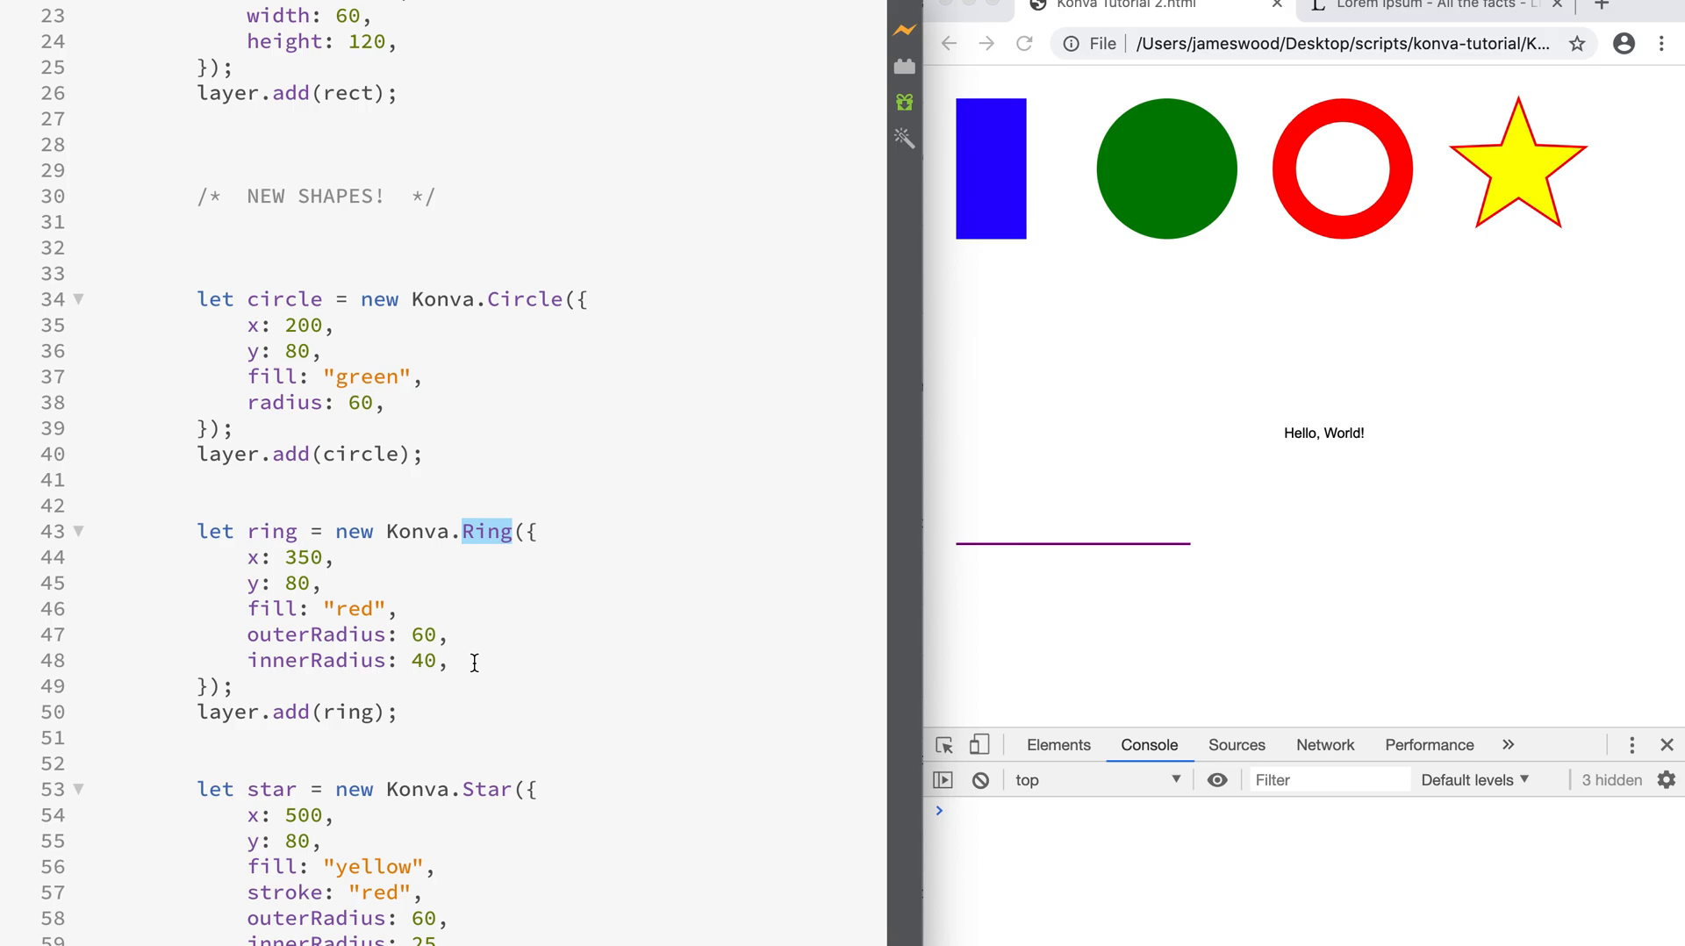
mouse_move(295, 599)
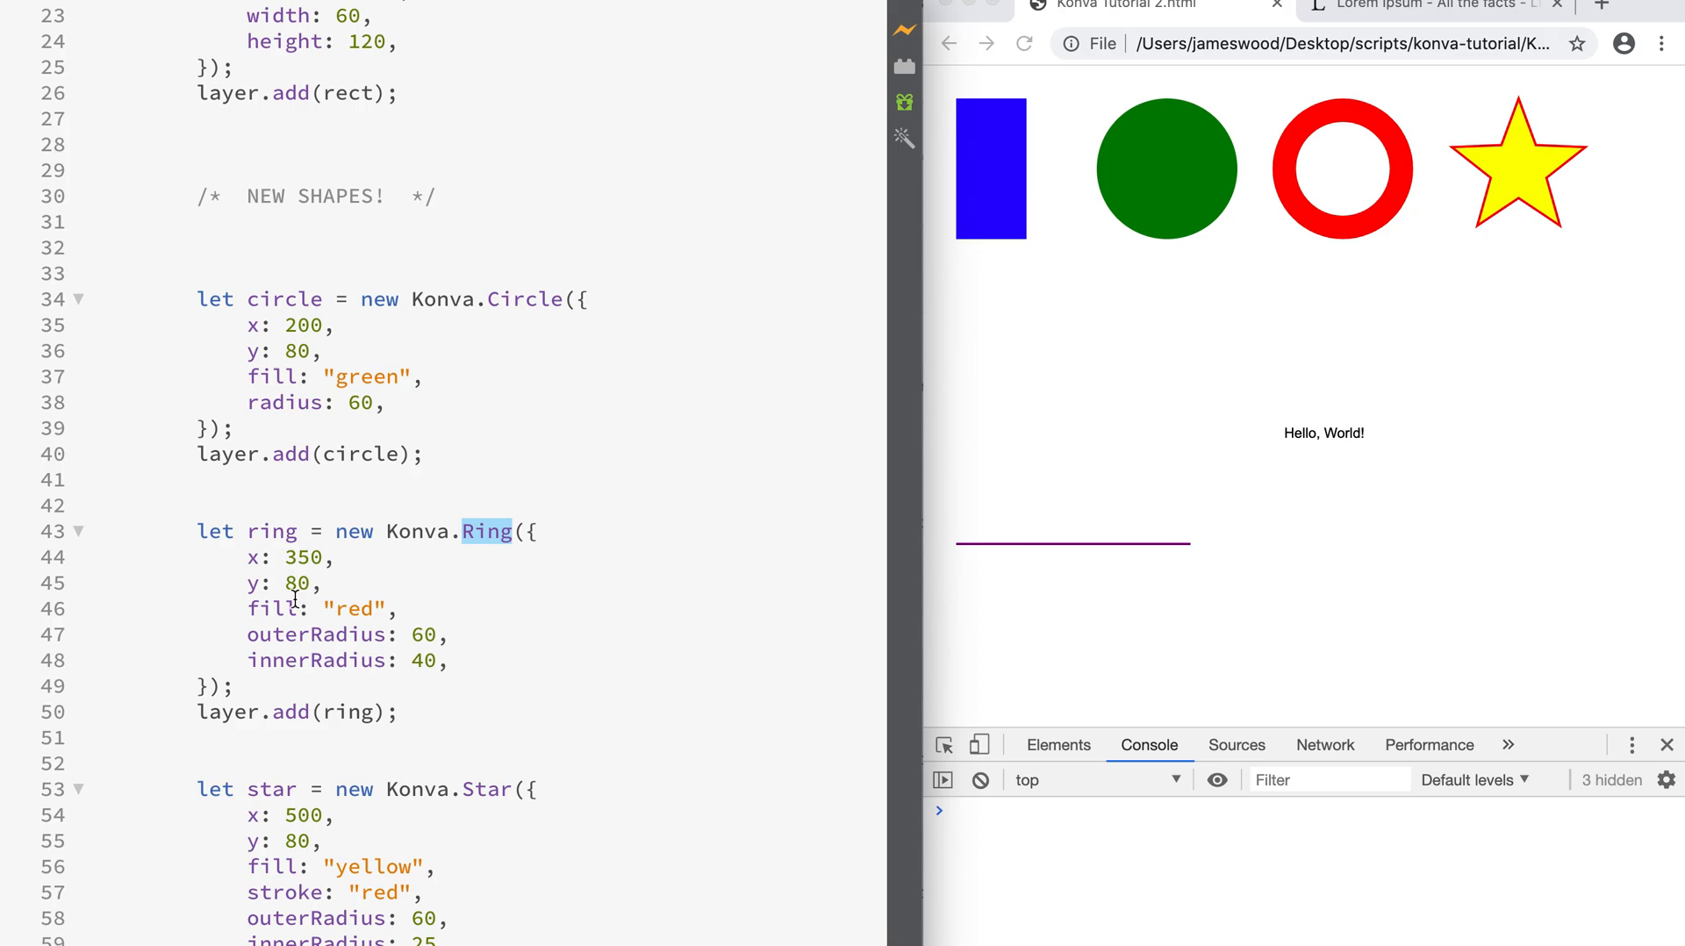
drag(249, 556, 324, 585)
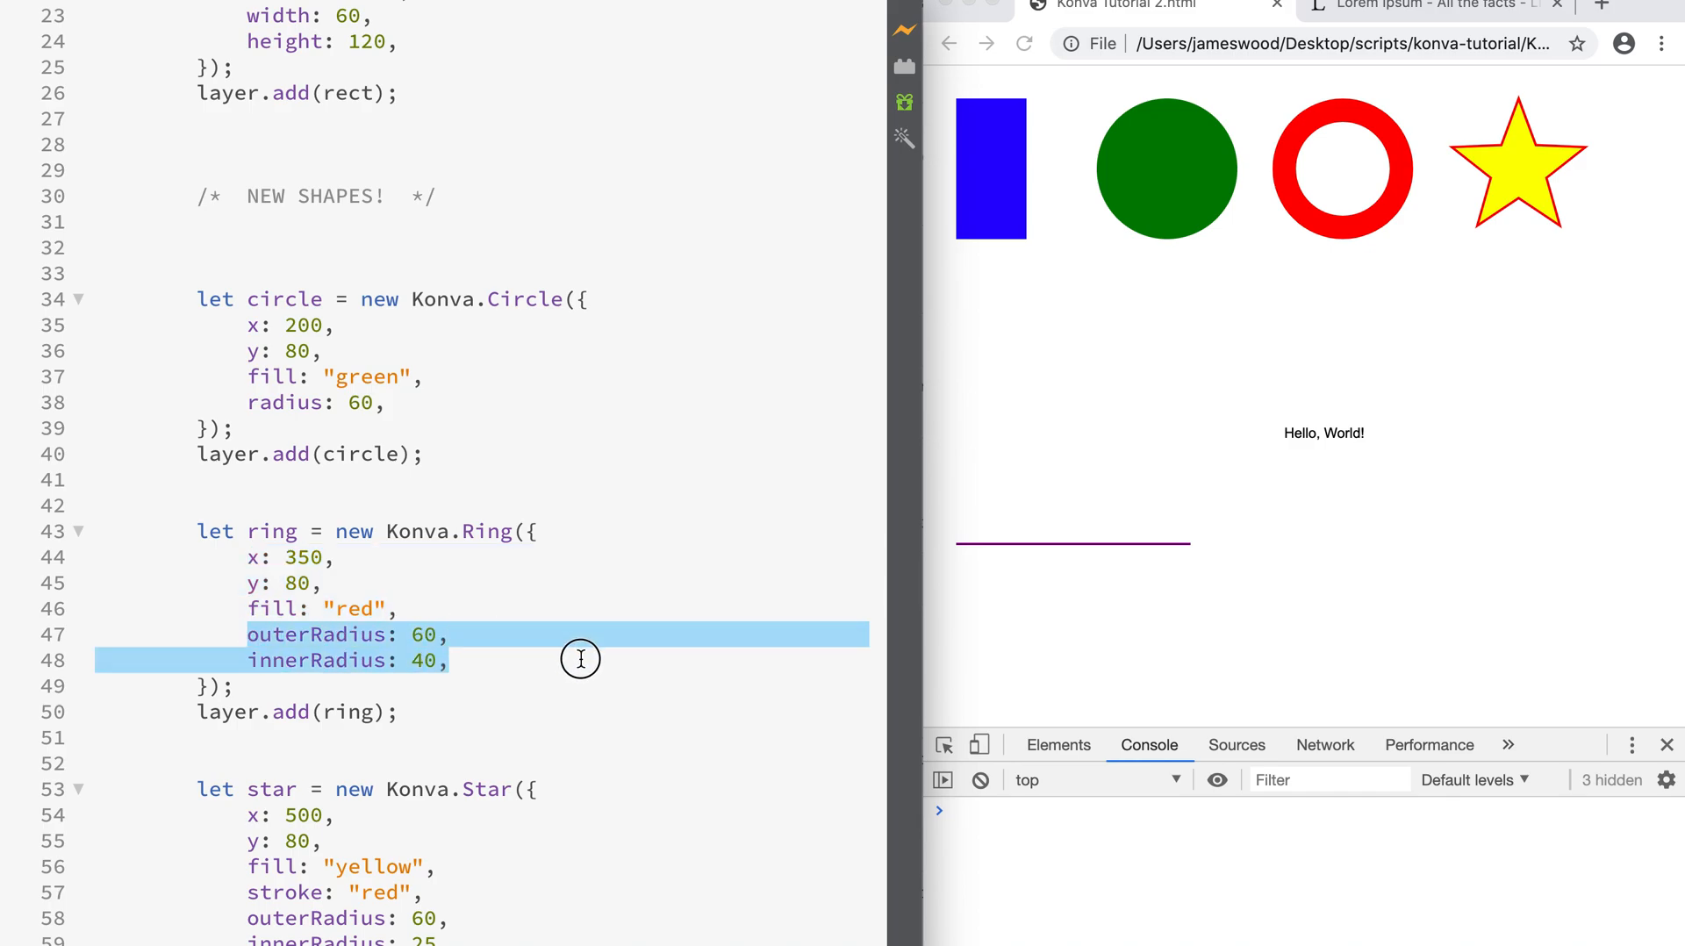
scroll(down, 3)
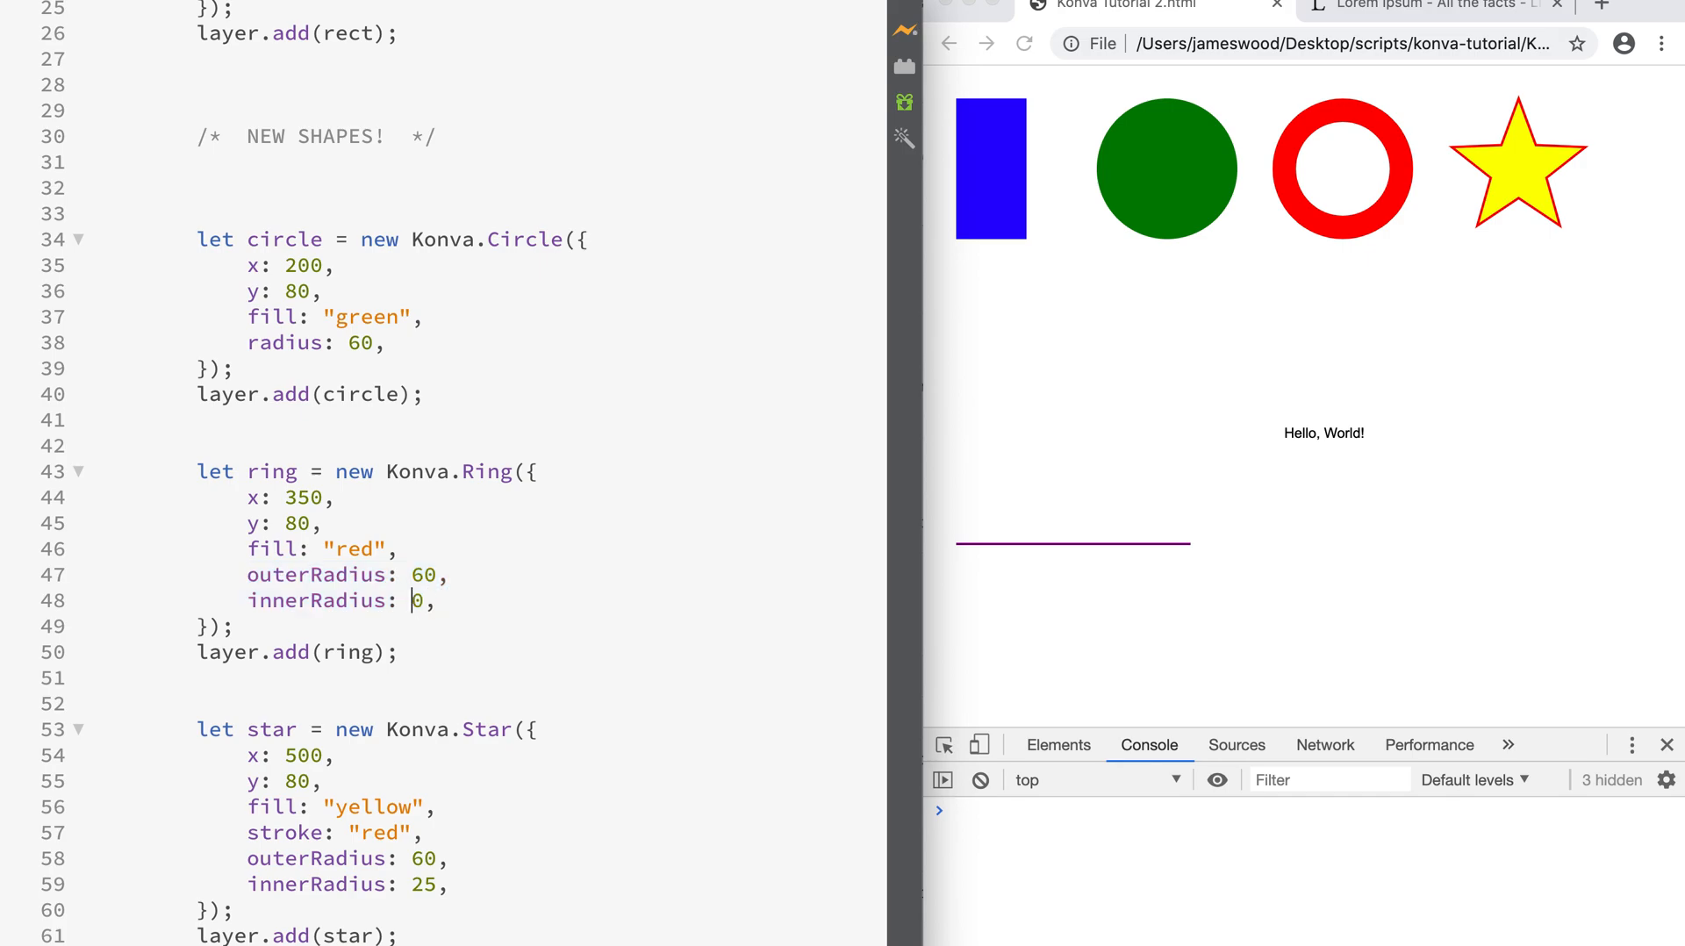
text(30)
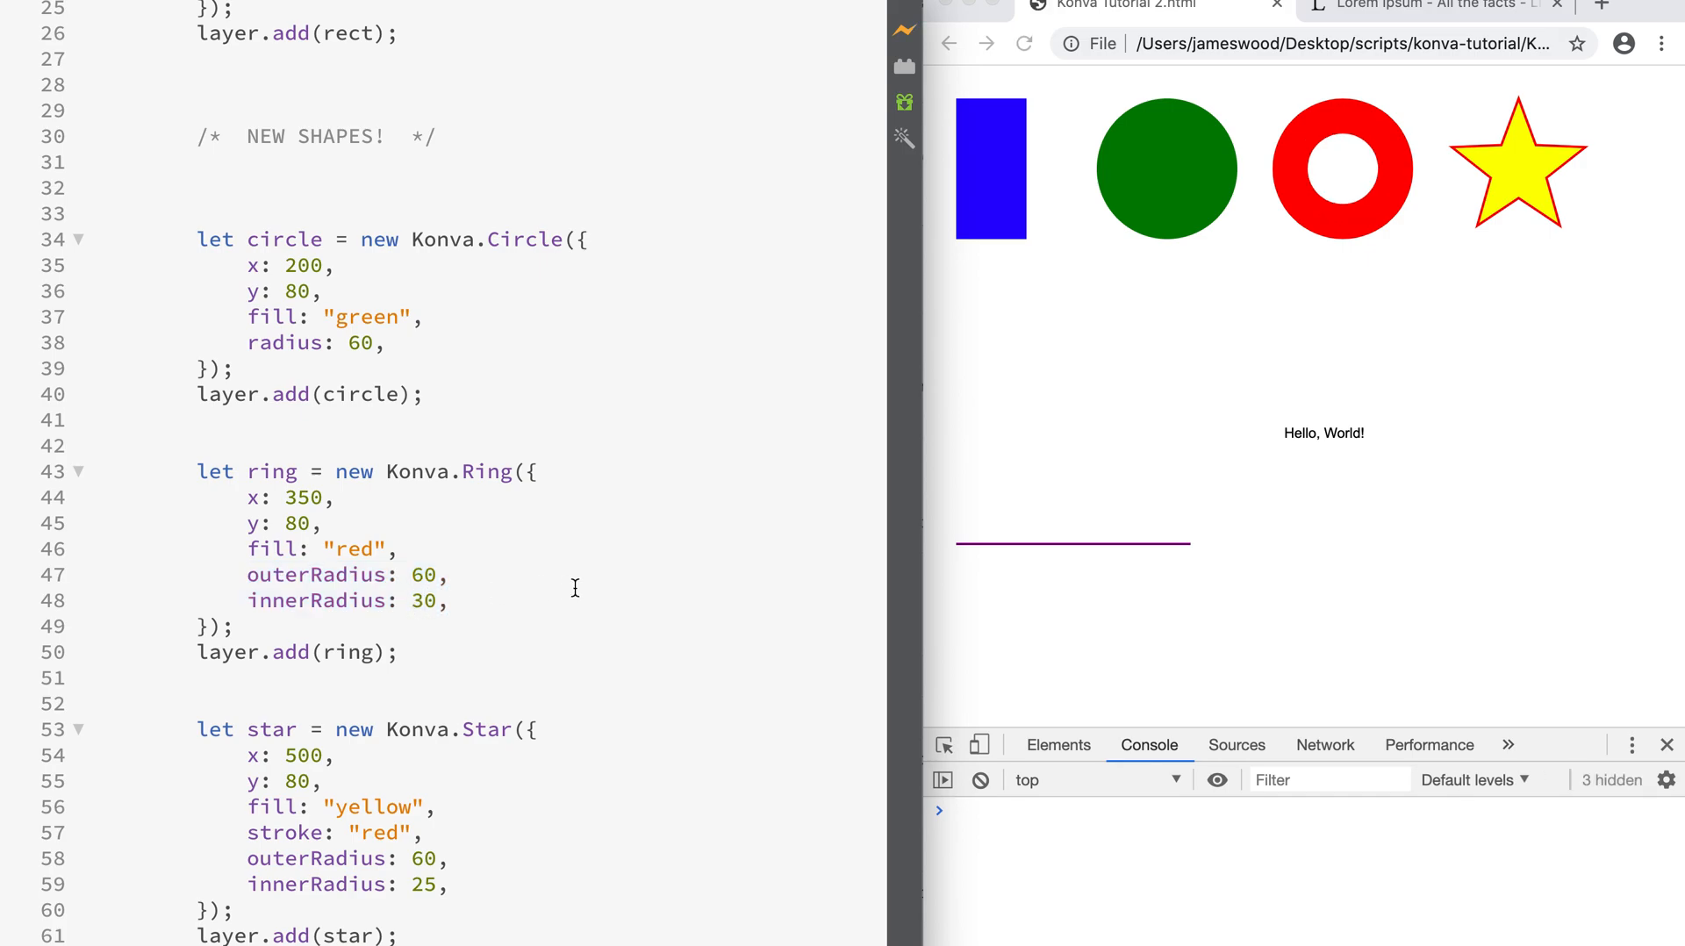
click(451, 600)
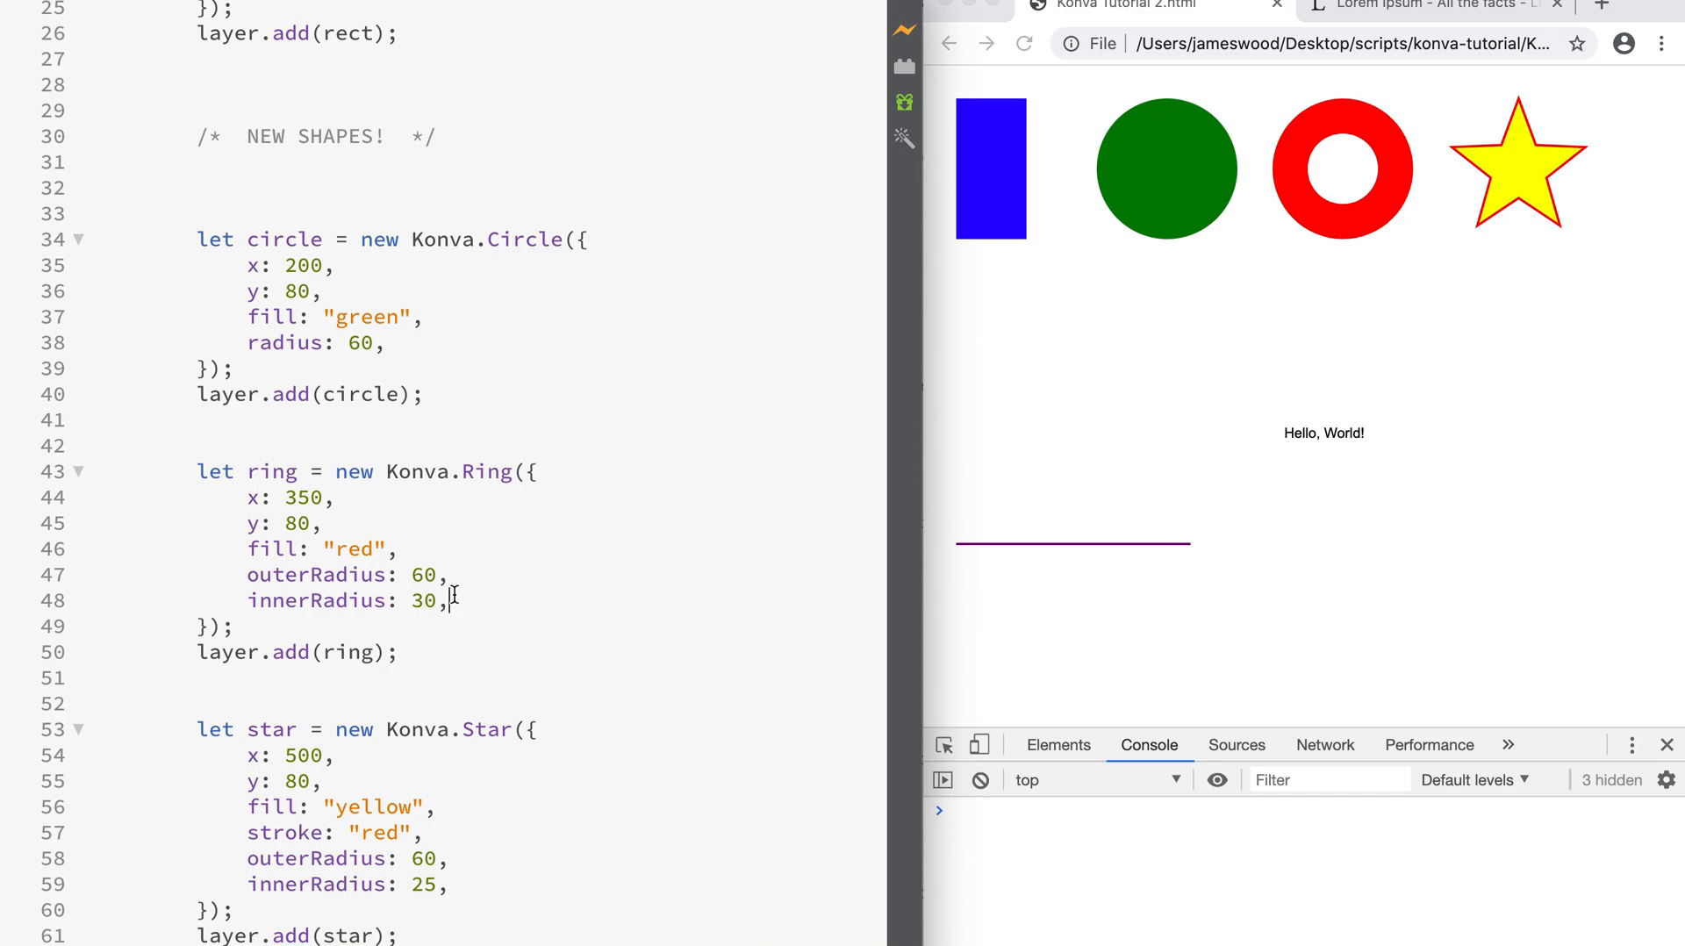
- Try Konva.Star inner radii of 15 and 25, then leave innerRadius at 35
scroll(down, 3)
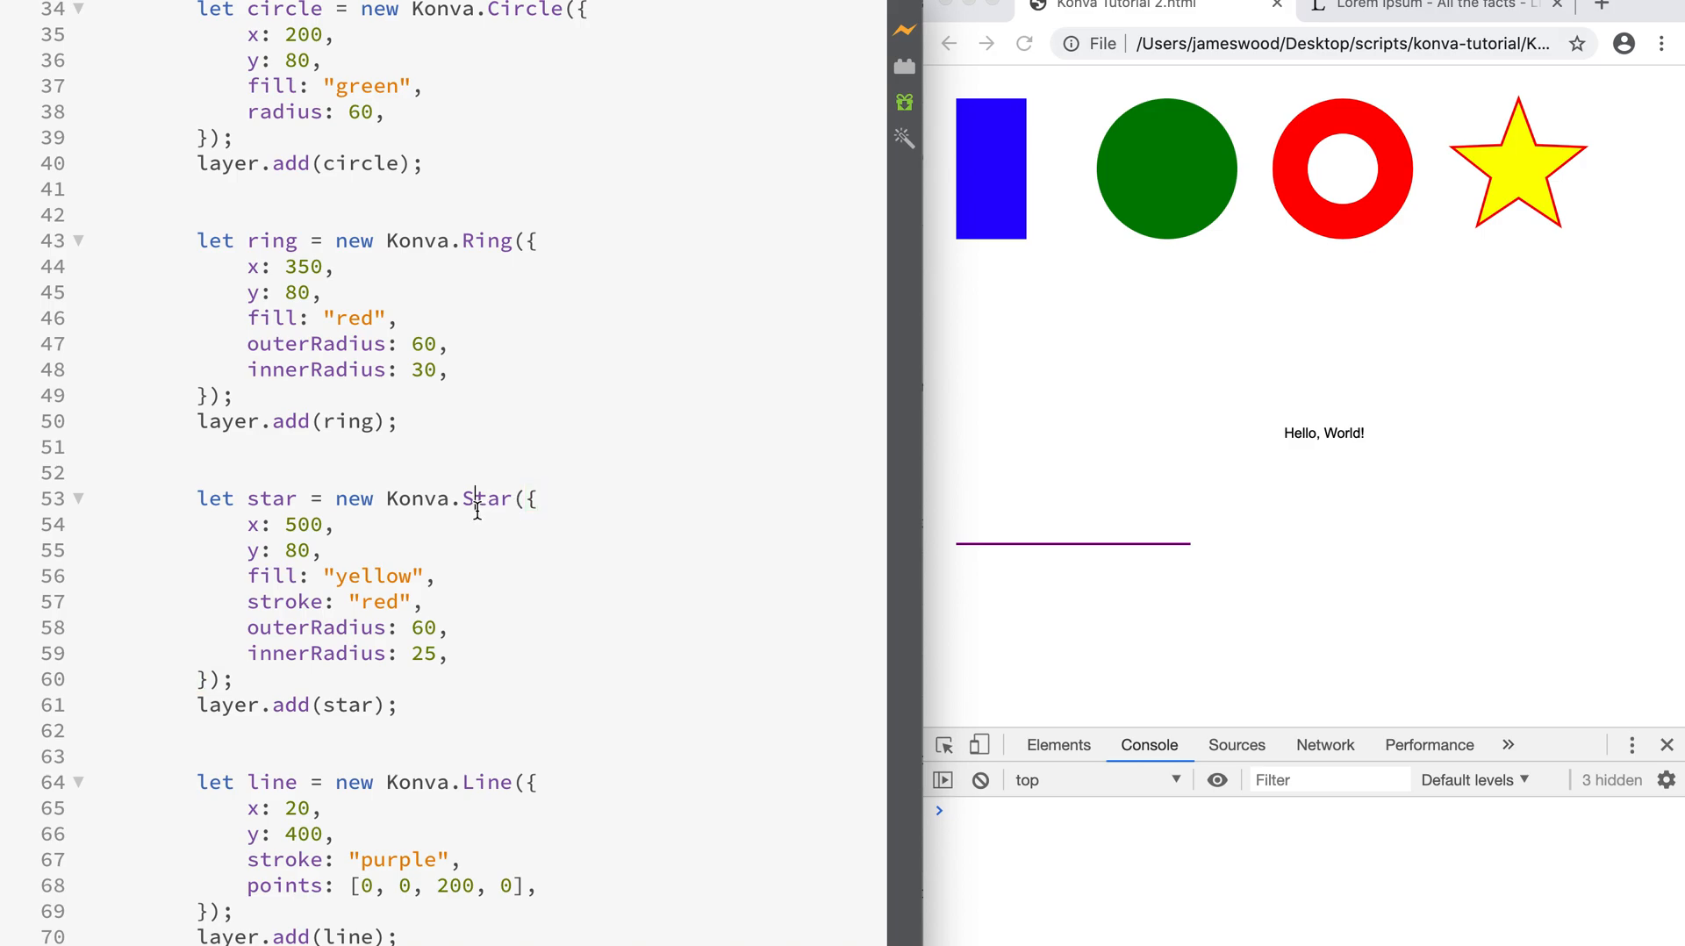
double_click(484, 498)
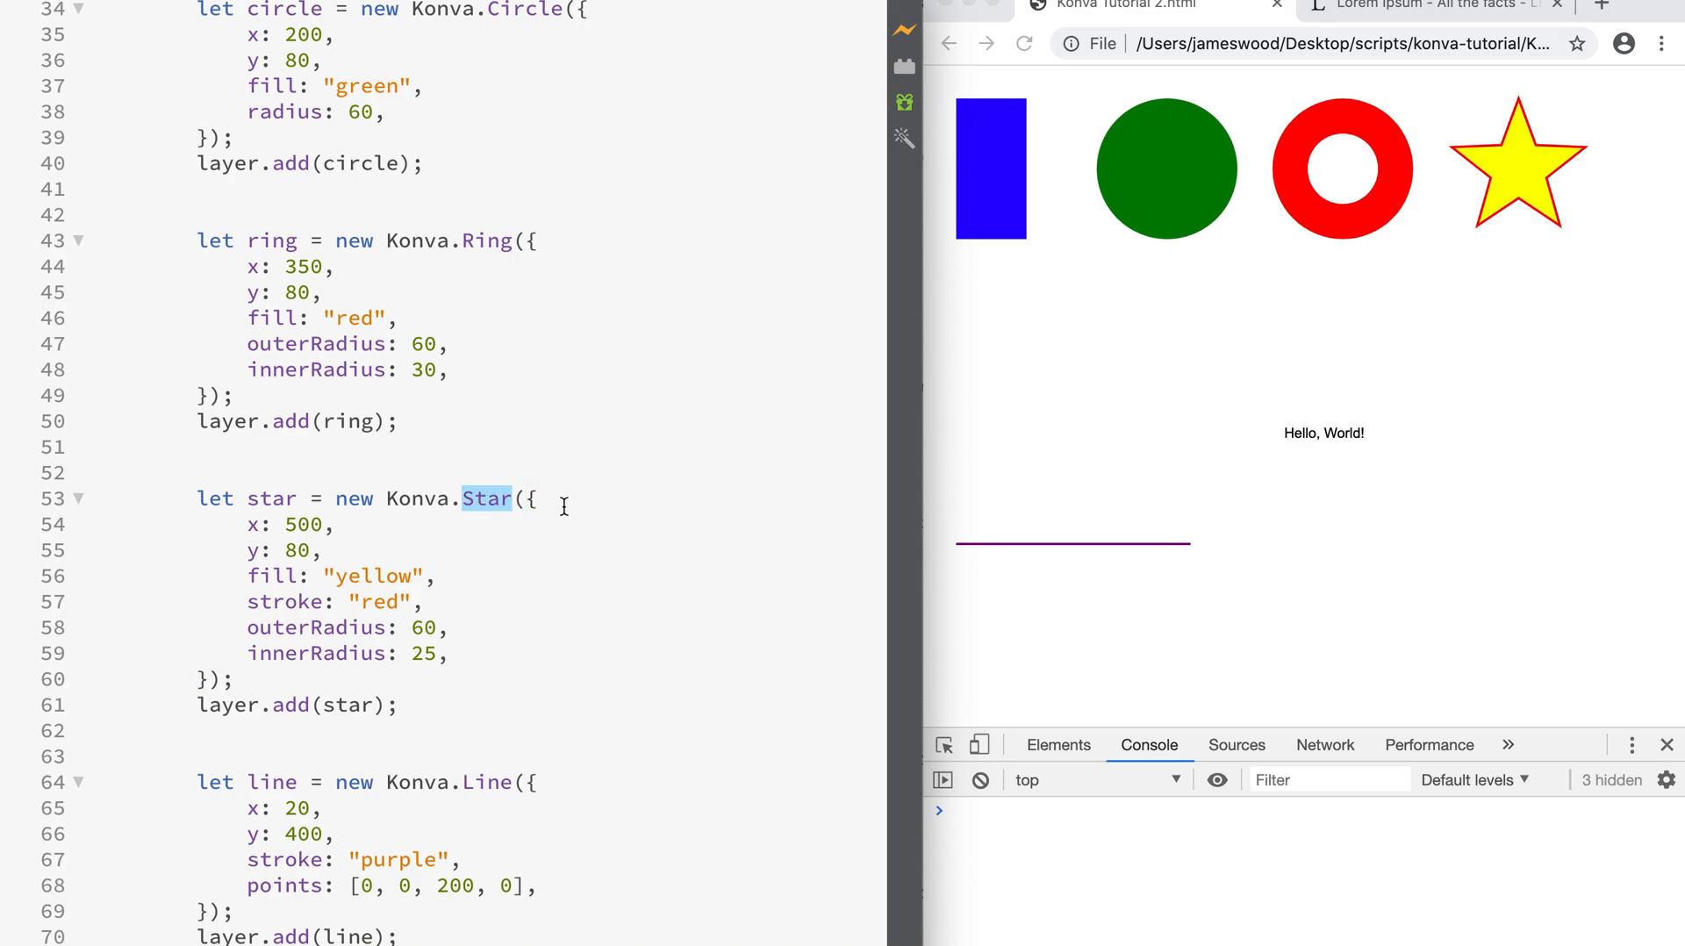
mouse_move(237, 523)
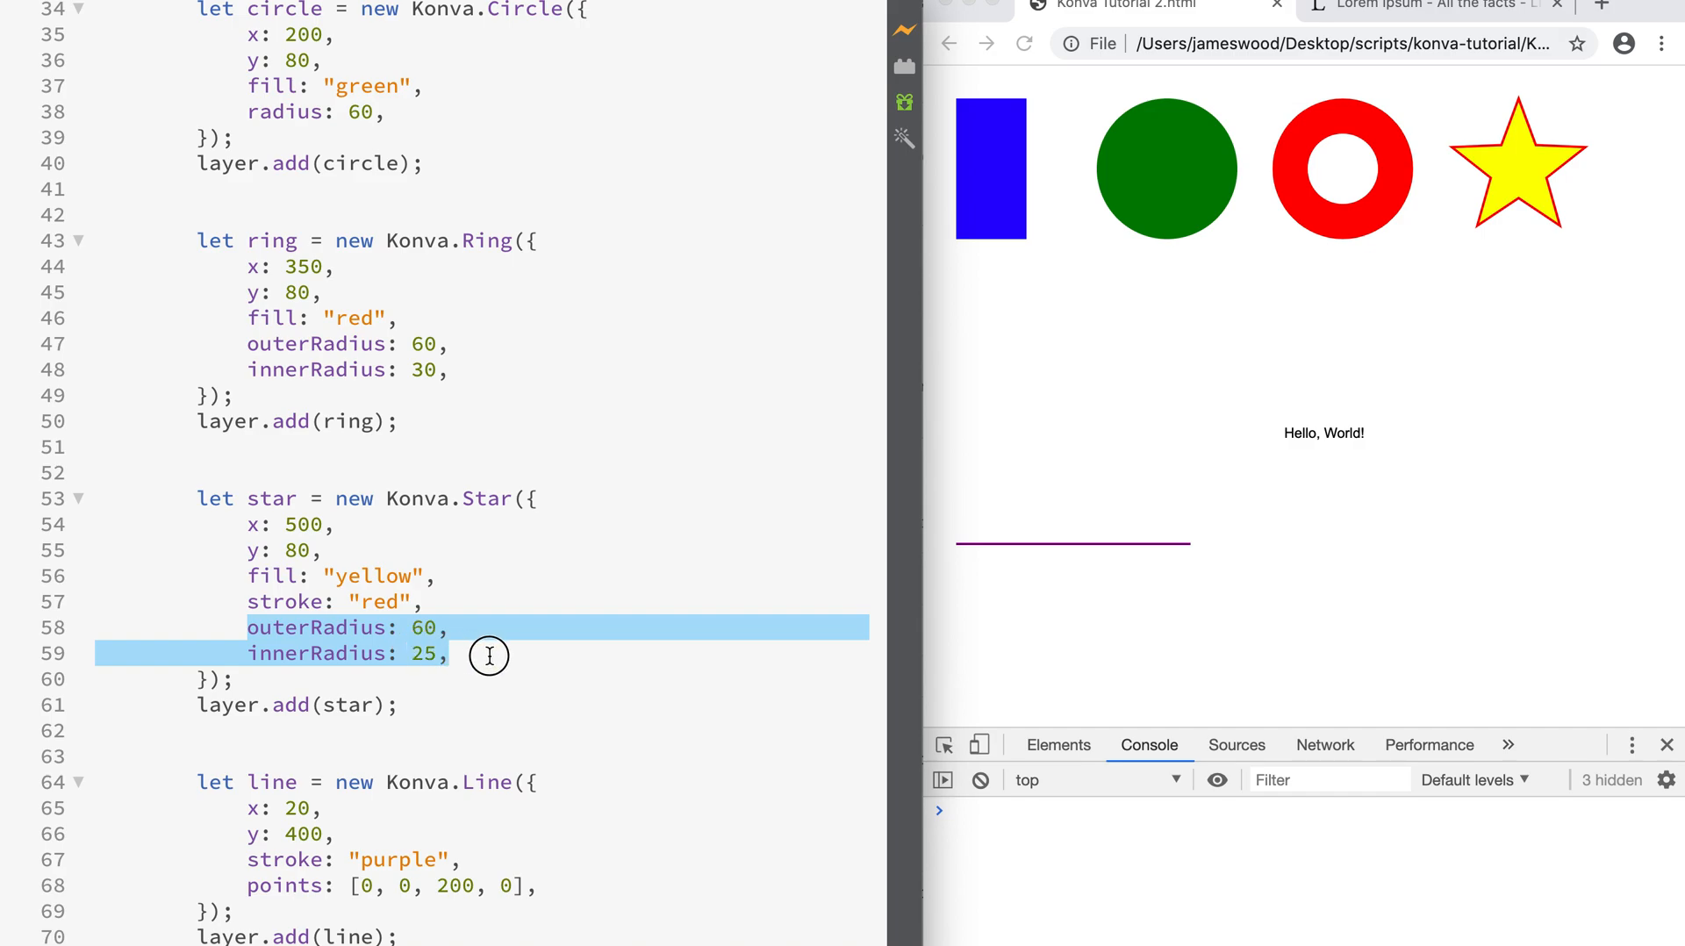
mouse_move(488, 656)
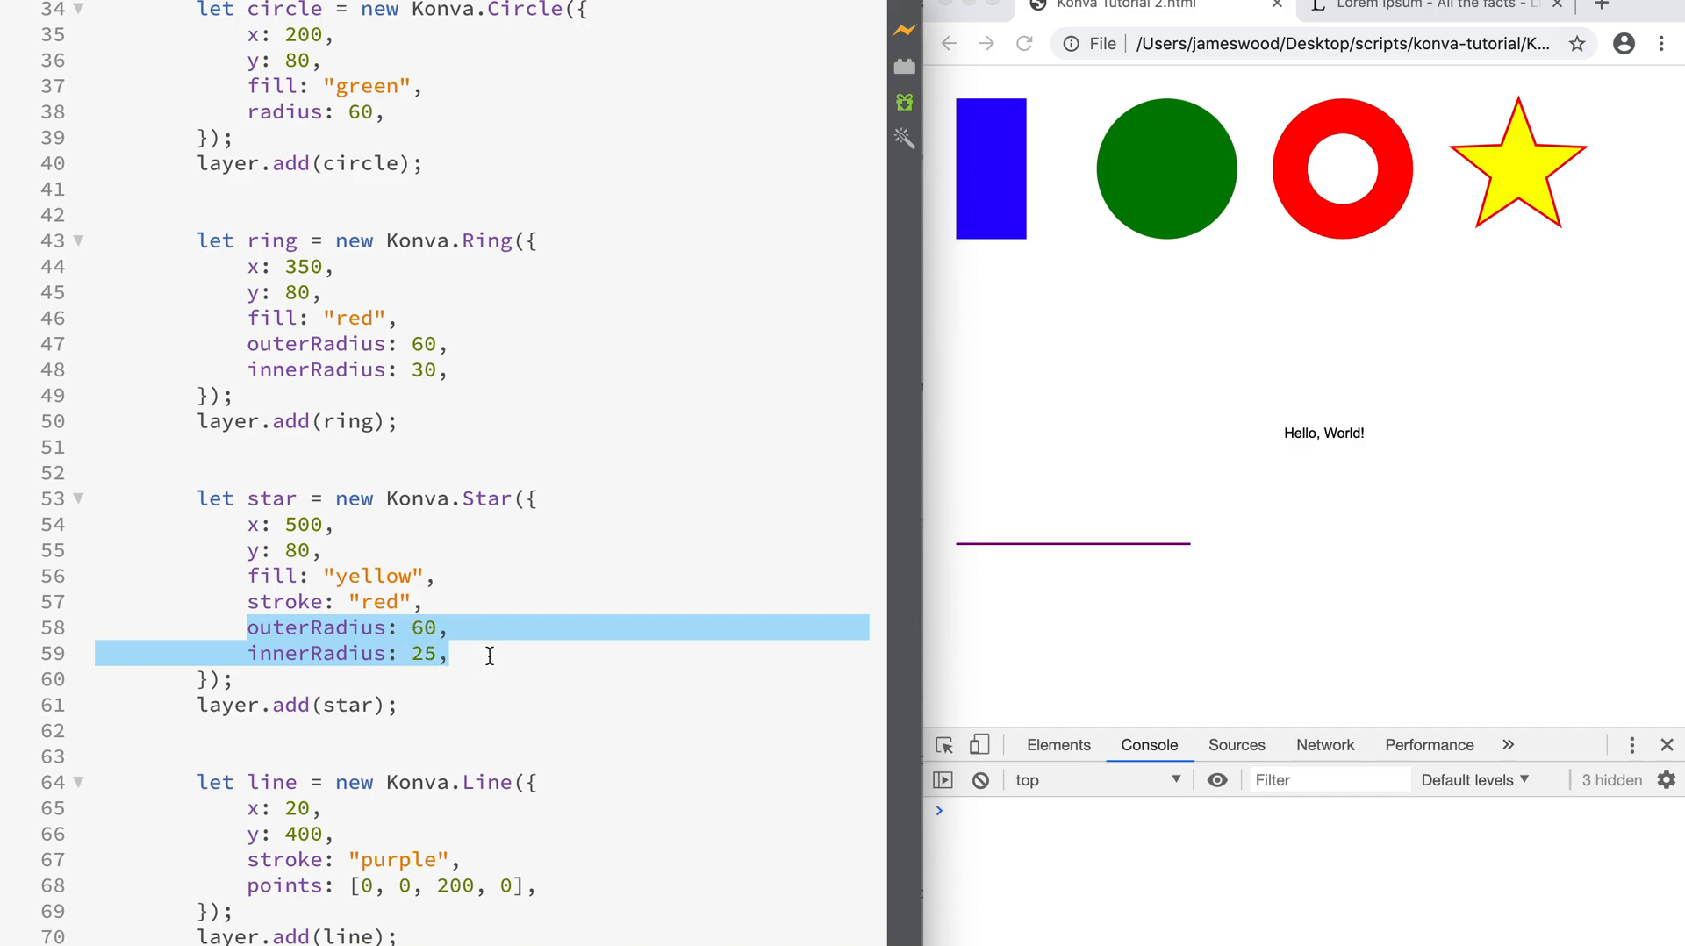
mouse_move(1411, 548)
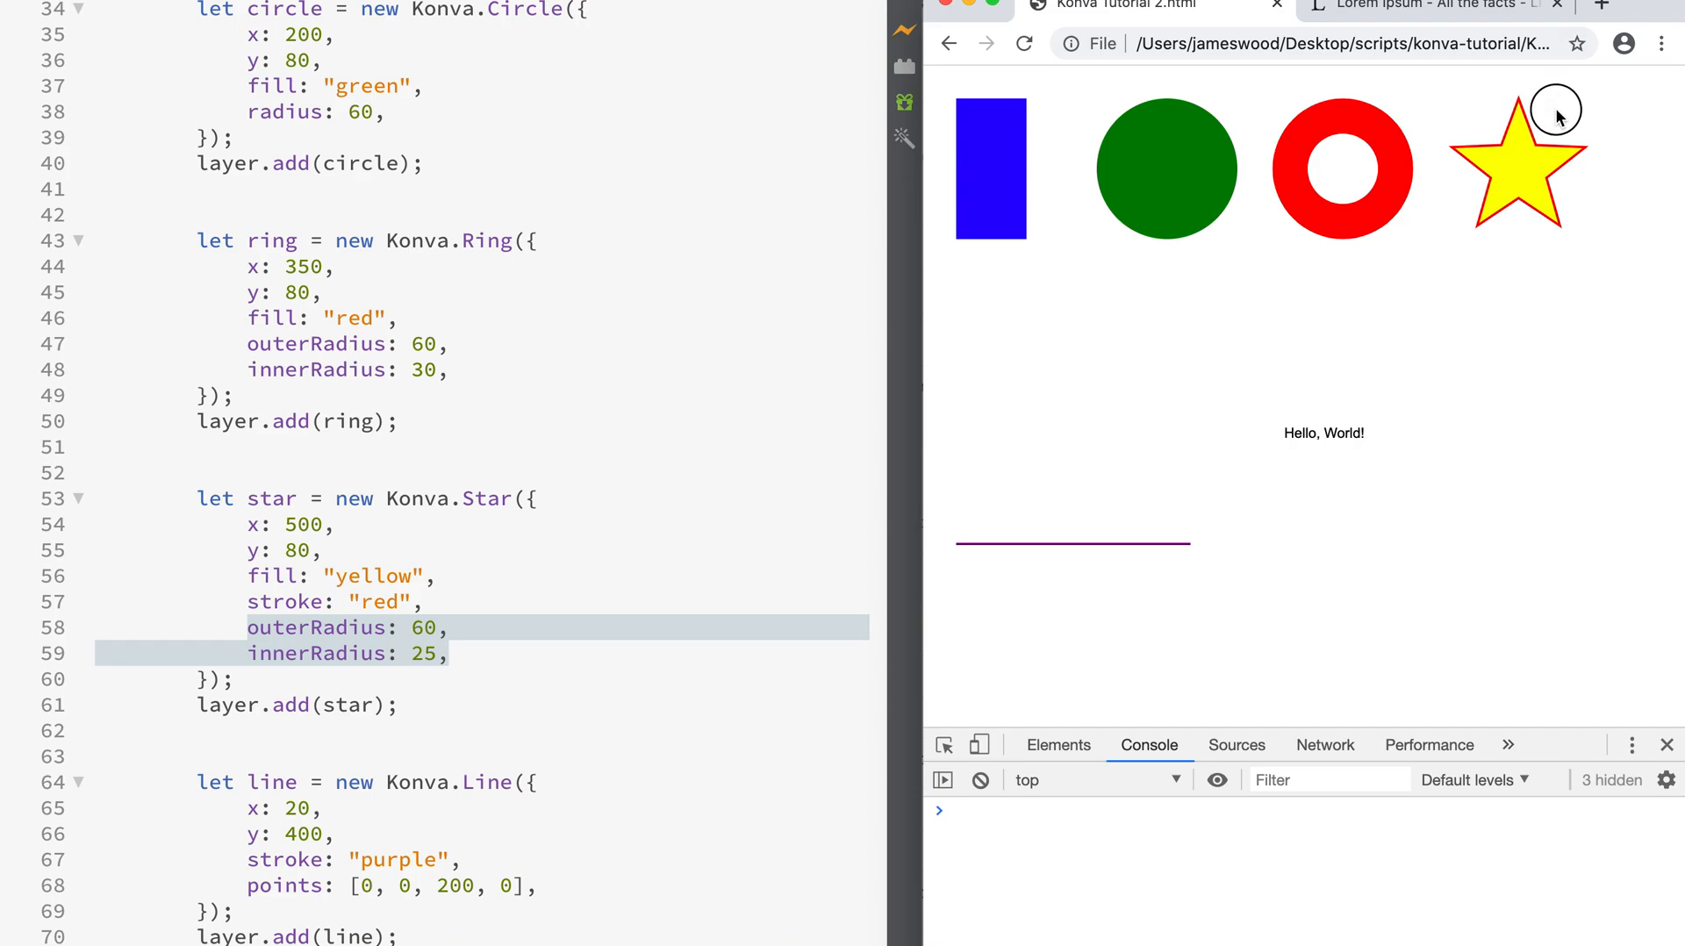
mouse_move(1519, 229)
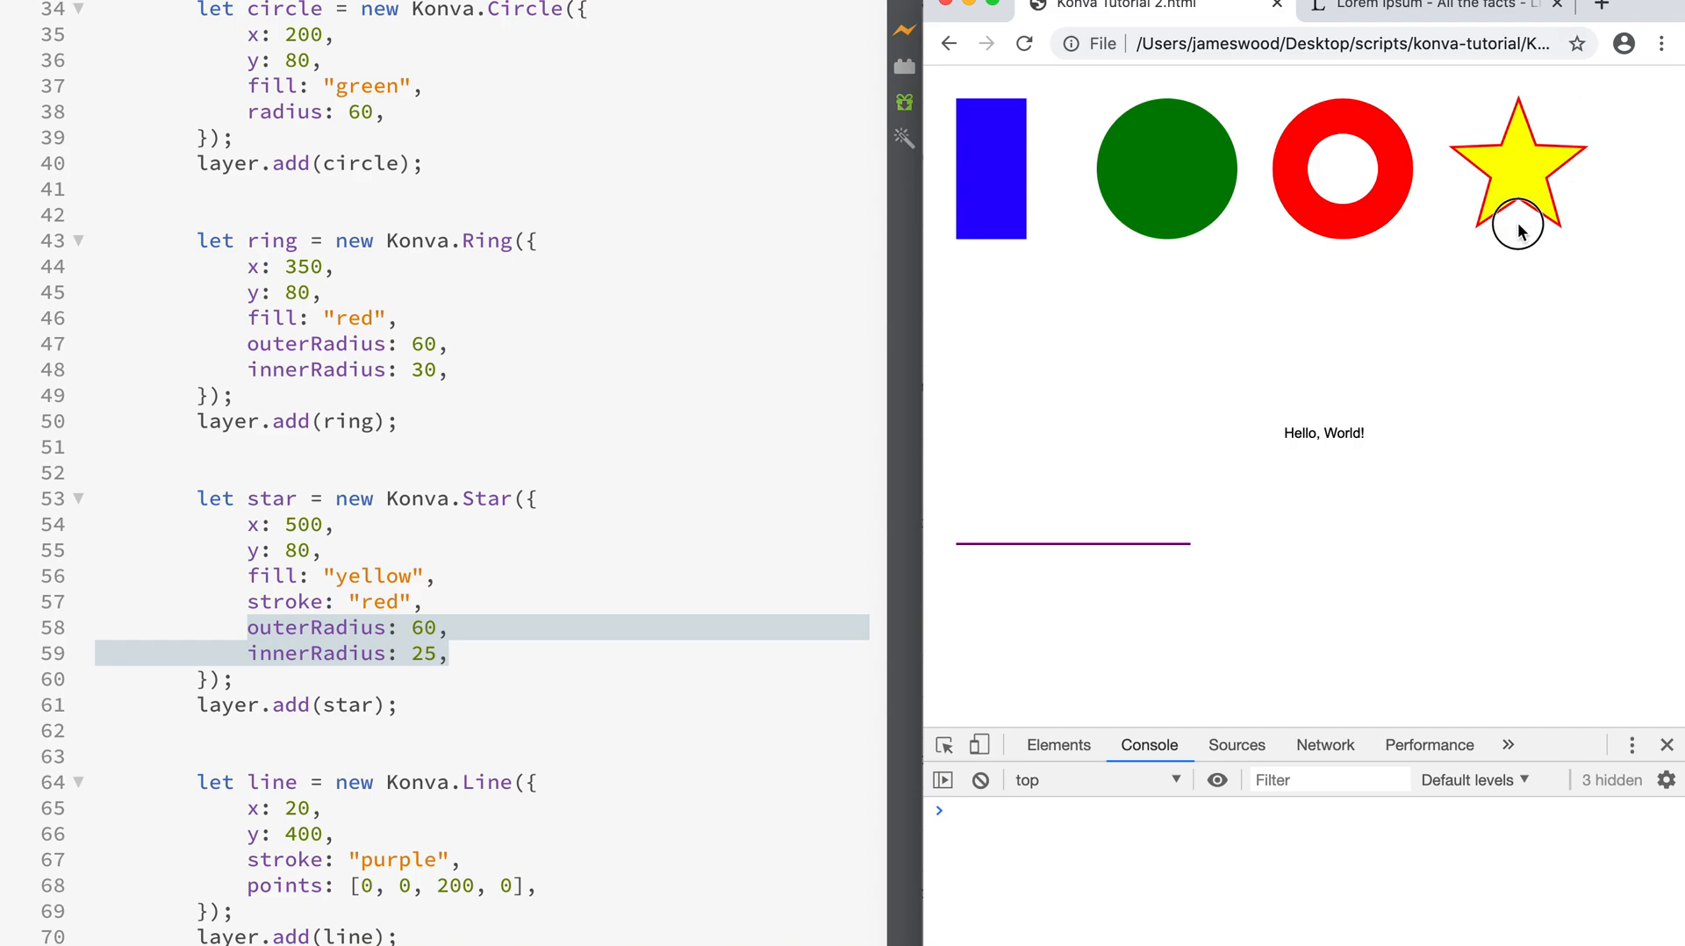
mouse_move(1580, 178)
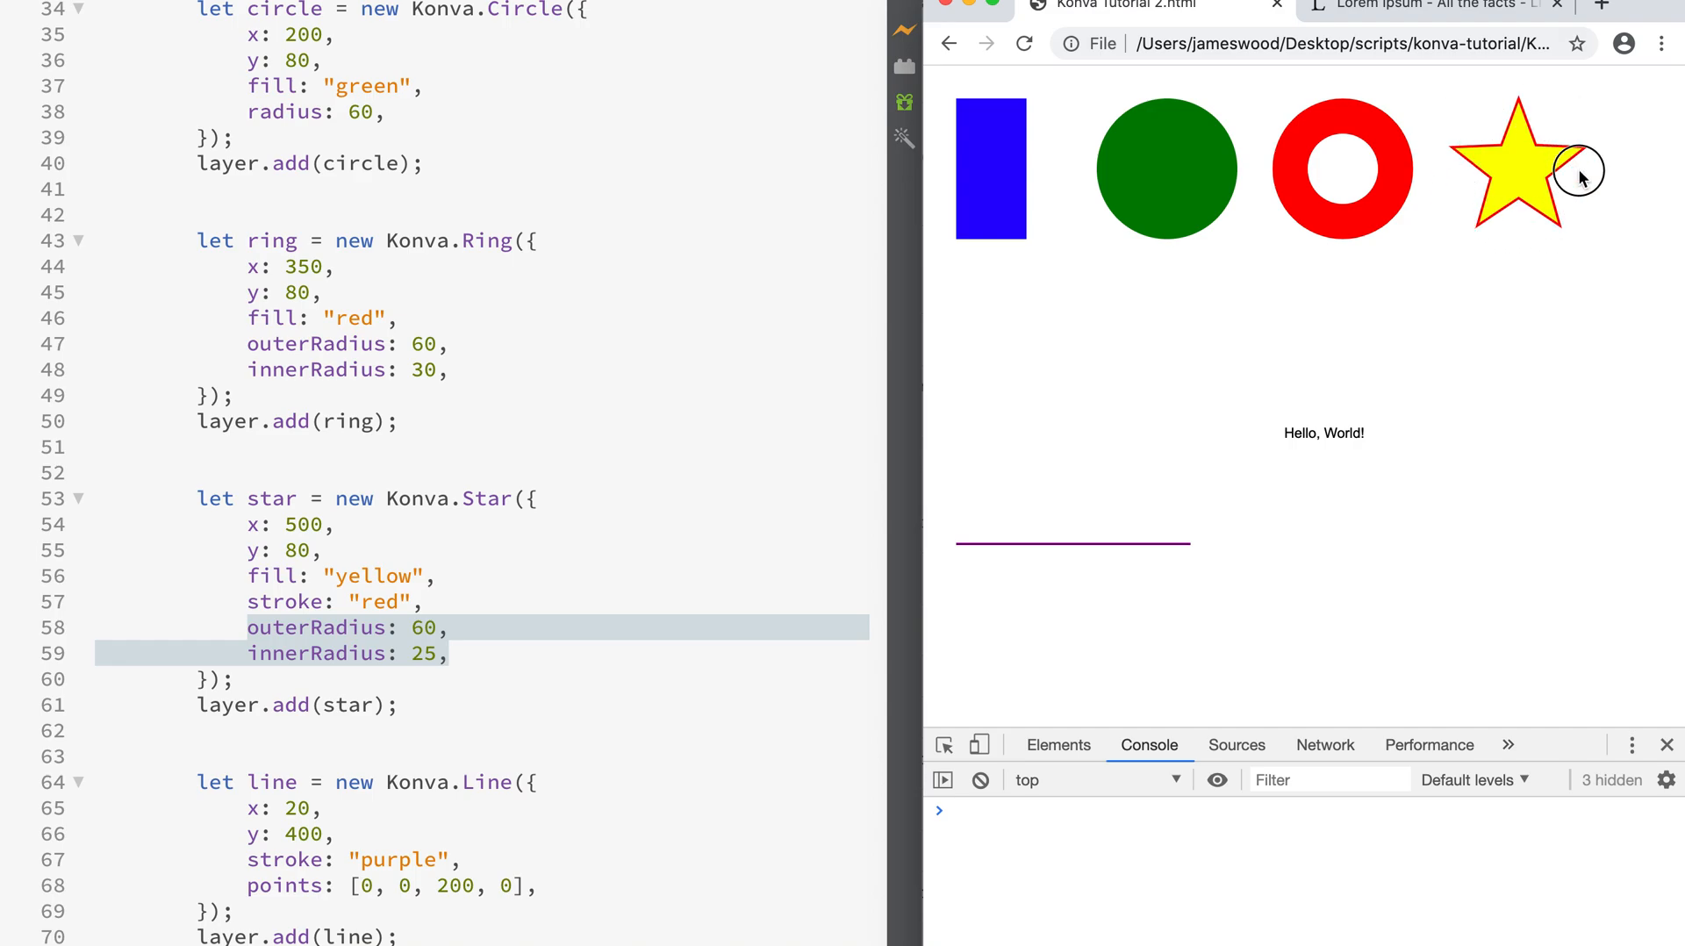
mouse_move(1529, 195)
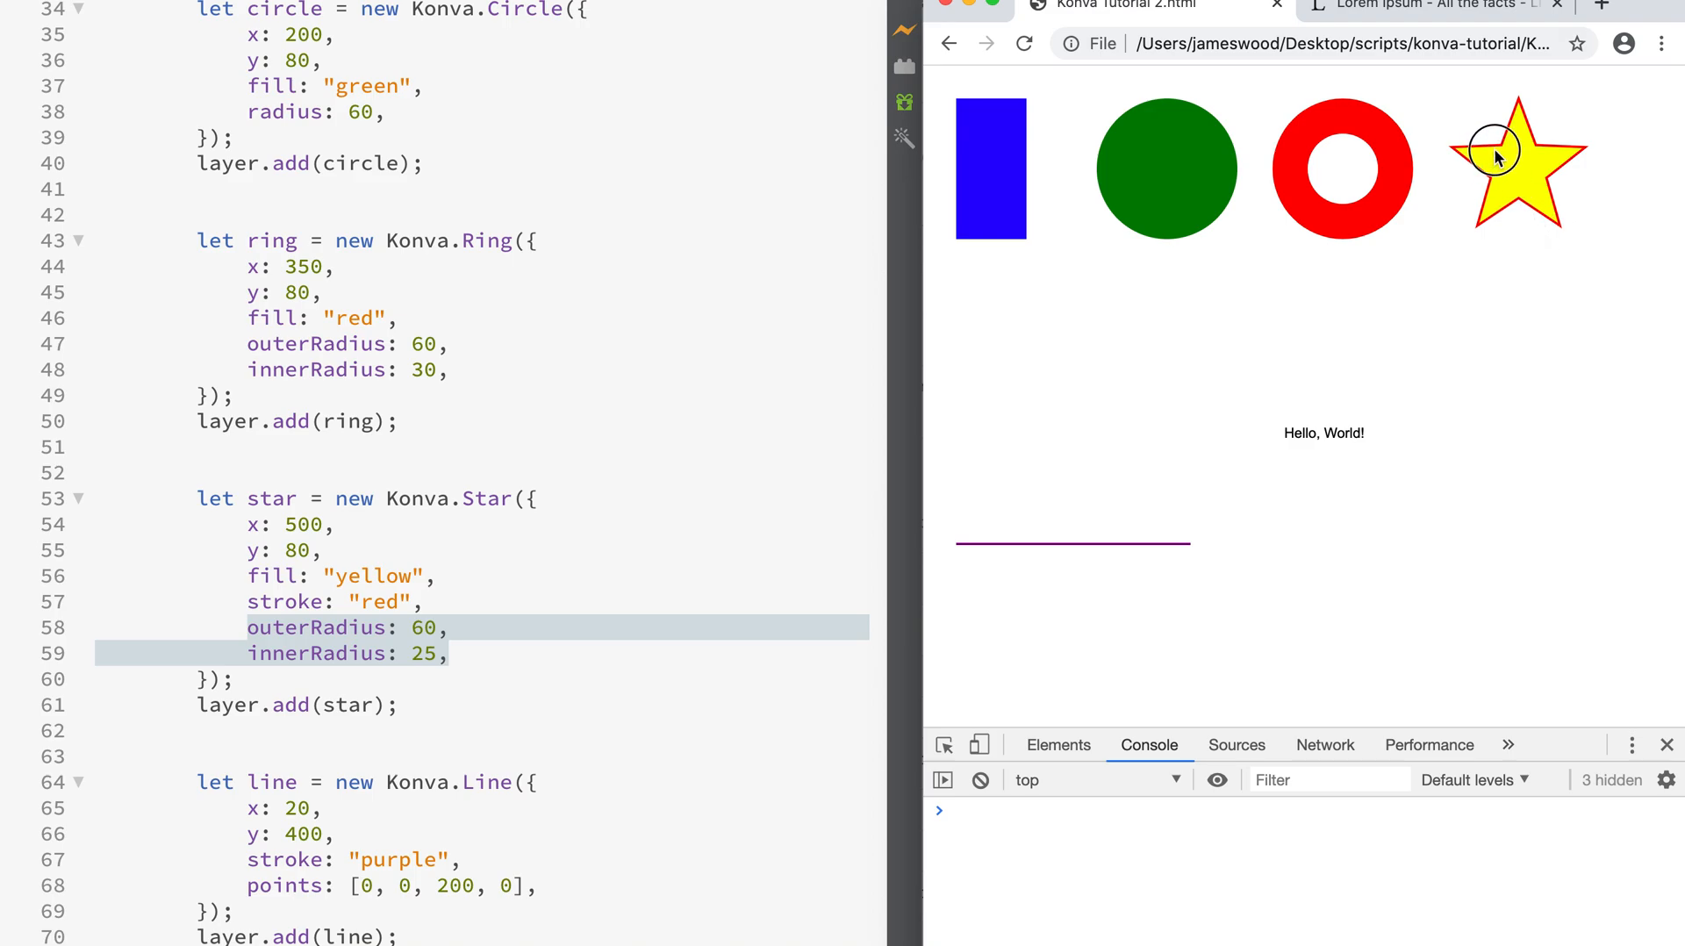
mouse_move(449, 671)
text(1)
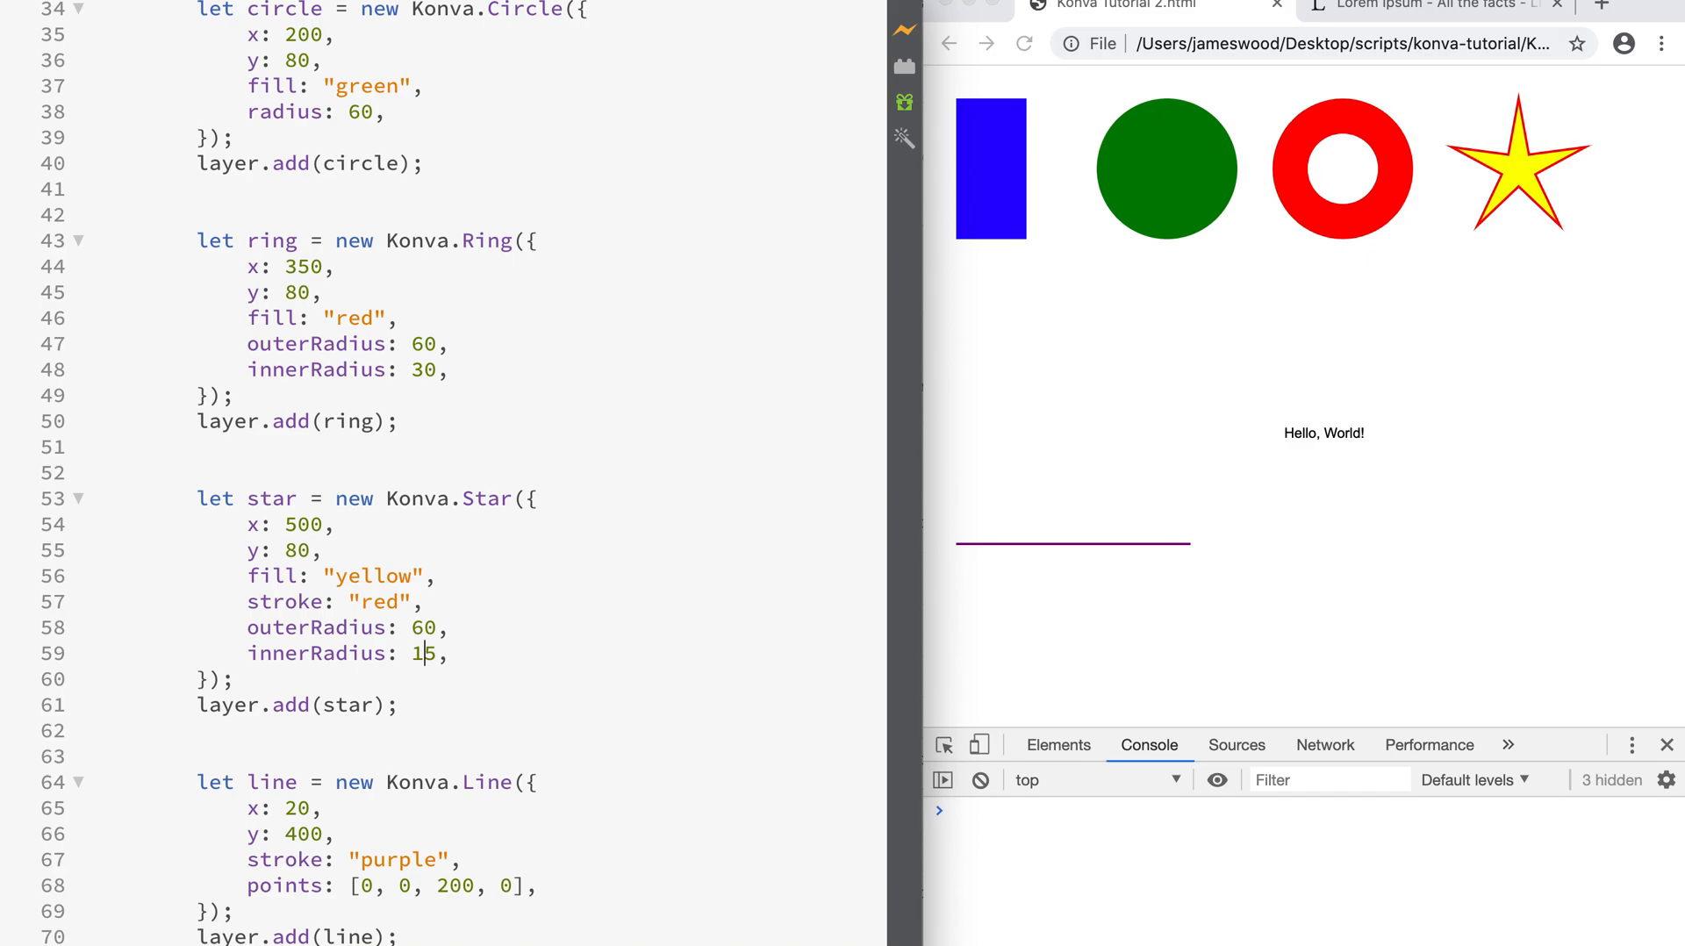
text(25)
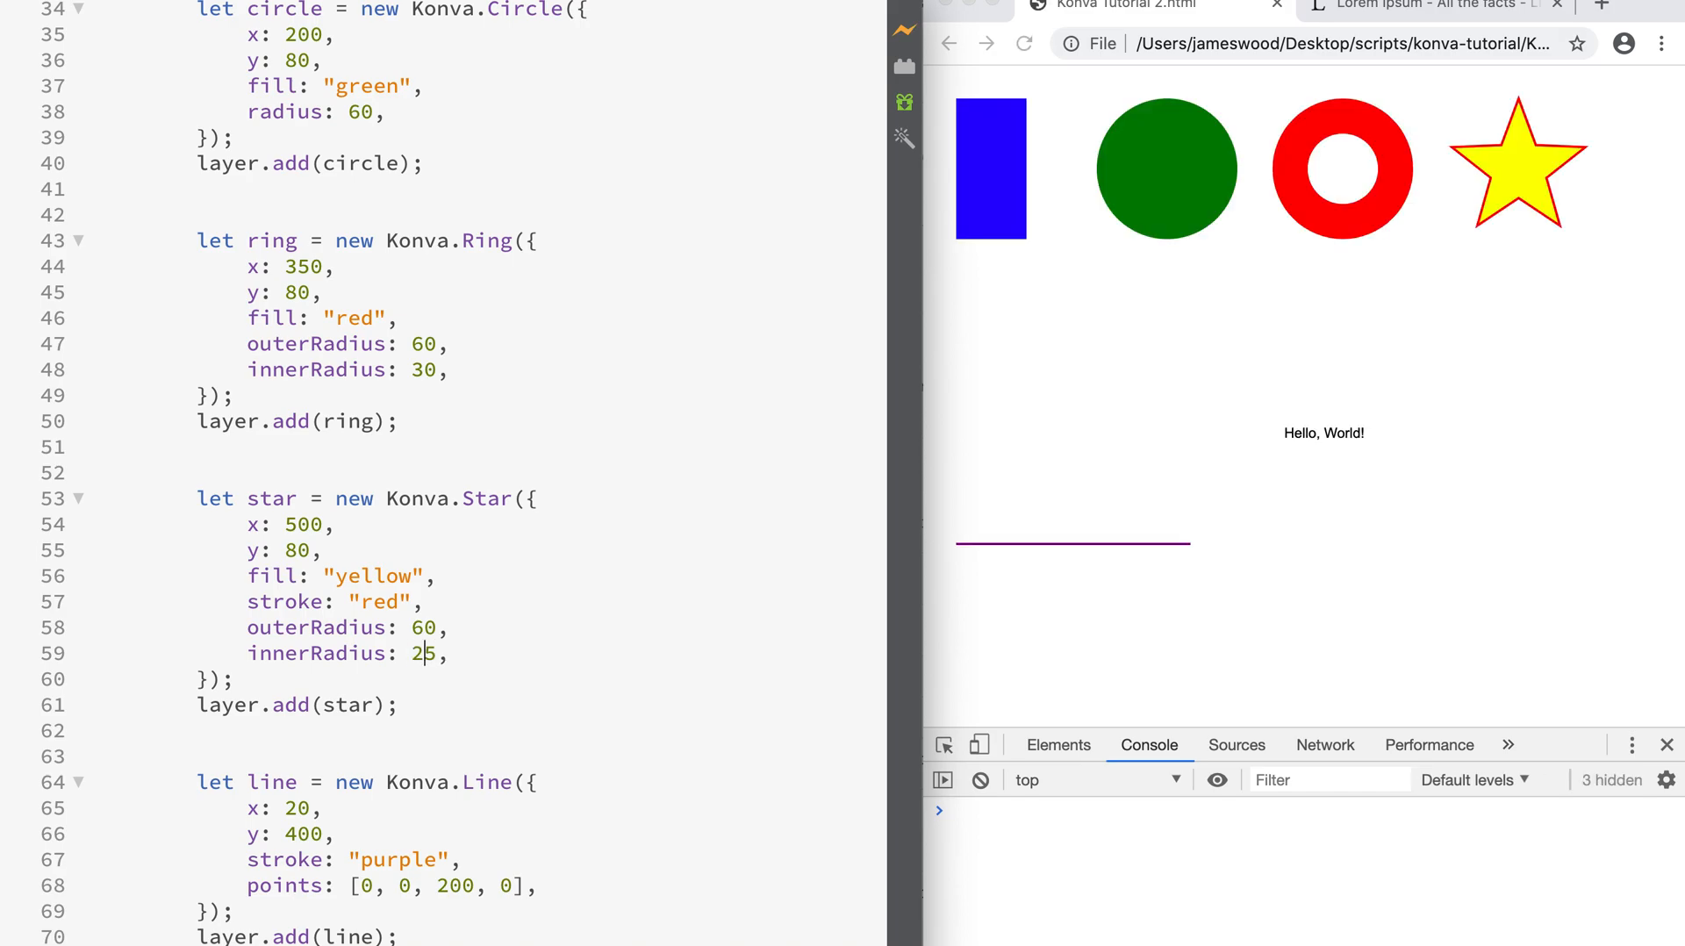
text(3)
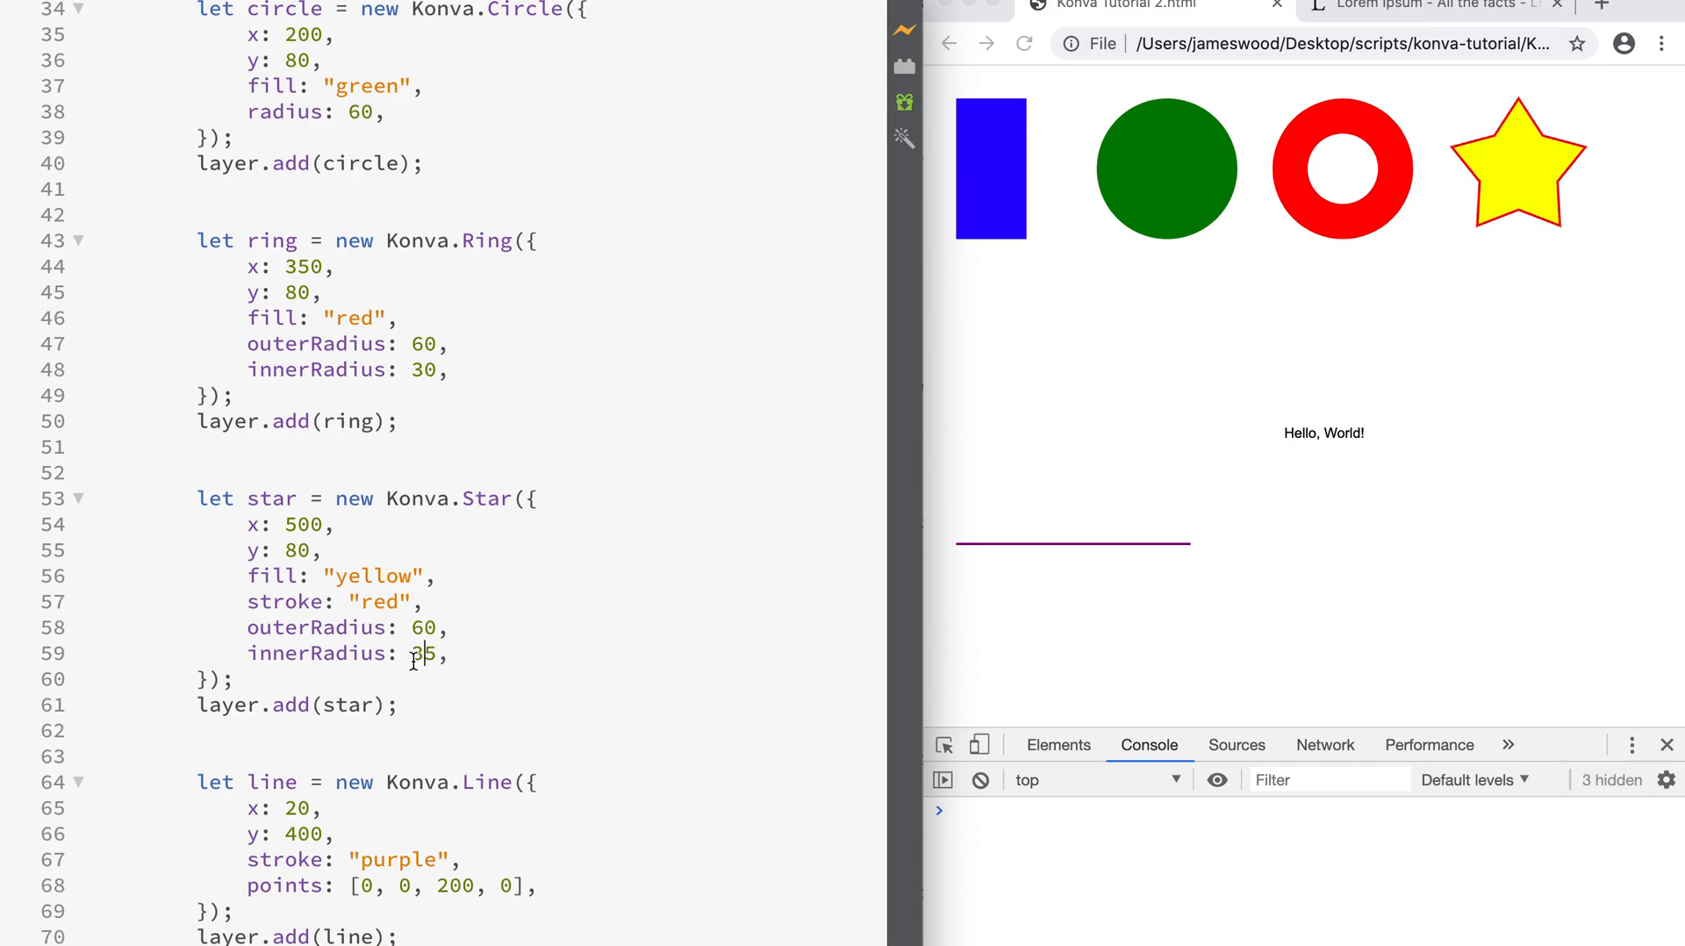
scroll(down, 3)
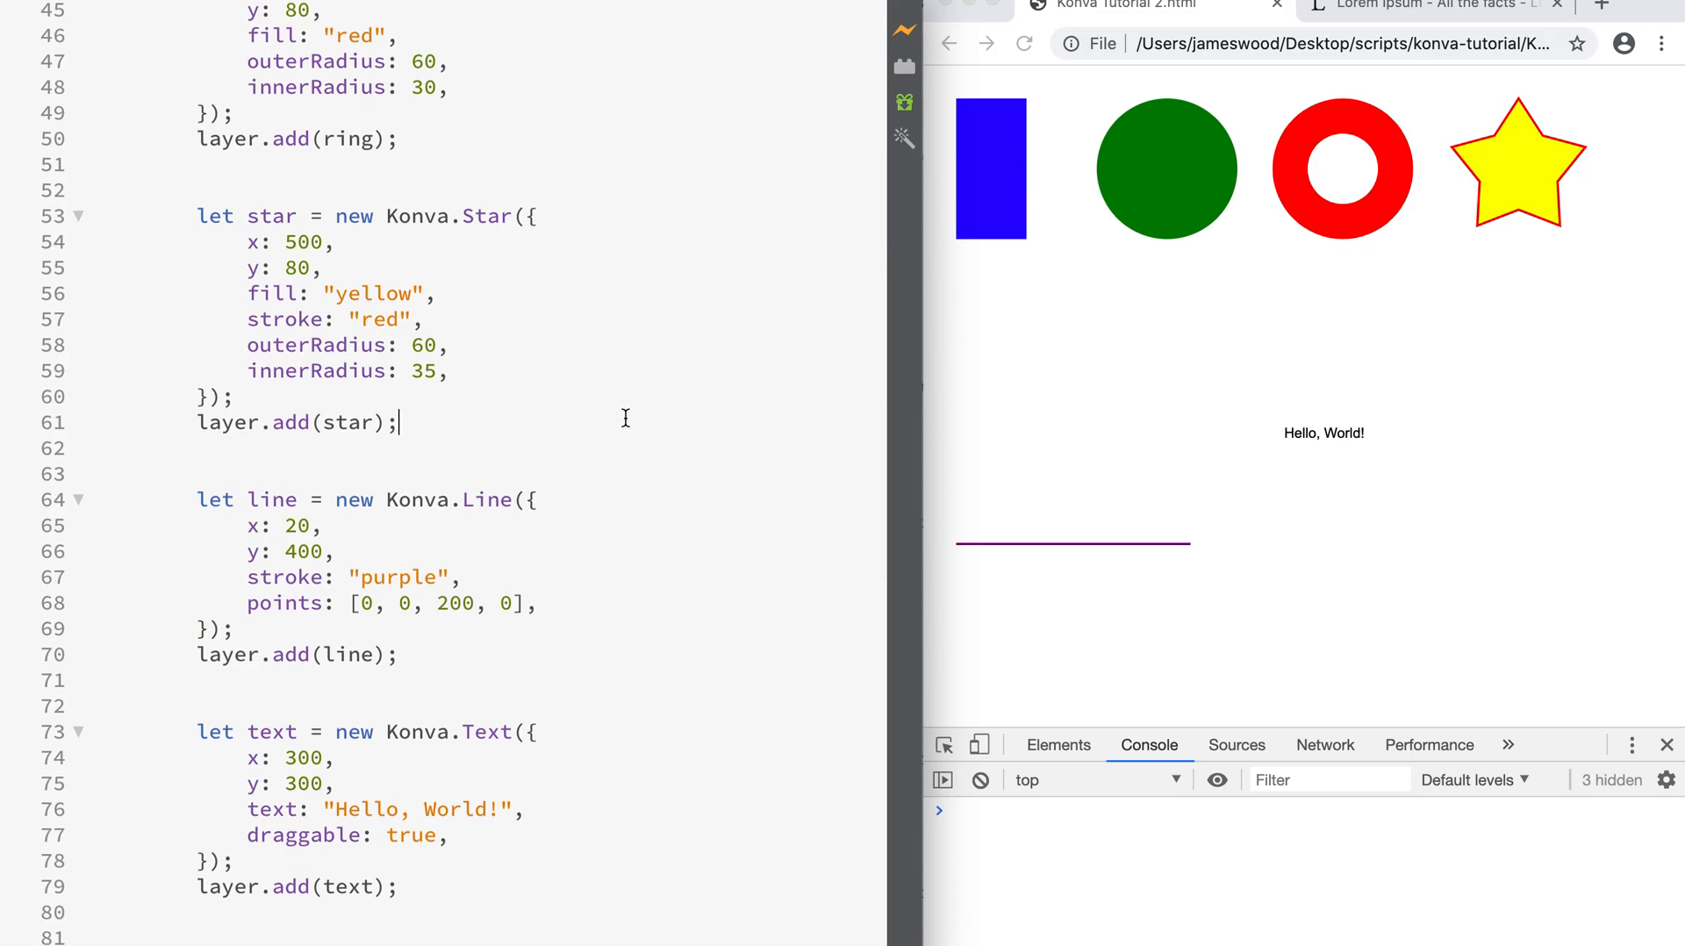
mouse_move(1159, 230)
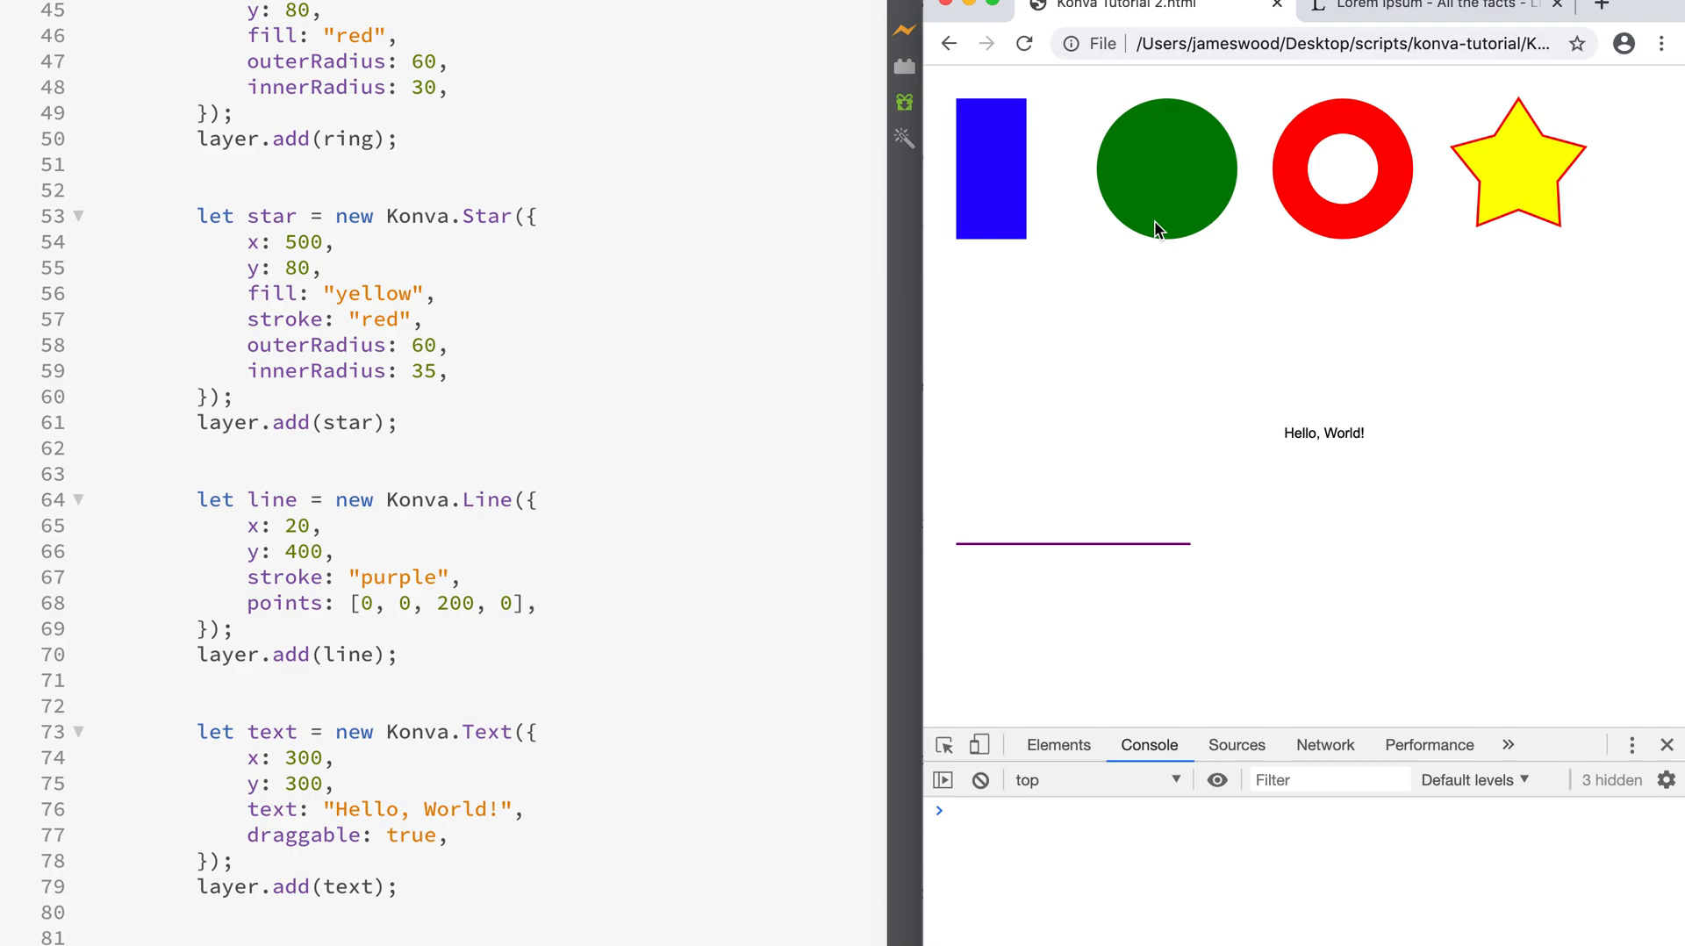
mouse_move(1340, 222)
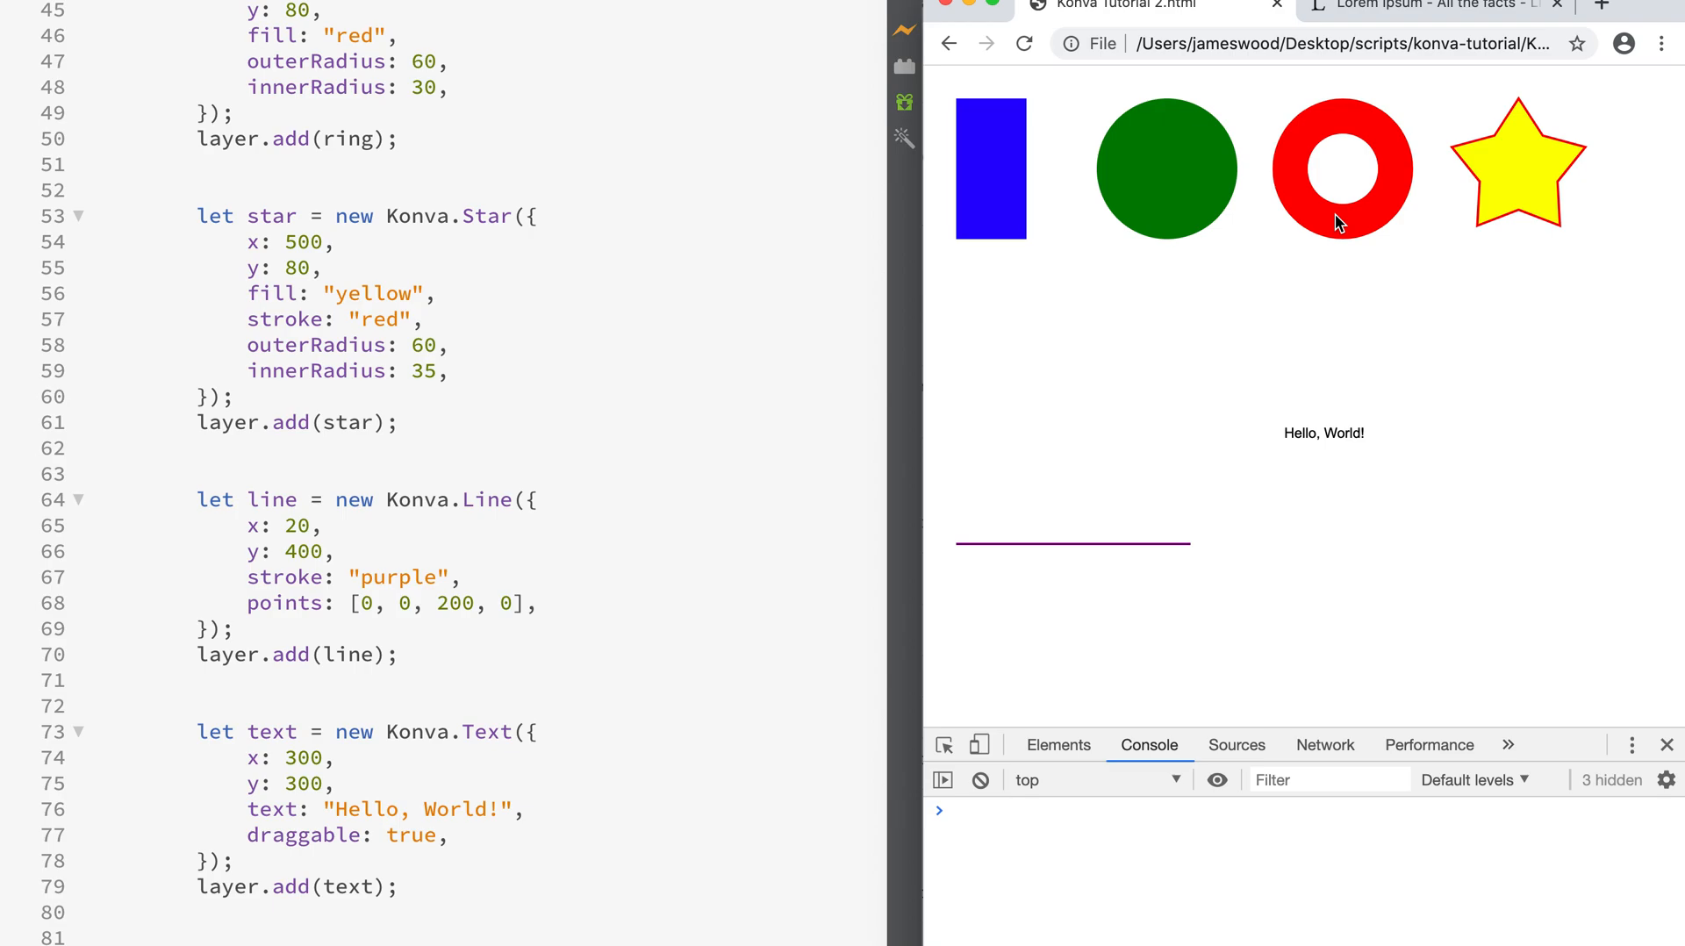
mouse_move(474, 634)
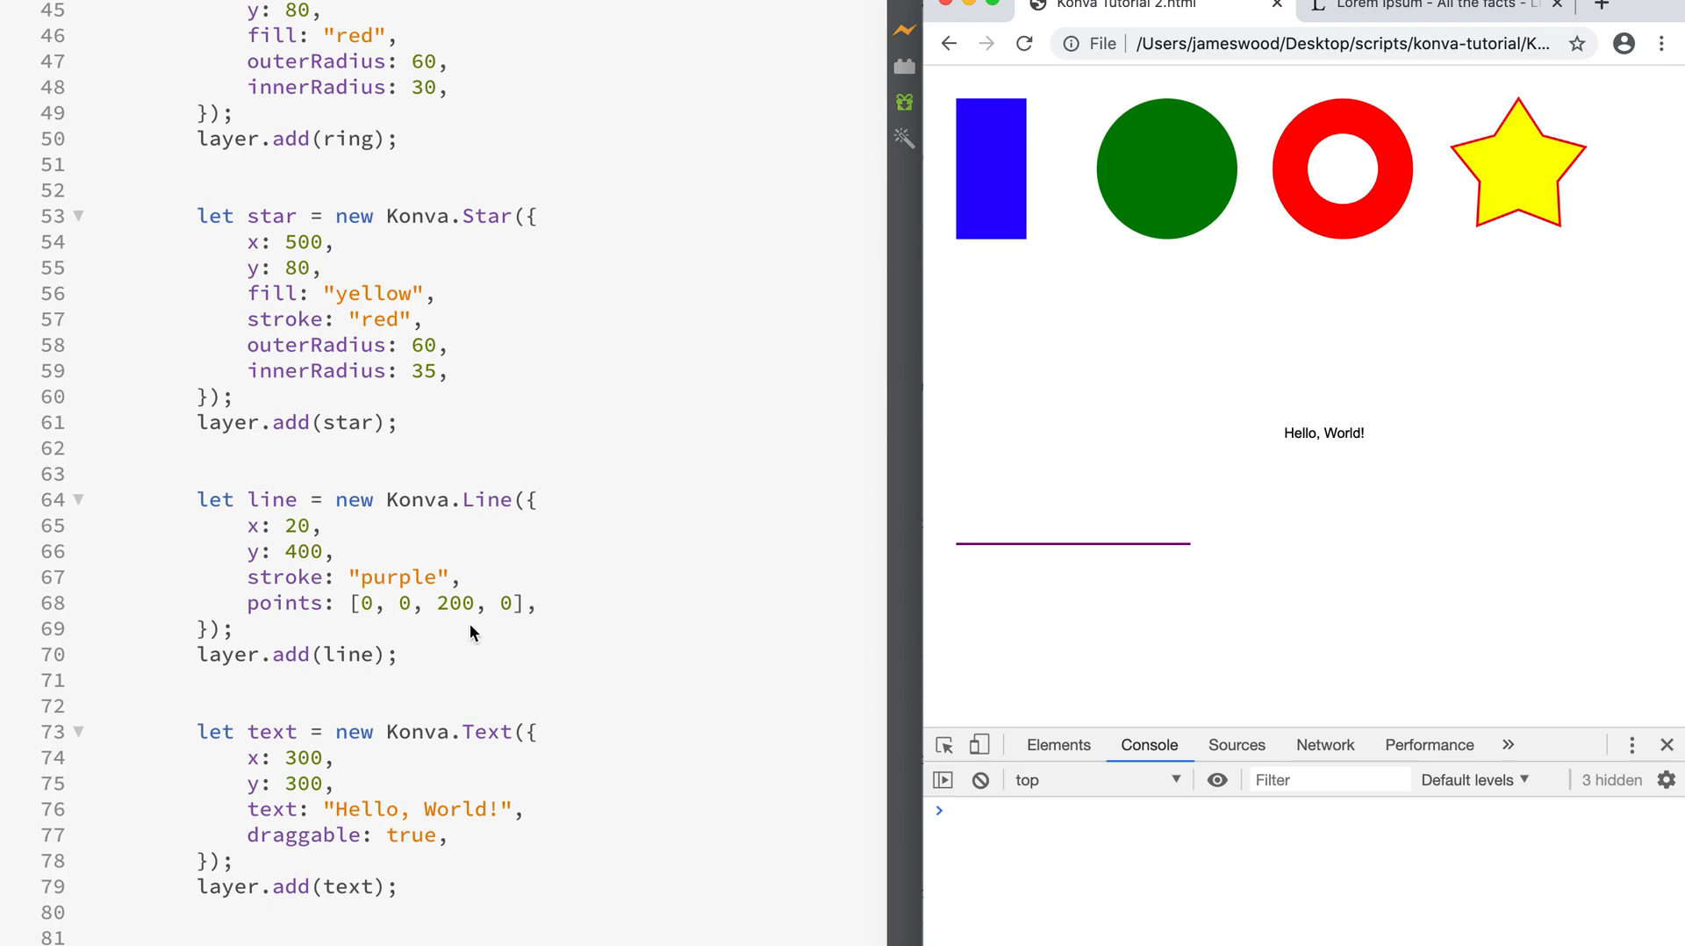
click(400, 657)
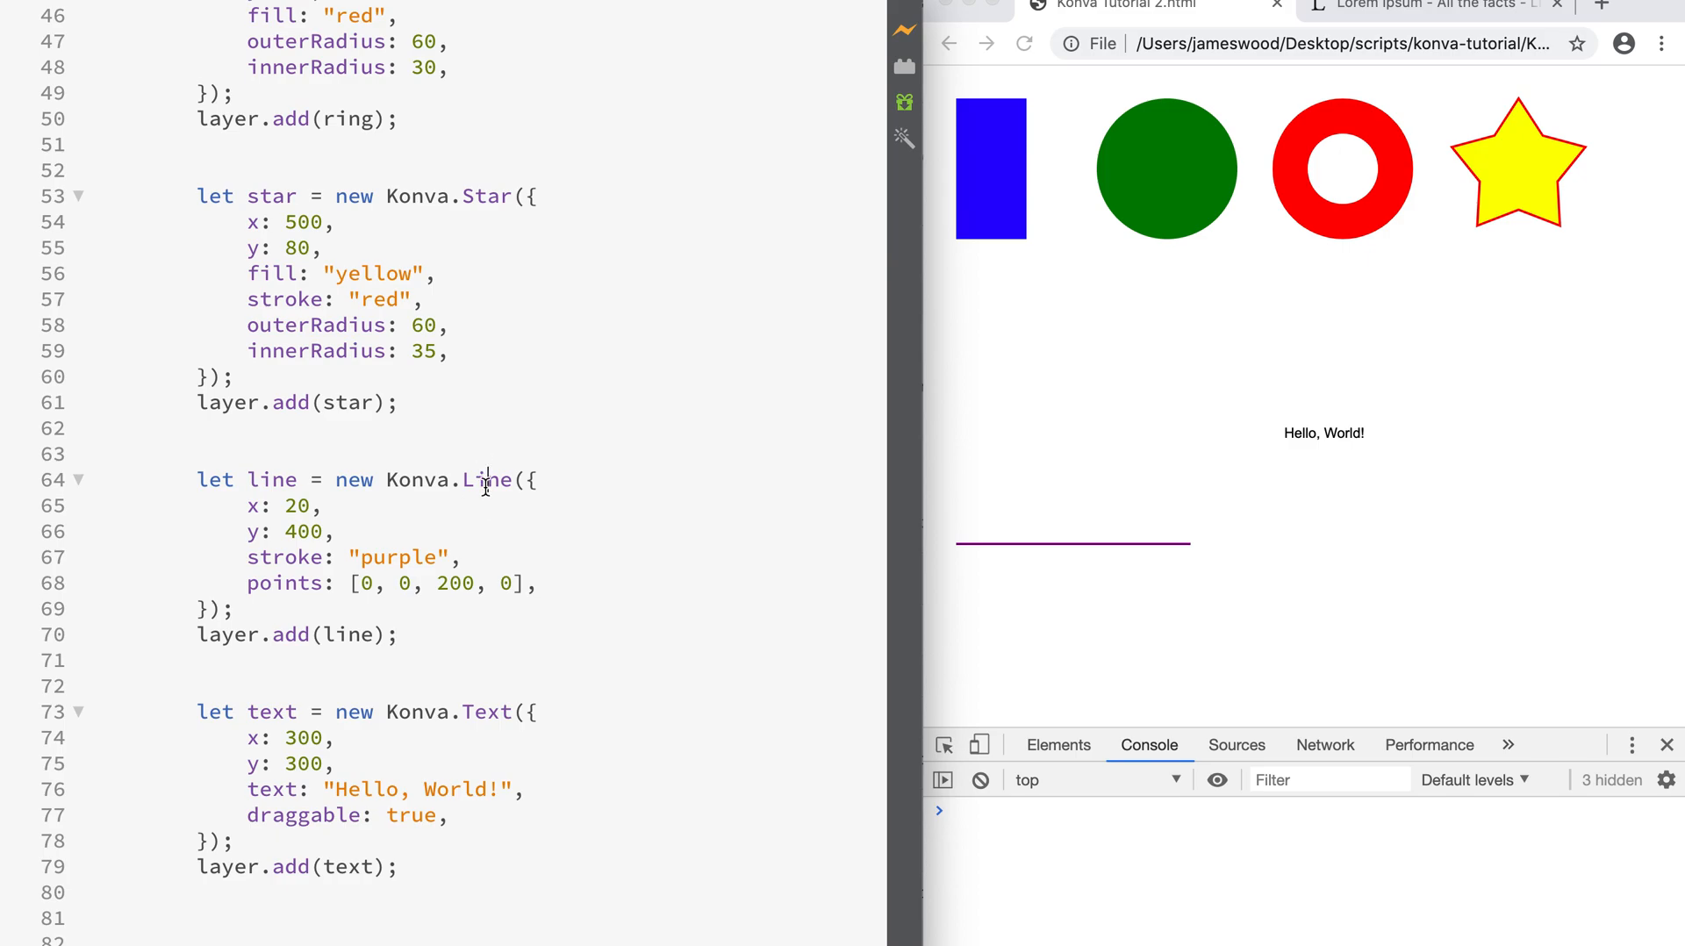
double_click(486, 479)
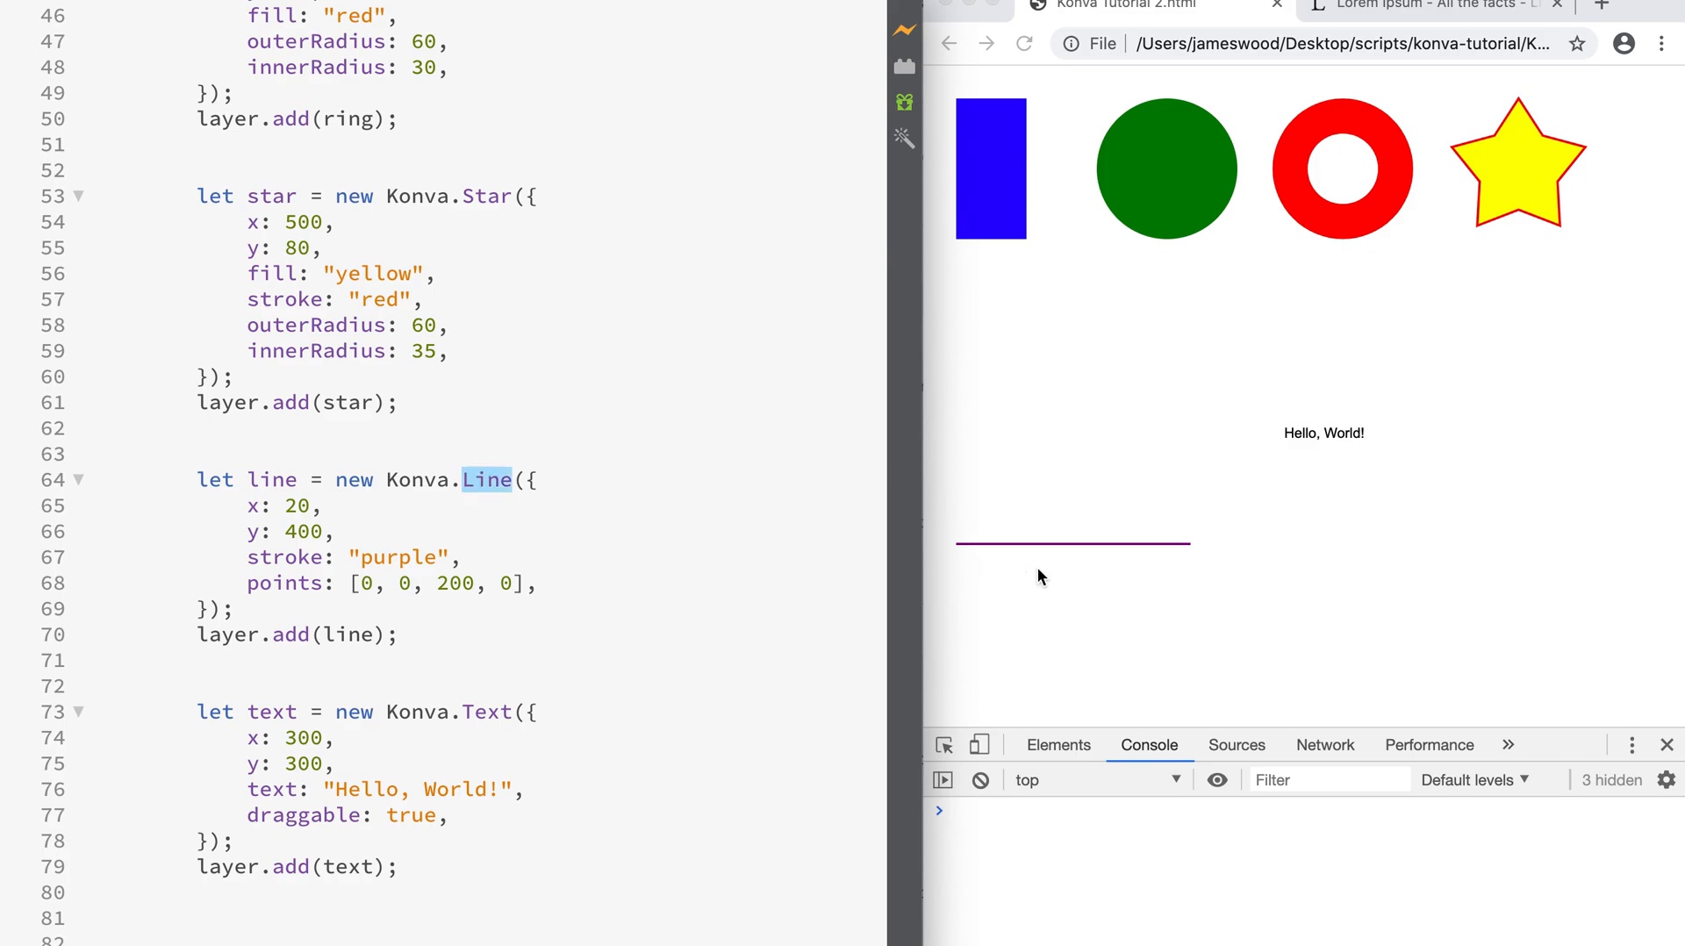
click(537, 480)
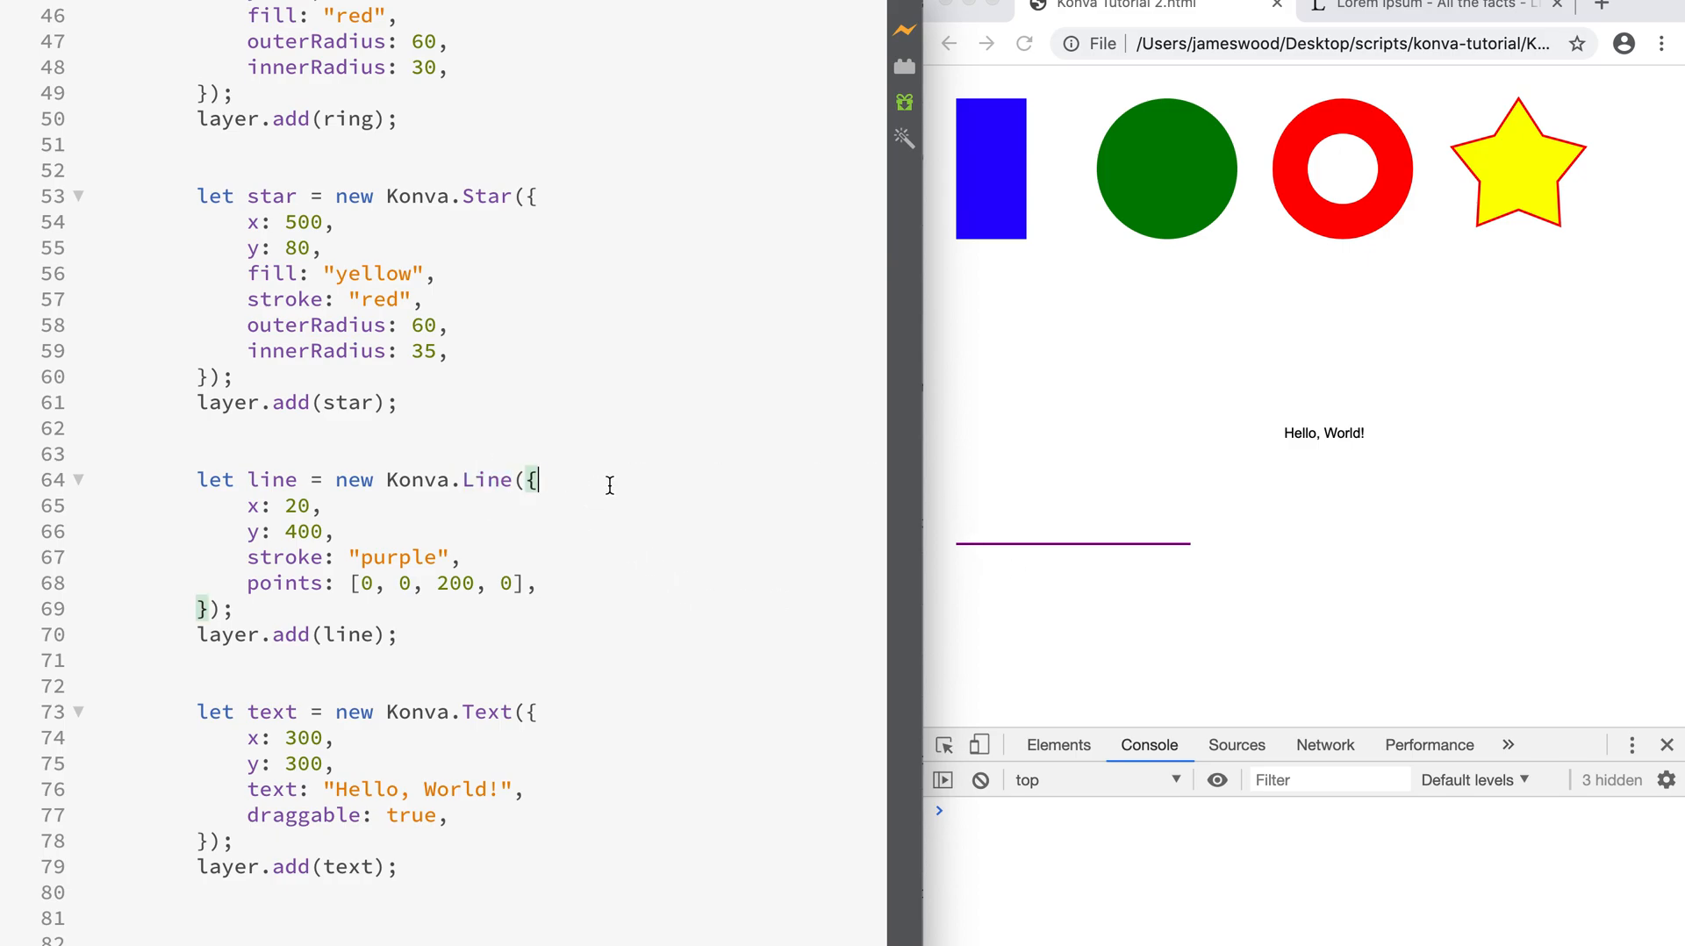
drag(534, 479, 366, 532)
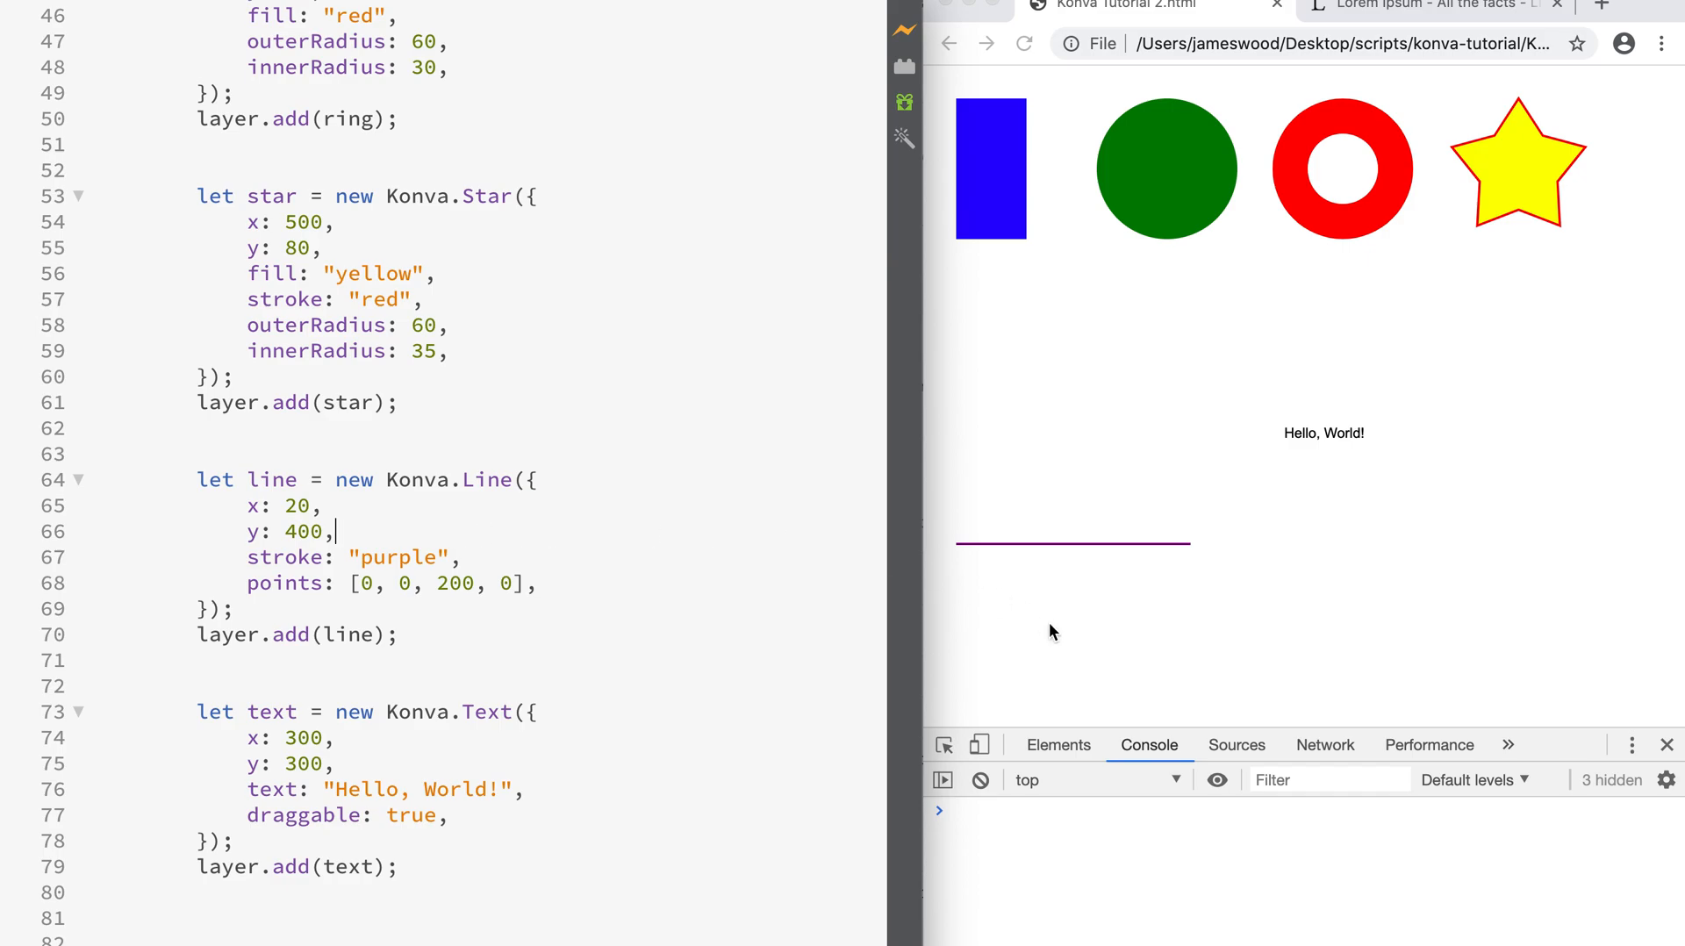
mouse_move(1087, 558)
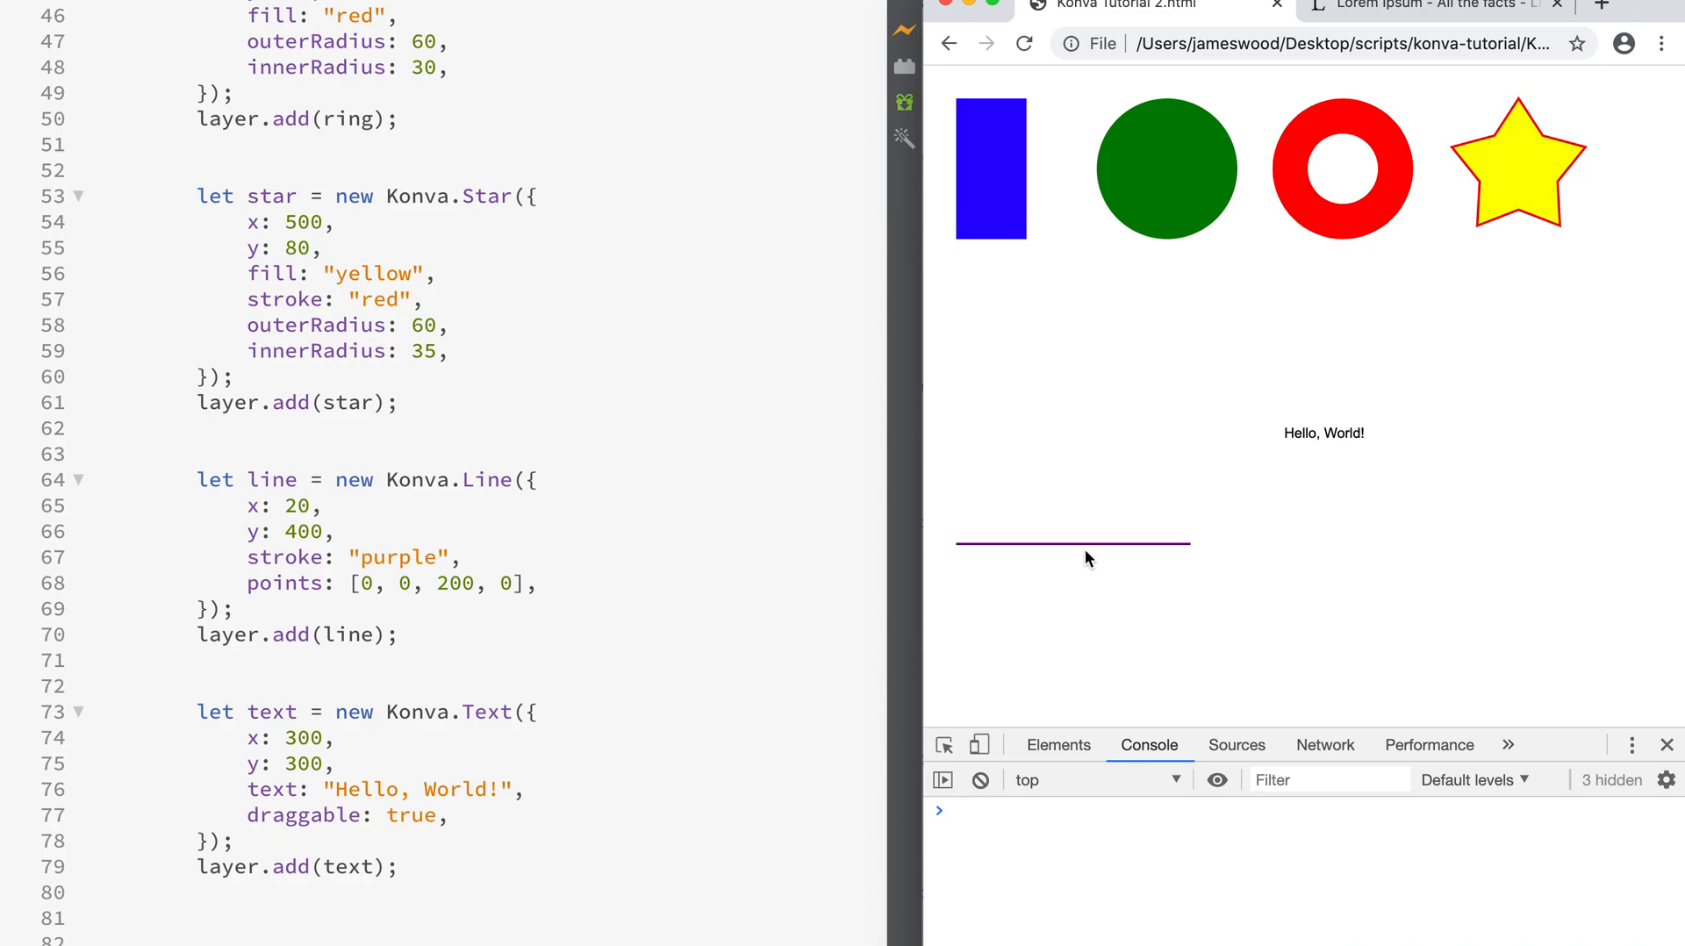
double_click(401, 557)
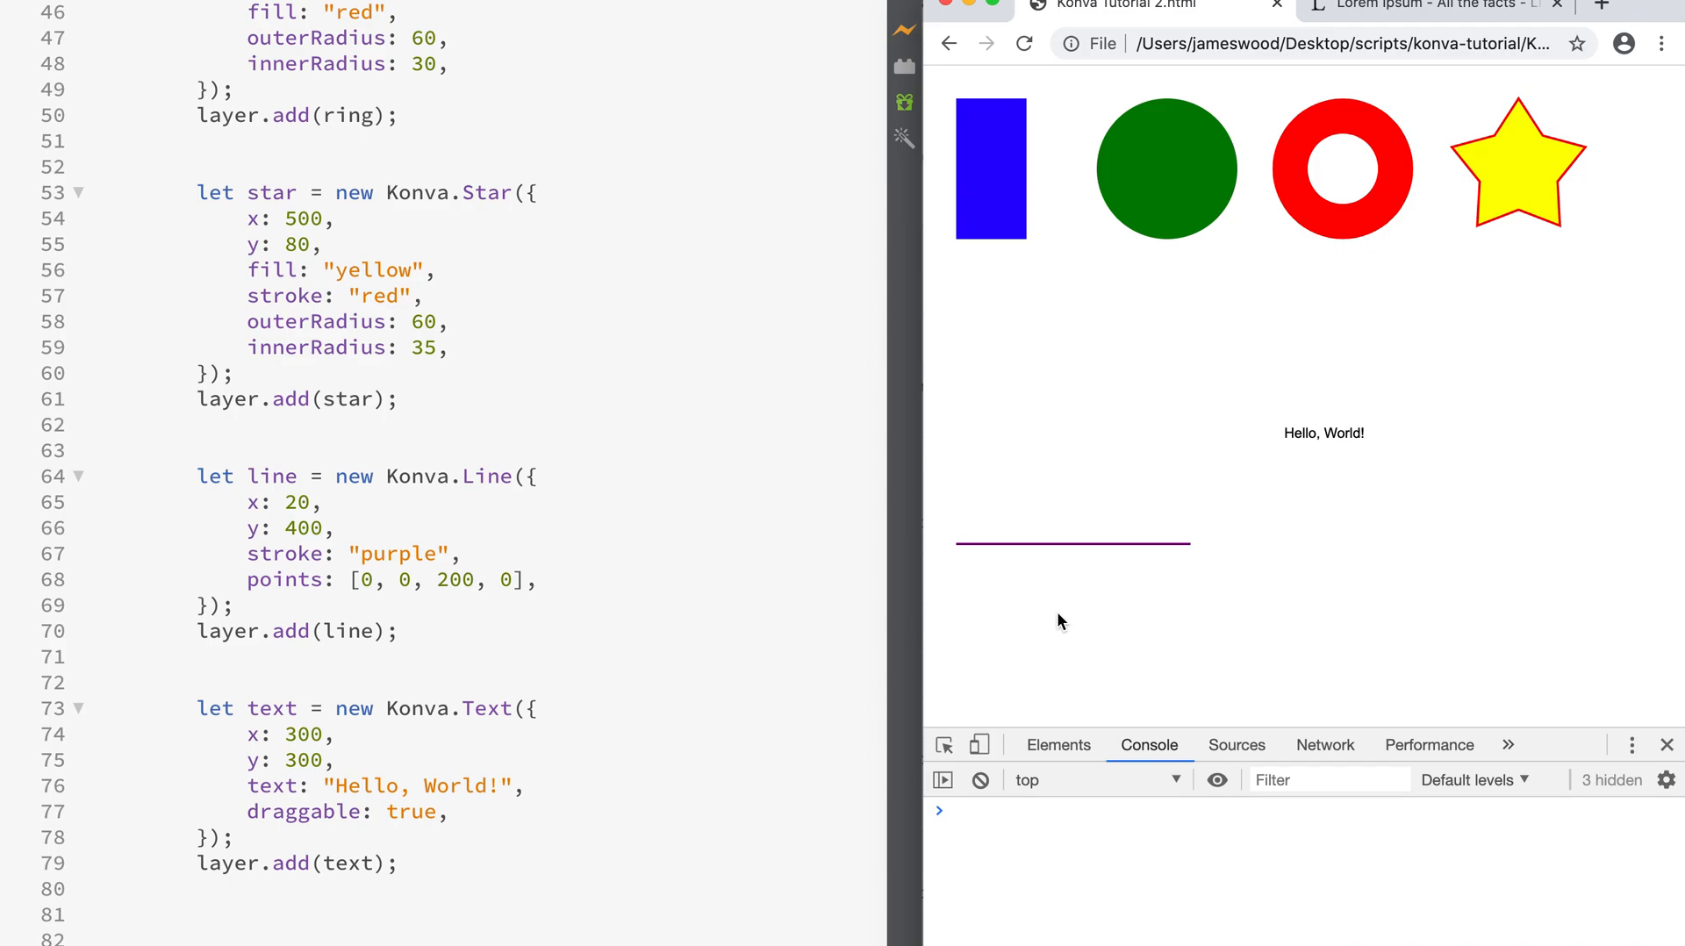
mouse_move(1022, 610)
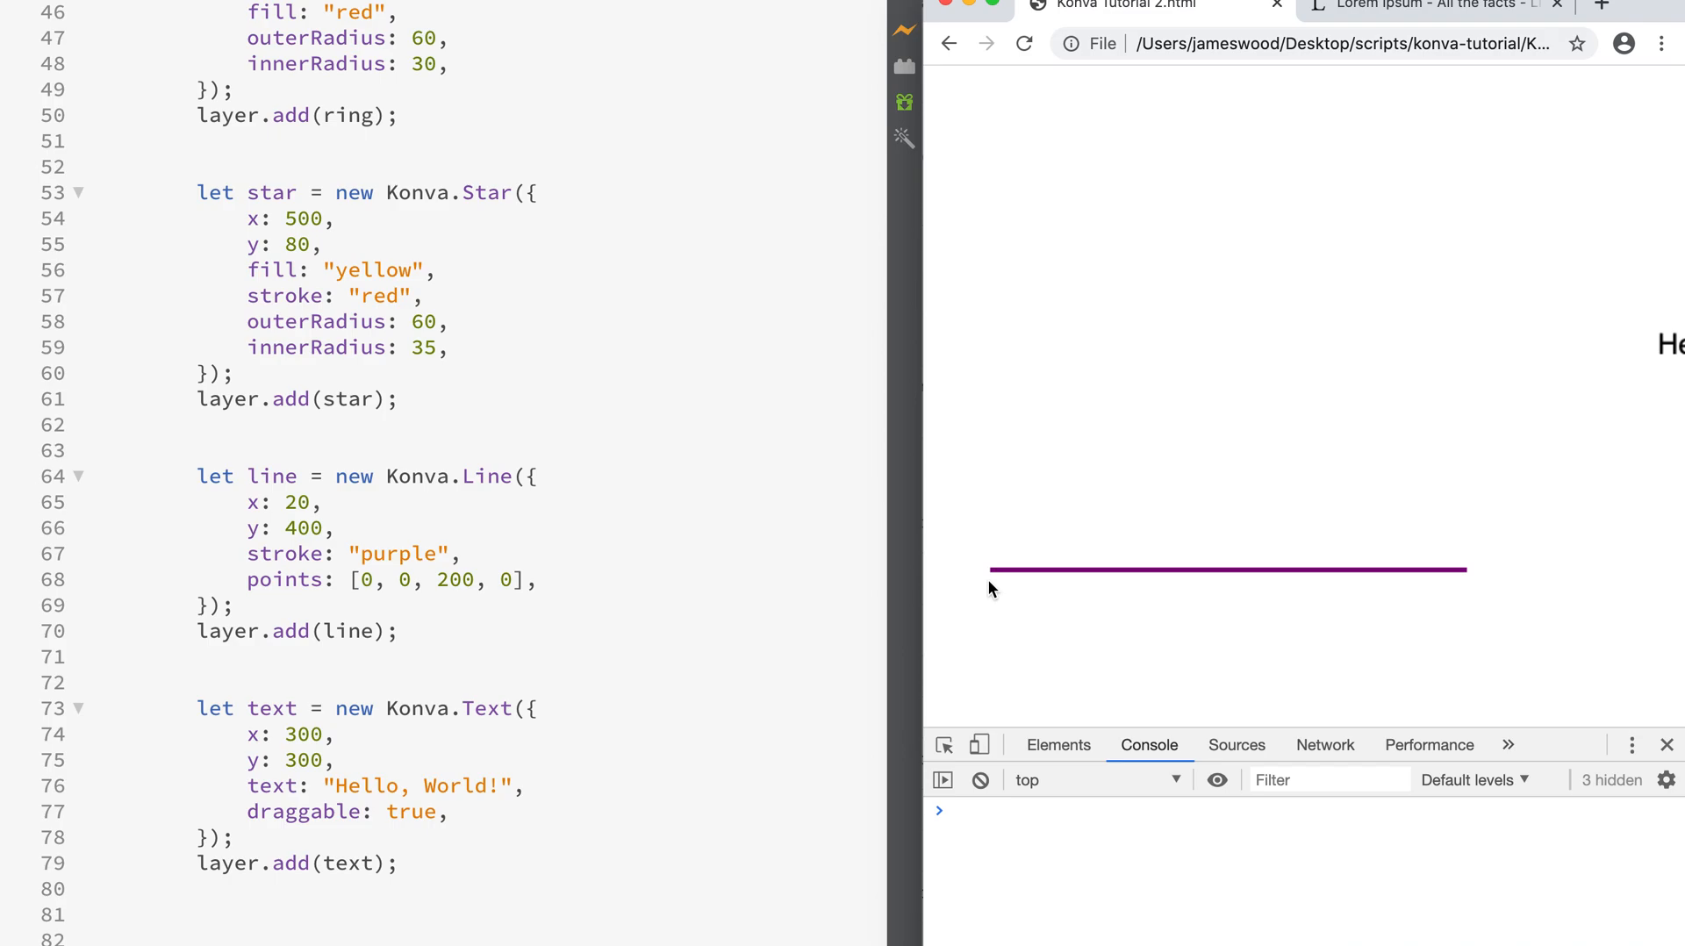
mouse_move(1465, 584)
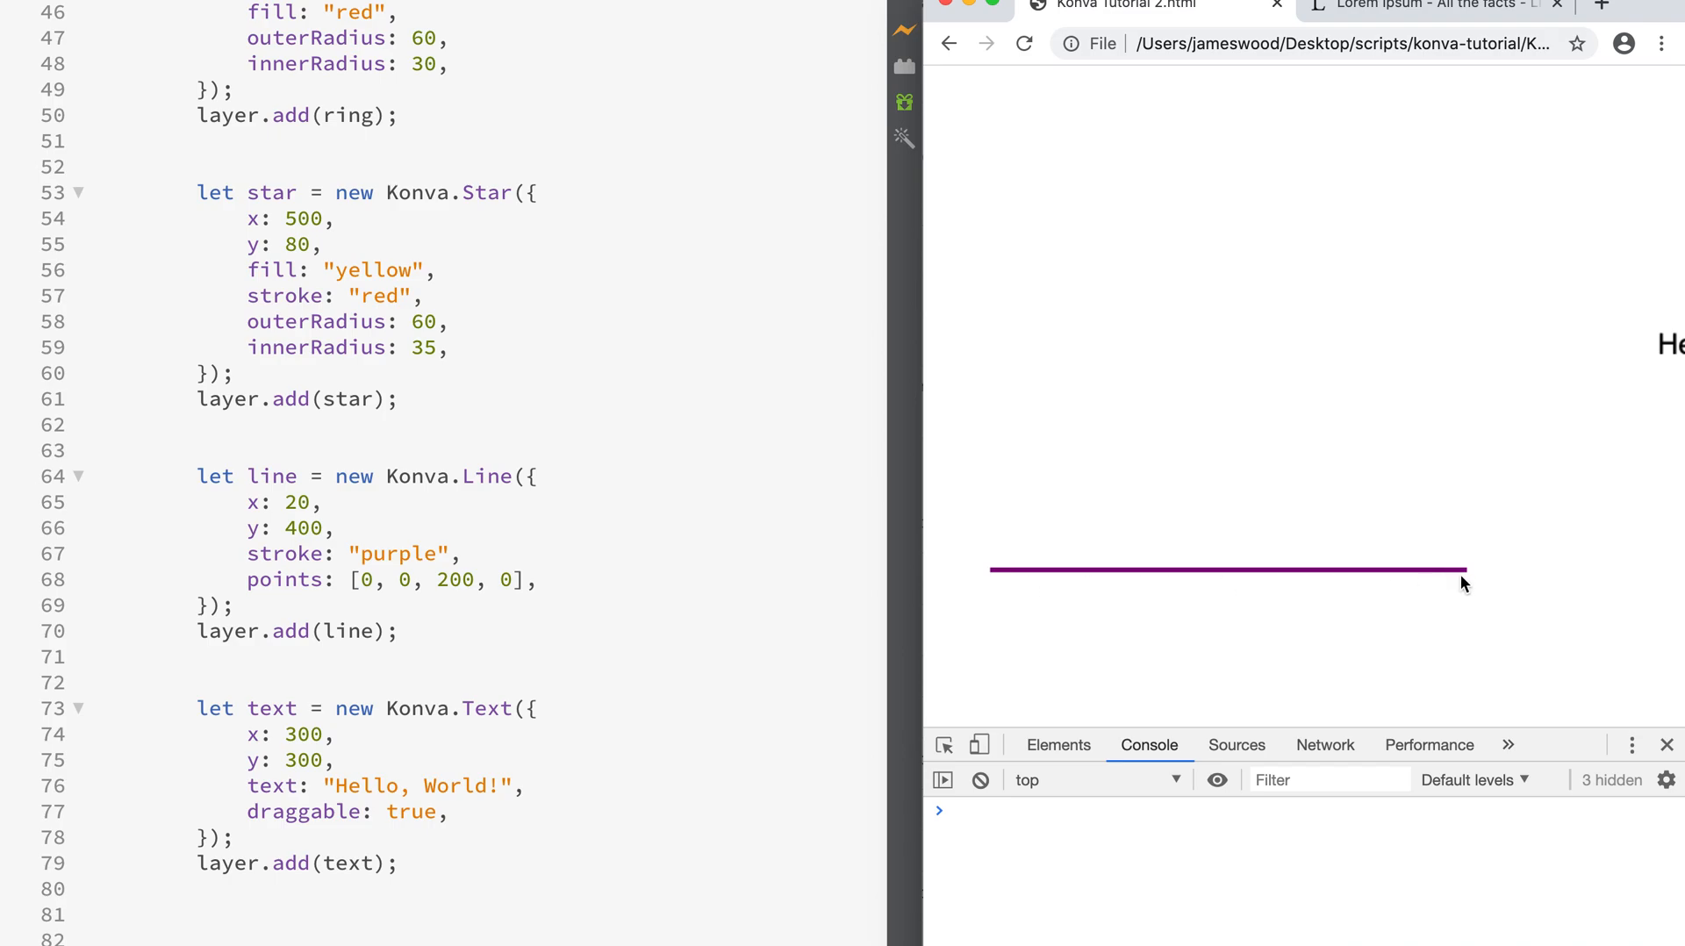
mouse_move(517, 632)
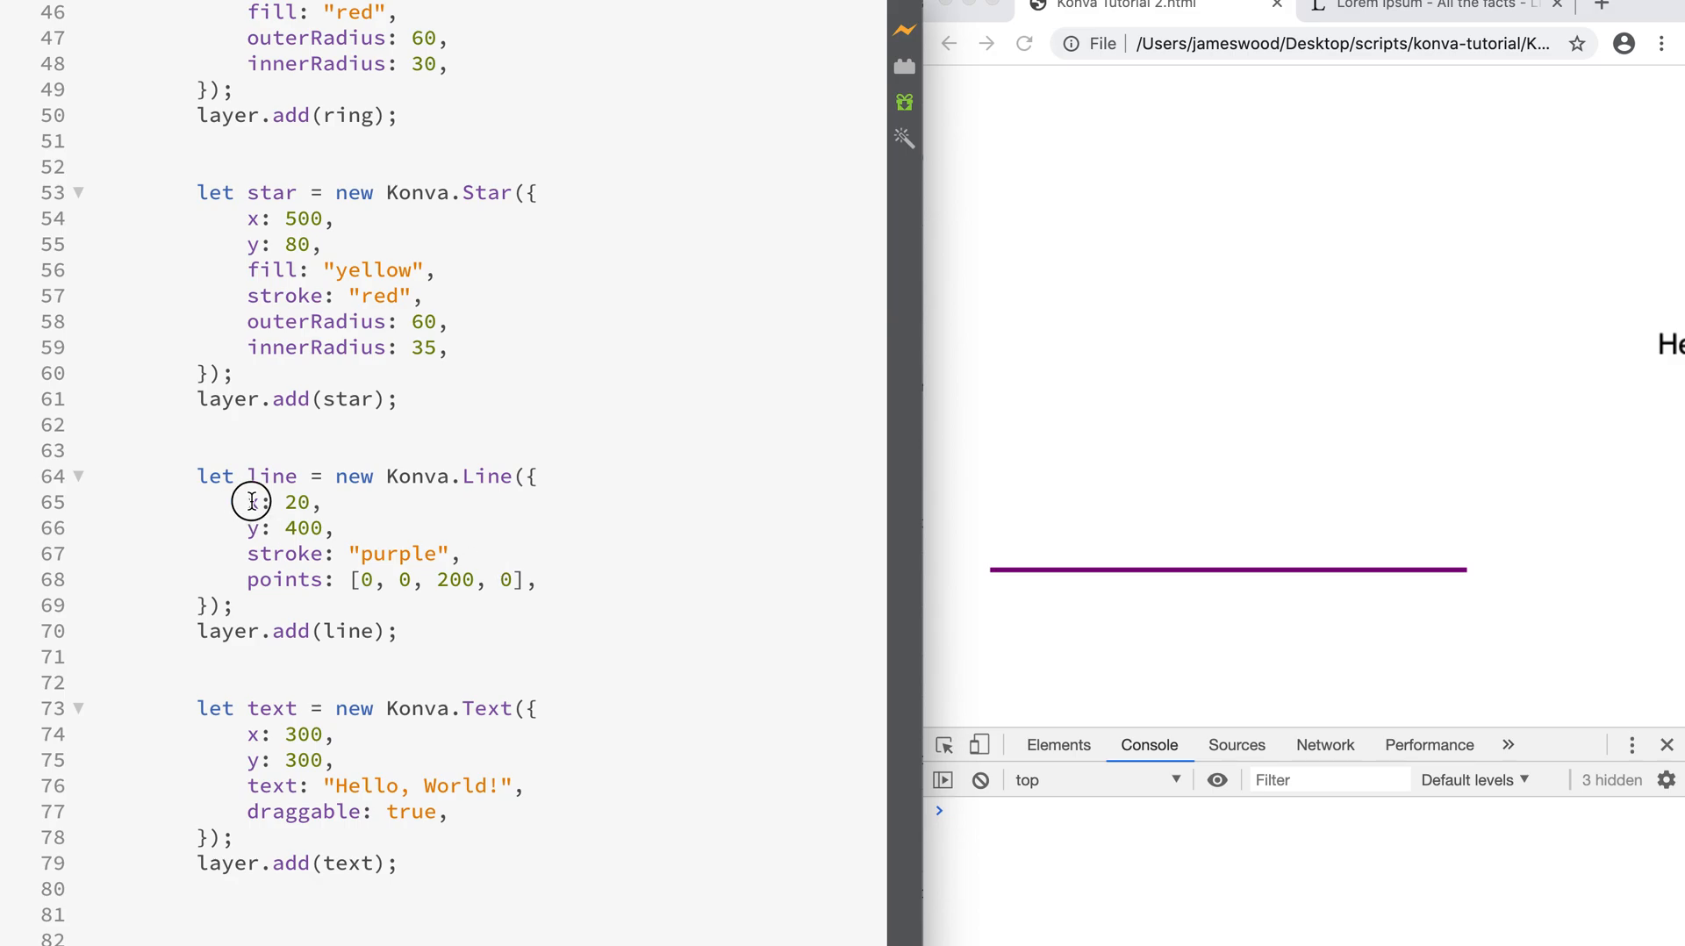
drag(251, 502, 312, 528)
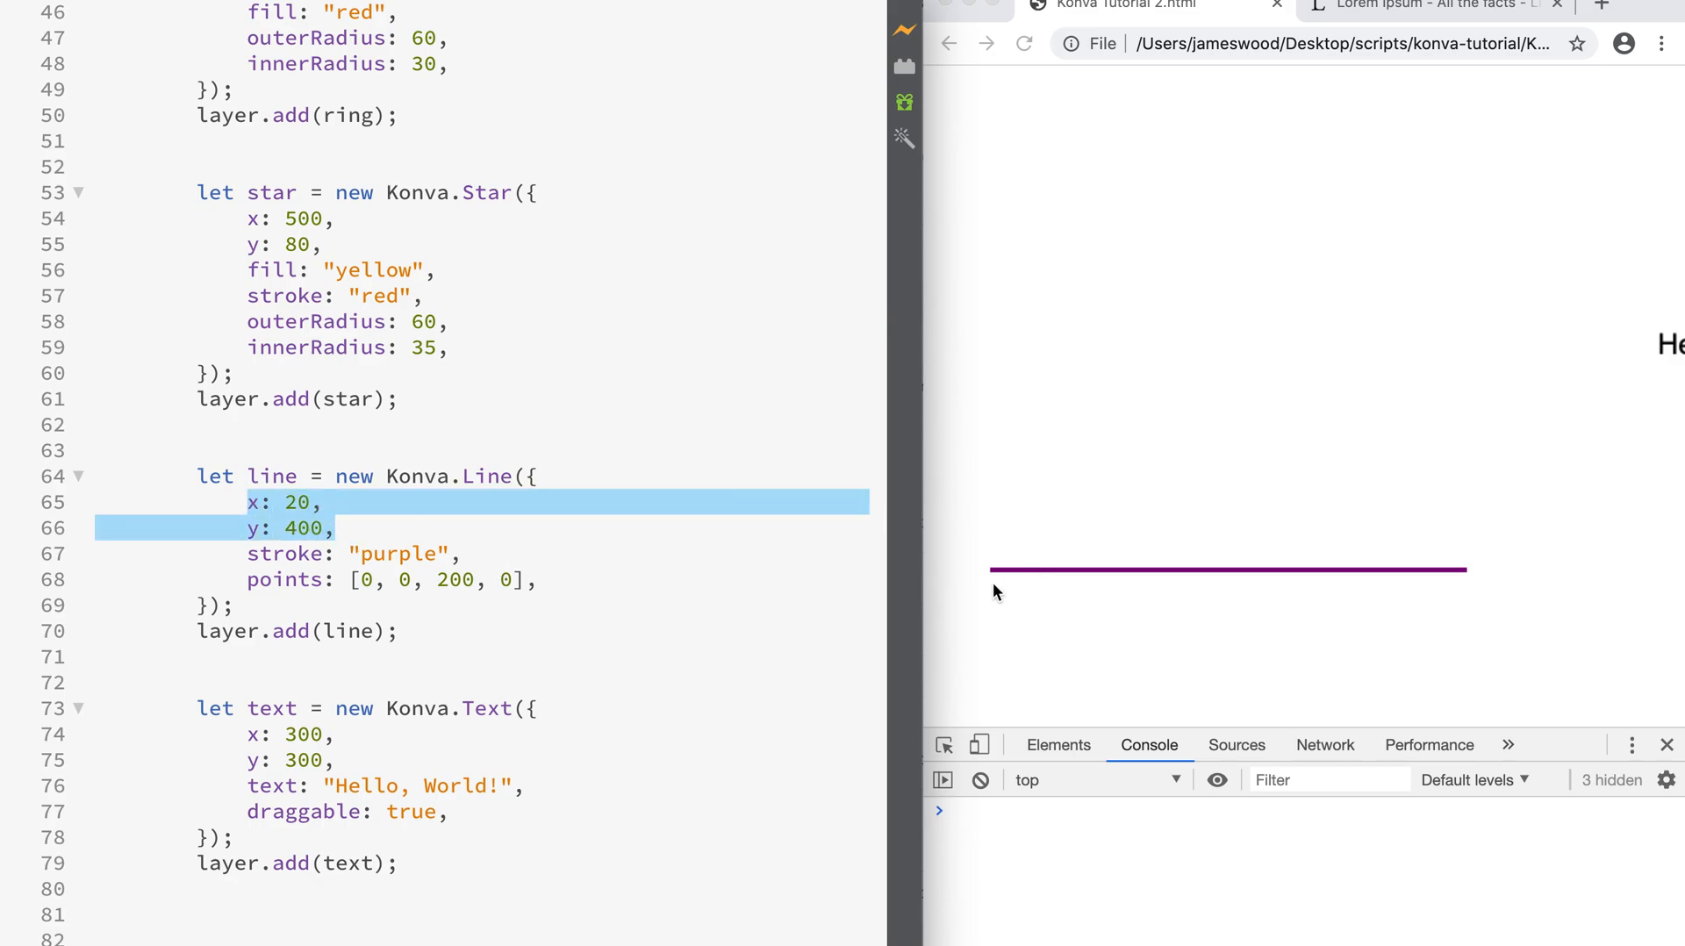
click(355, 581)
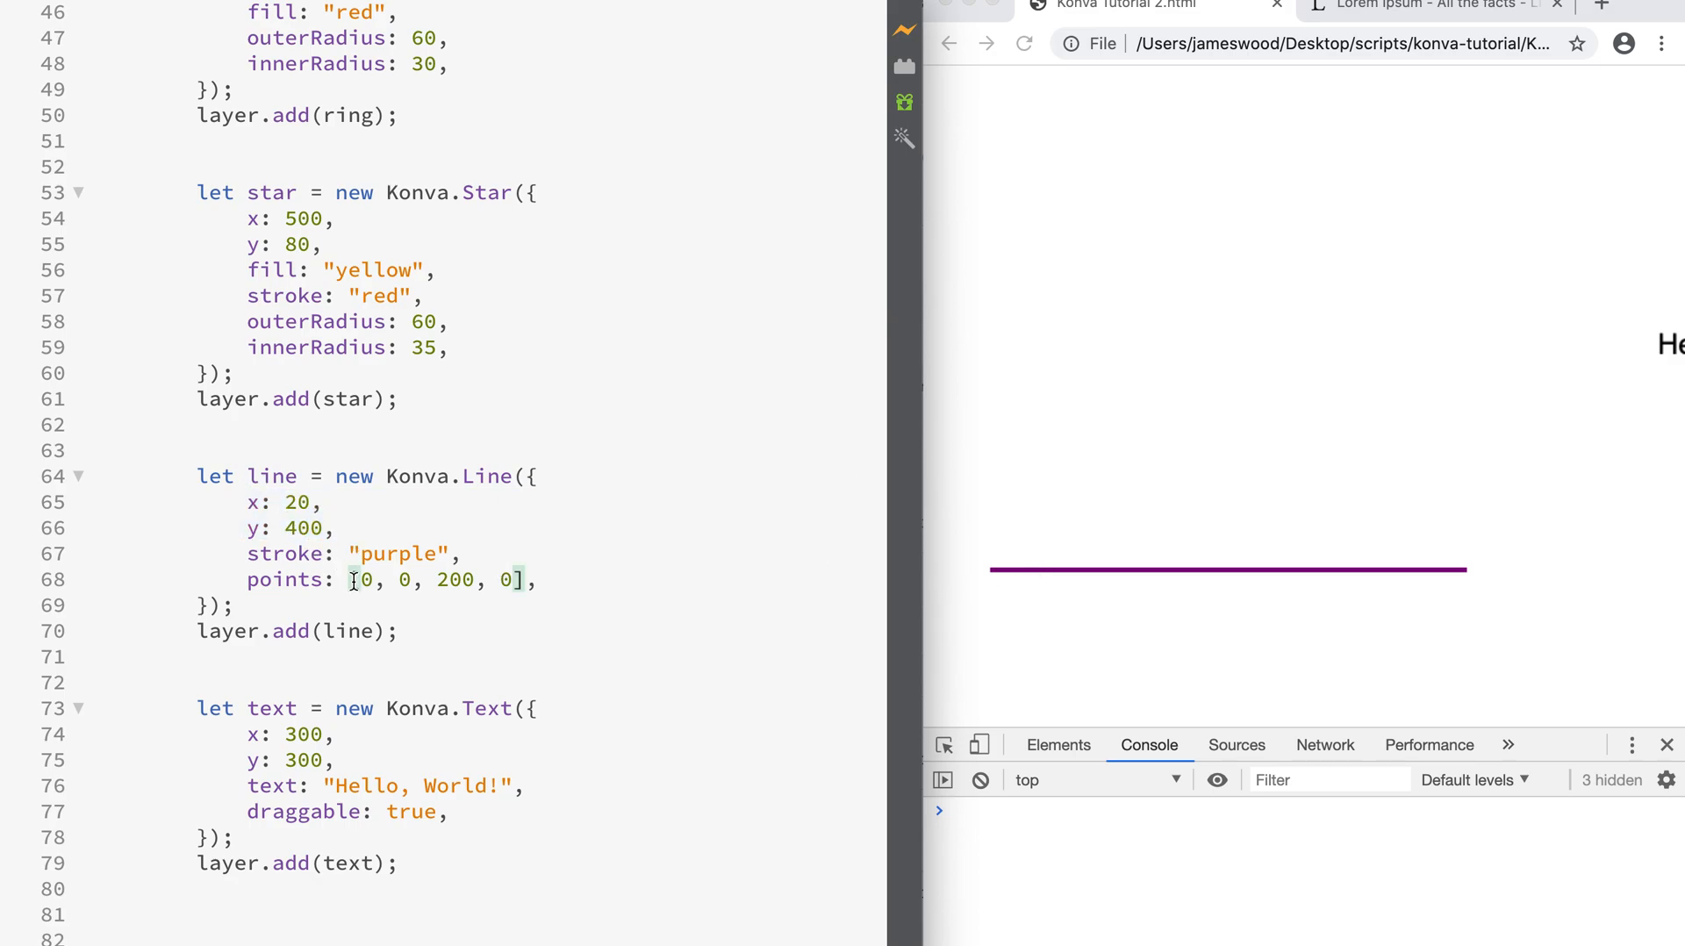
drag(357, 580, 414, 580)
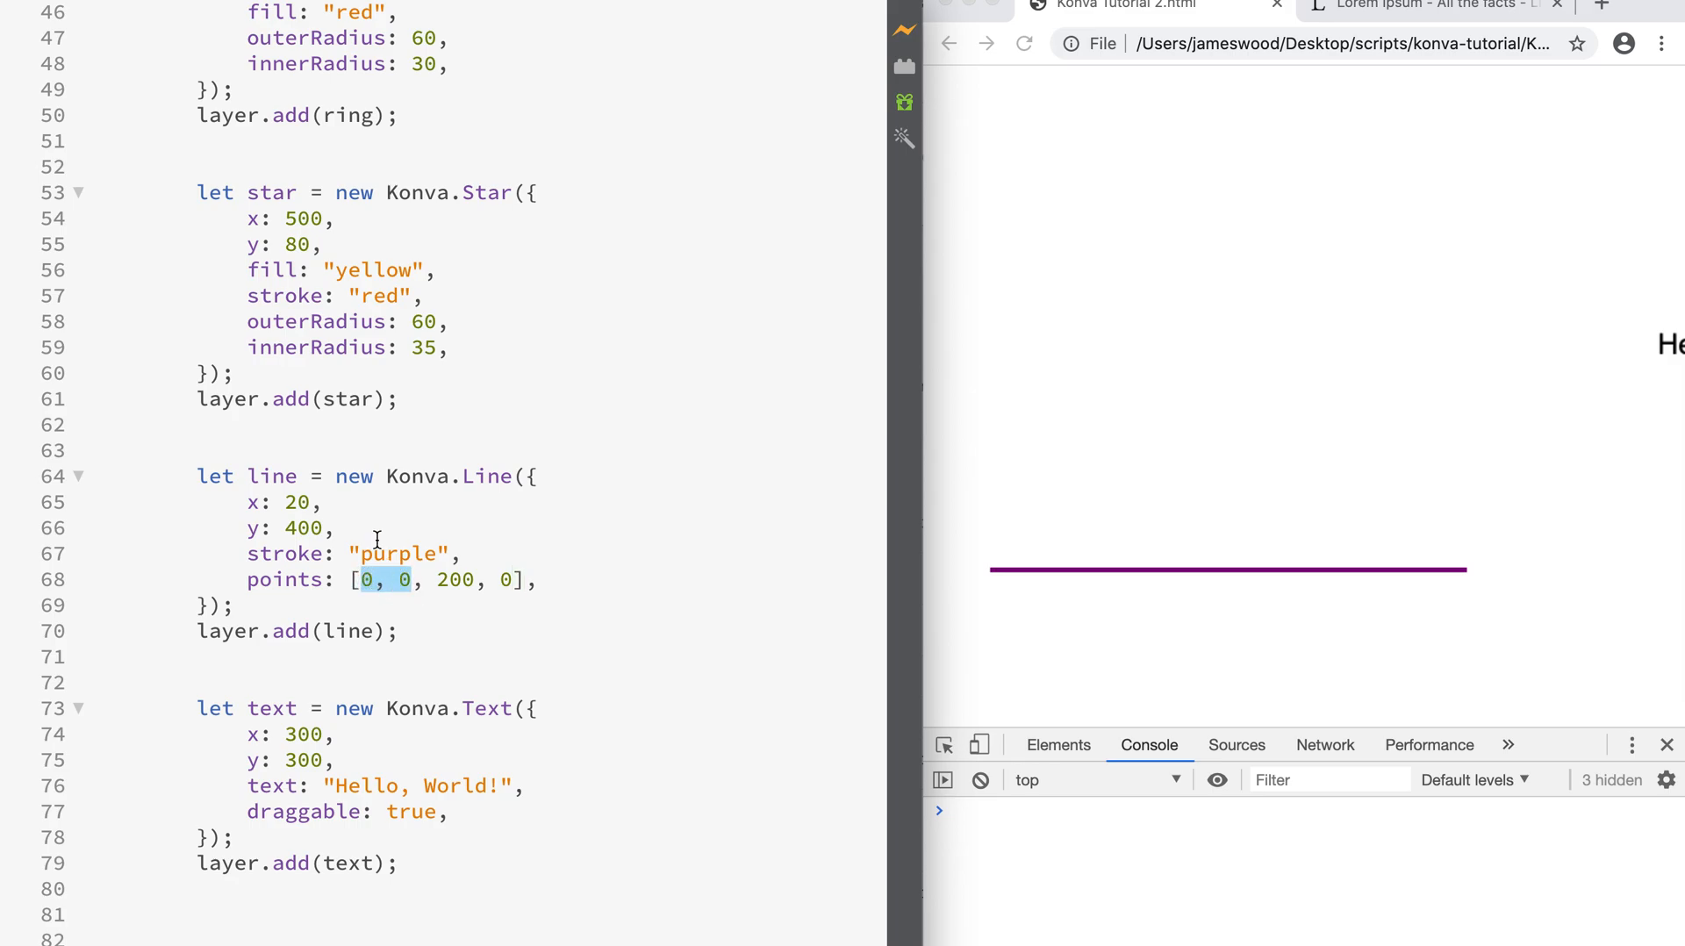
mouse_move(343, 506)
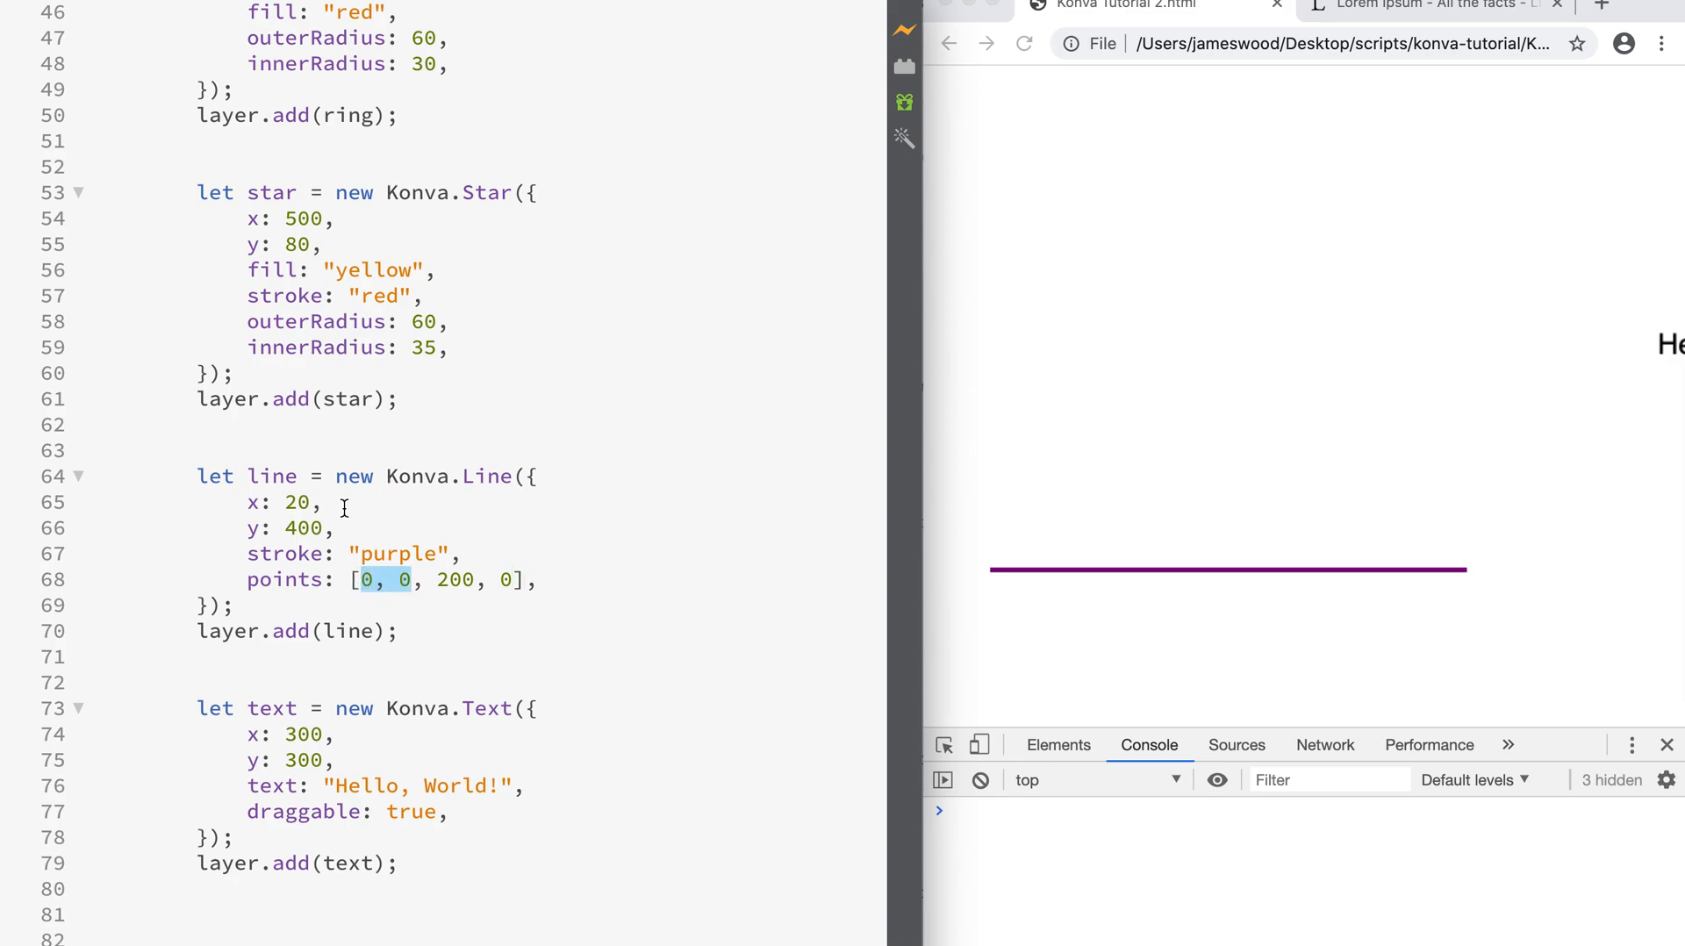
mouse_move(239, 506)
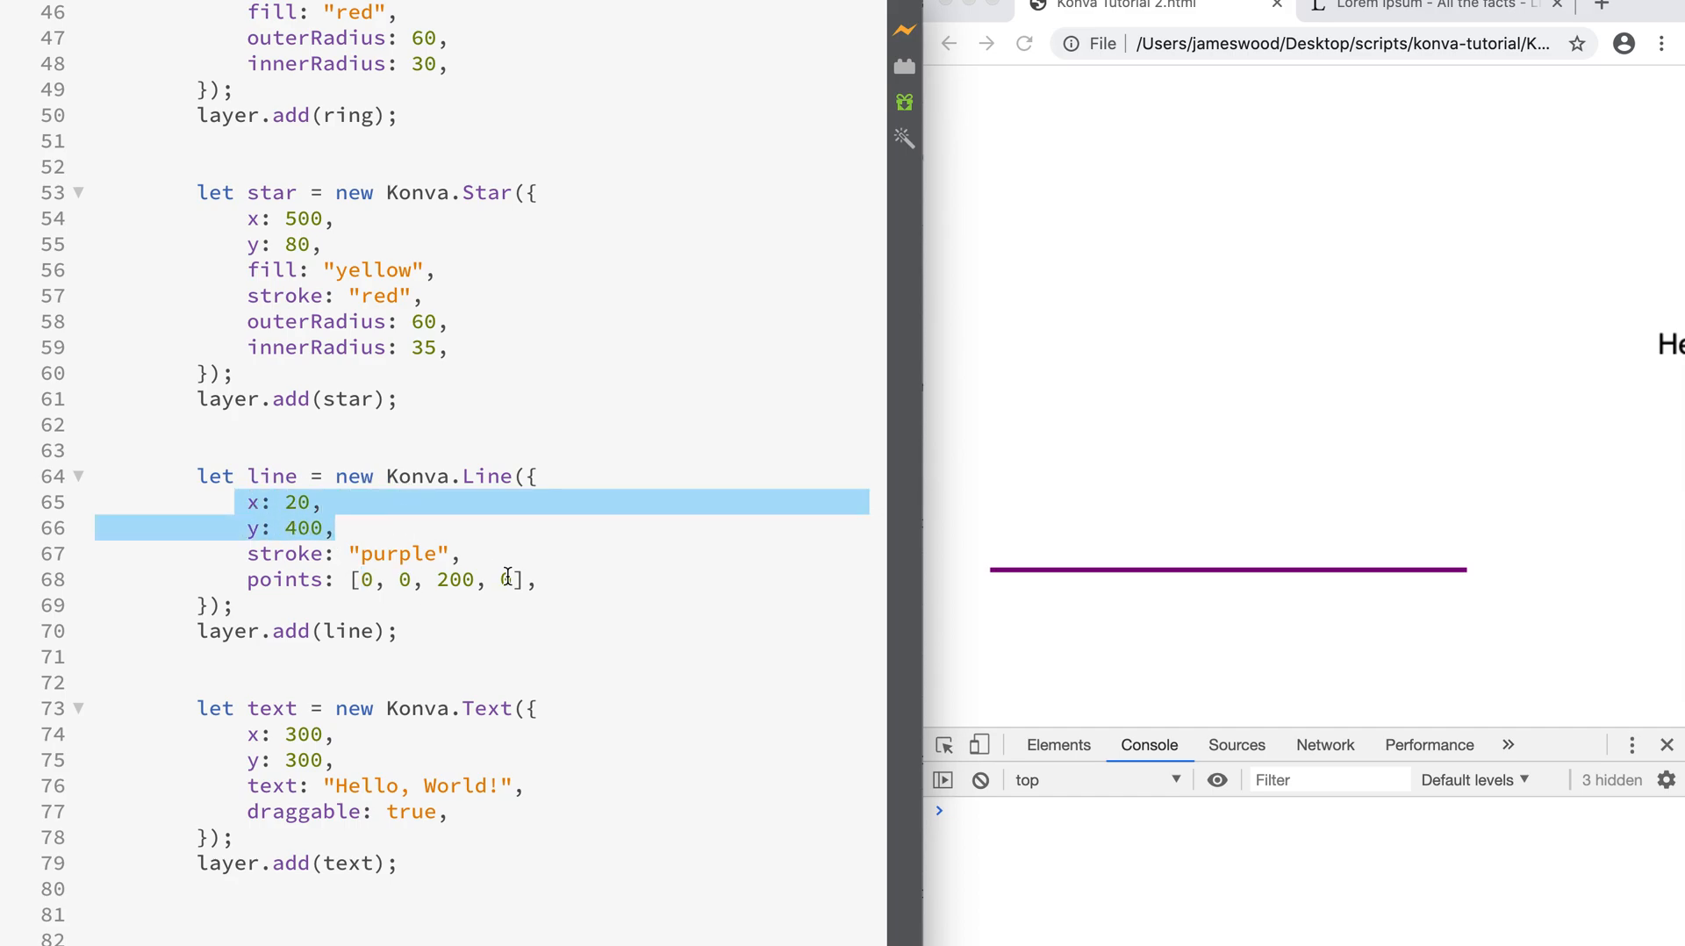
click(381, 581)
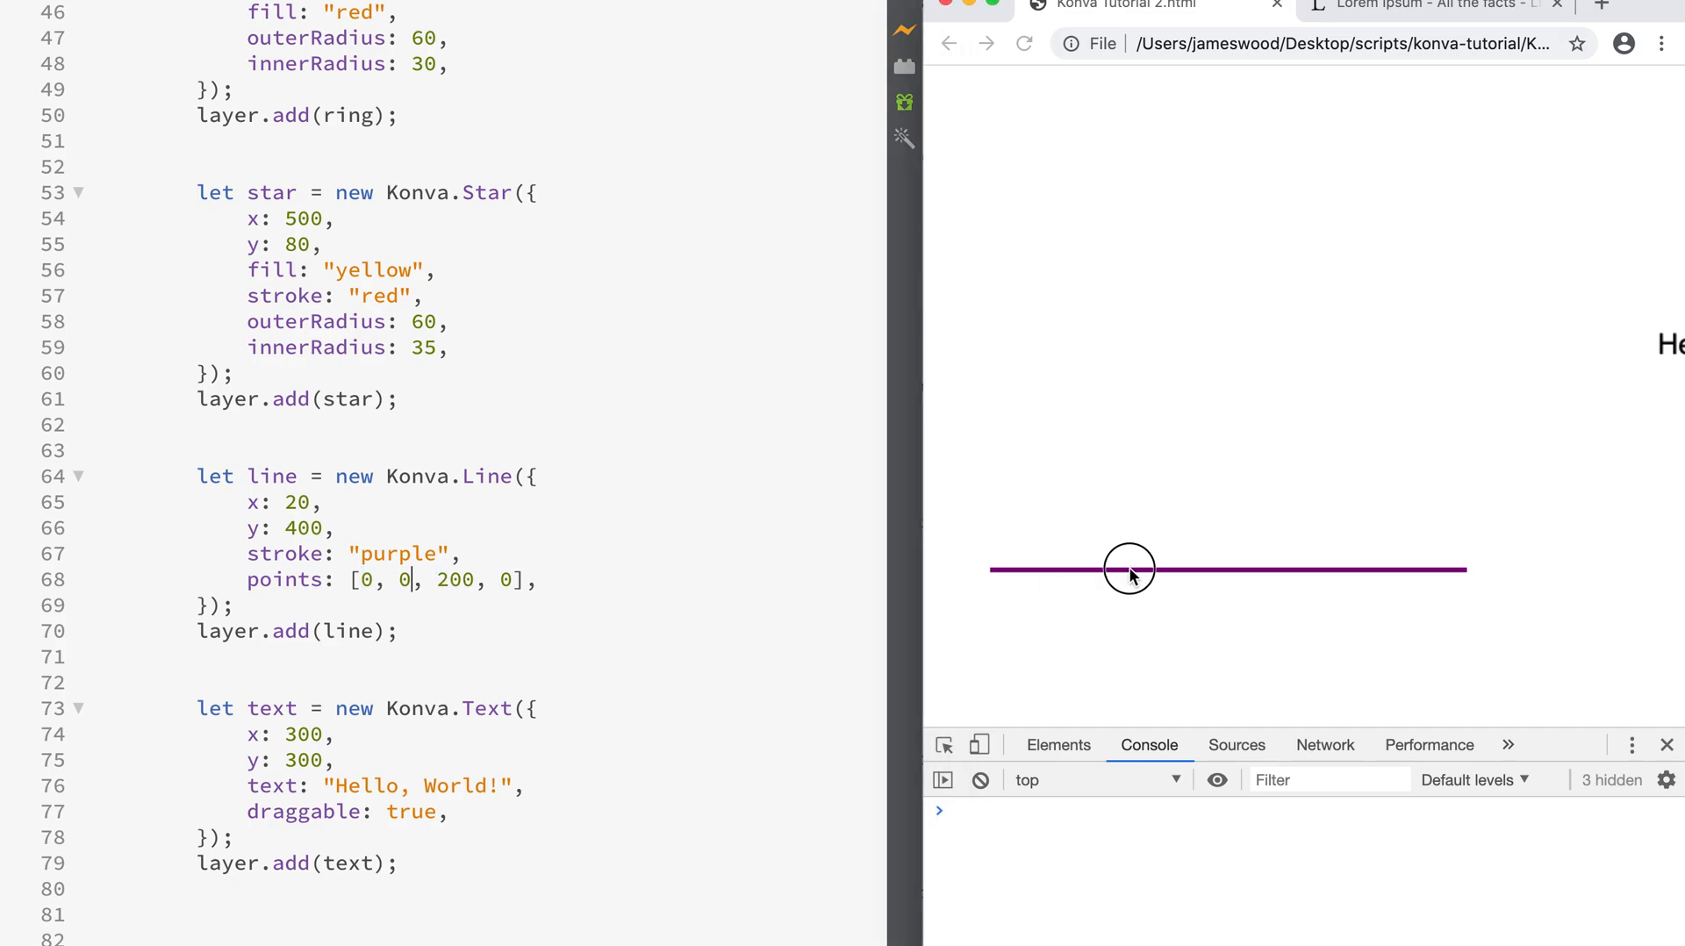
double_click(457, 579)
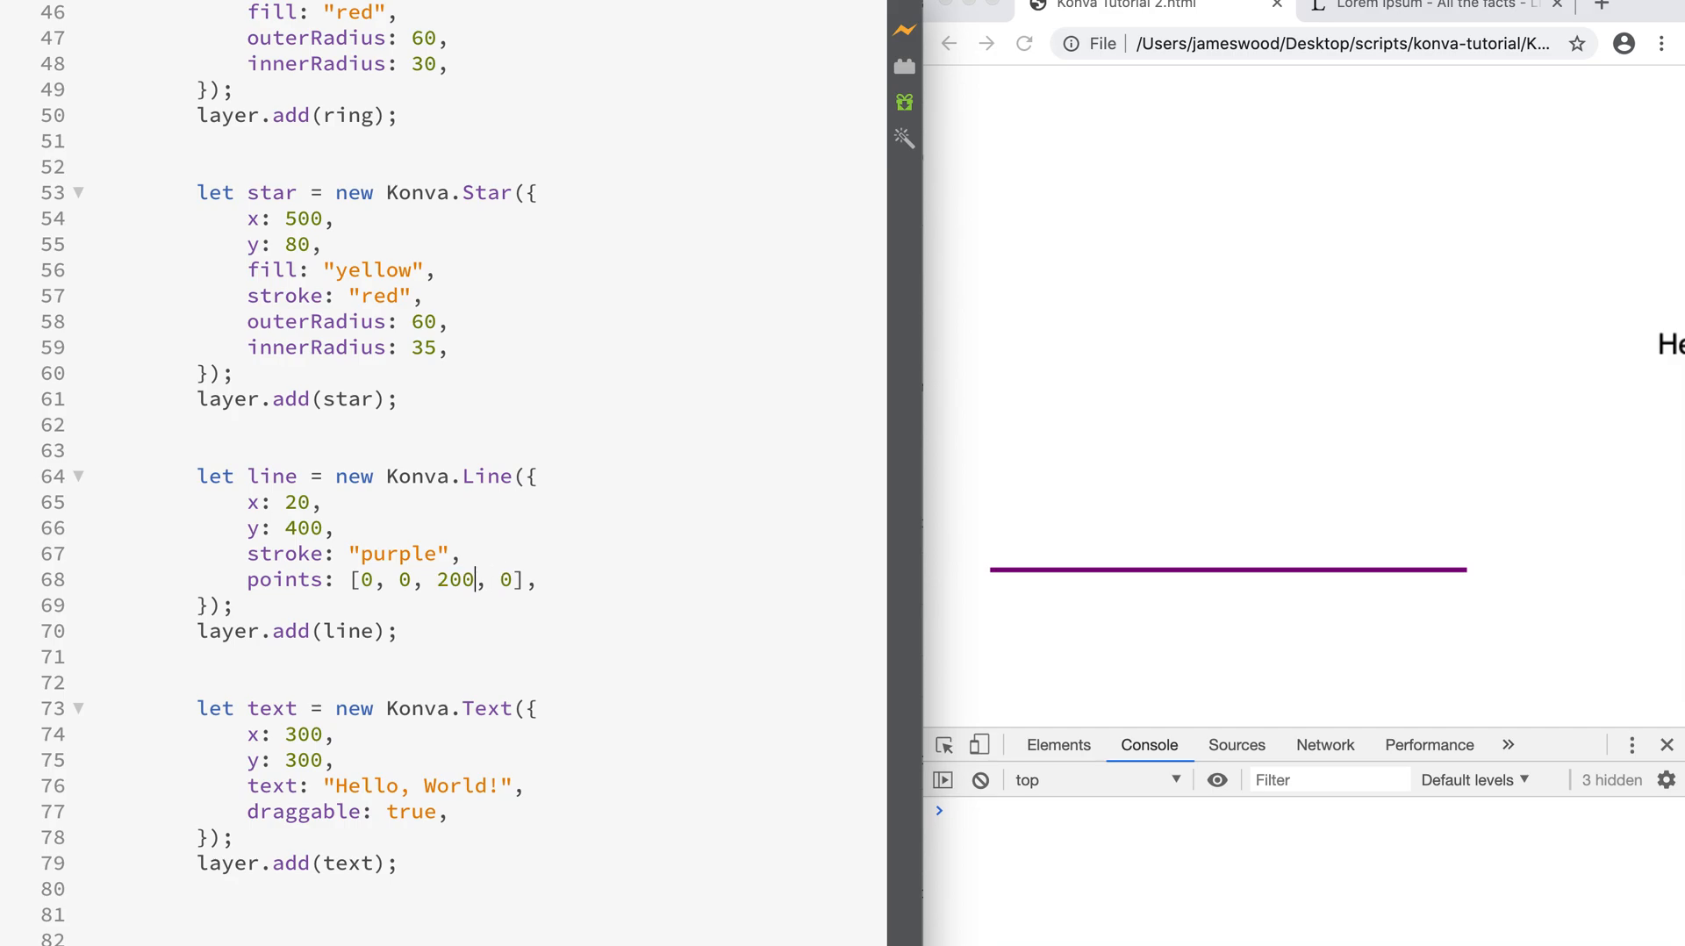
double_click(453, 579)
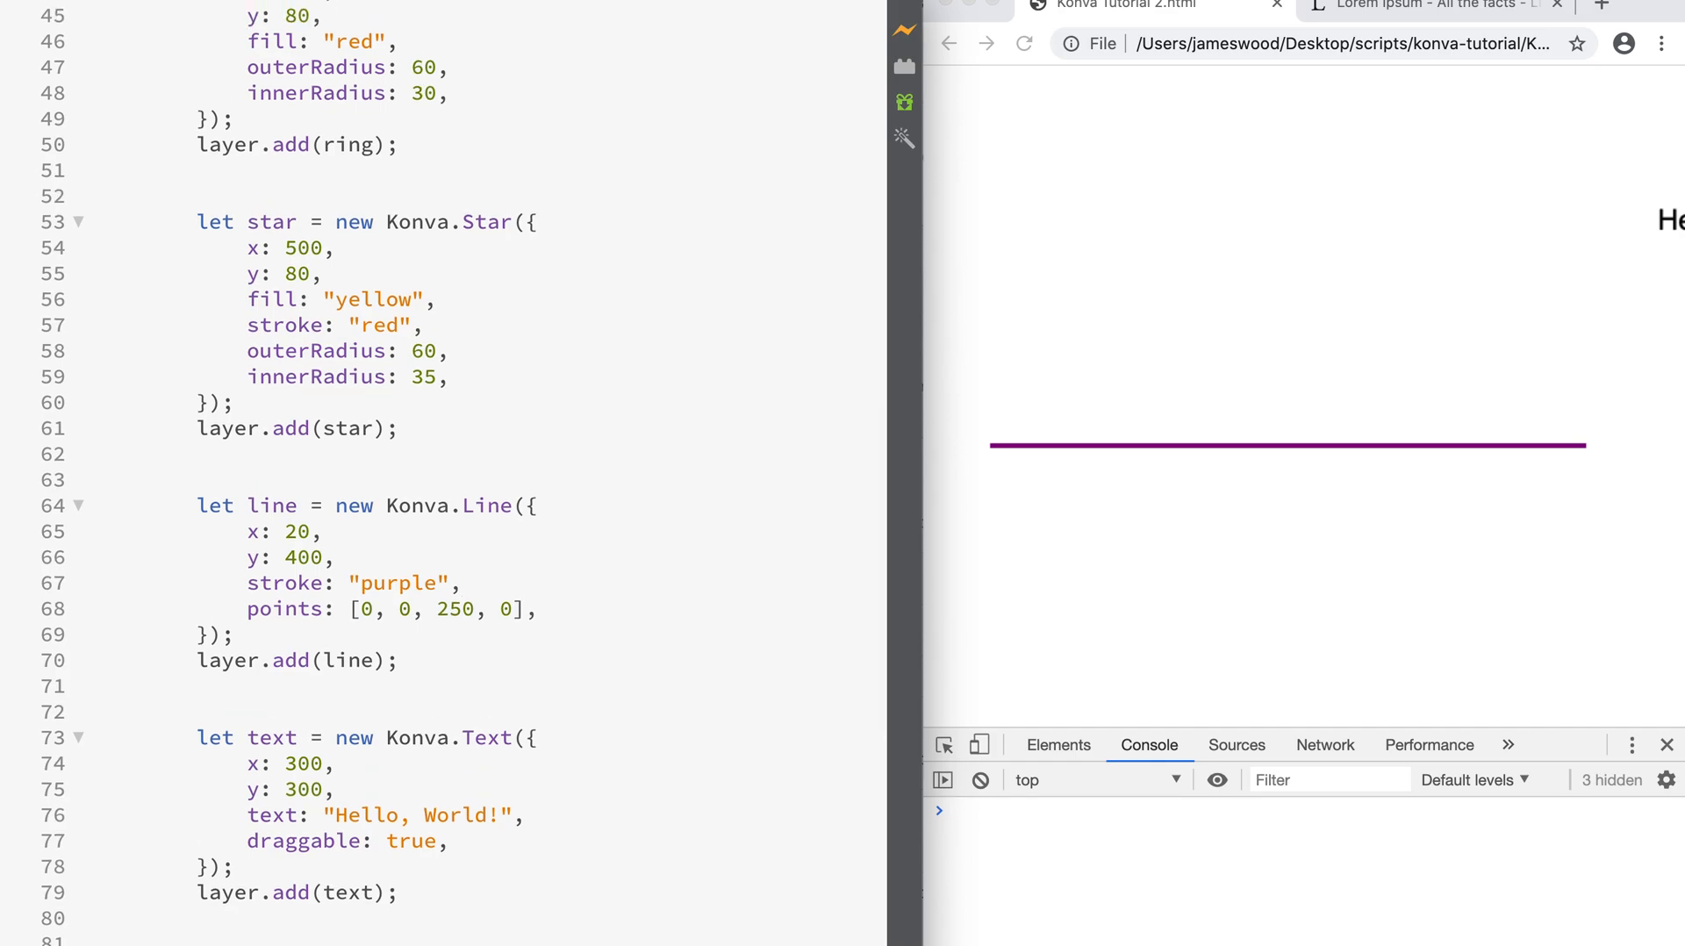
text(200)
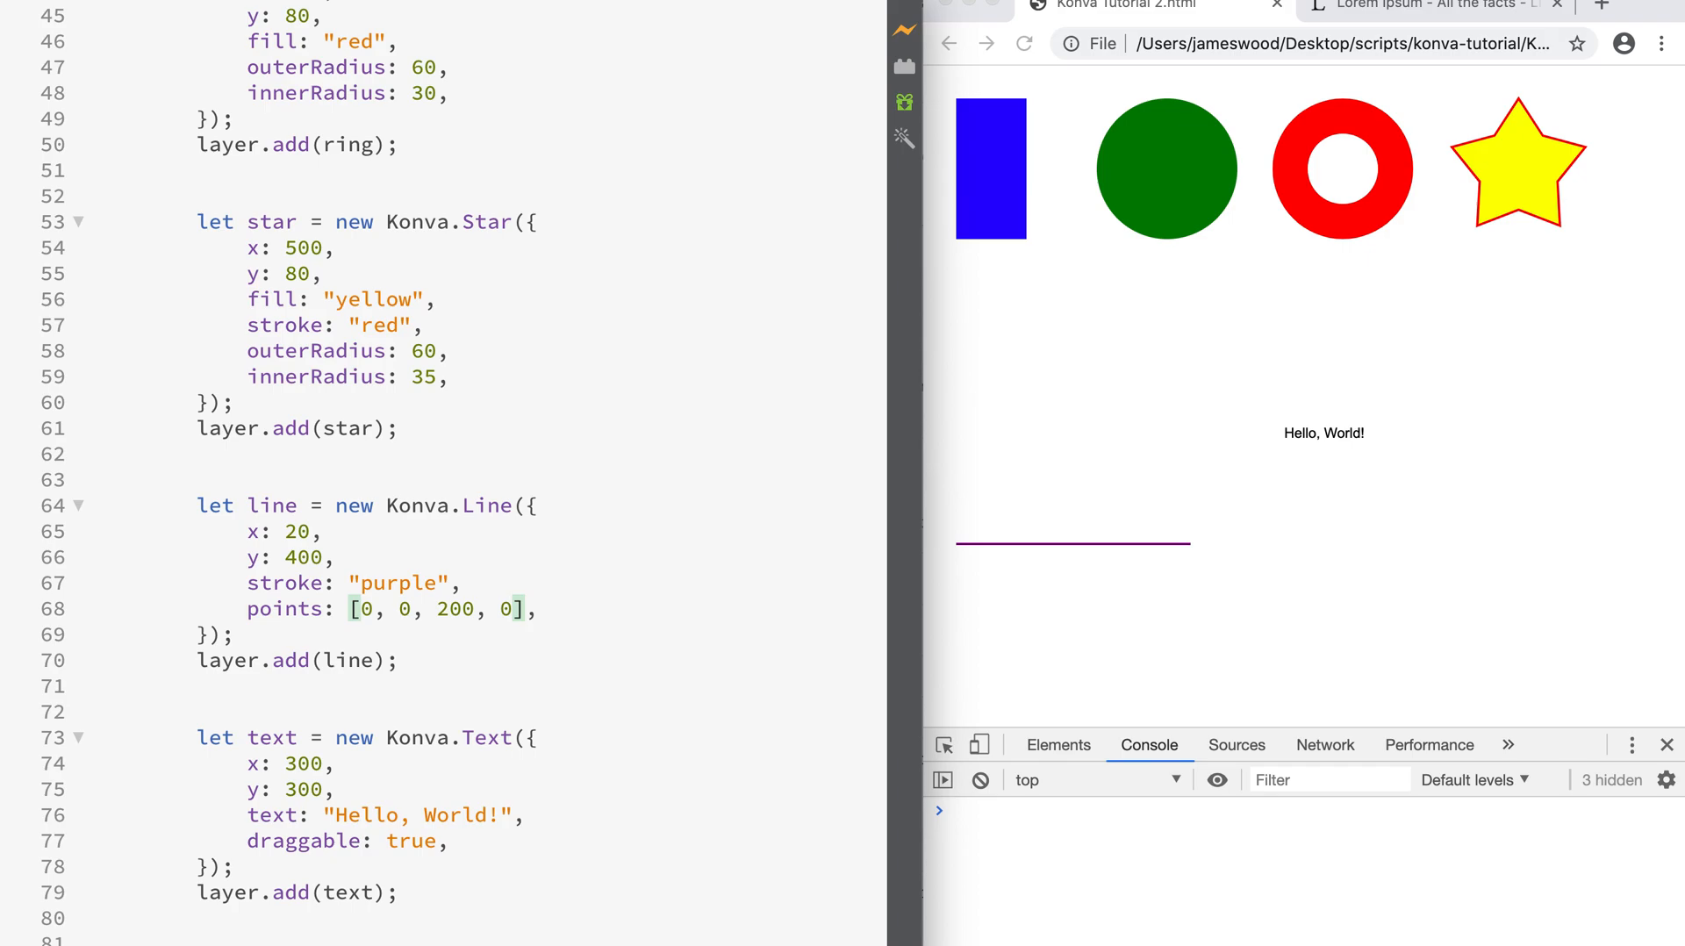
- Extend the purple line's points to 0, 0, 200, 0, 100, -150, 0, 0, forming a triangle outline
text(,)
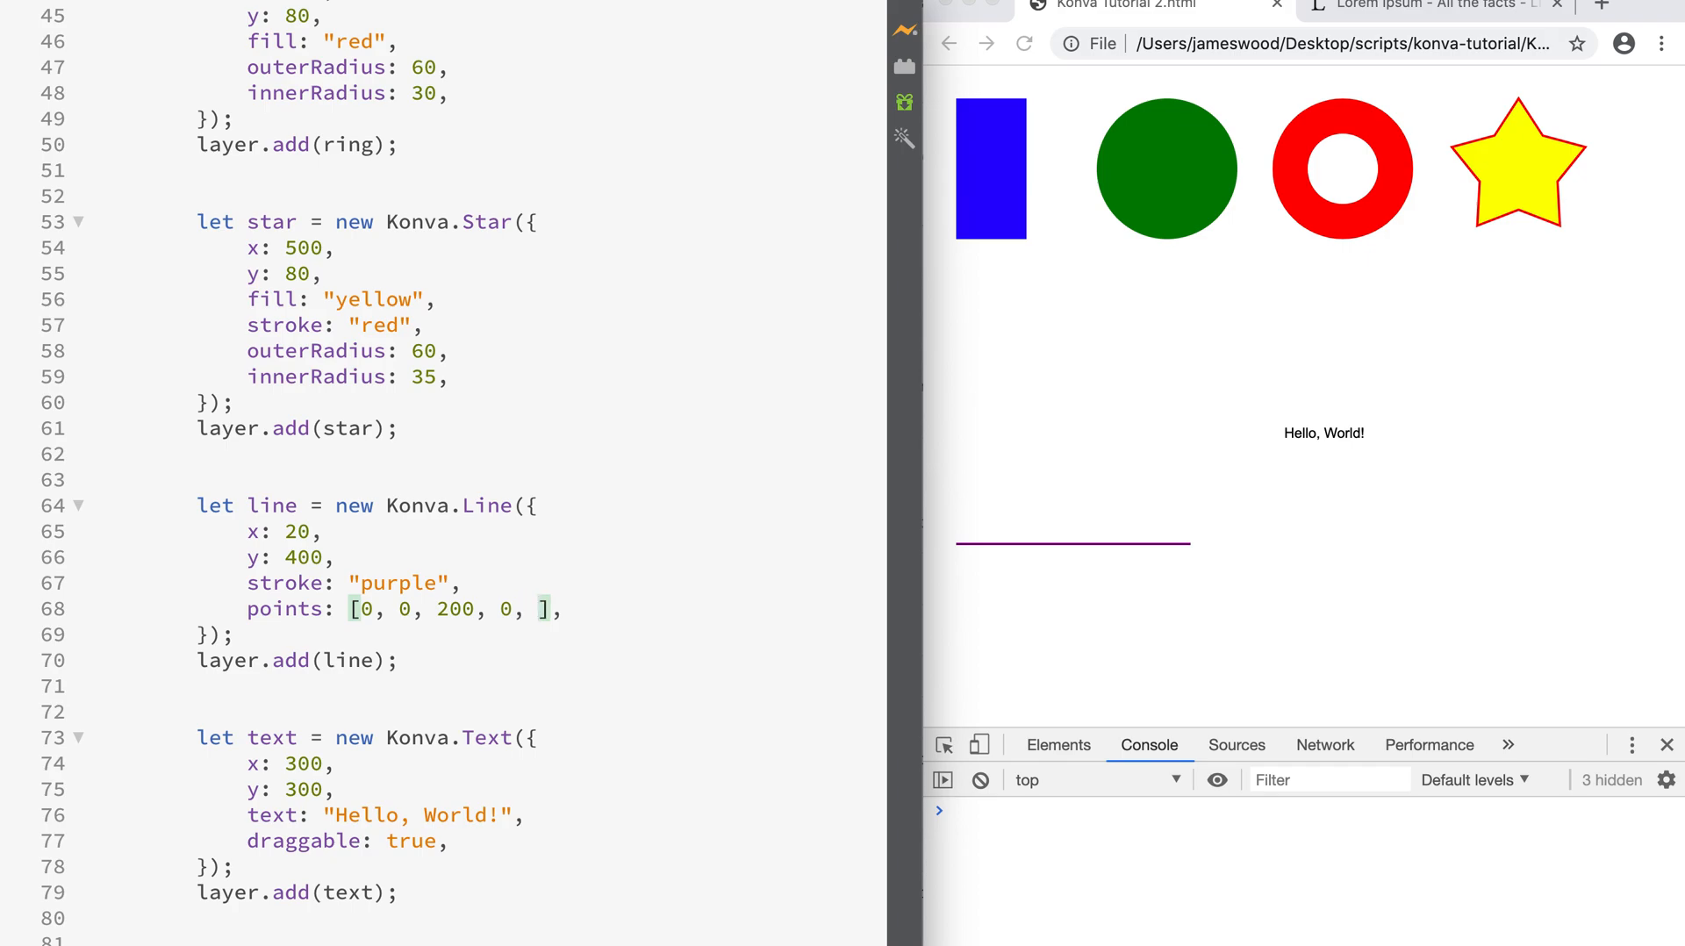
text(100,)
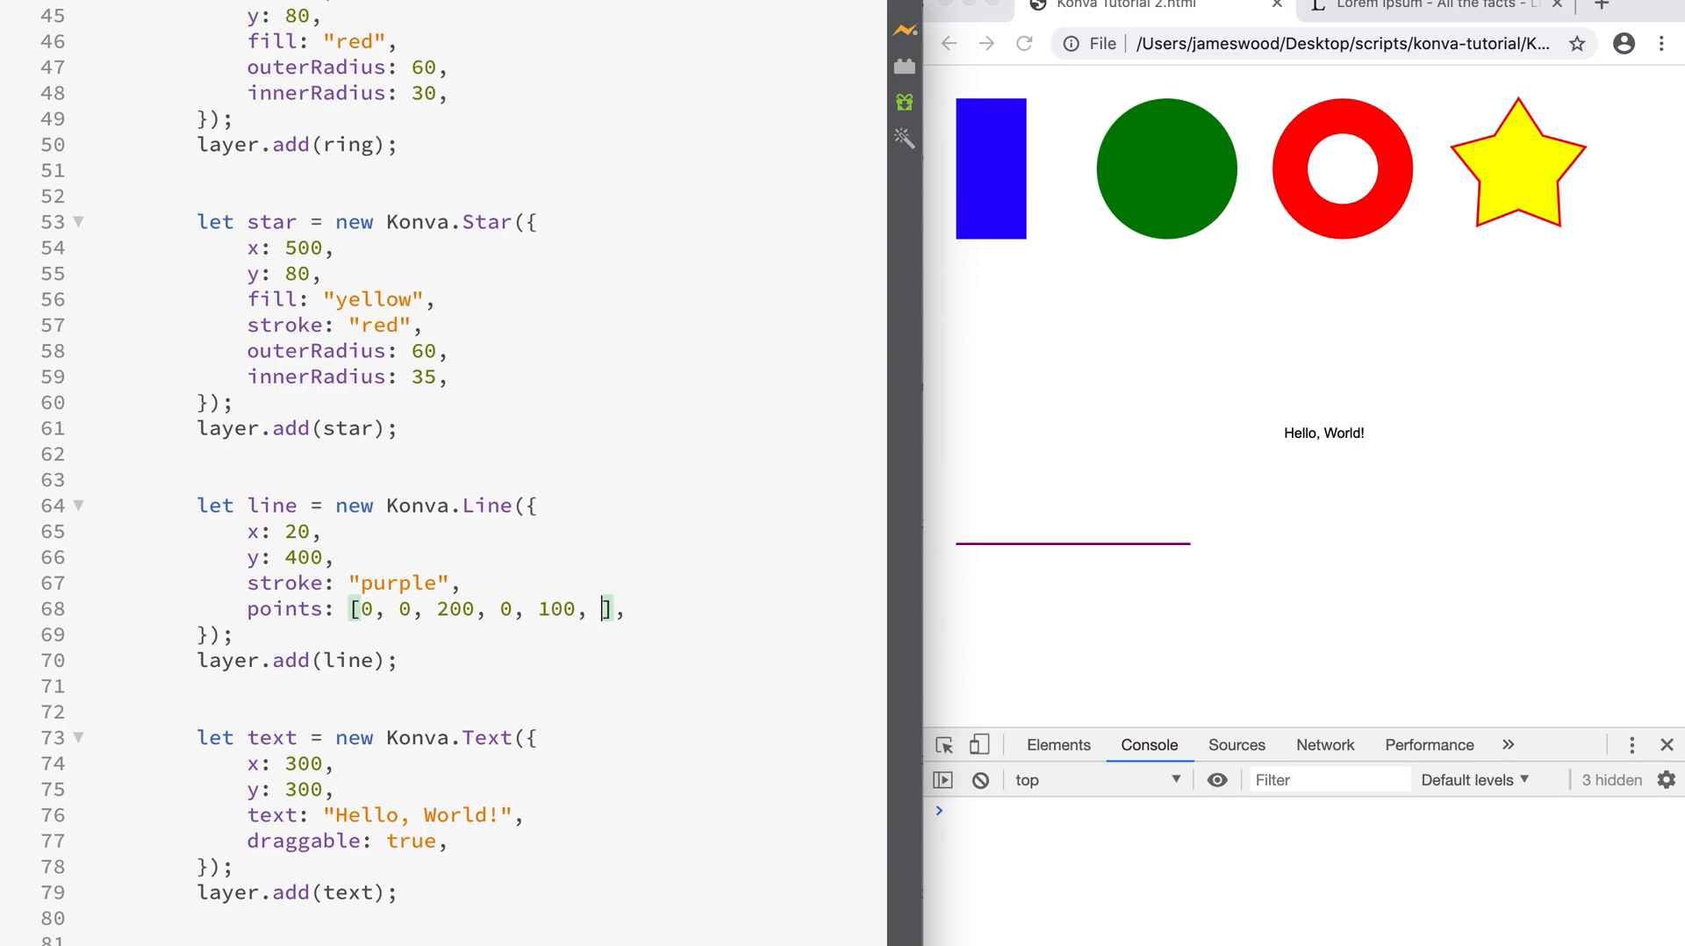
text(-150)
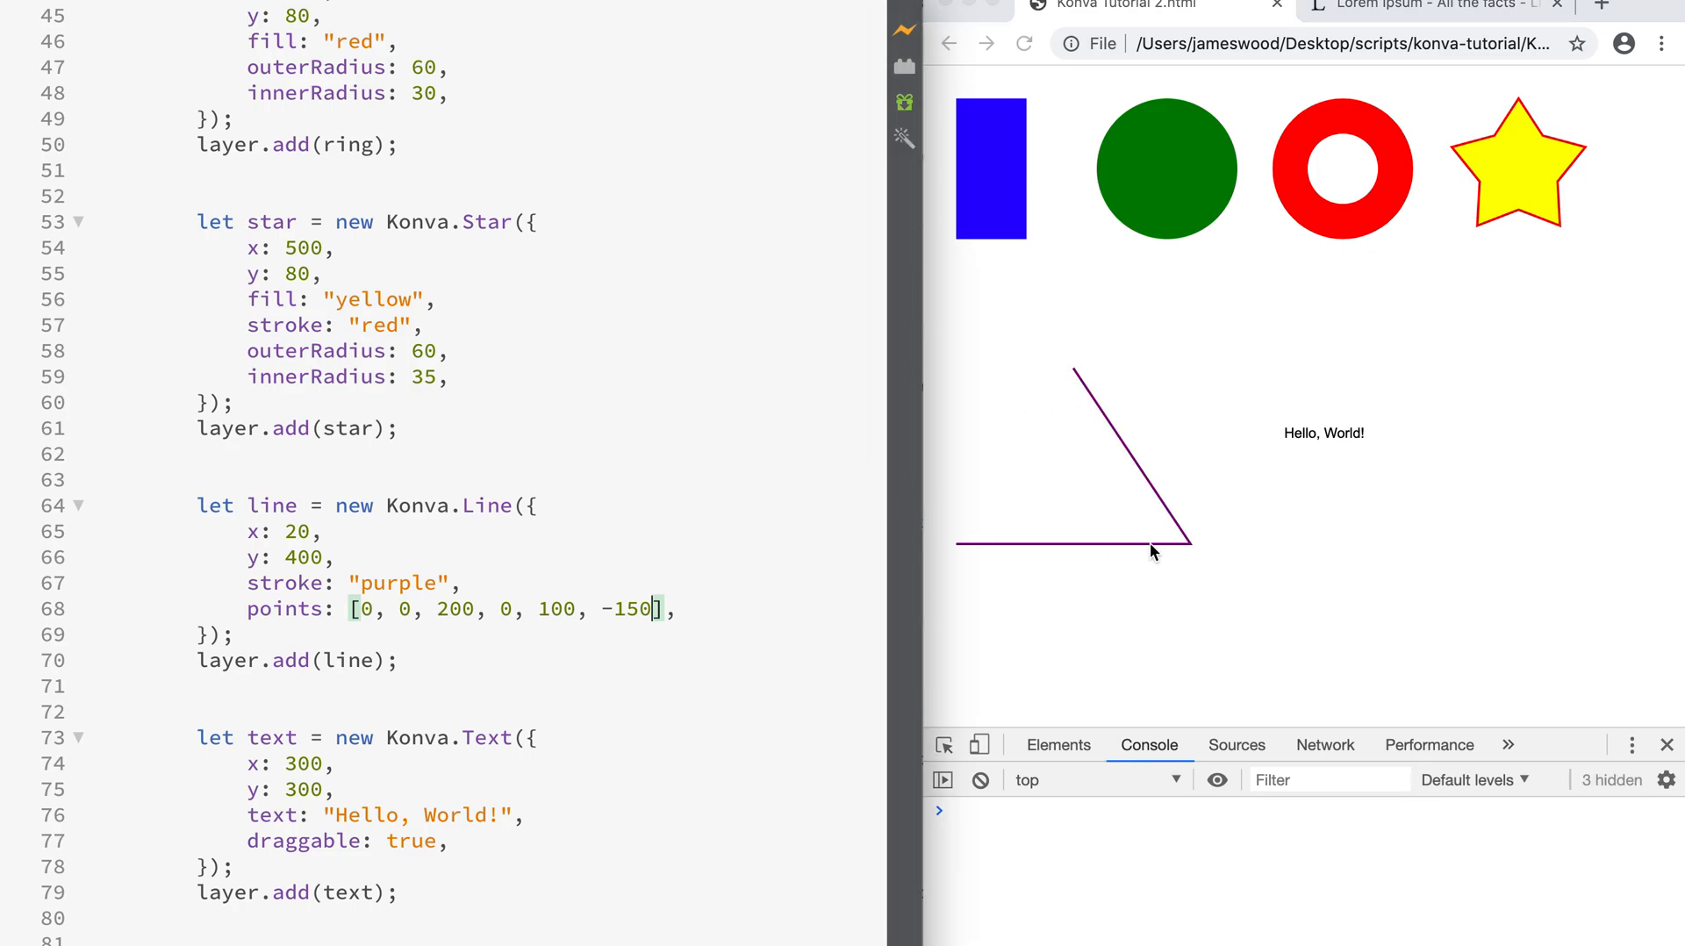
mouse_move(966, 557)
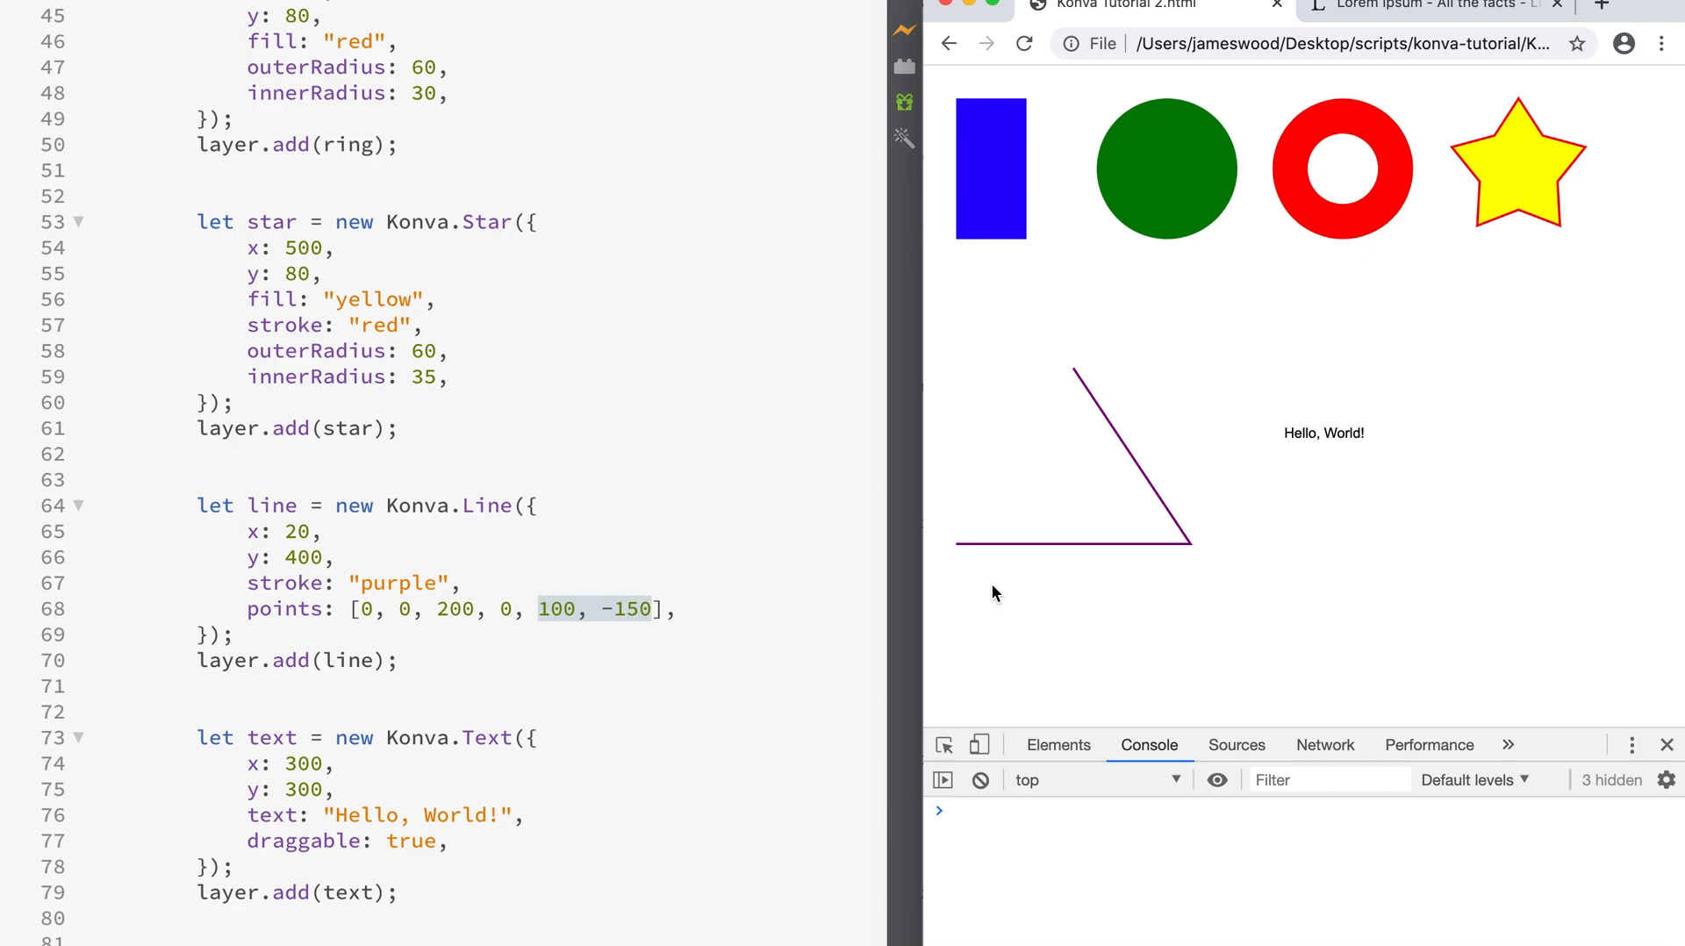
double_click(484, 505)
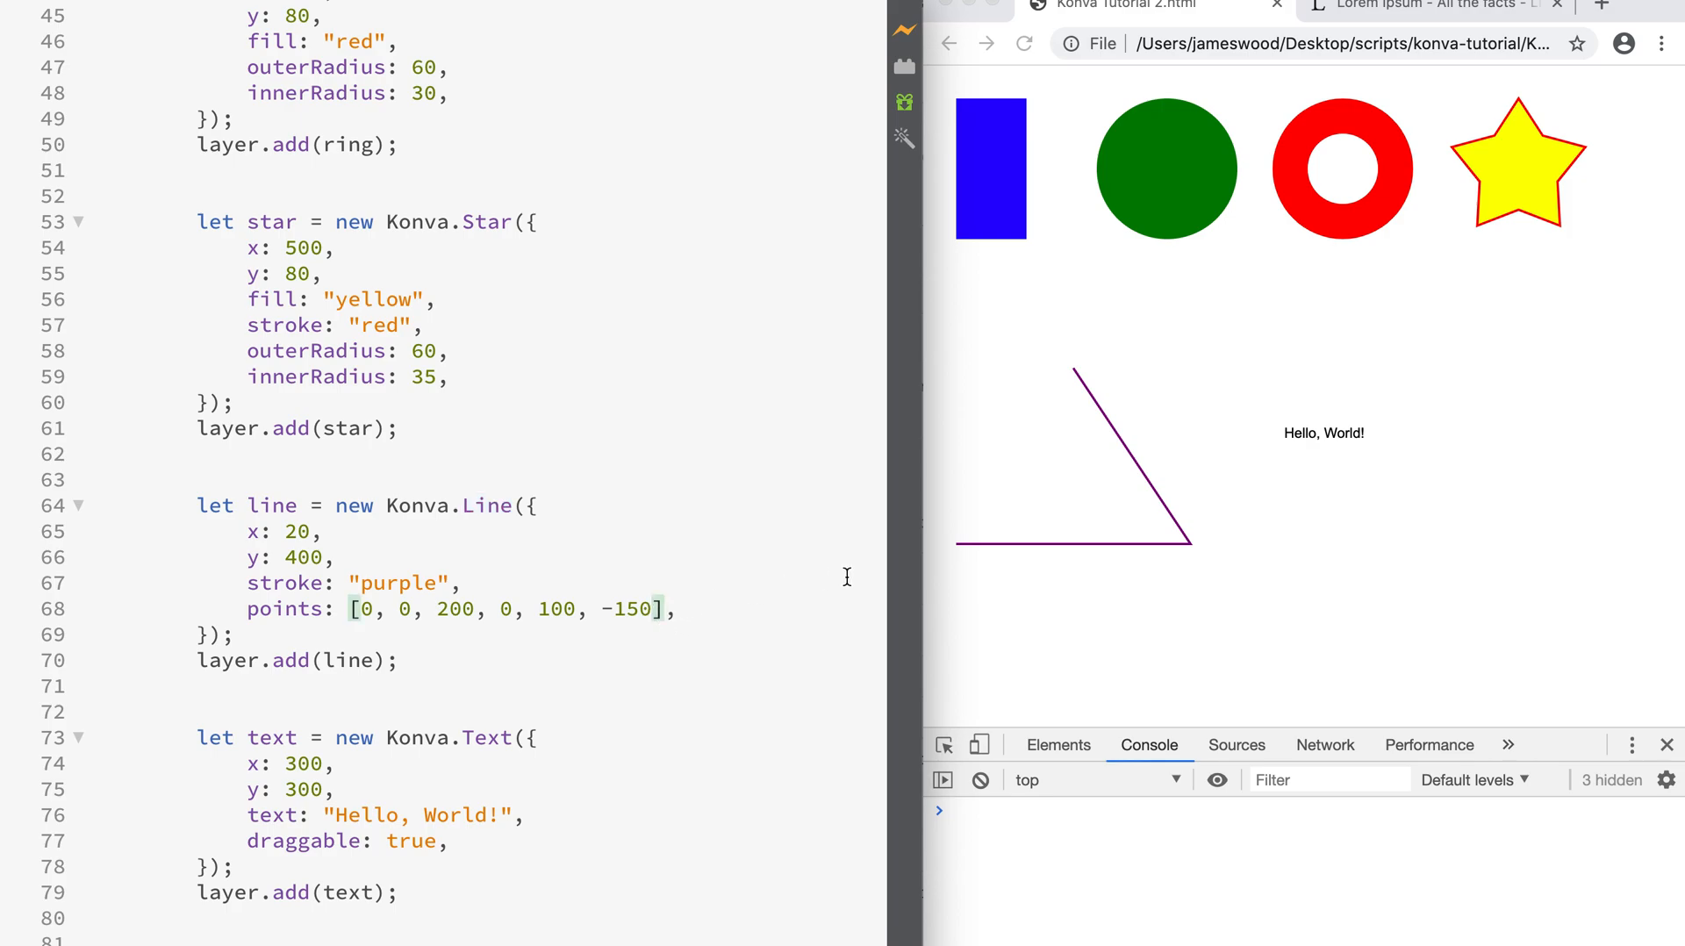
text(0,)
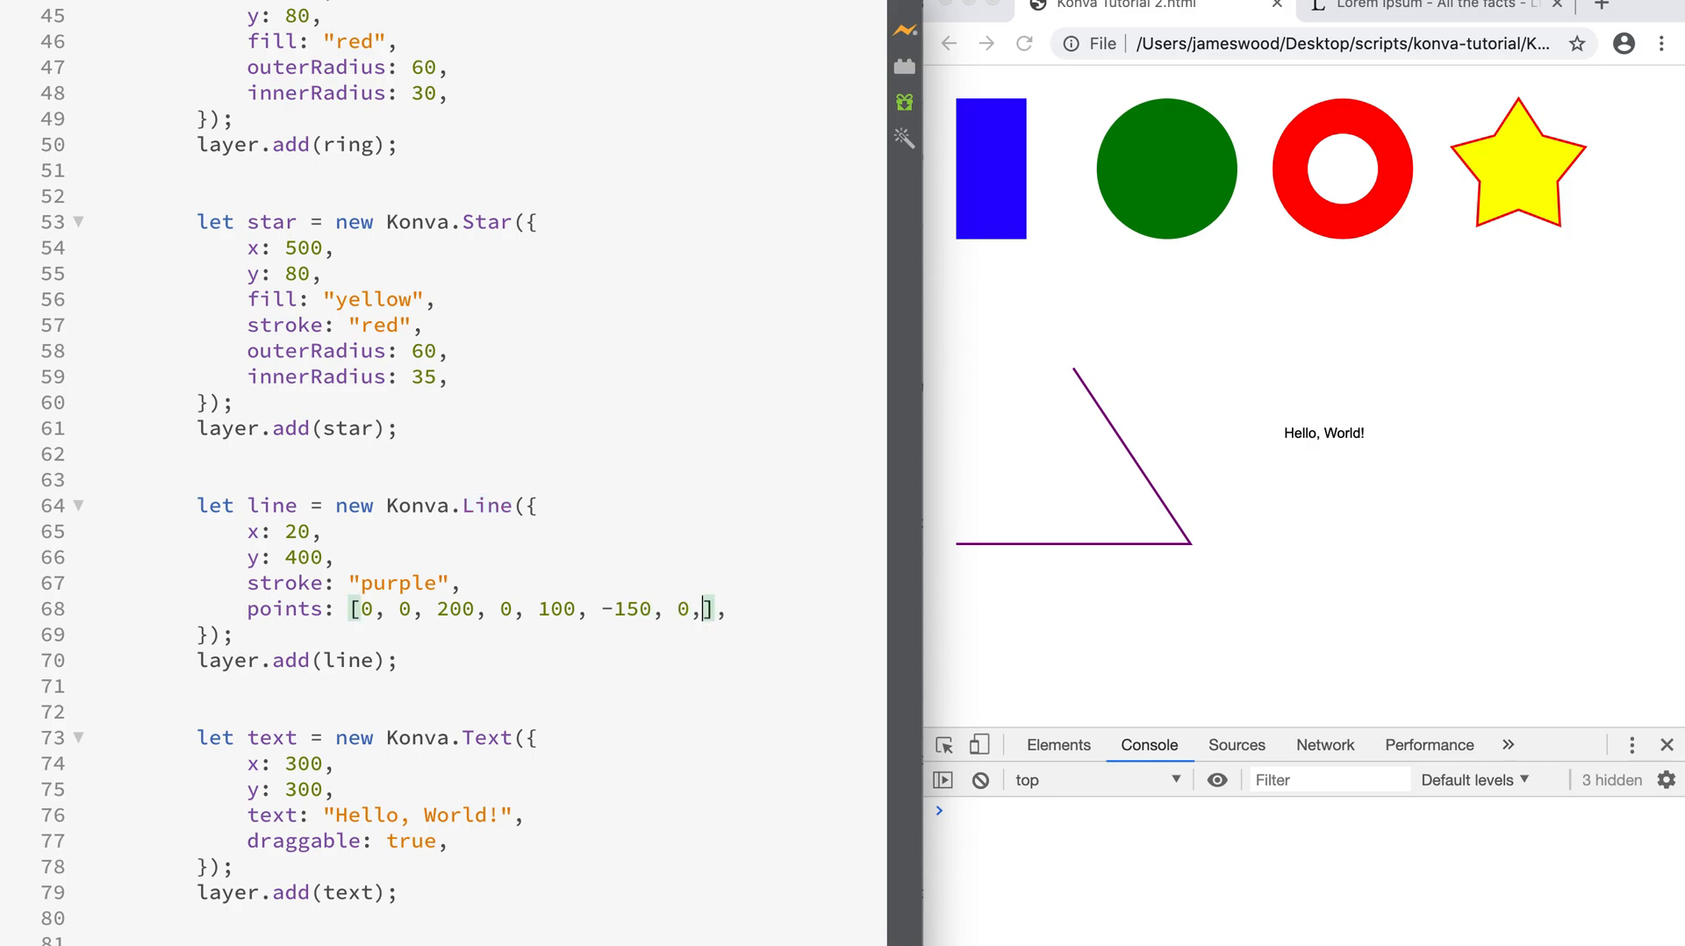
text(0)
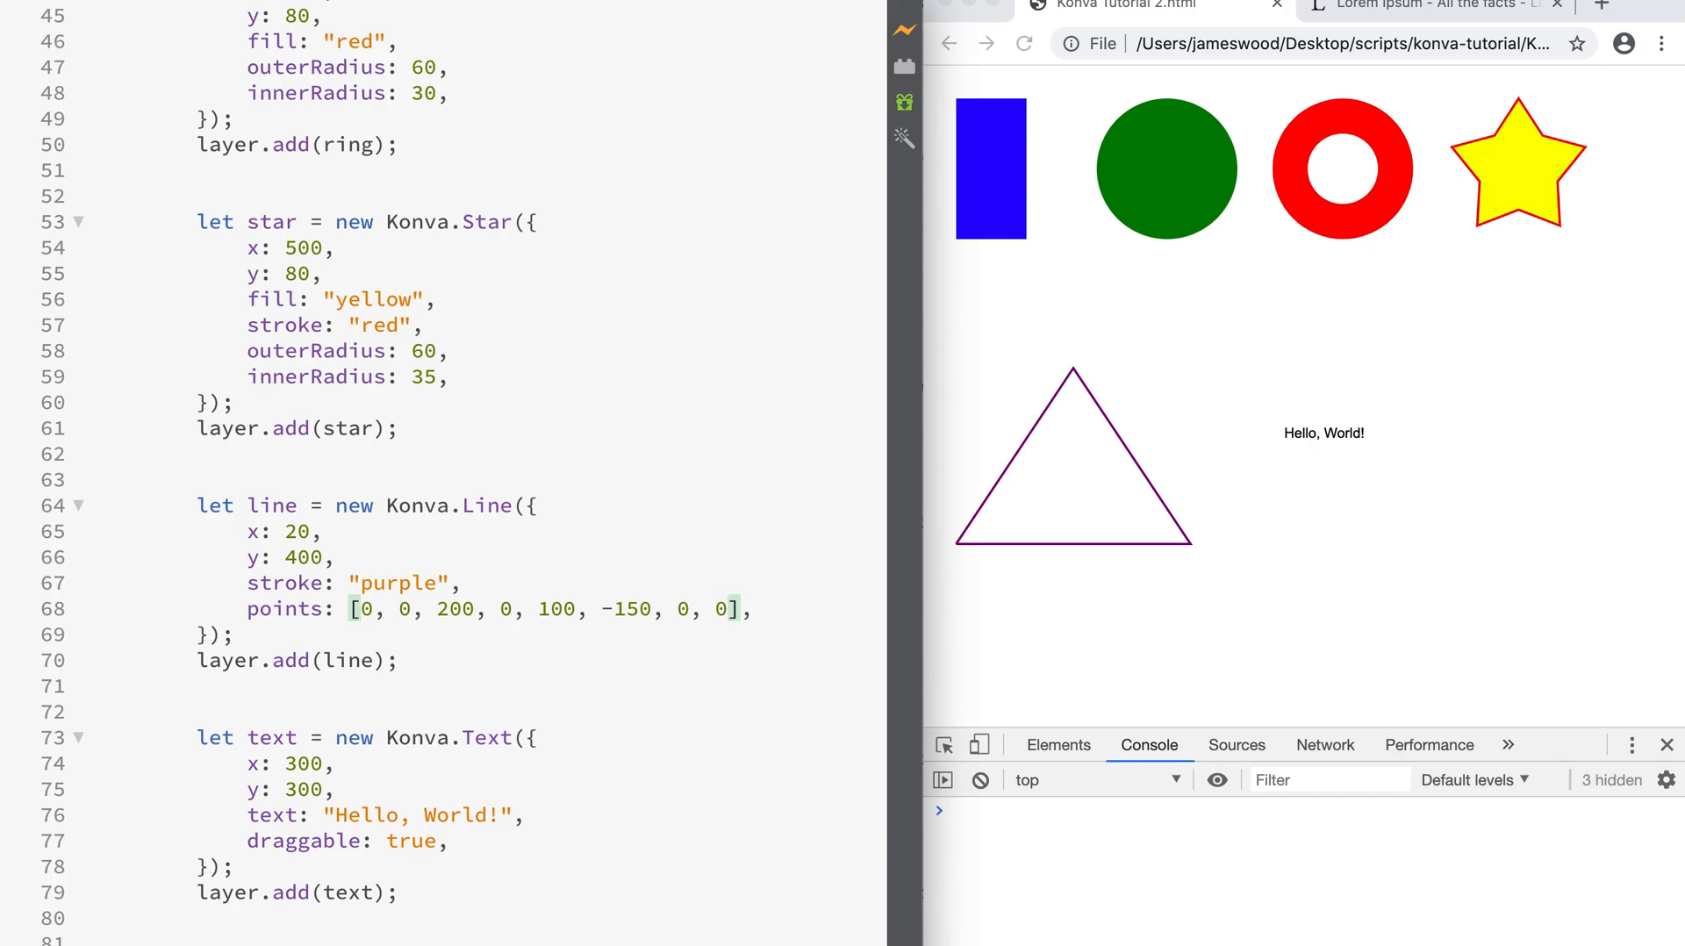
mouse_move(980, 571)
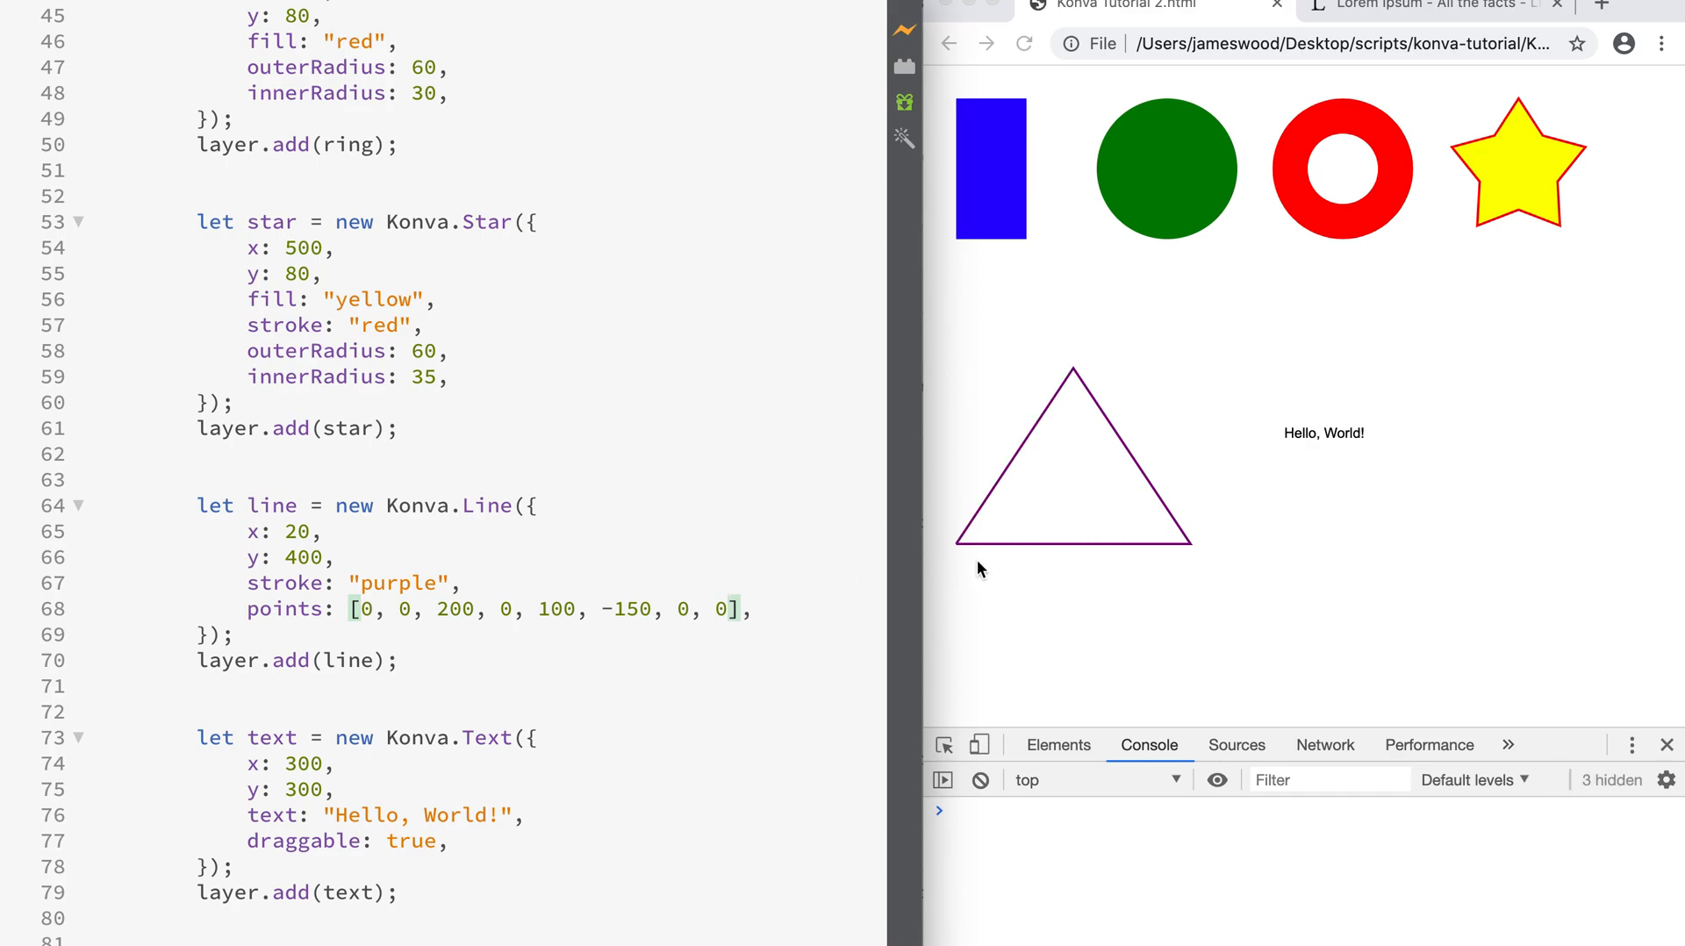
mouse_move(571, 595)
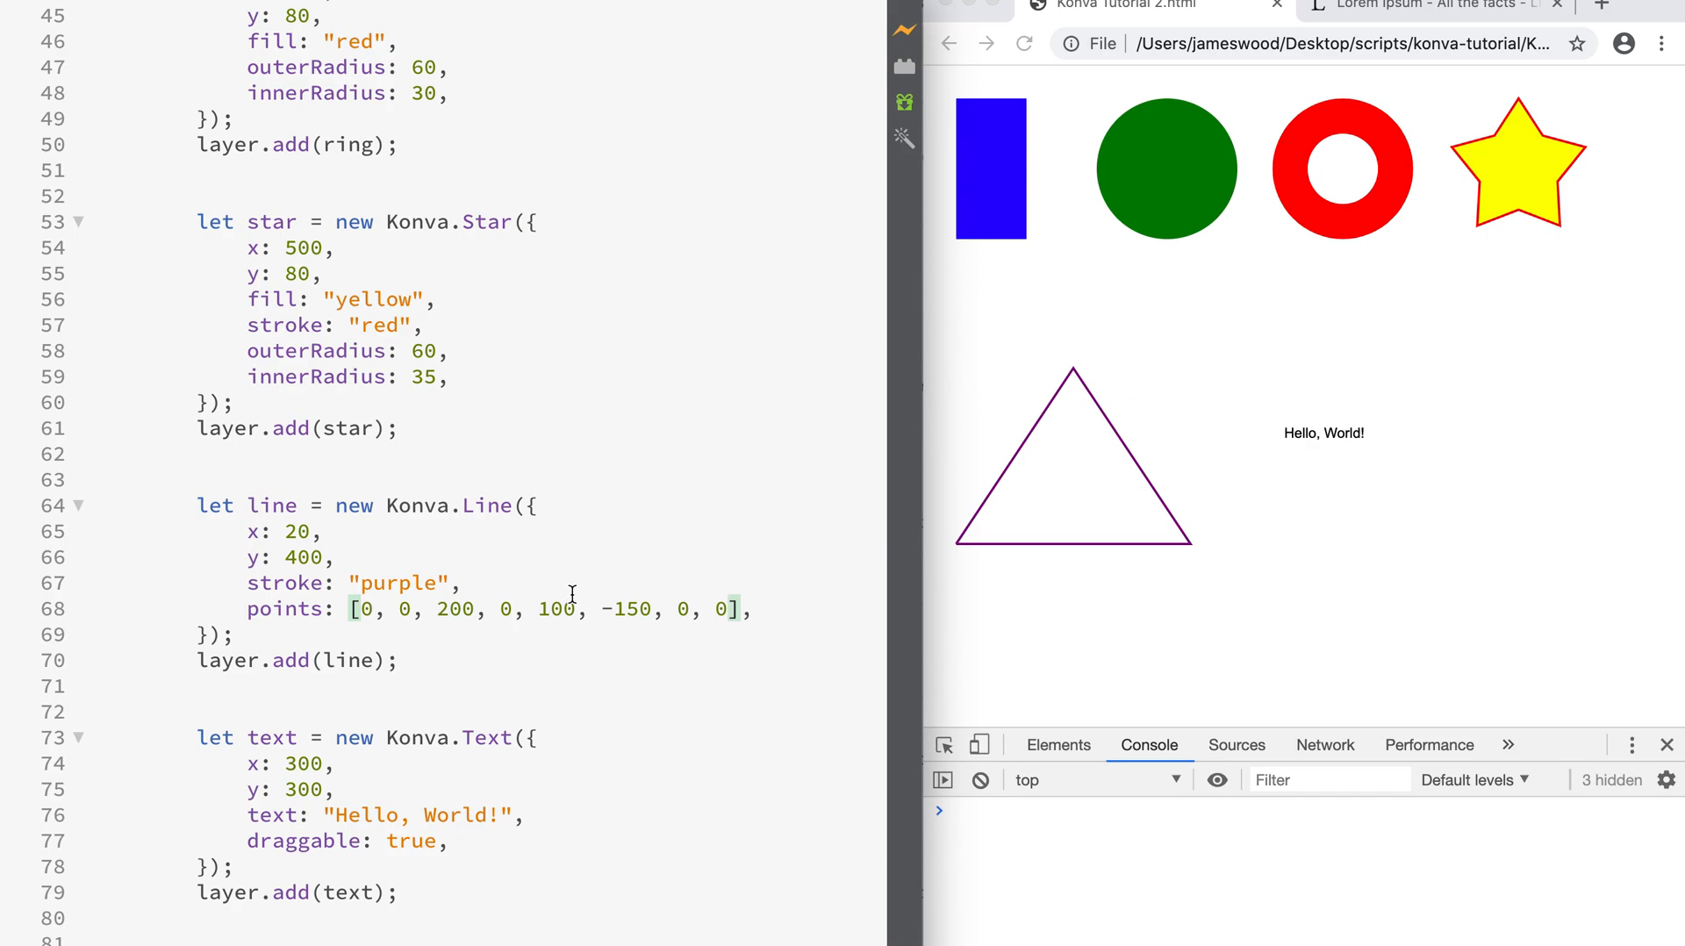
- Add closed: true and fill: "pink" to the Konva.Line so it previews as a pink-filled triangle
text(strokeWidth: 8,)
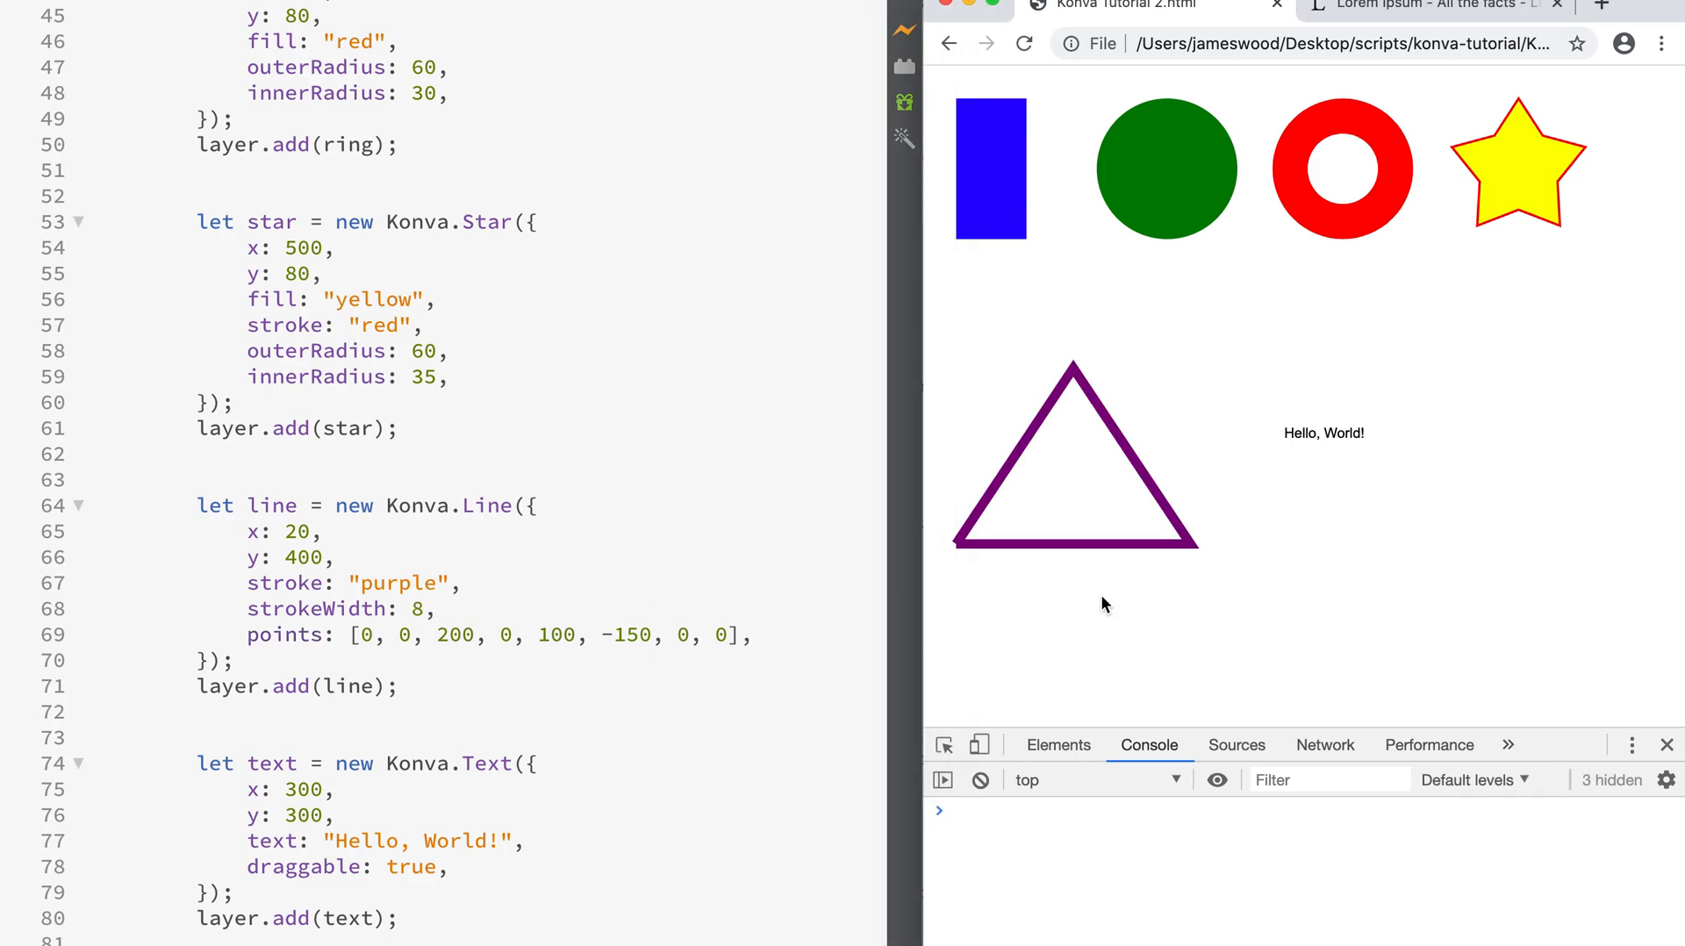
mouse_move(963, 555)
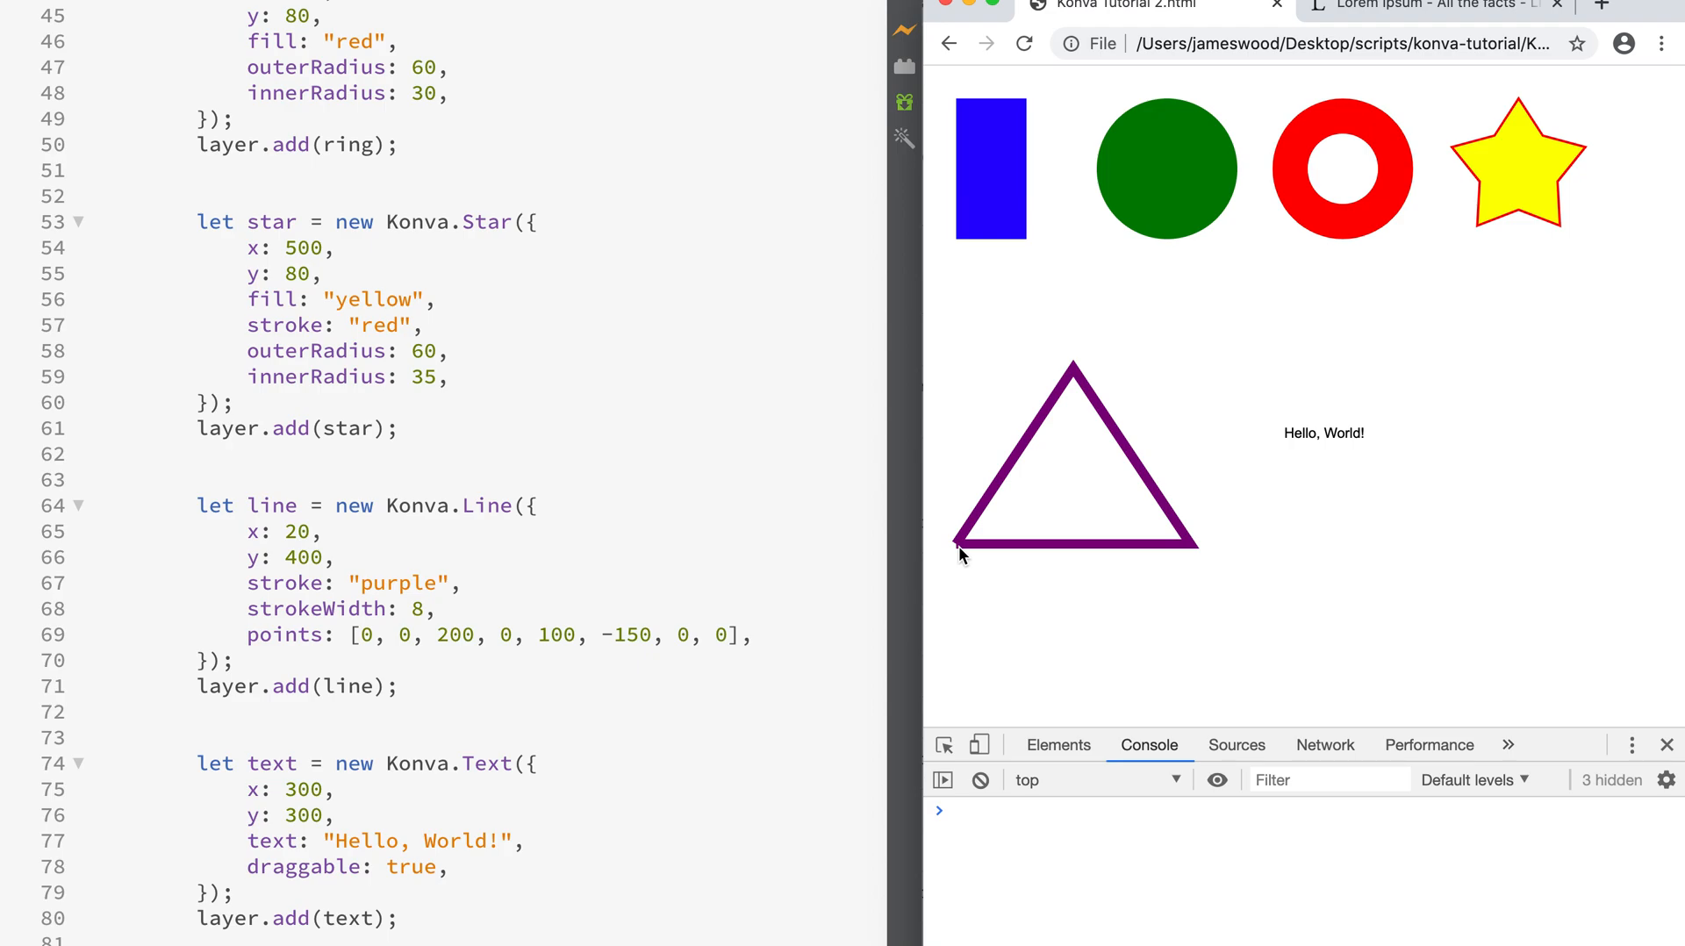
mouse_move(988, 586)
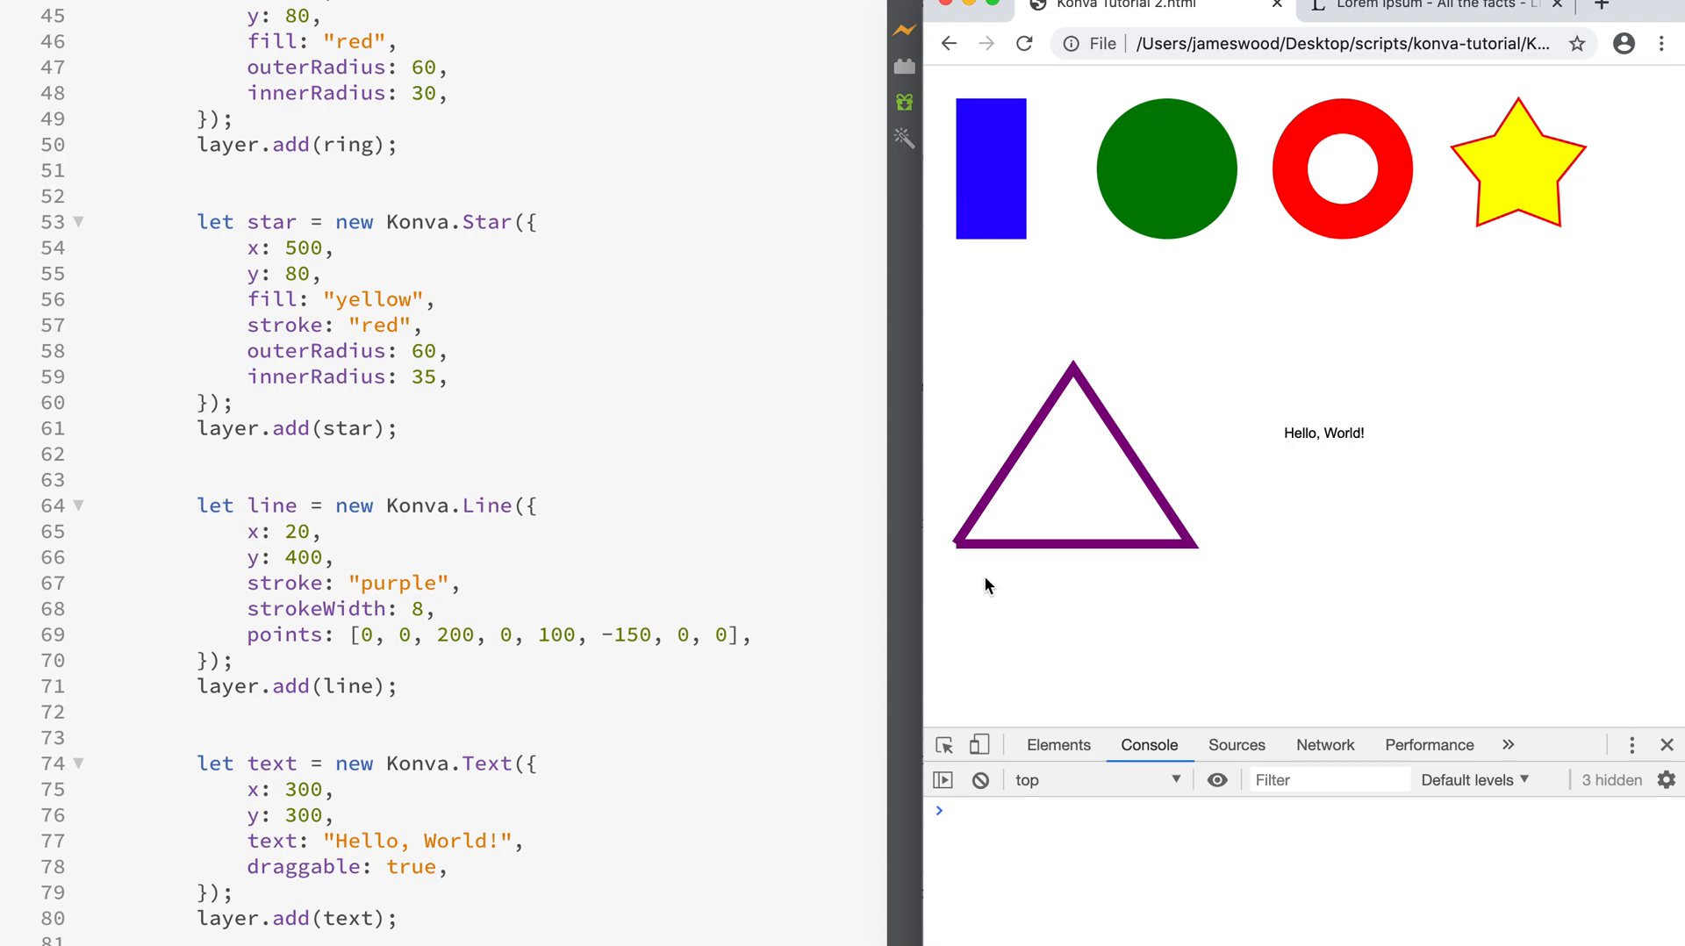
mouse_move(957, 570)
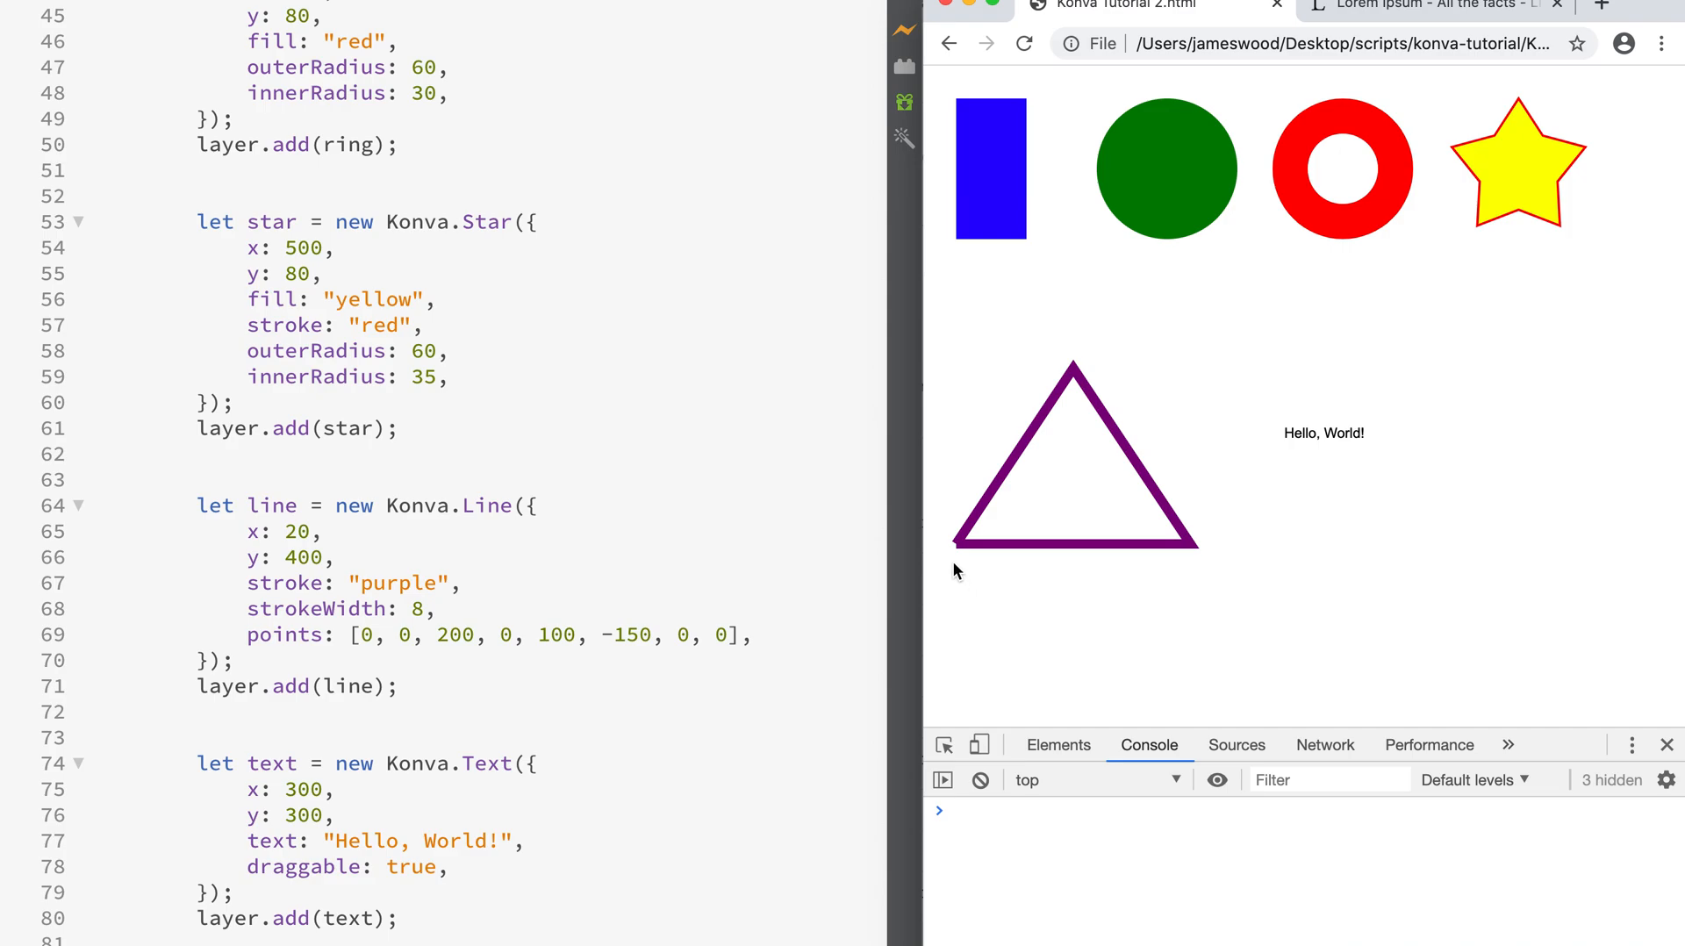
mouse_move(750, 678)
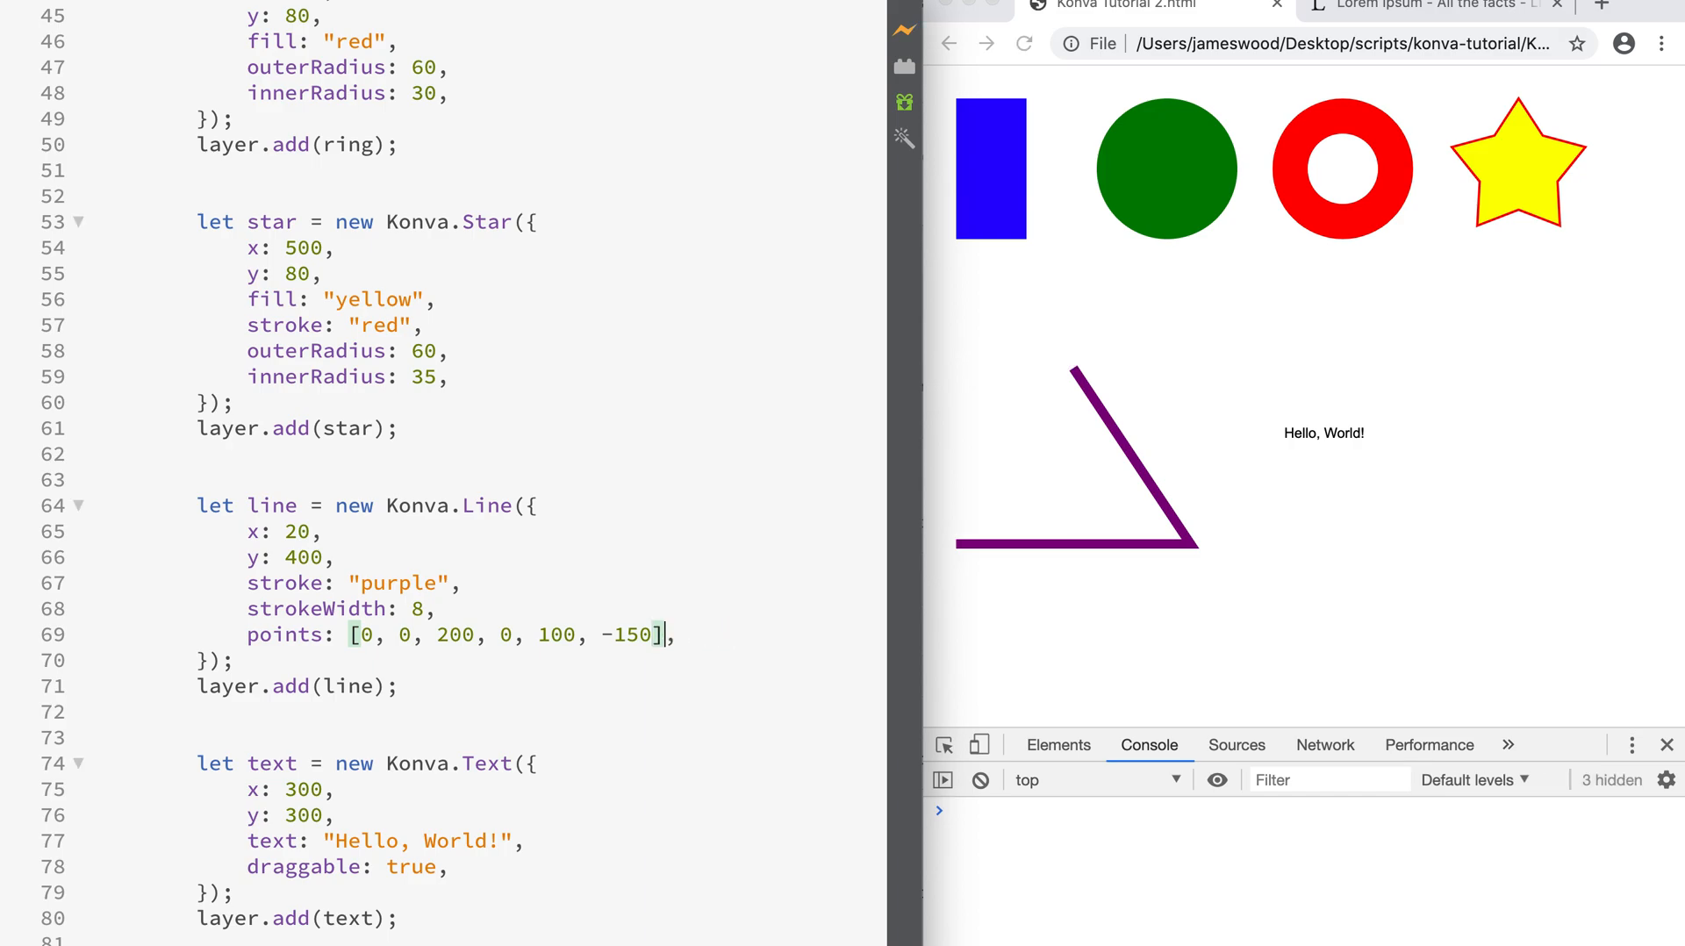
text(closed: t)
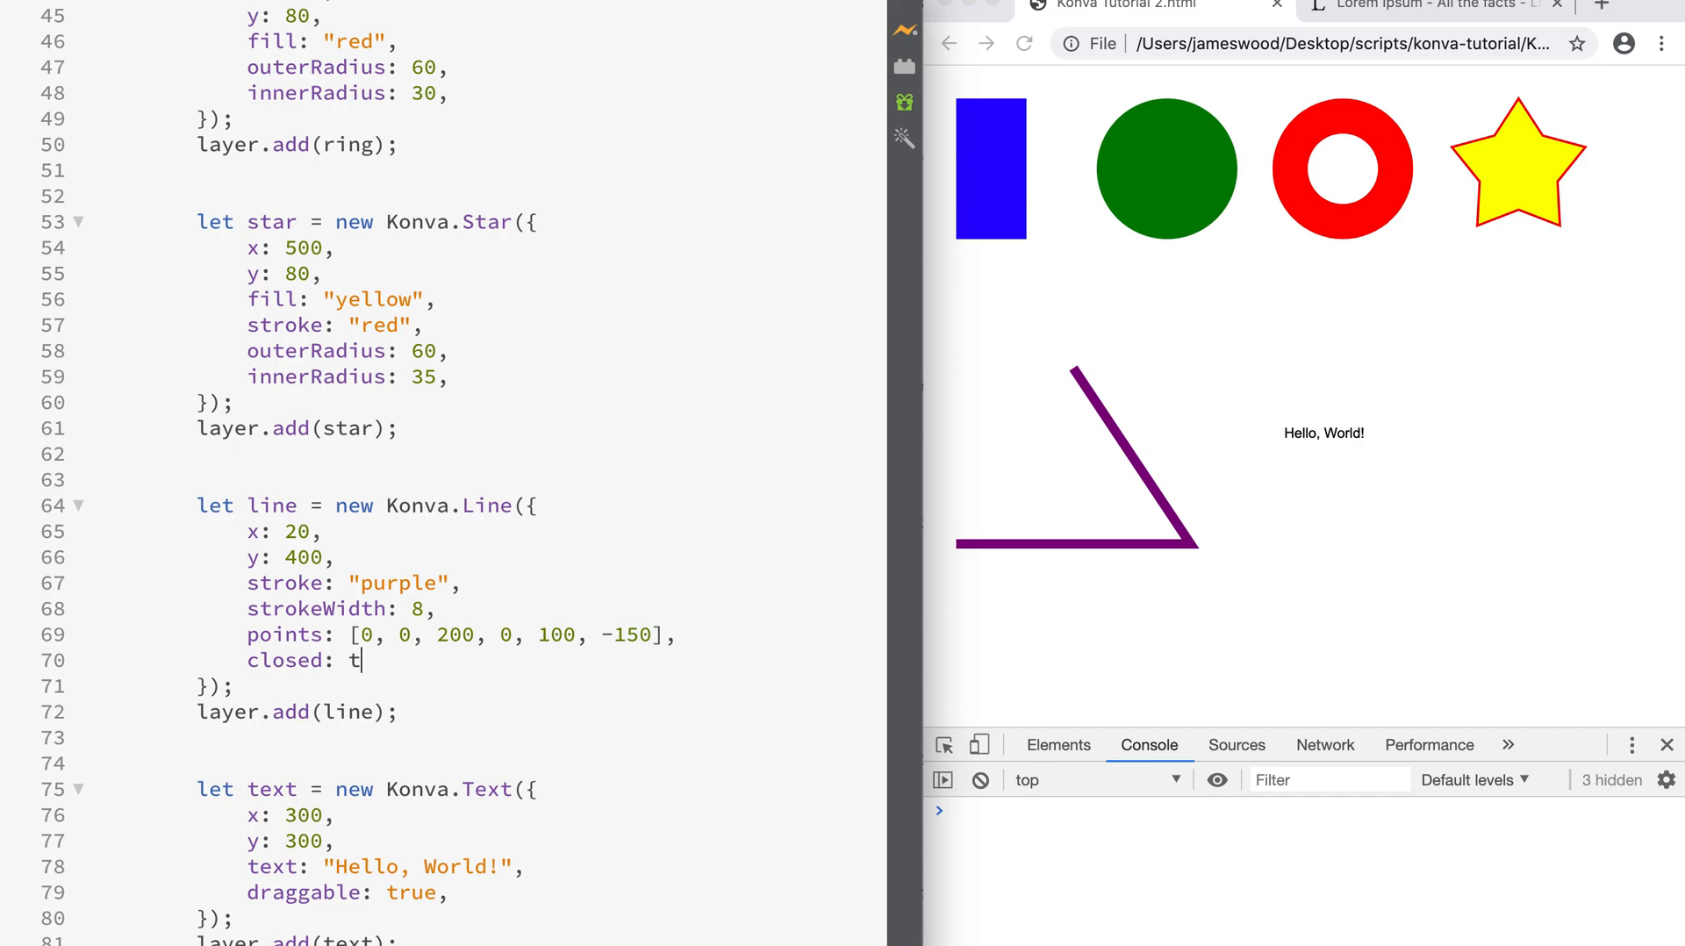
text(rue,)
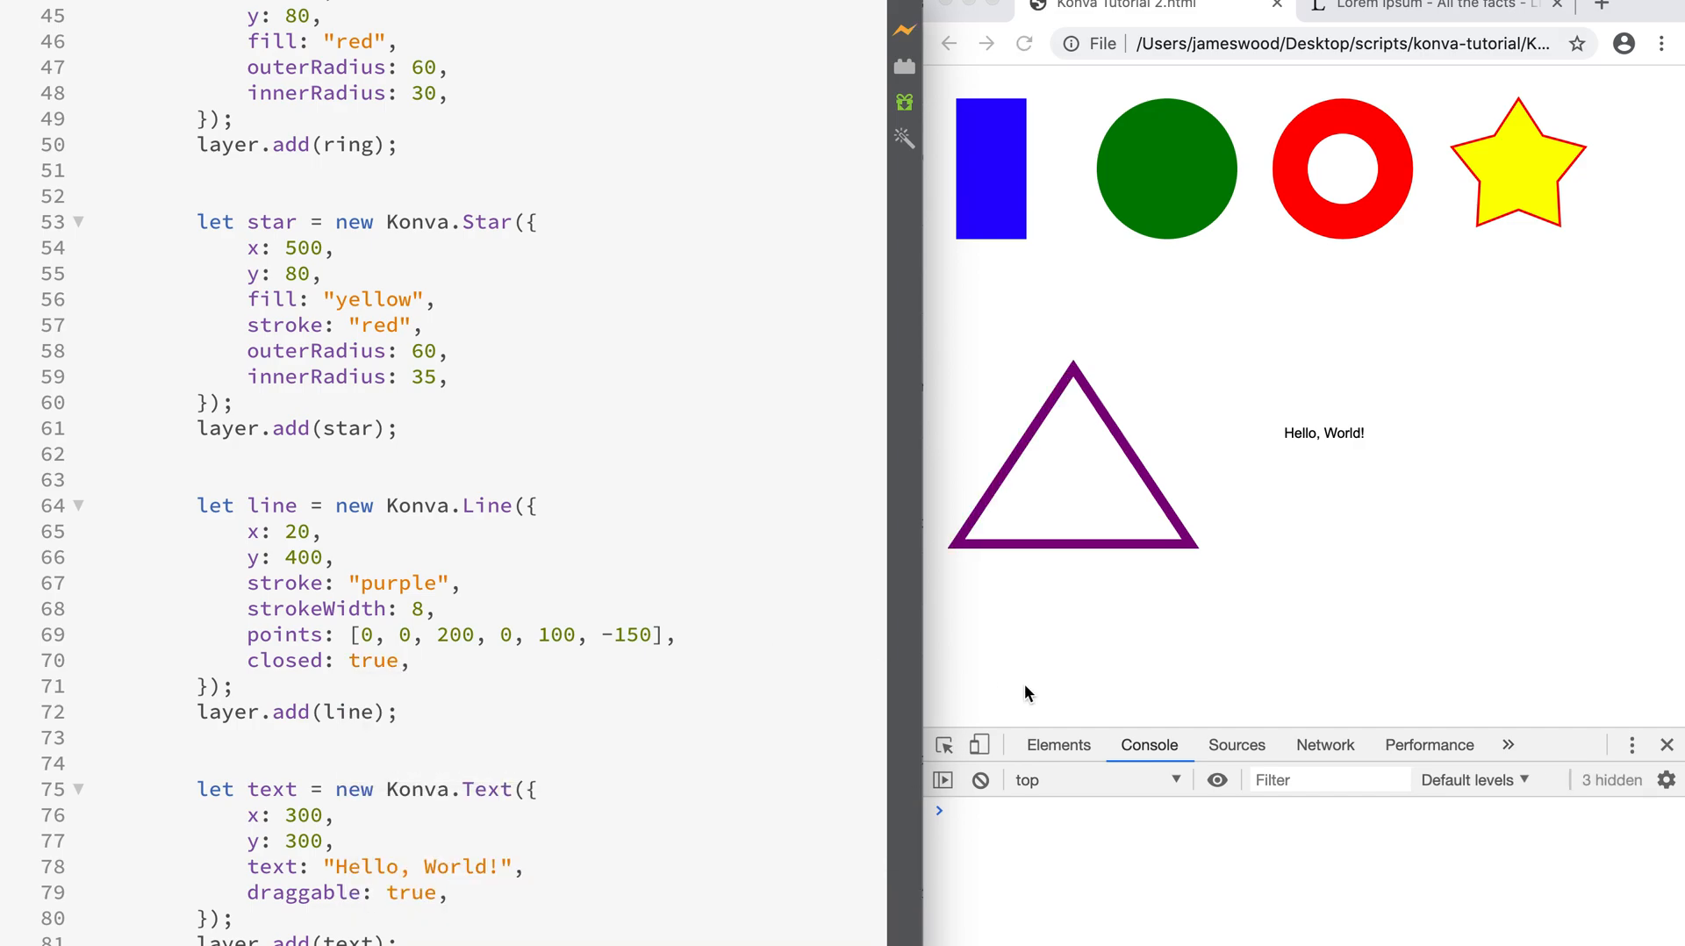
mouse_move(1173, 409)
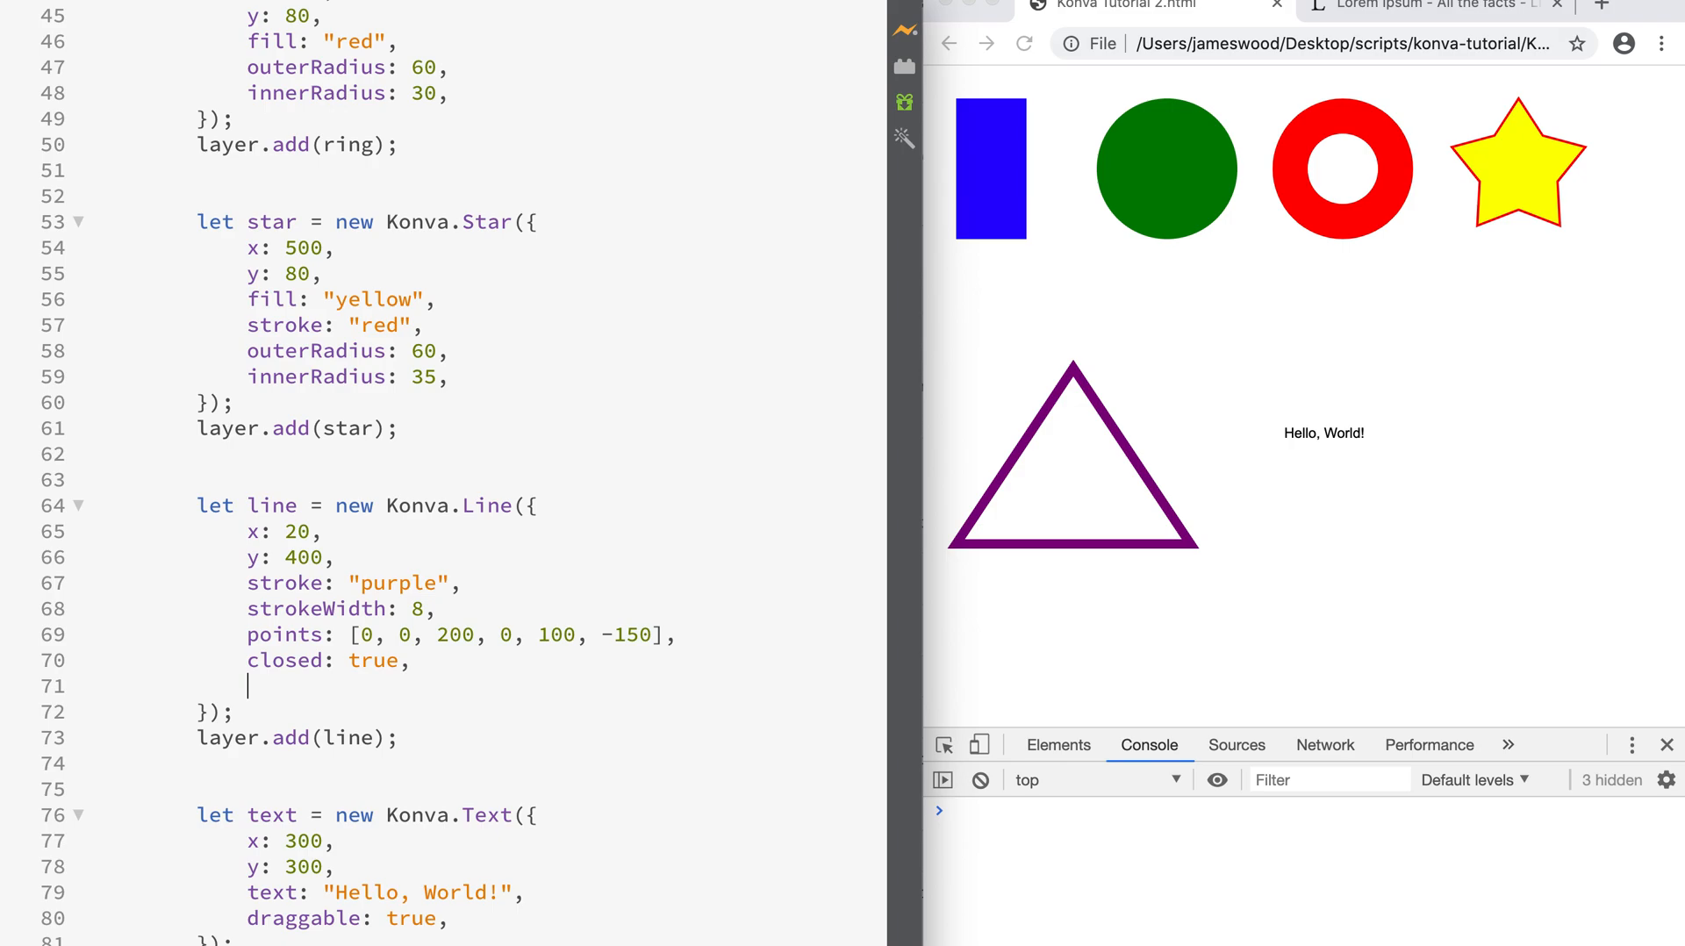
text(fill: "")
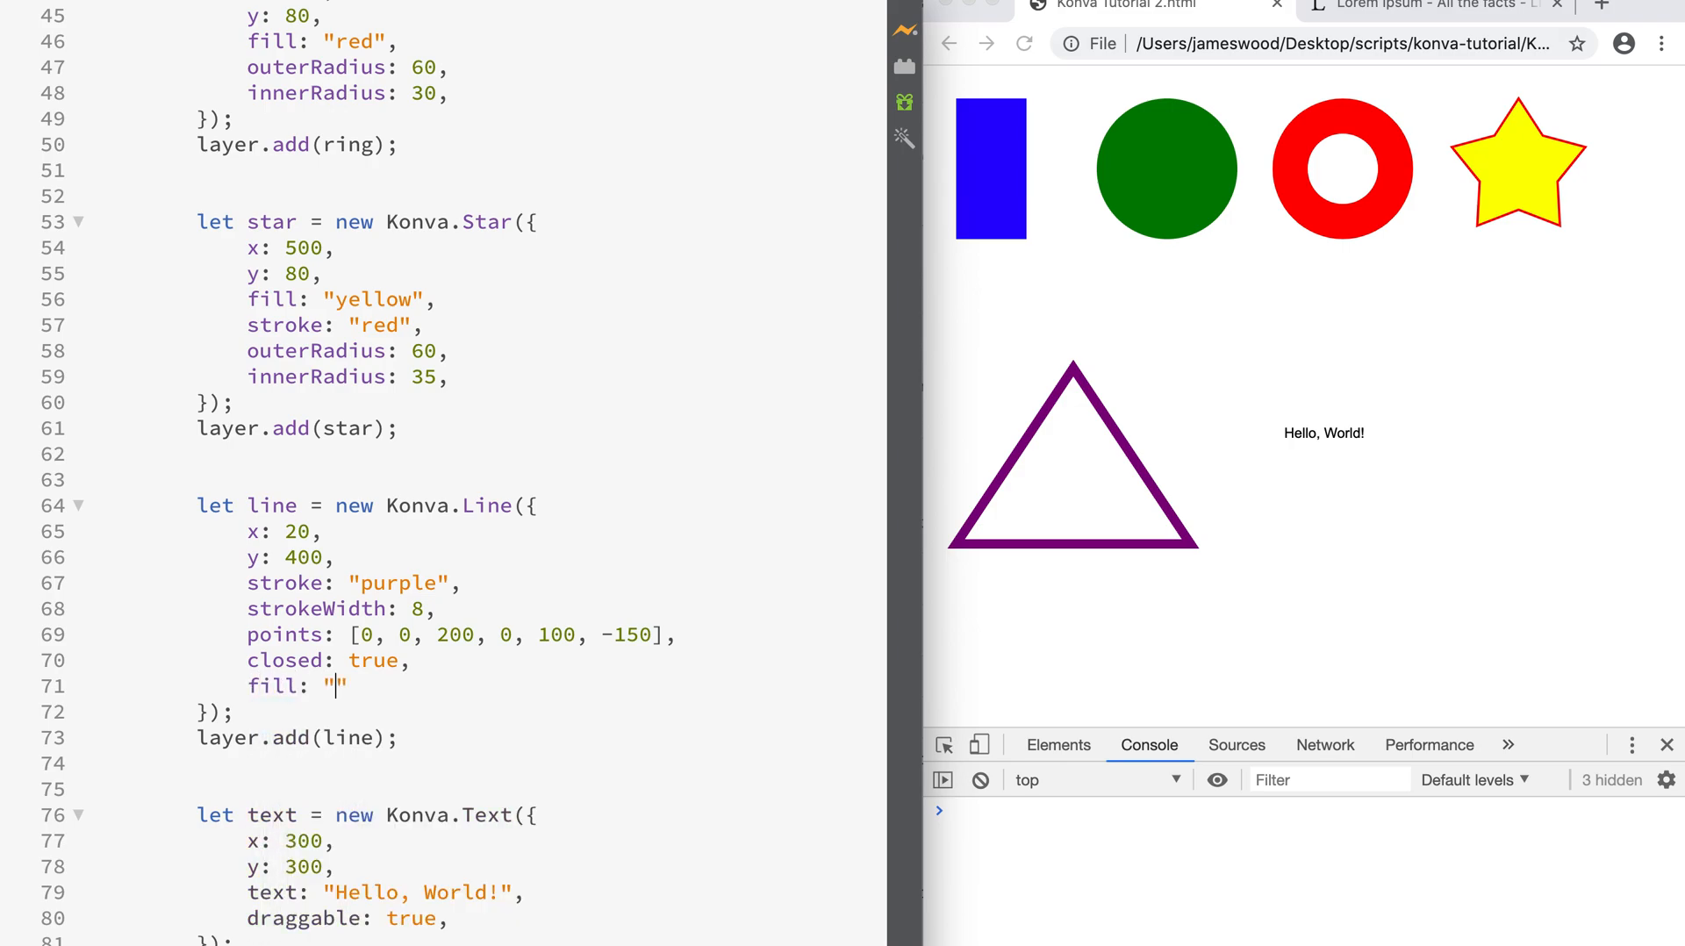
text(pink)
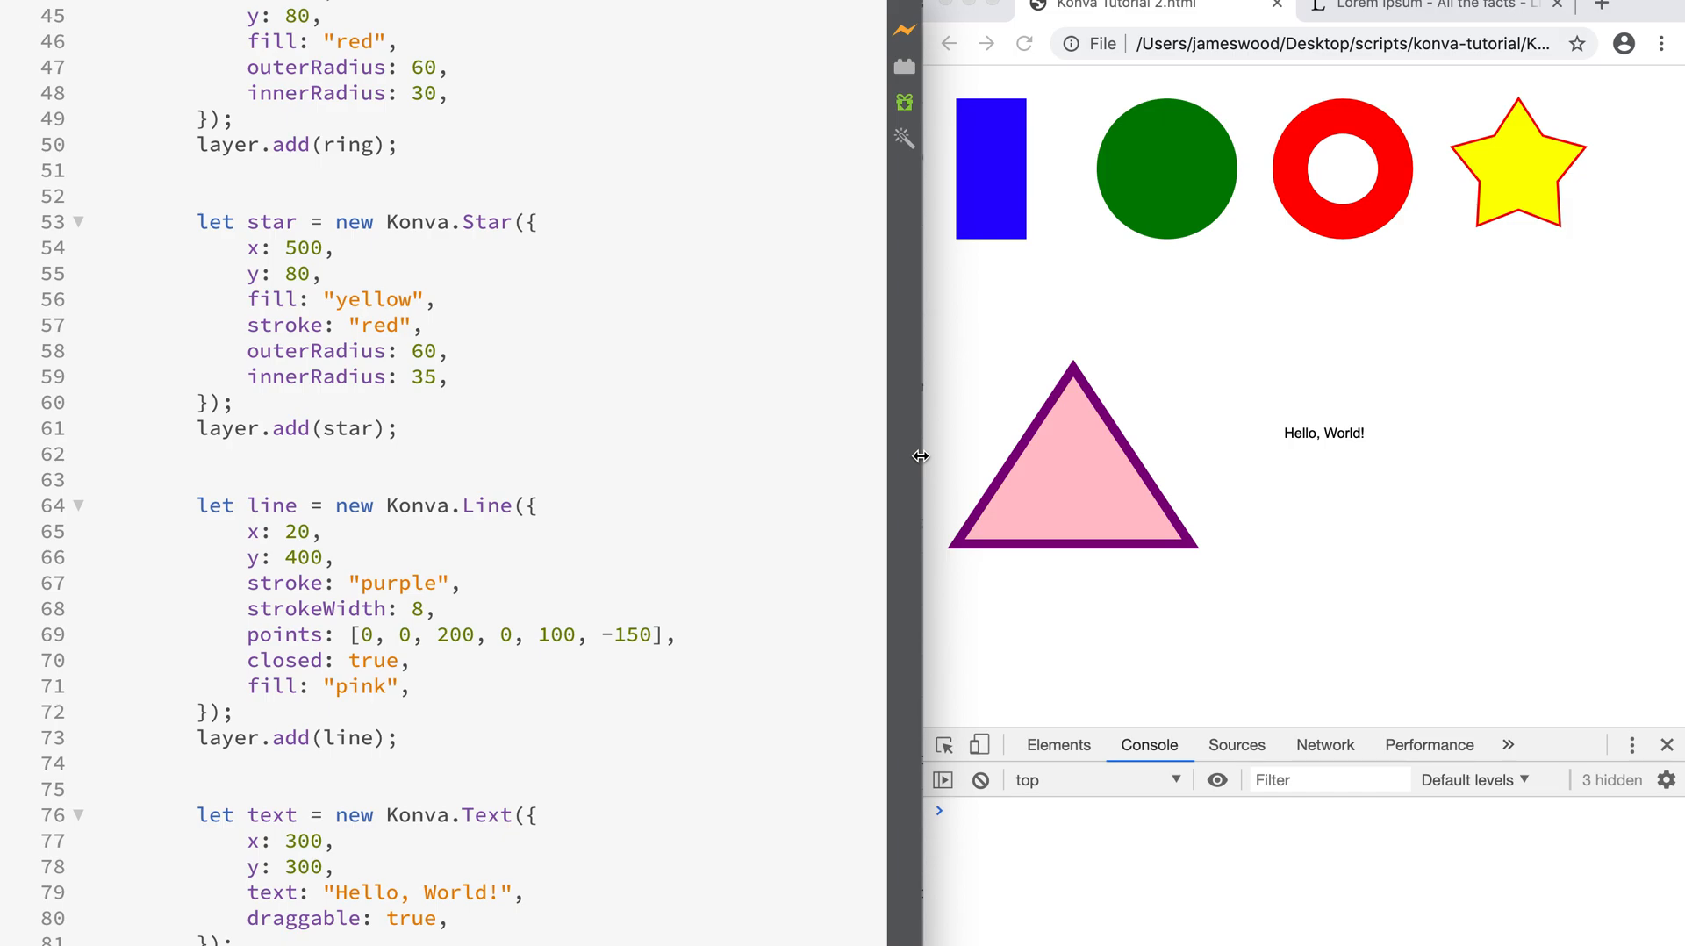
mouse_move(486, 505)
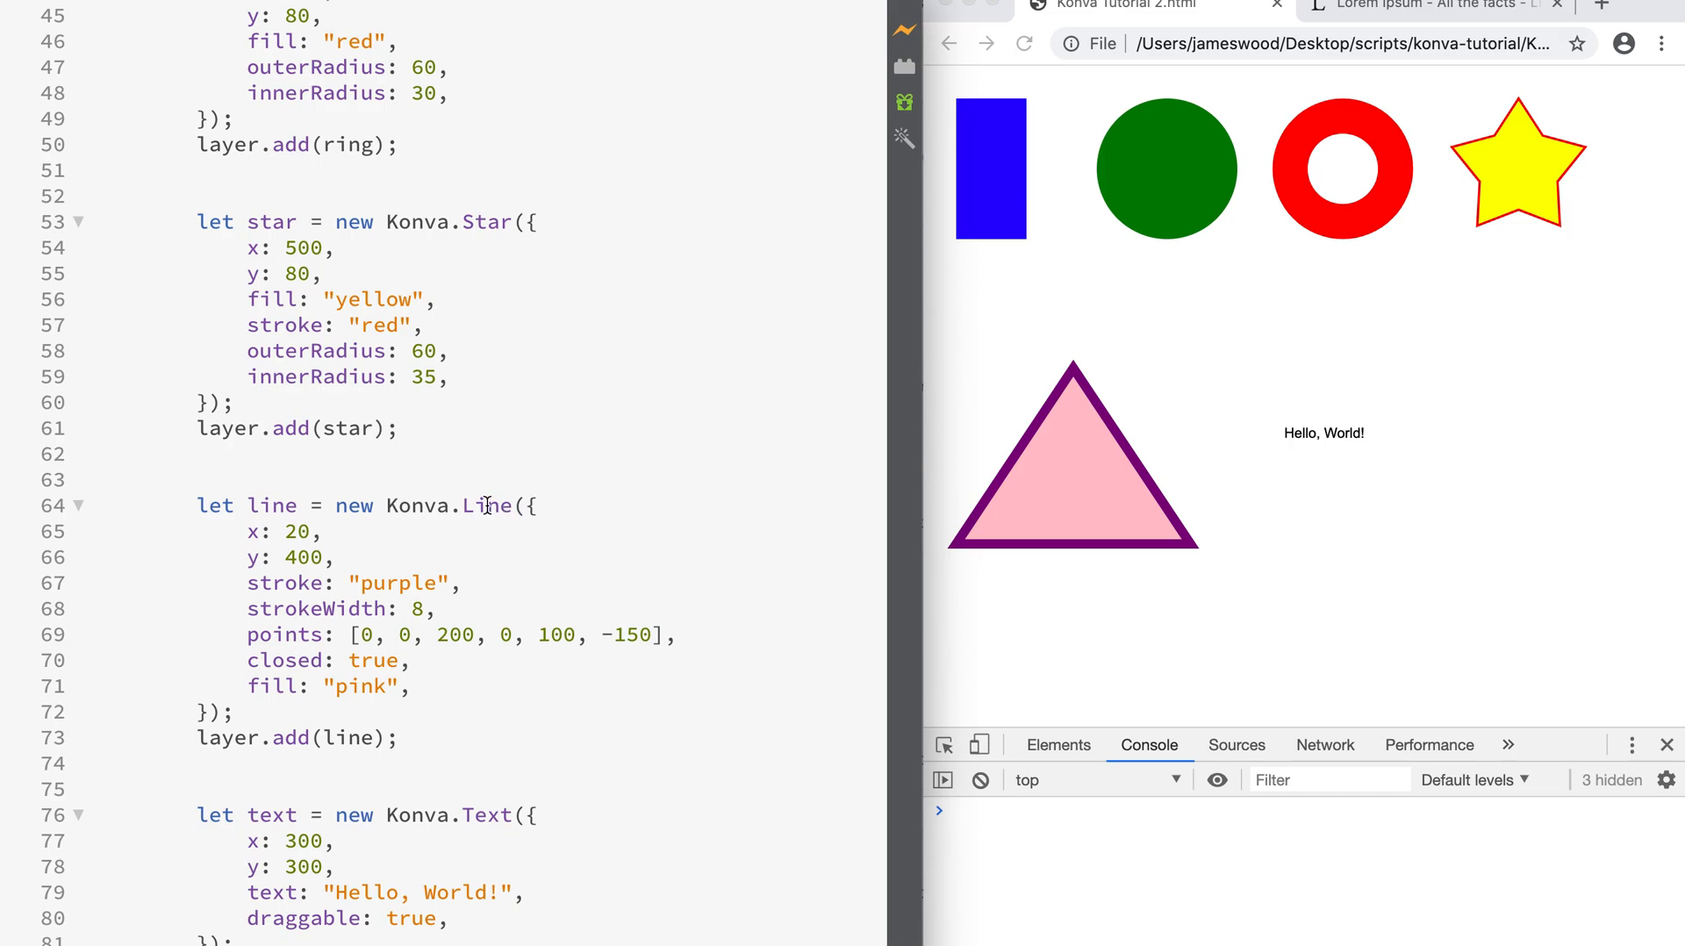
double_click(486, 506)
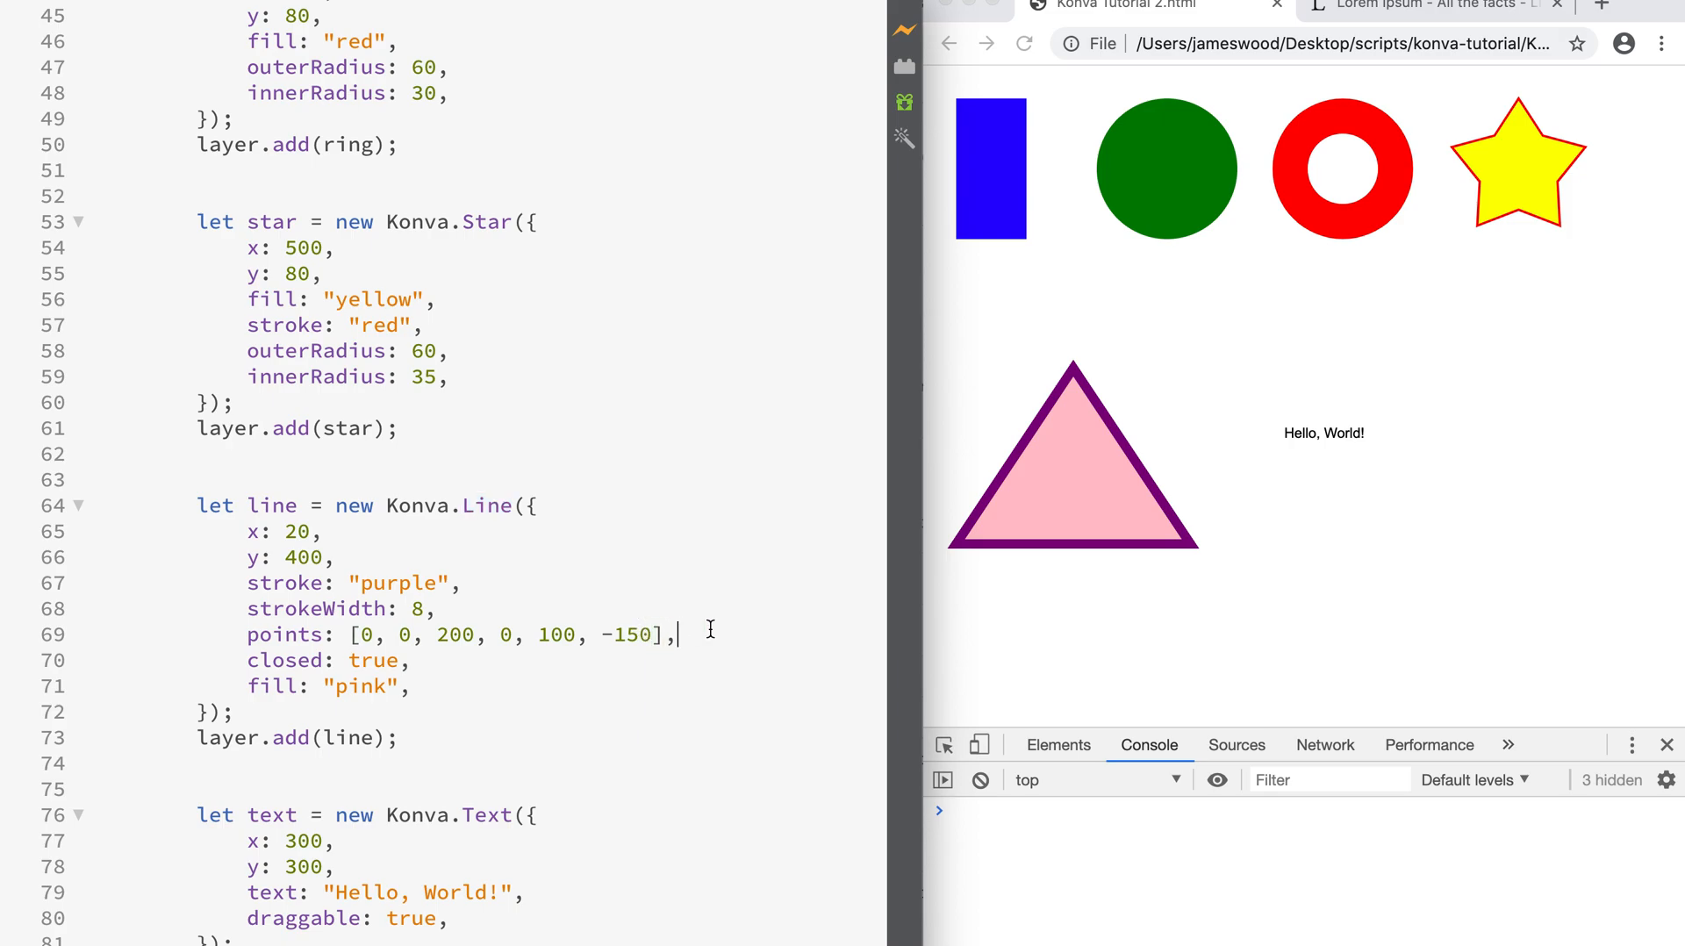
mouse_move(457, 692)
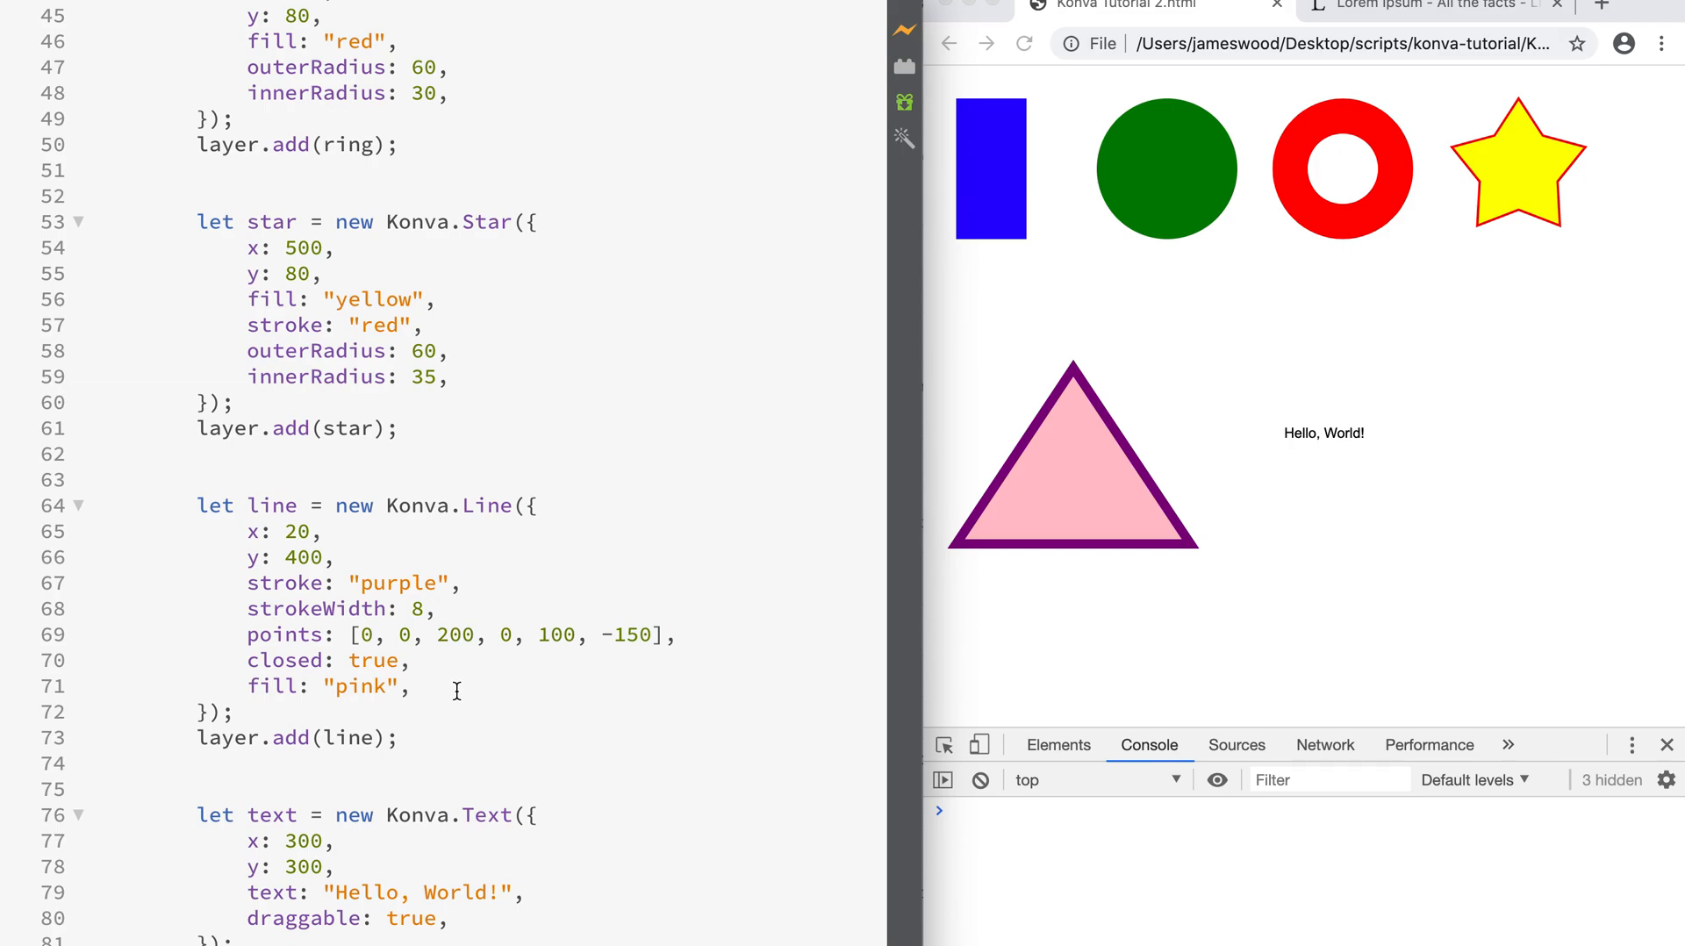
mouse_move(245, 662)
text(// )
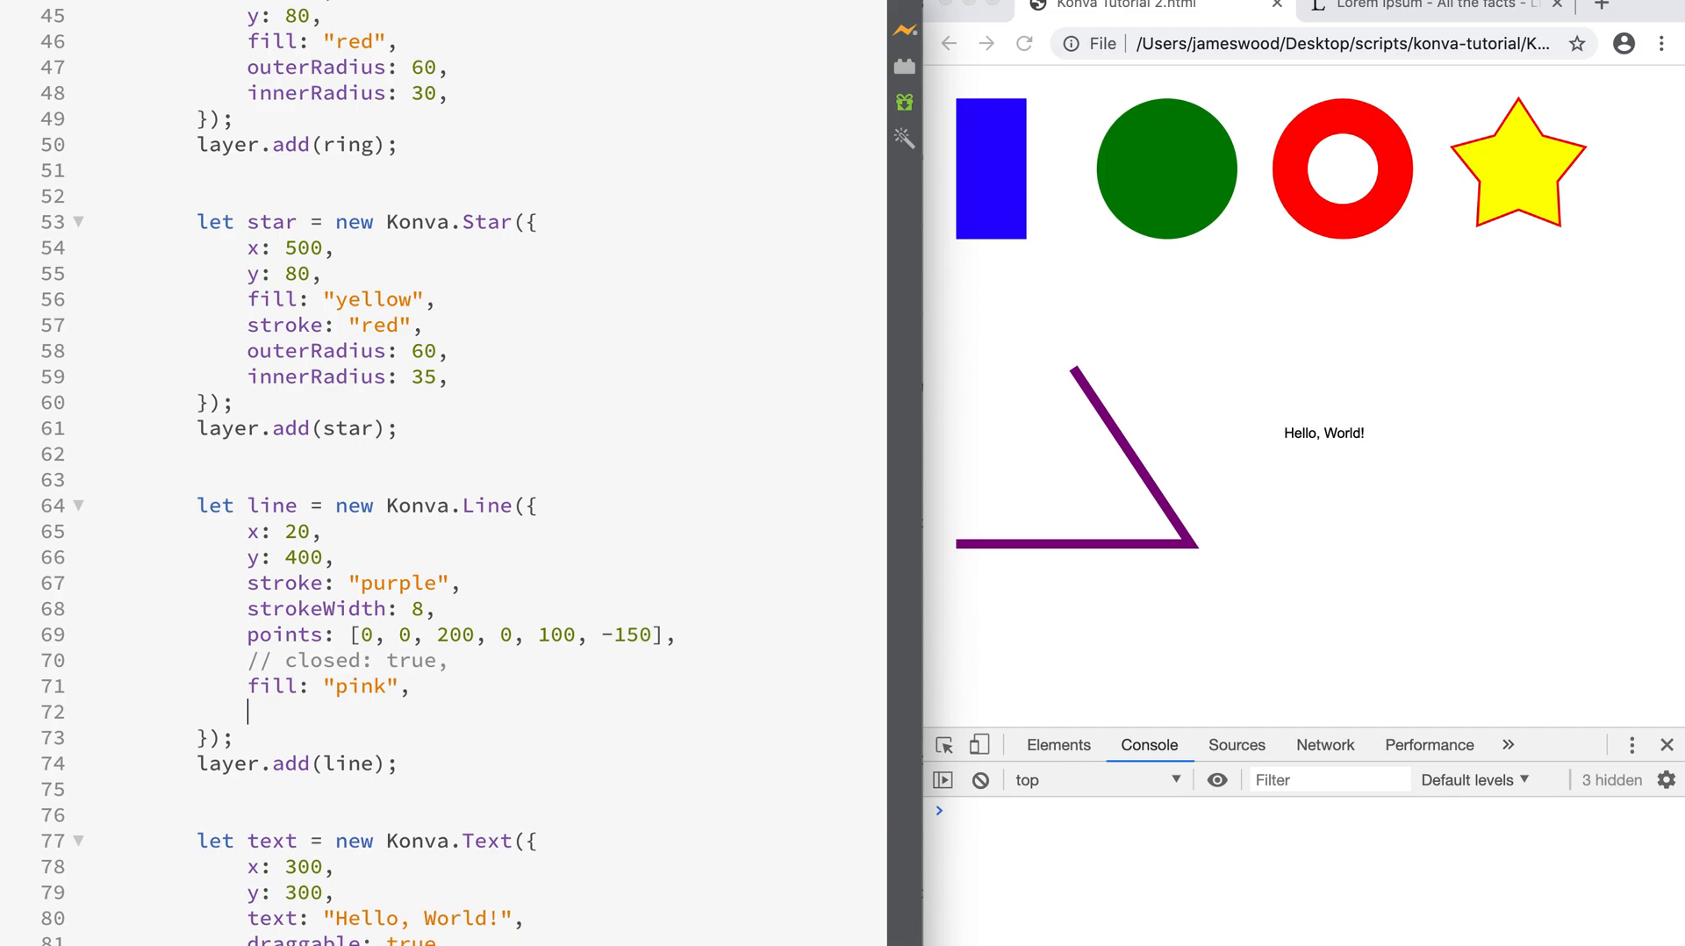
mouse_move(959, 558)
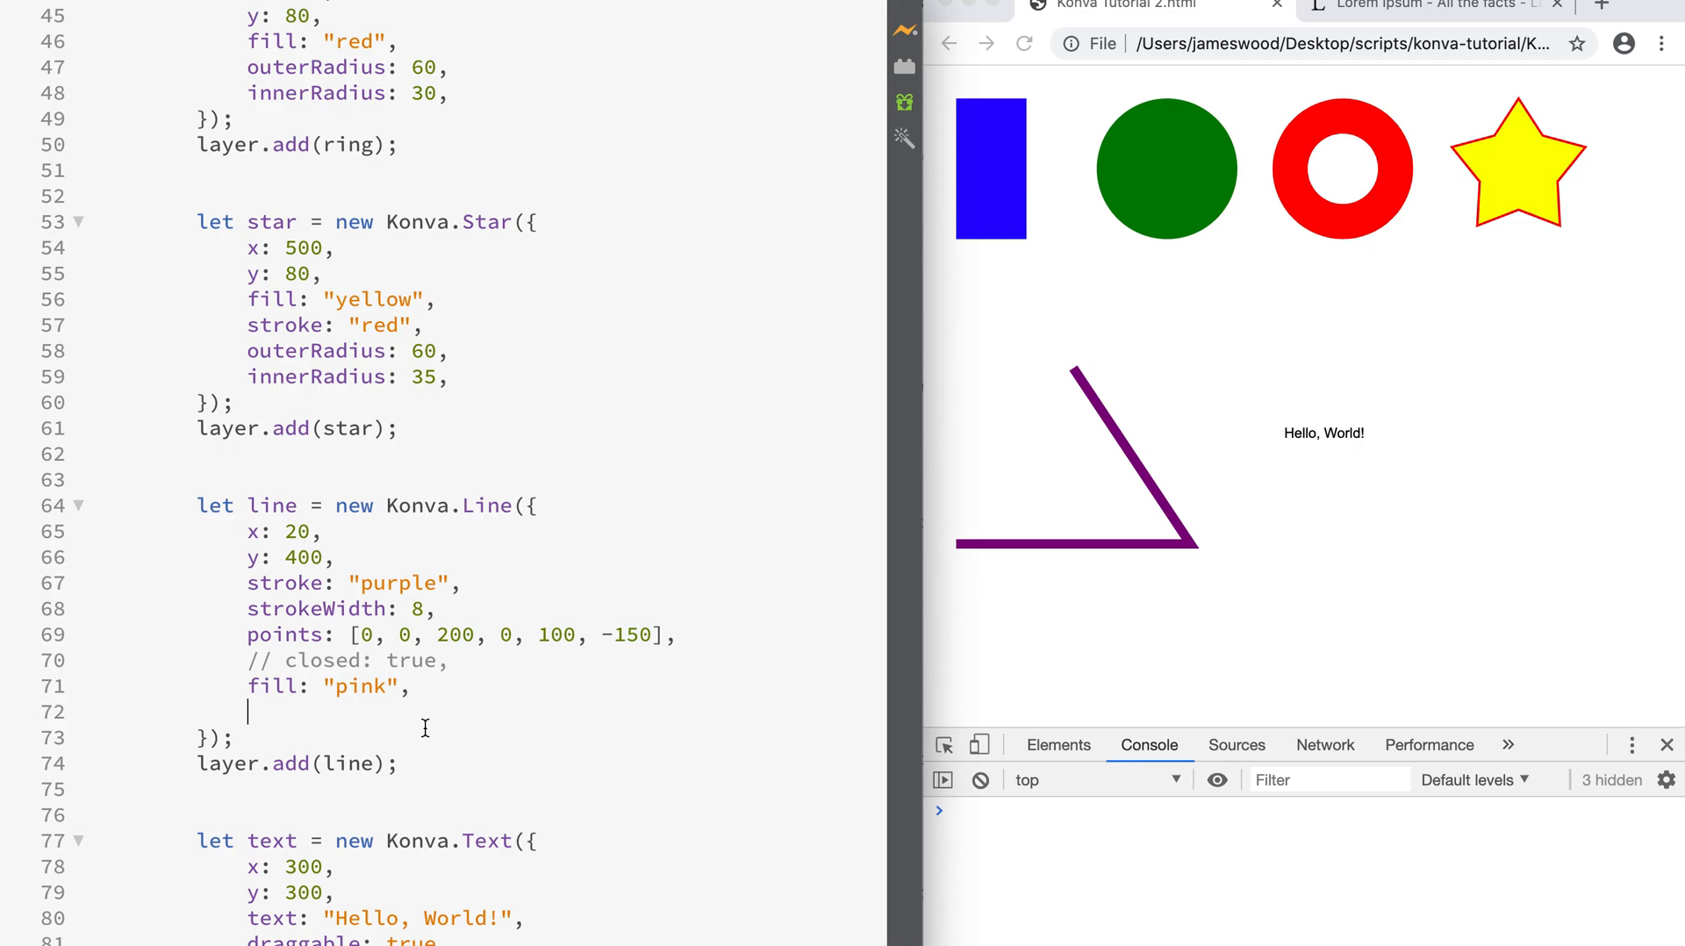
- Add lineCap: "round" and lineJoin: "round" to the triangle's Konva.Line options
text(lineCap:)
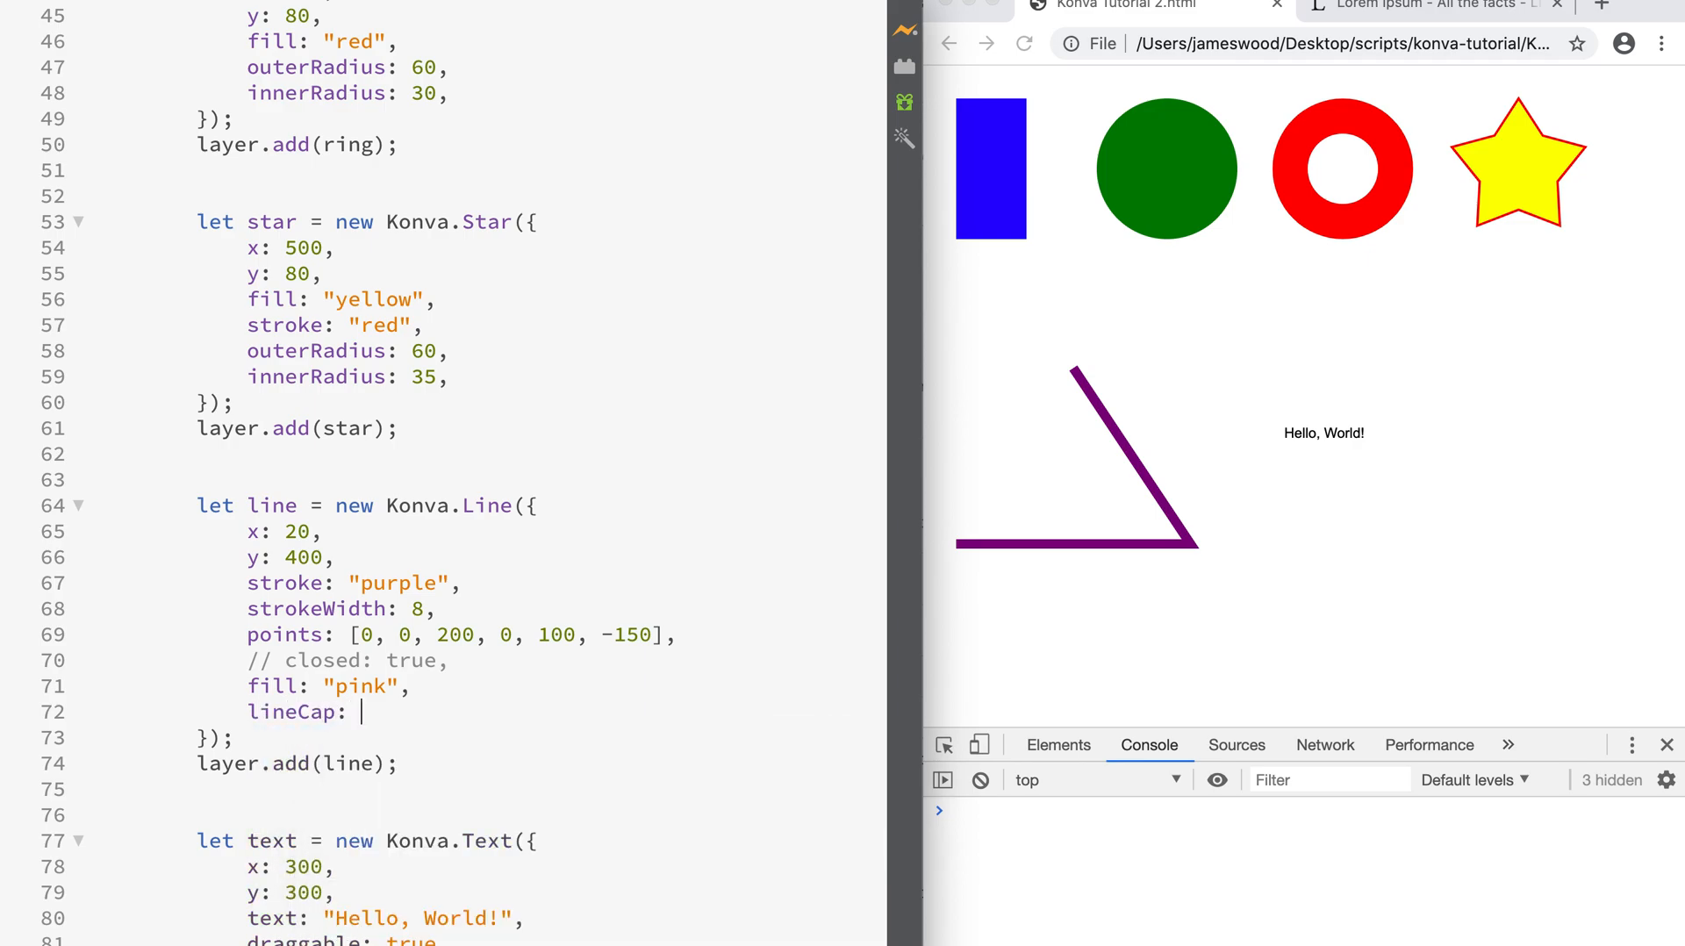
text("round",)
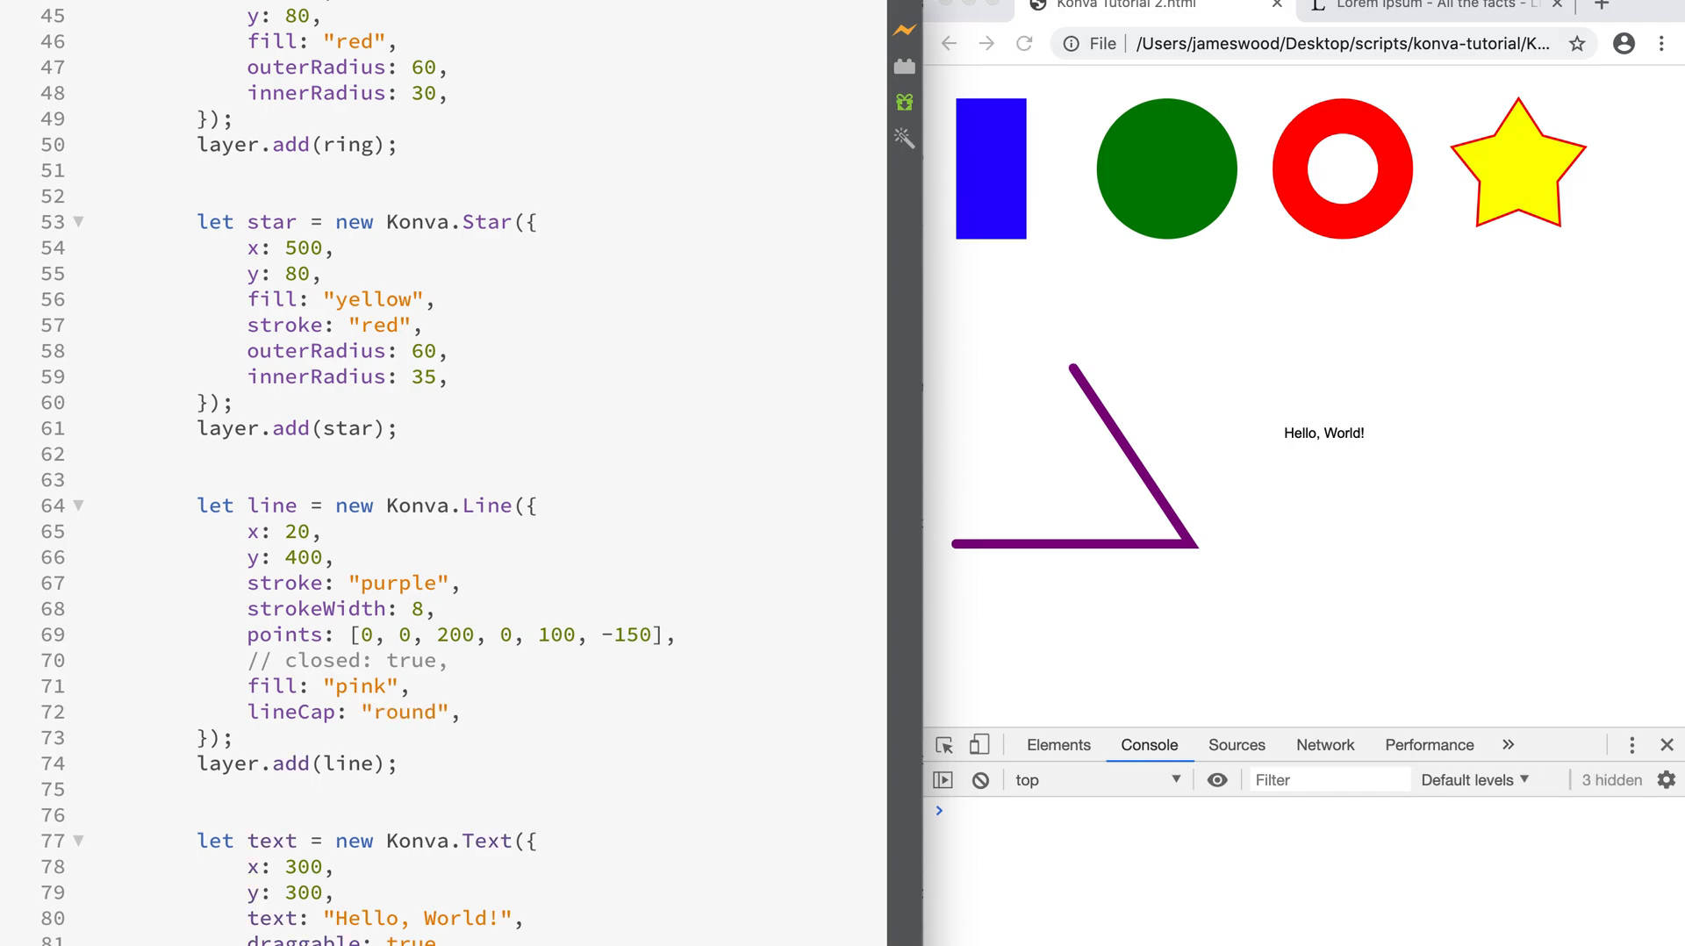
mouse_move(960, 544)
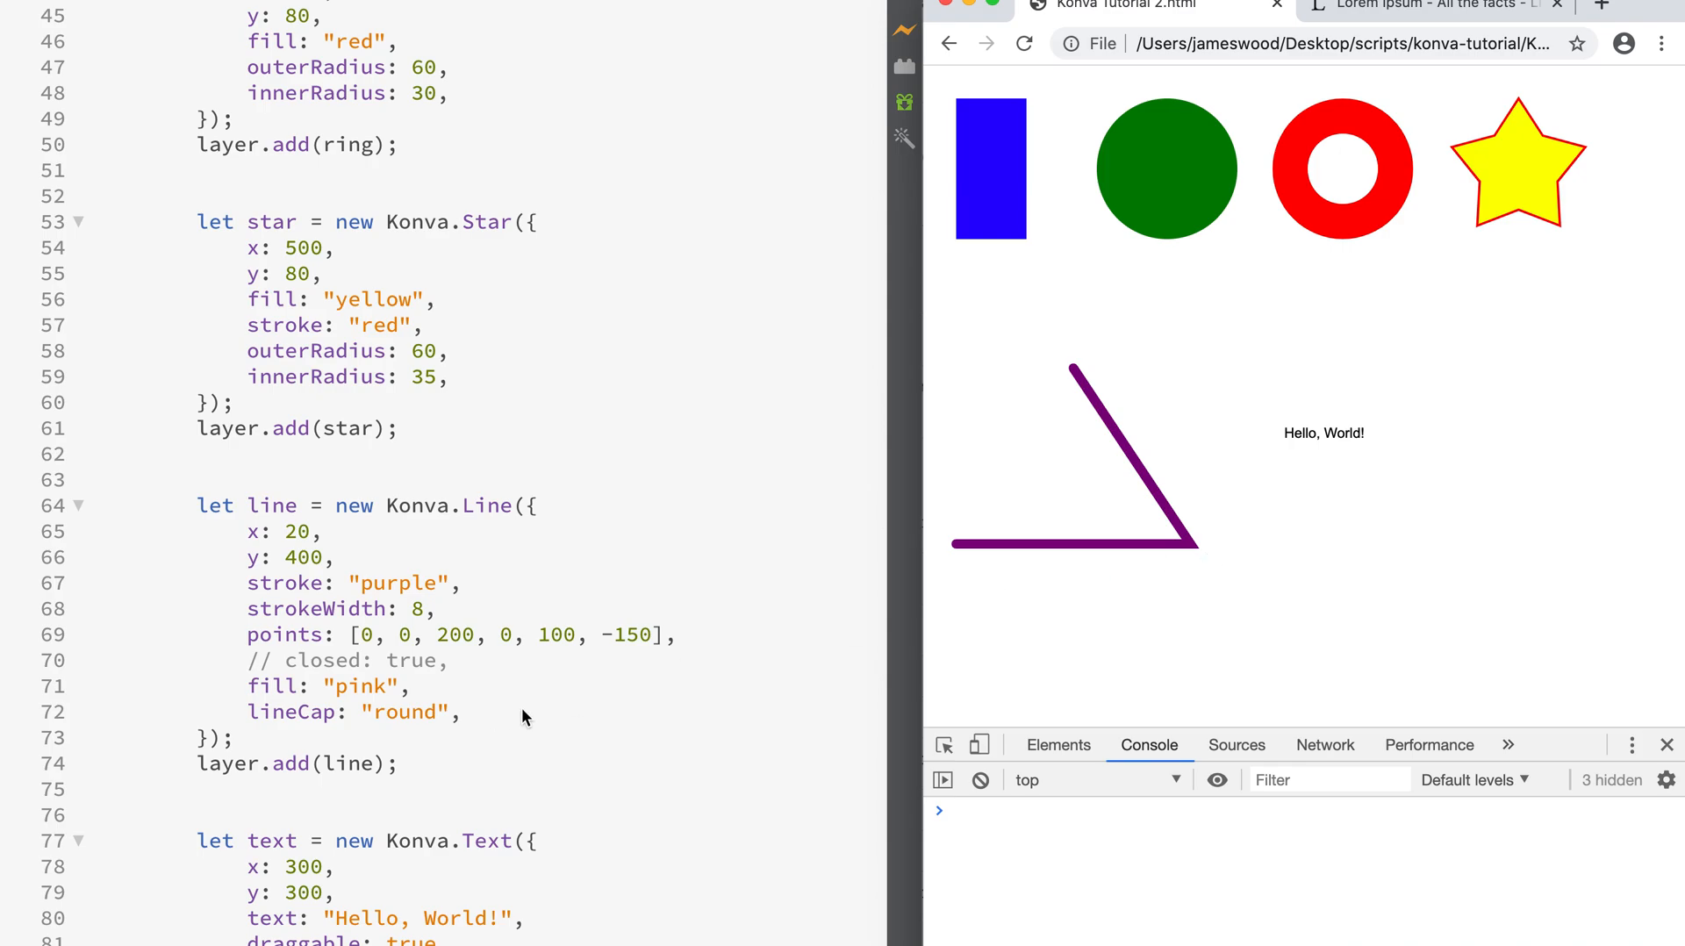
text(l)
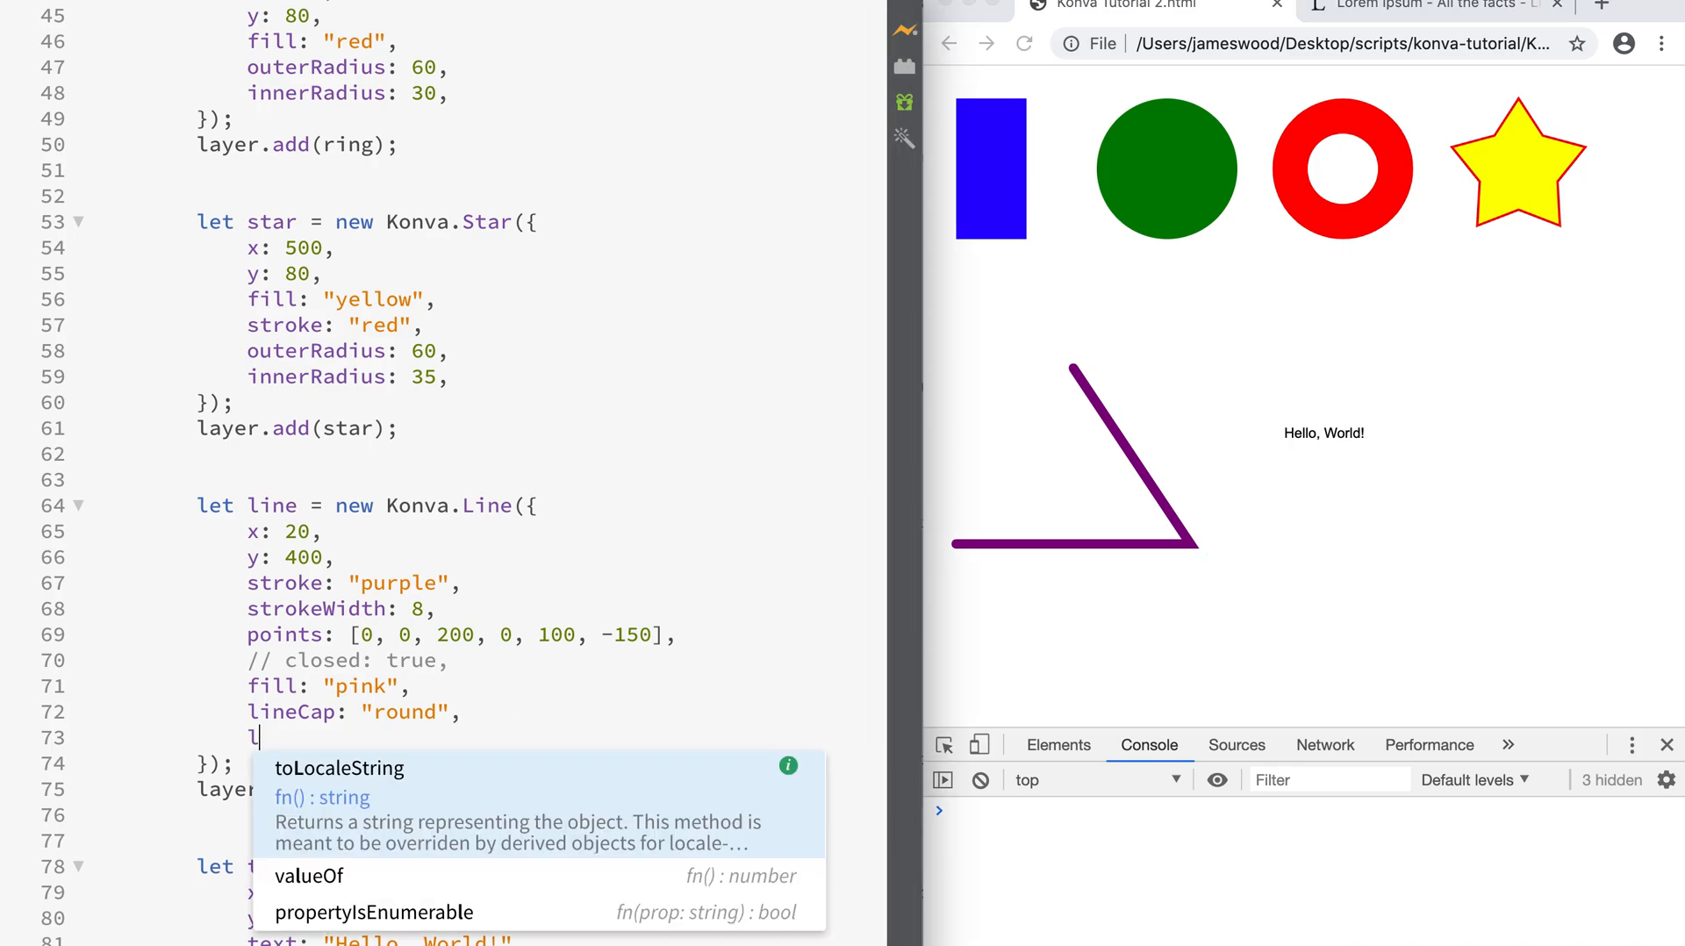
text(i)
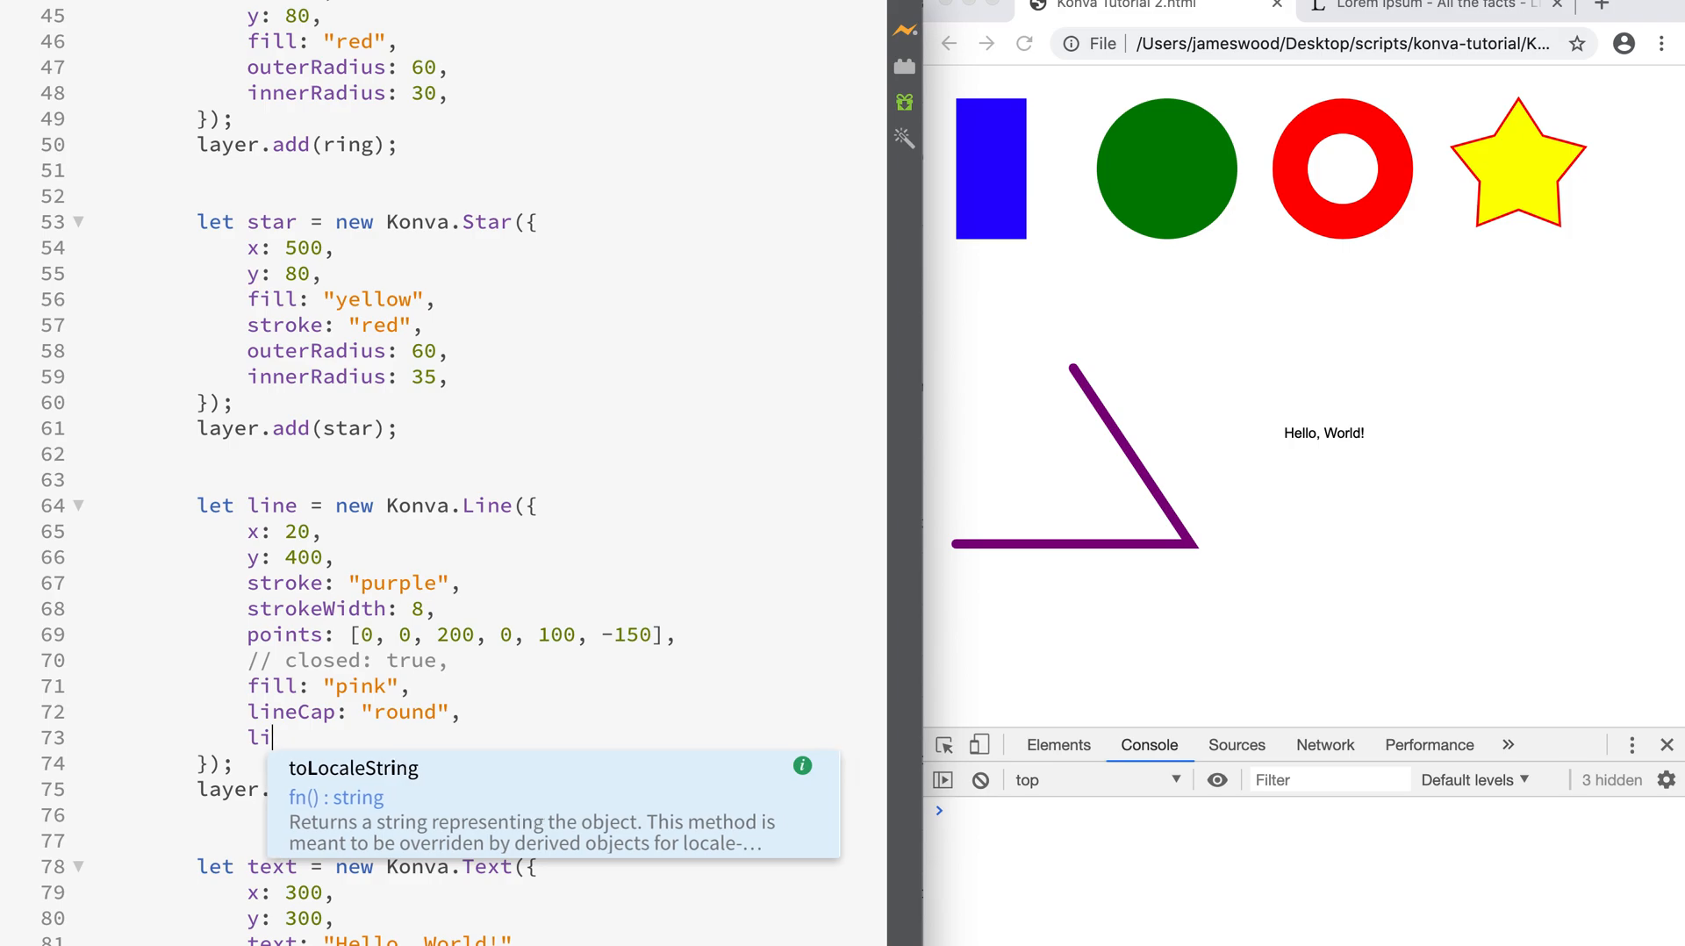
text(neJon:)
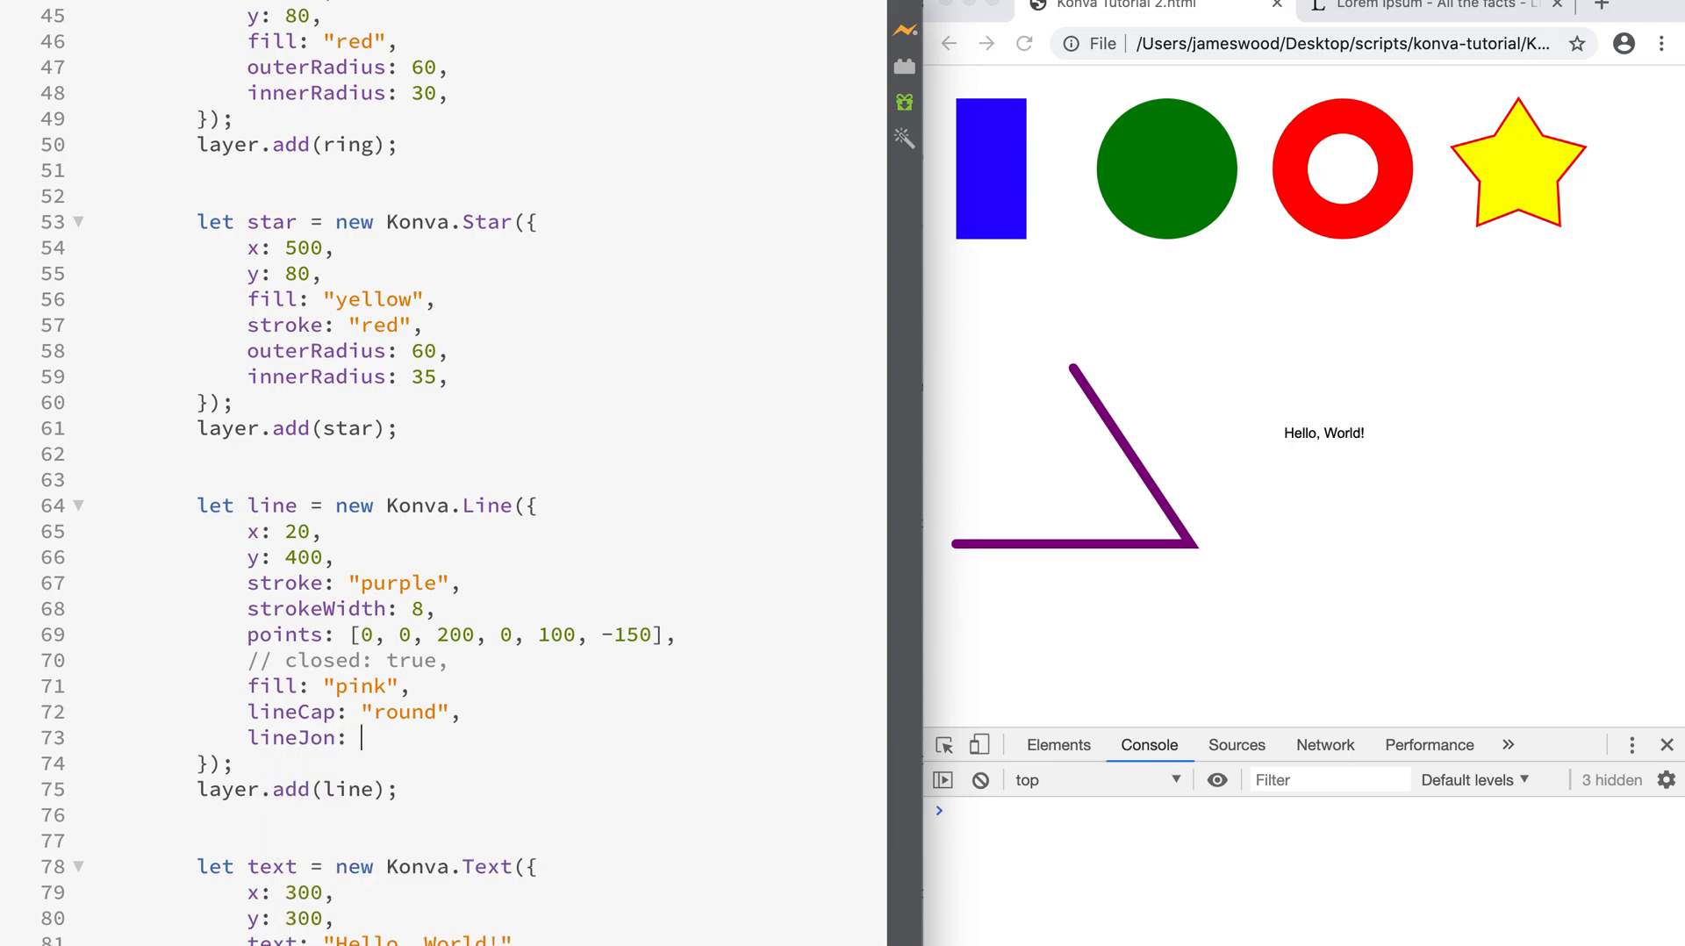
text("round",)
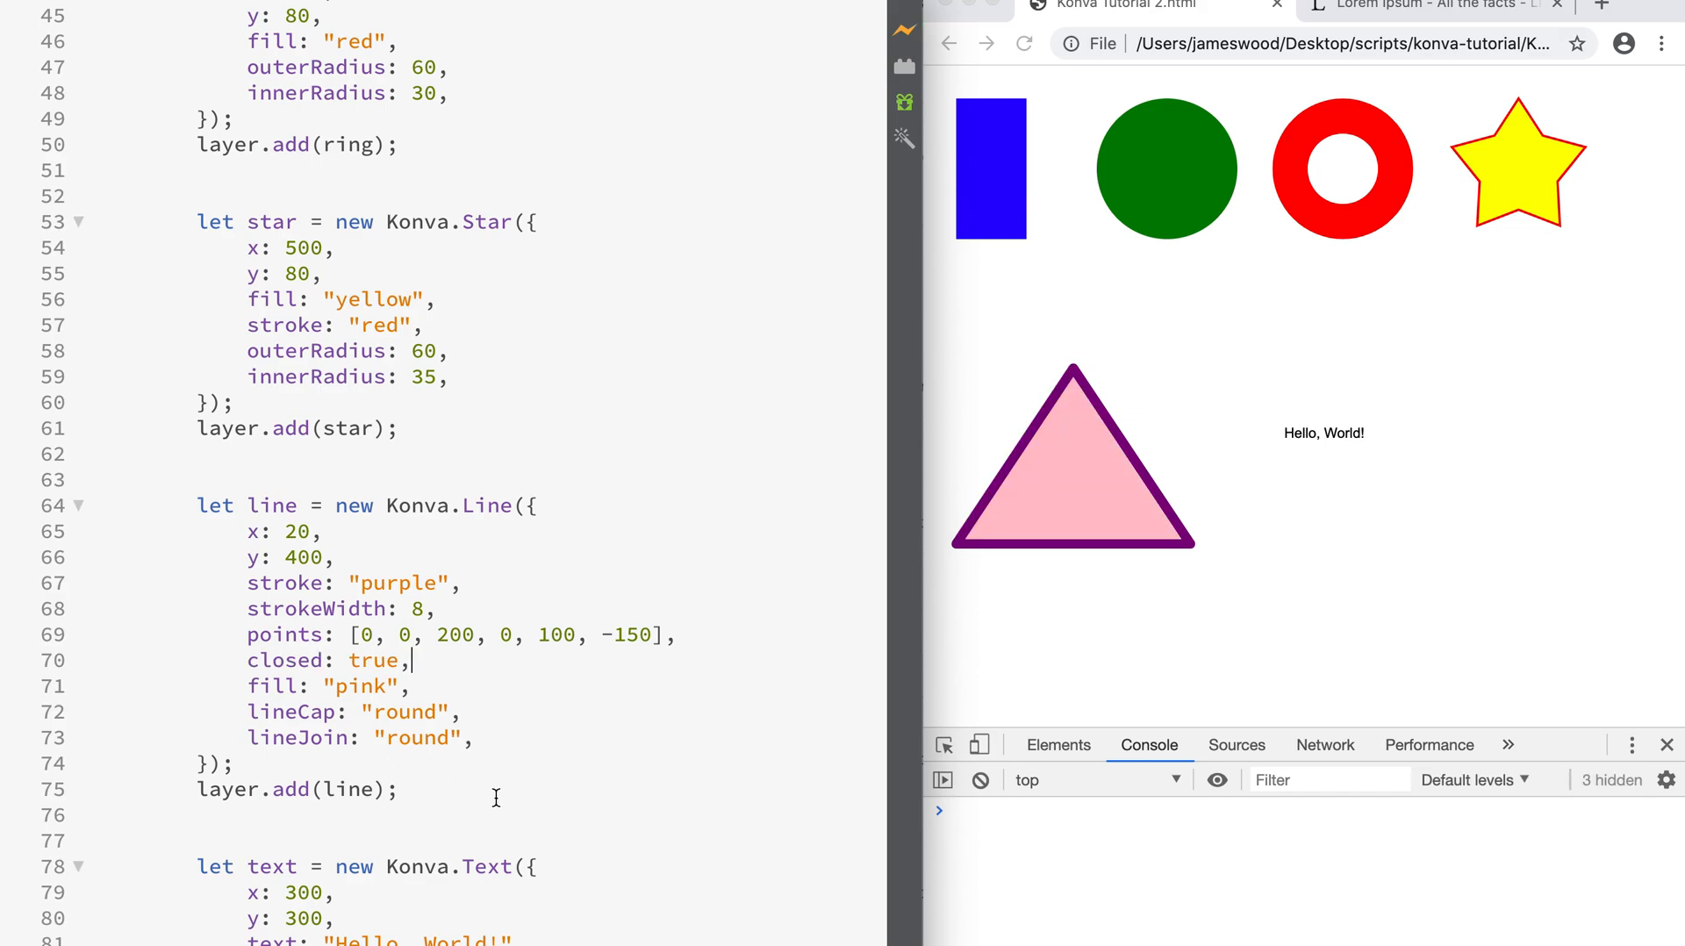
- Give the Konva.Text fill: "blue" and fontSize: 24 so Hello, World! shows larger and blue
scroll(down, 3)
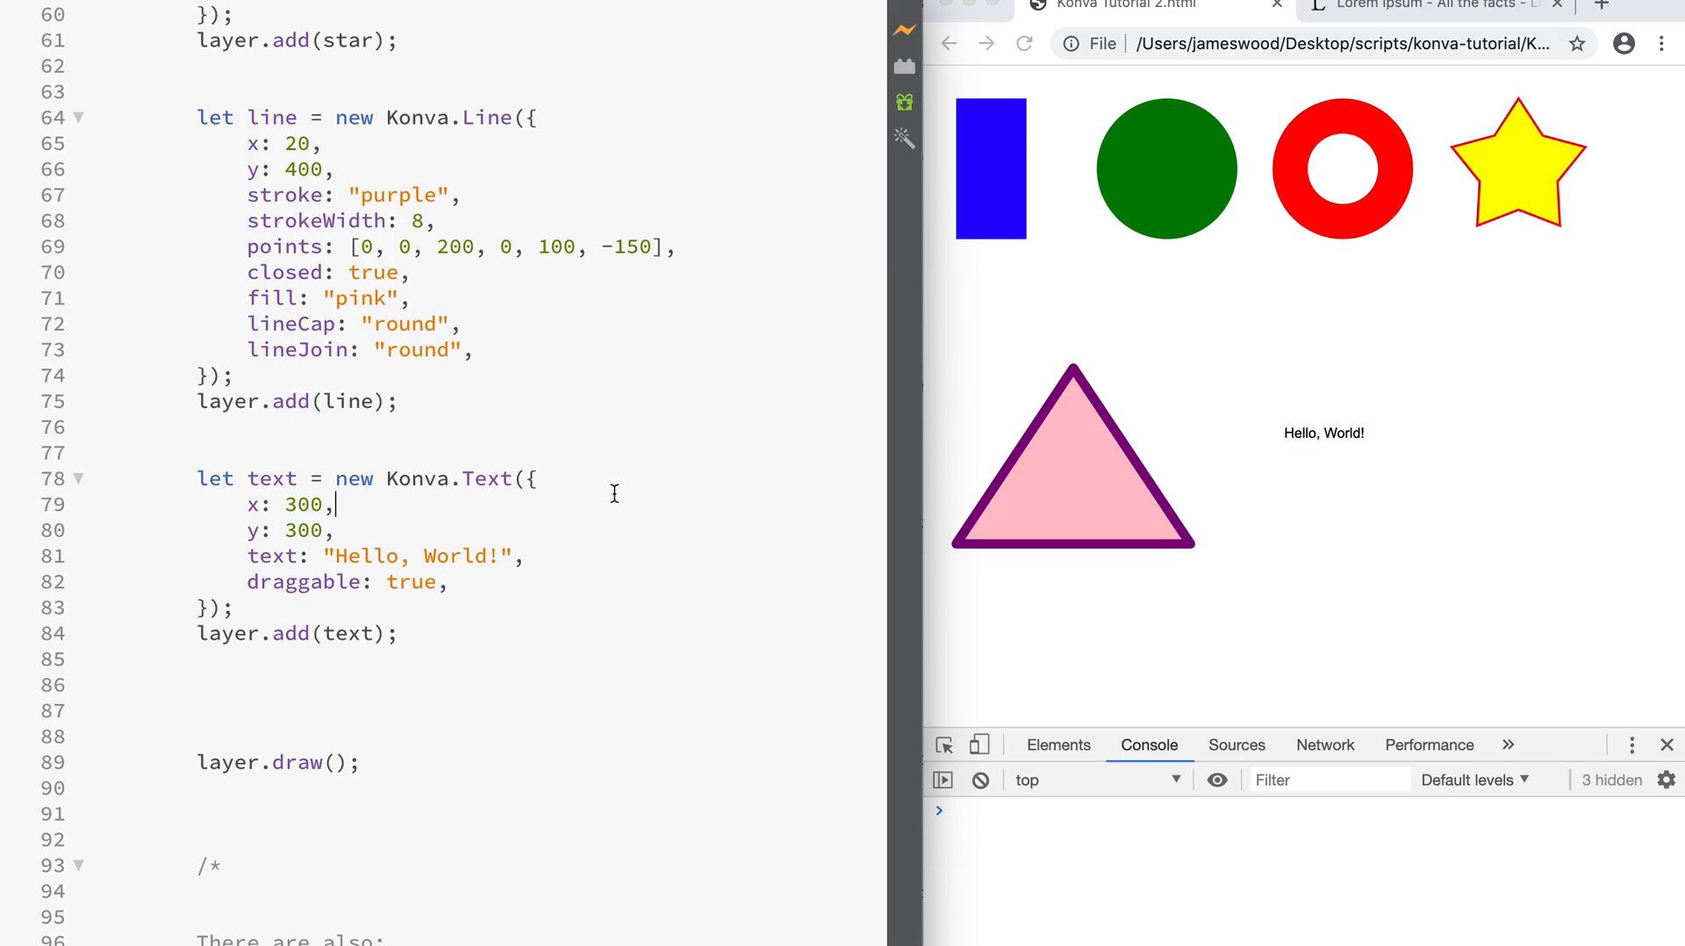
mouse_move(1297, 439)
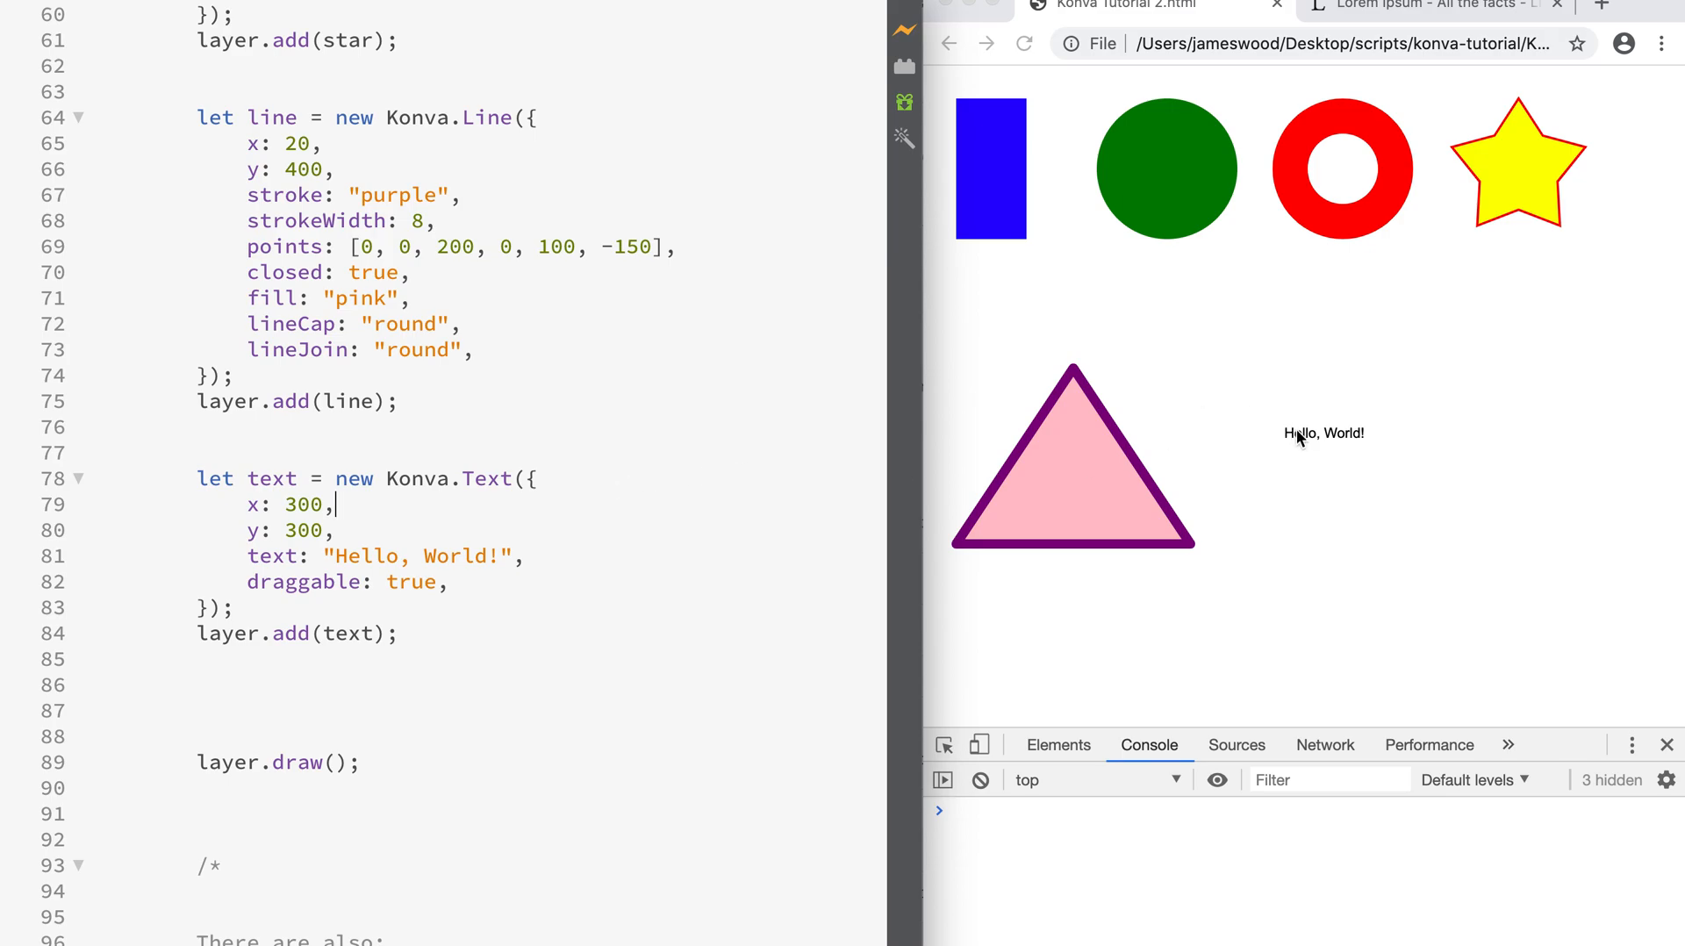
drag(1322, 434, 1408, 336)
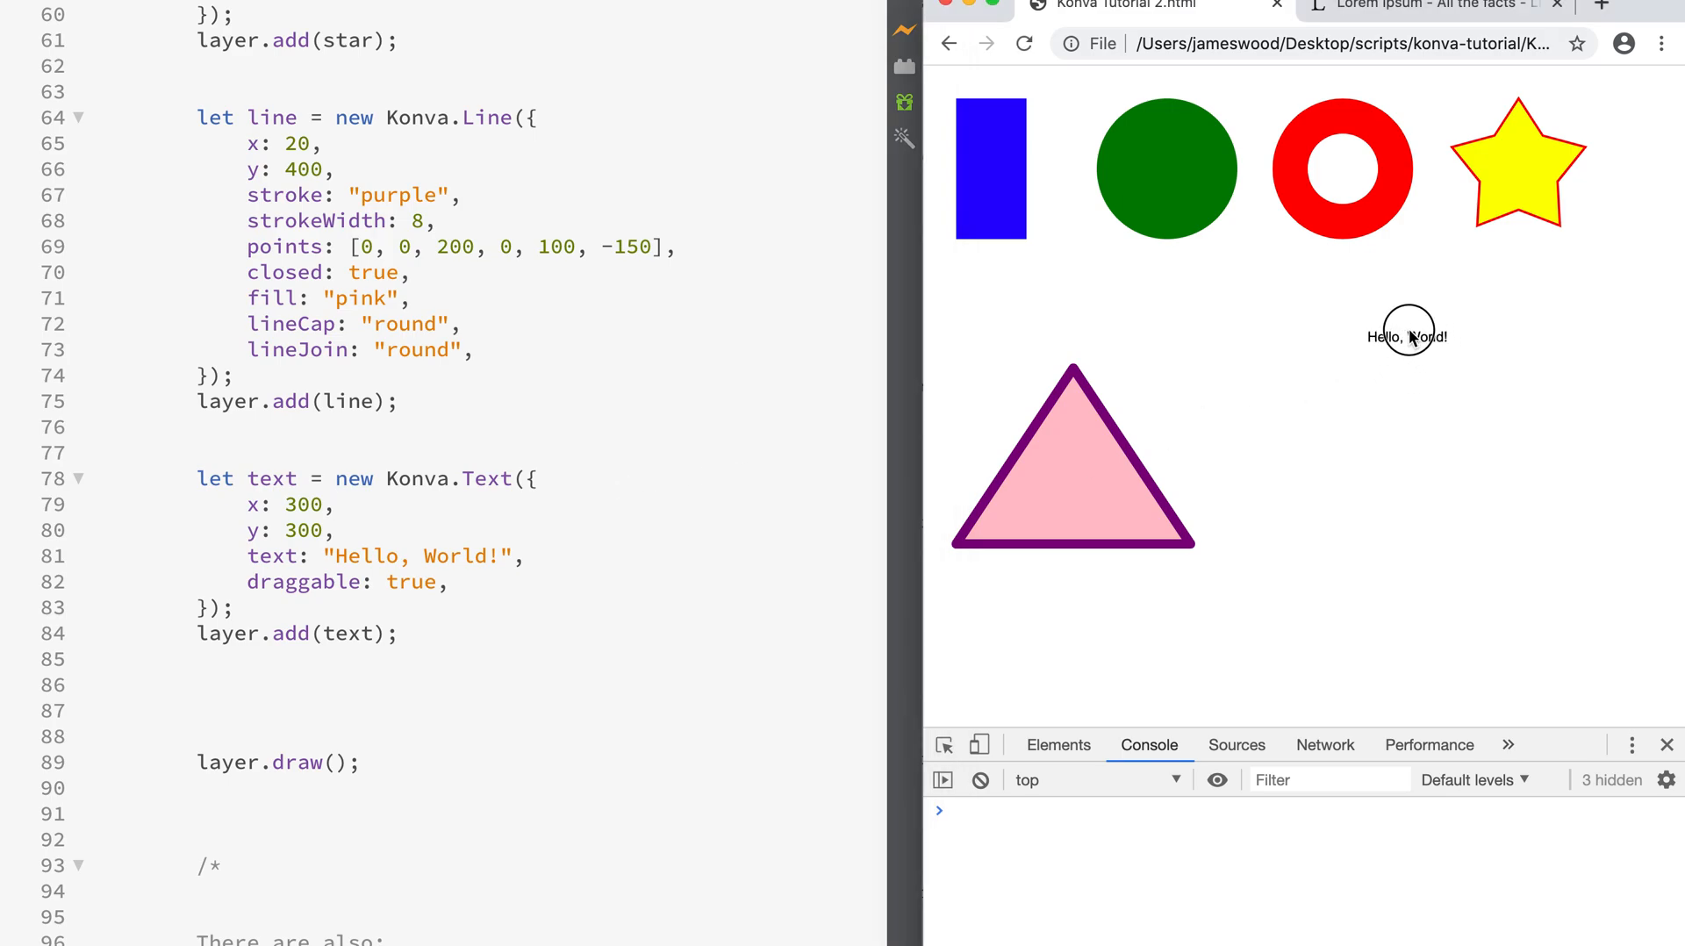
drag(1408, 335, 1329, 371)
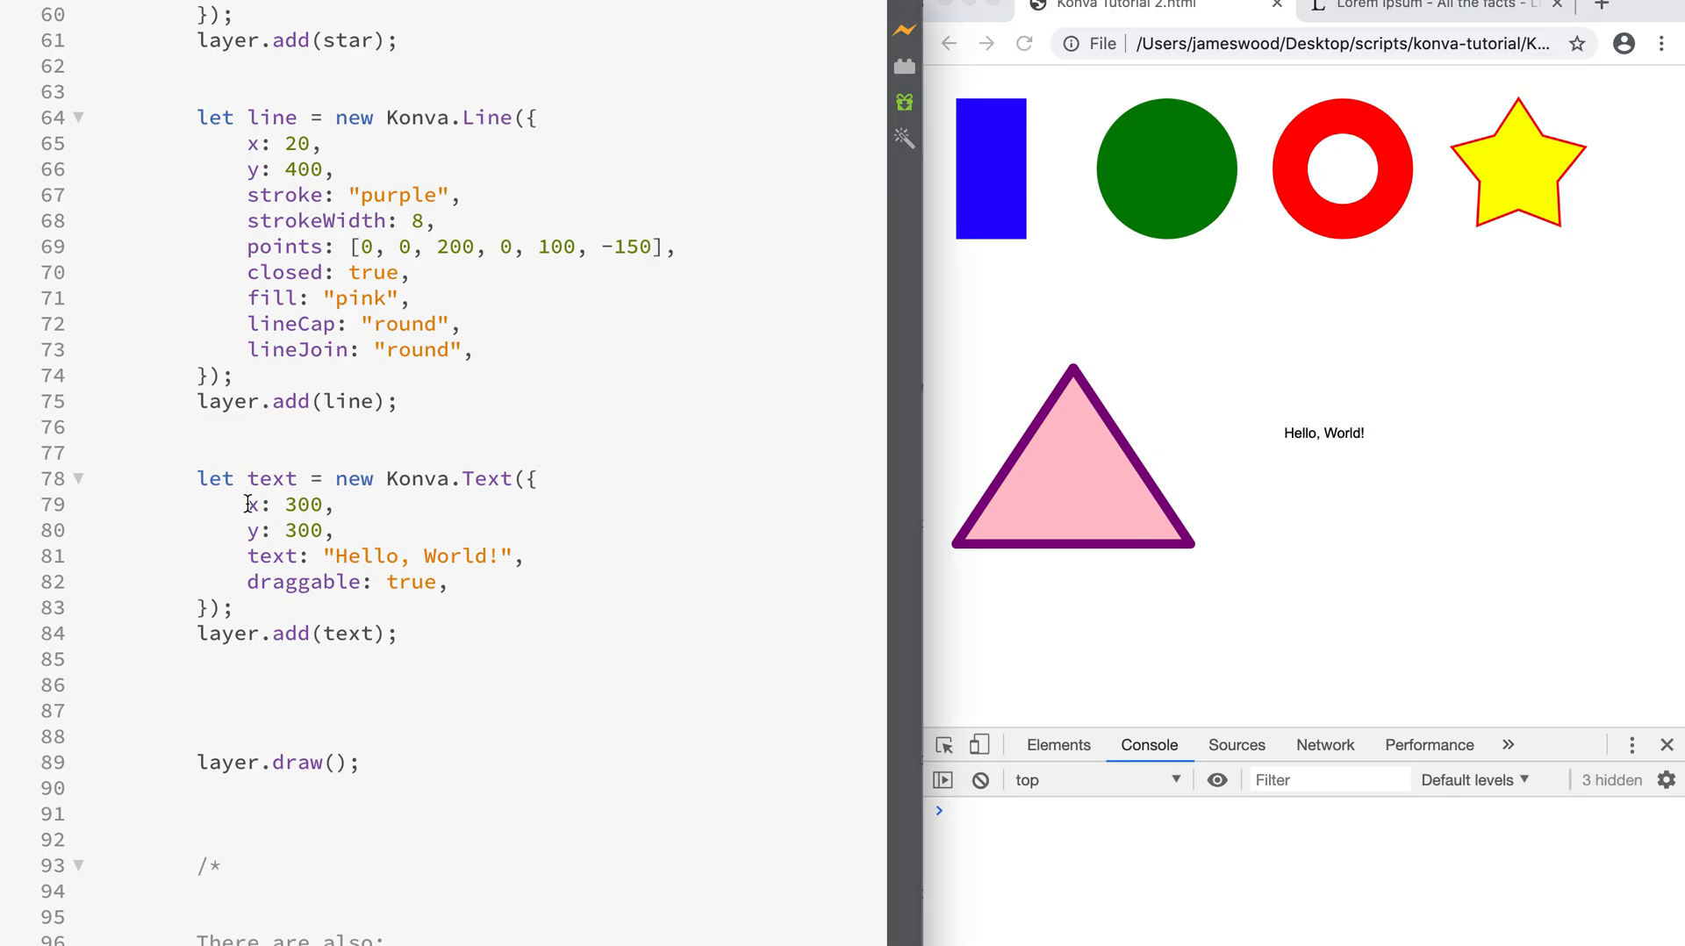
drag(246, 505, 333, 530)
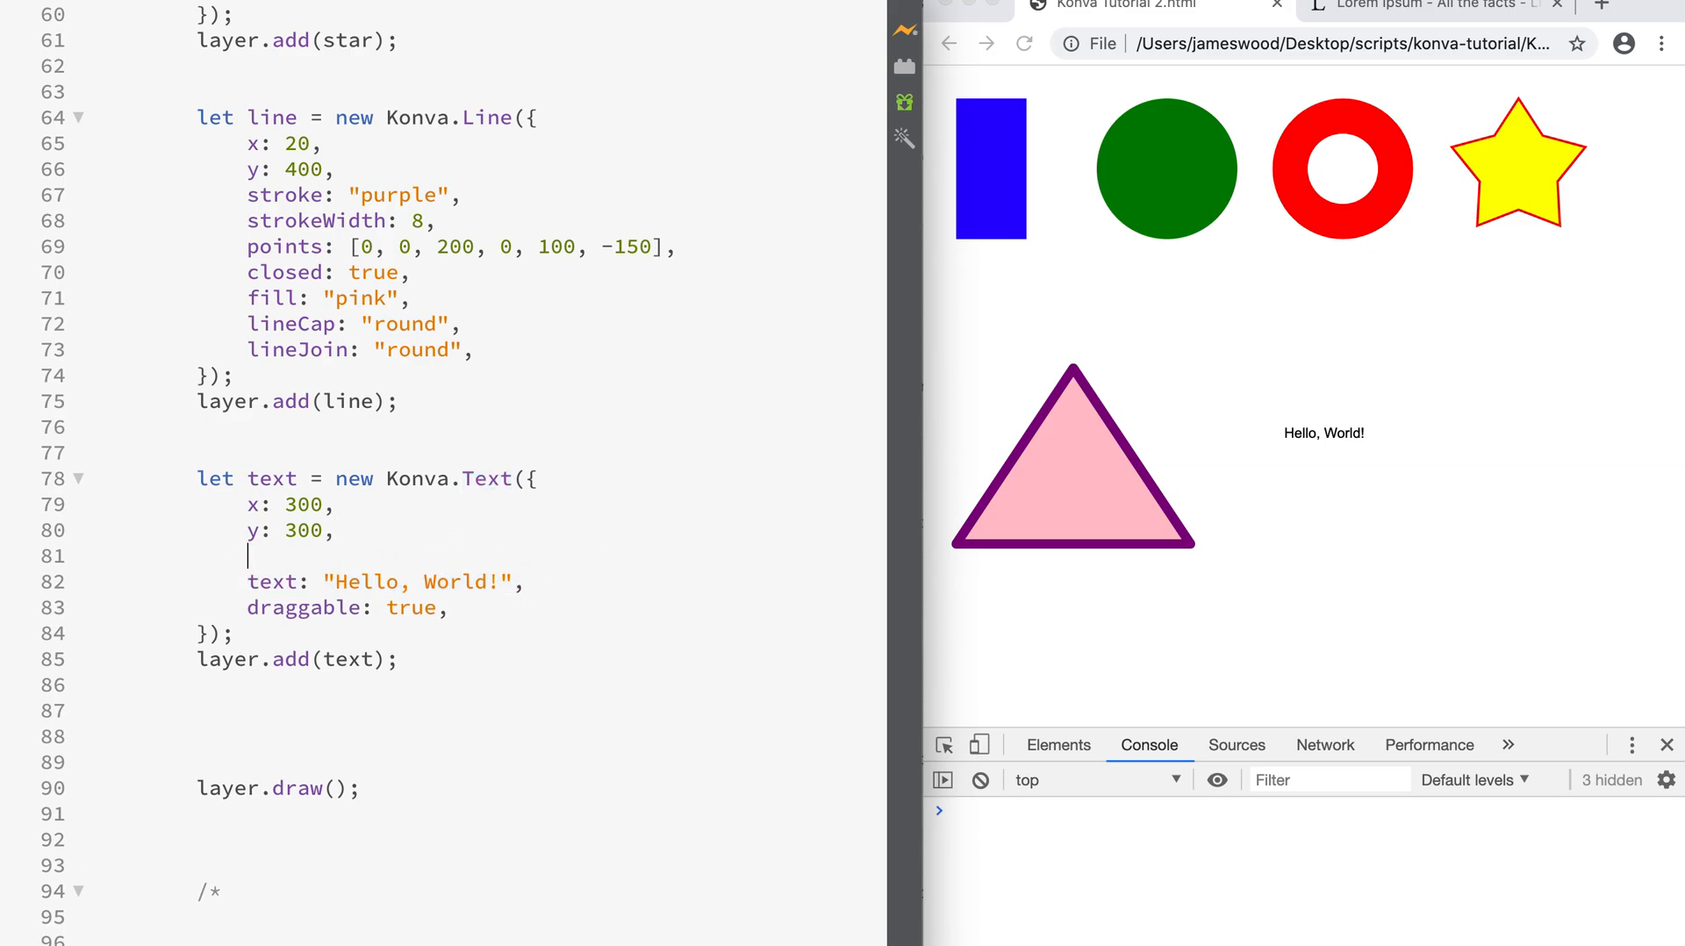
text(fill: "")
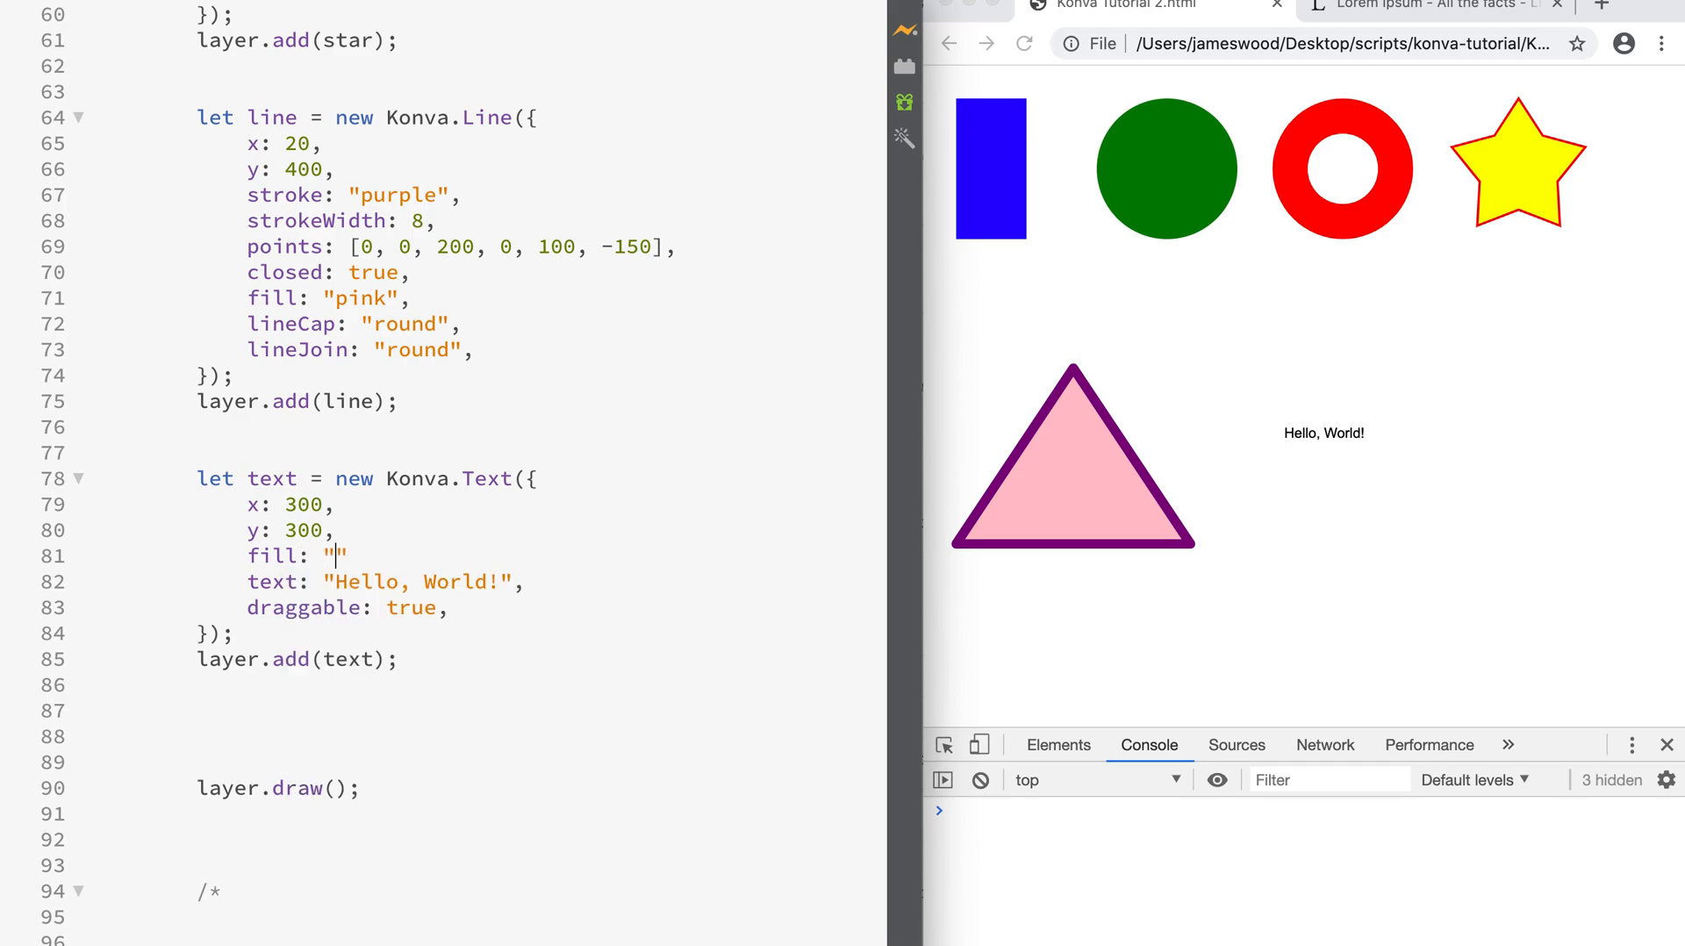
text(blue)
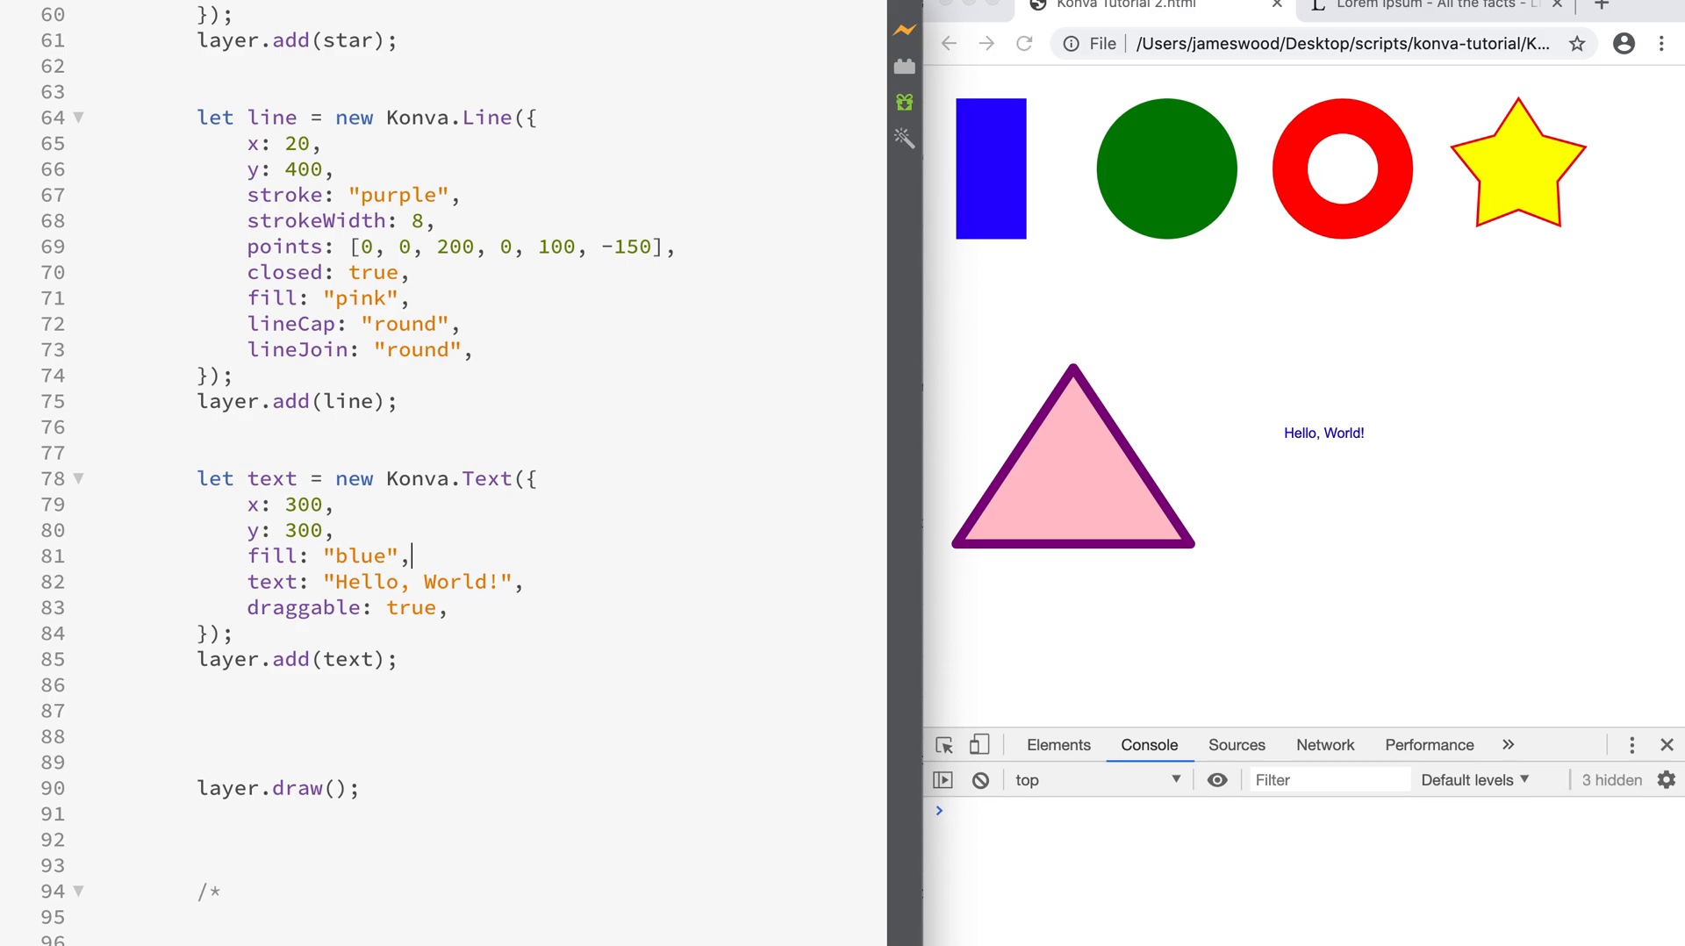
text(fontSize:)
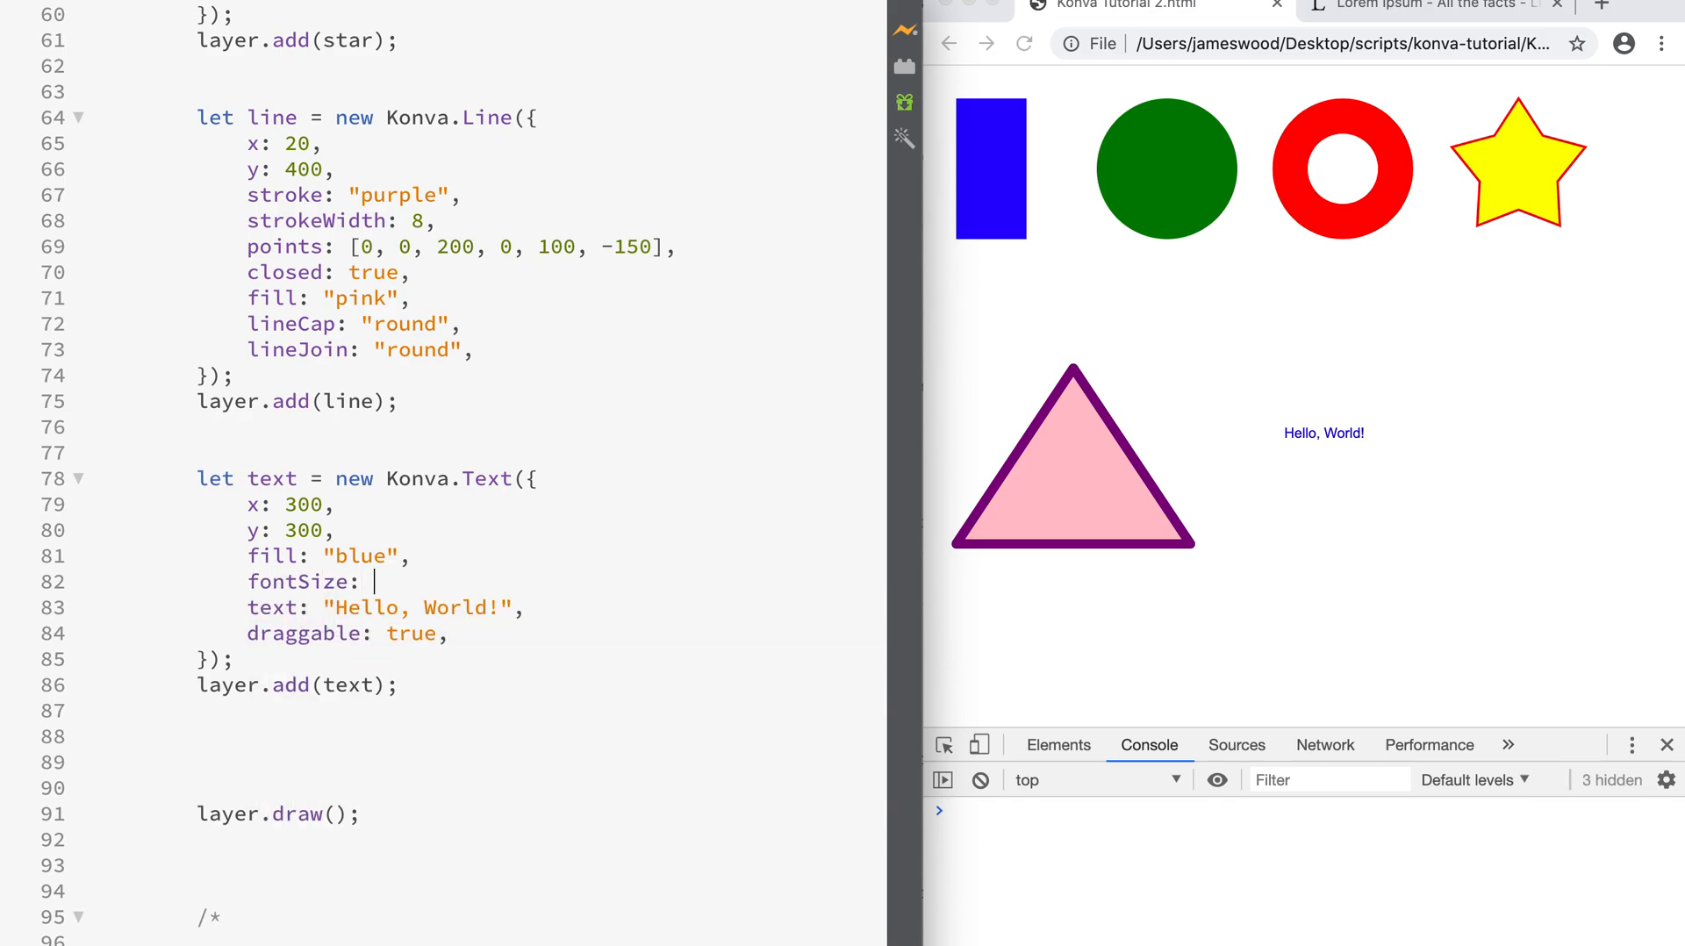
text(24,)
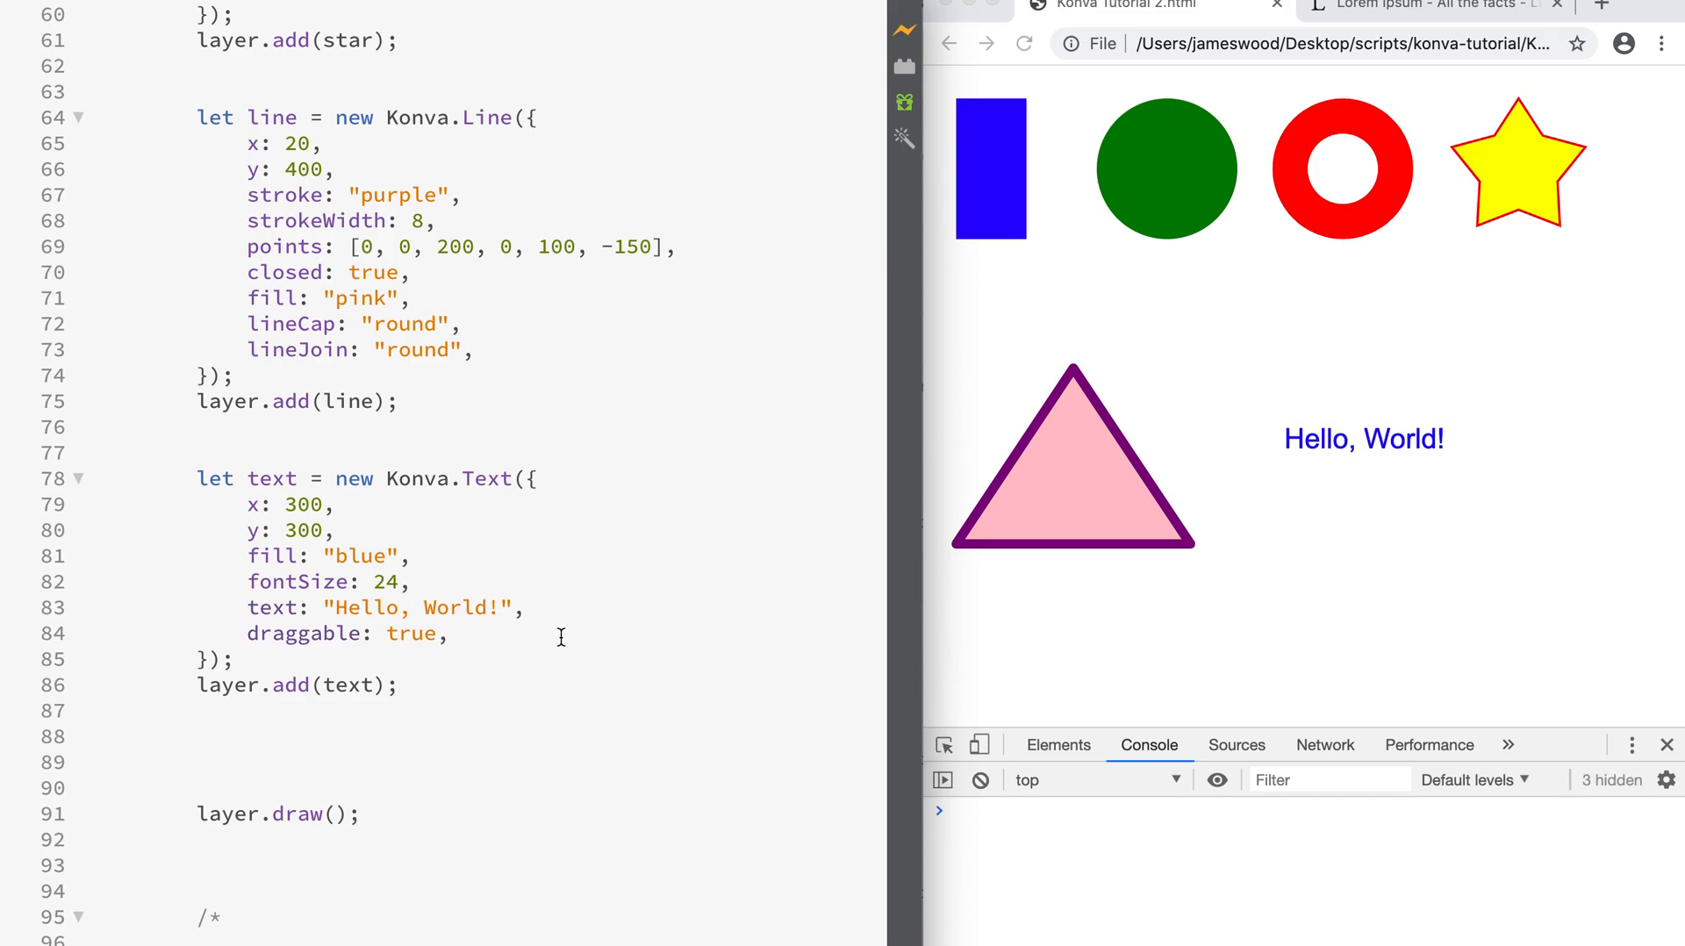
mouse_move(1336, 604)
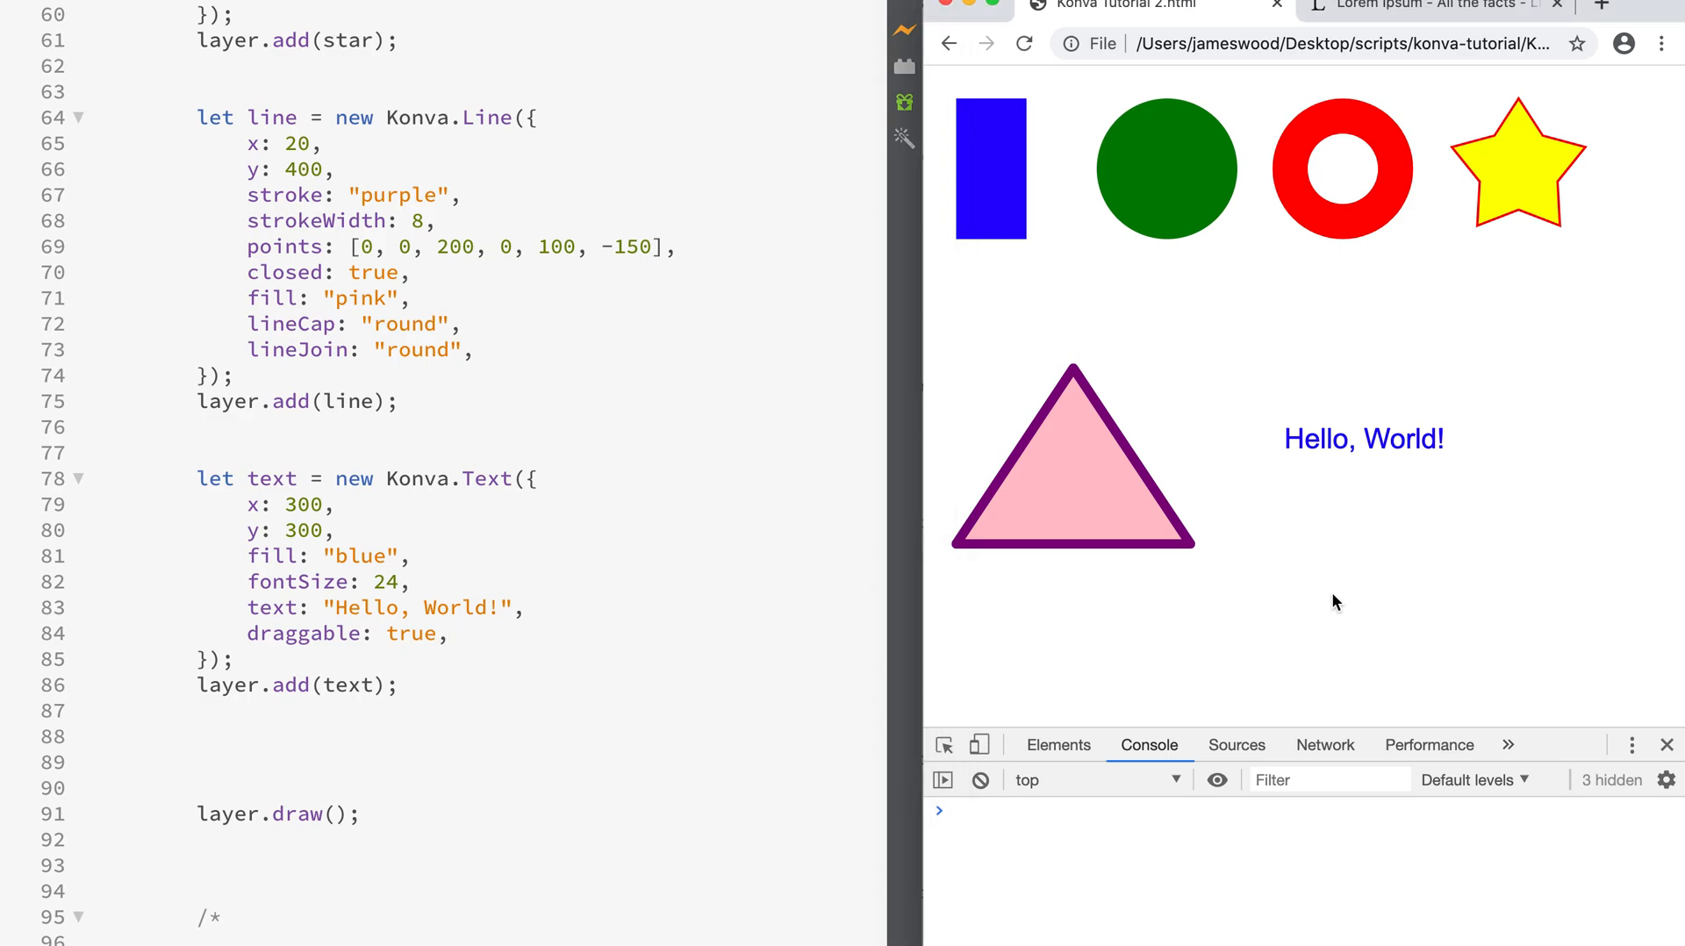
mouse_move(1406, 150)
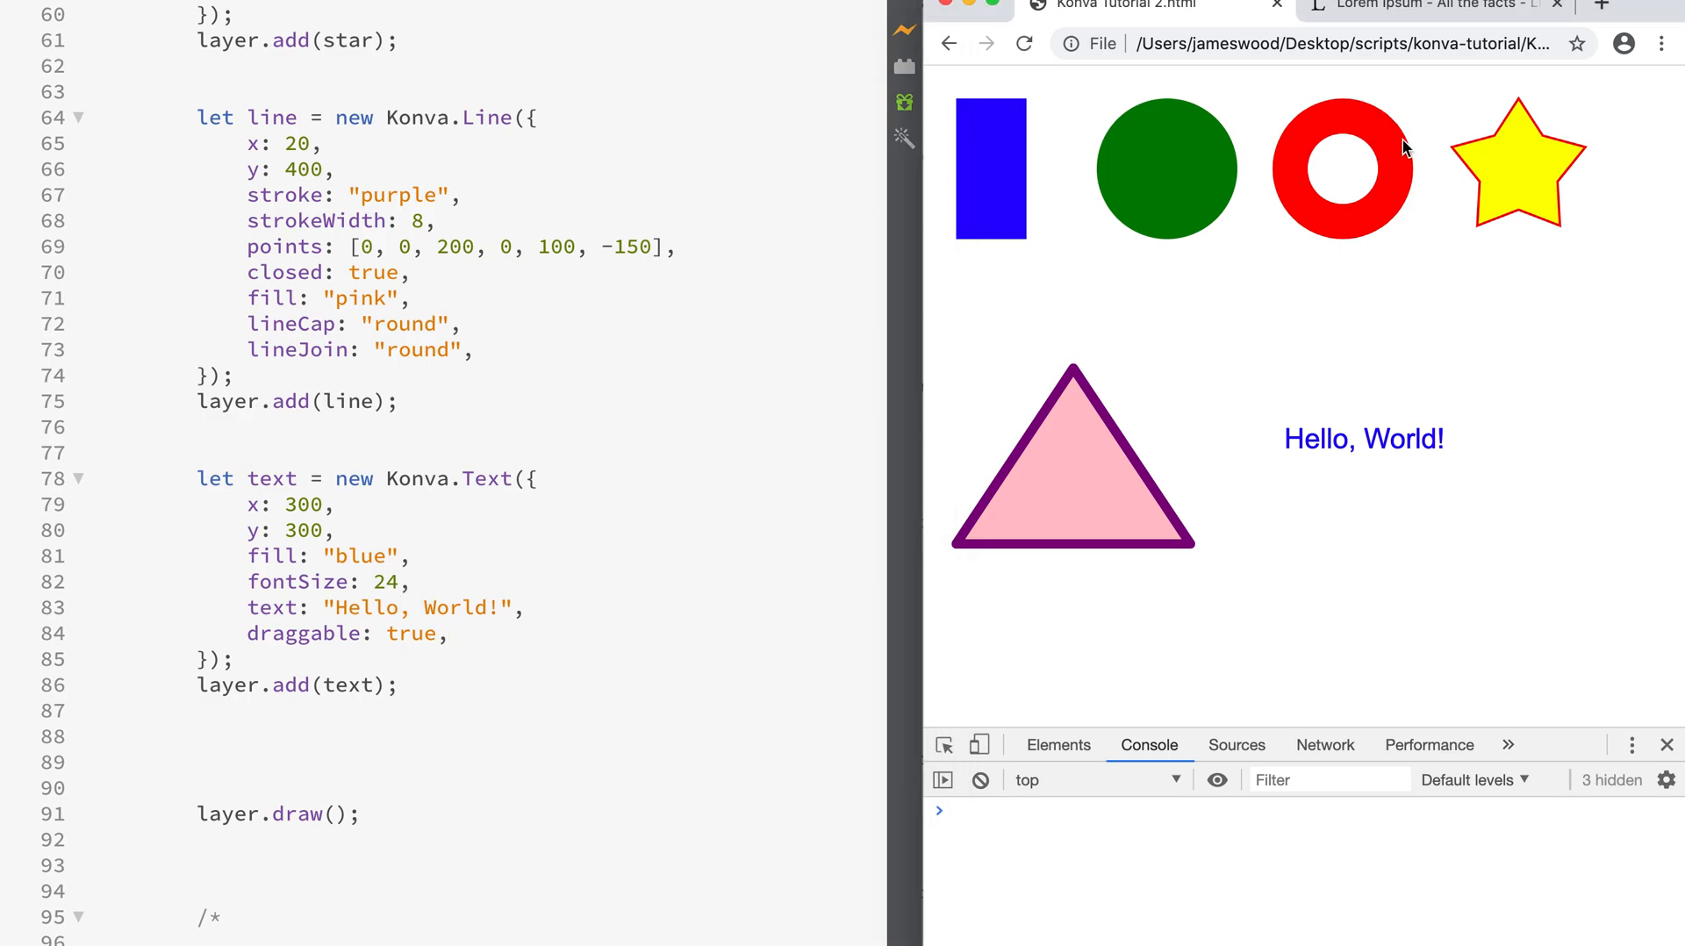
- Replace the Hello, World! string with the Lorem Ipsum passage copied from the reference page
click(1433, 7)
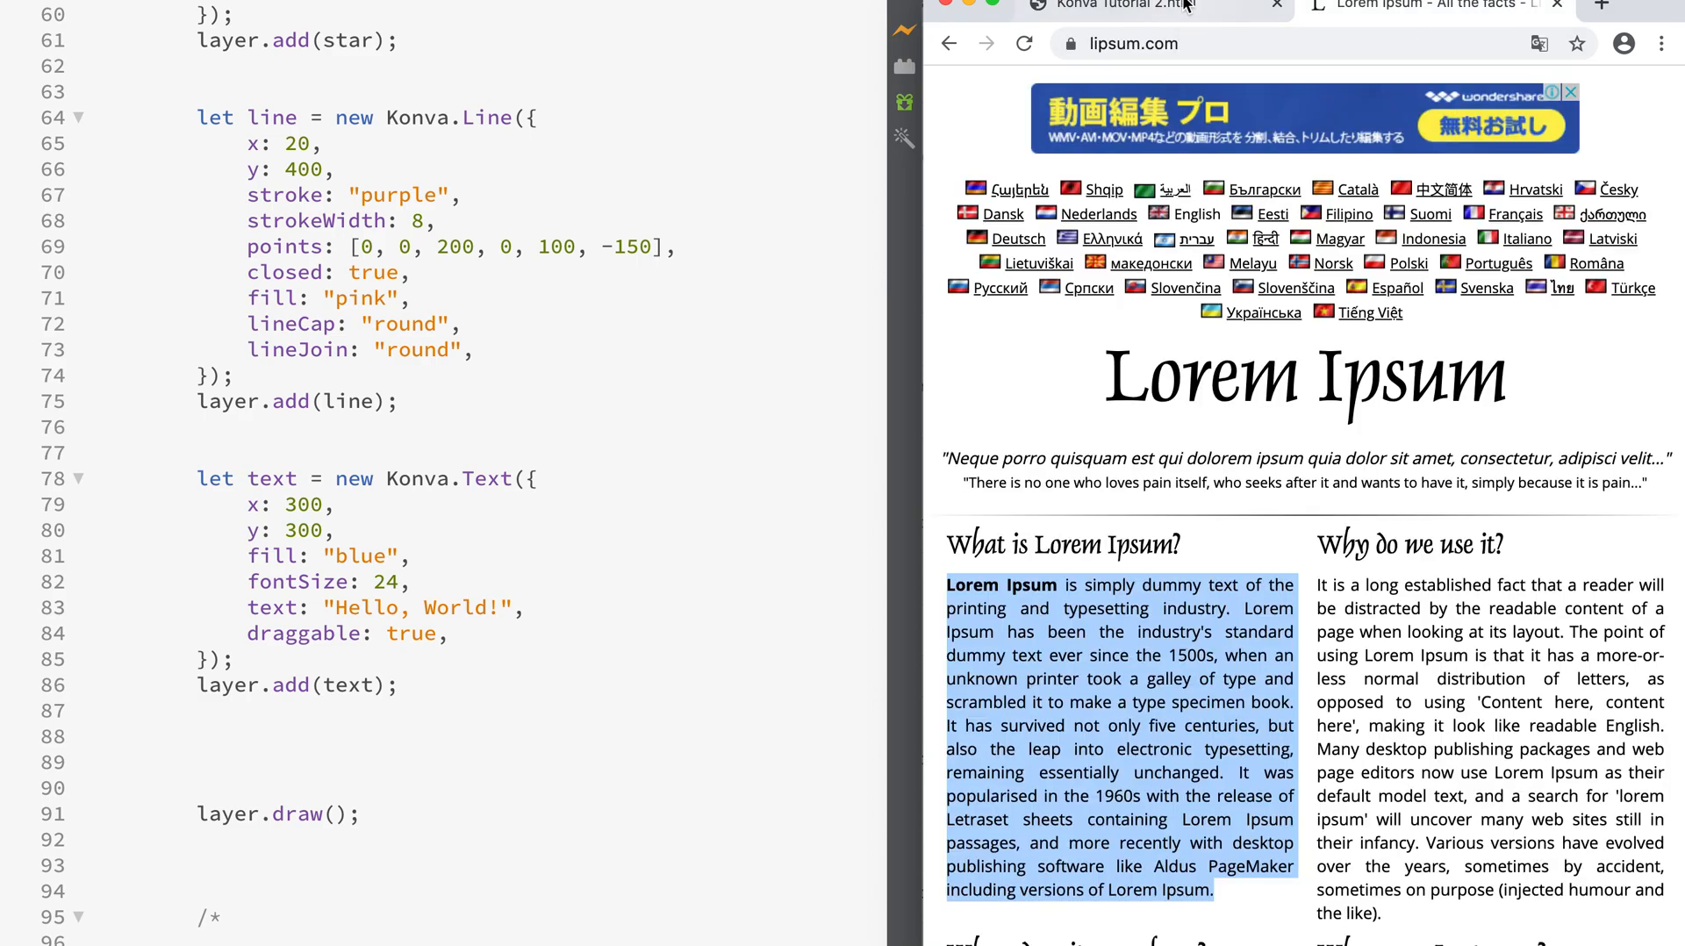
click(1139, 7)
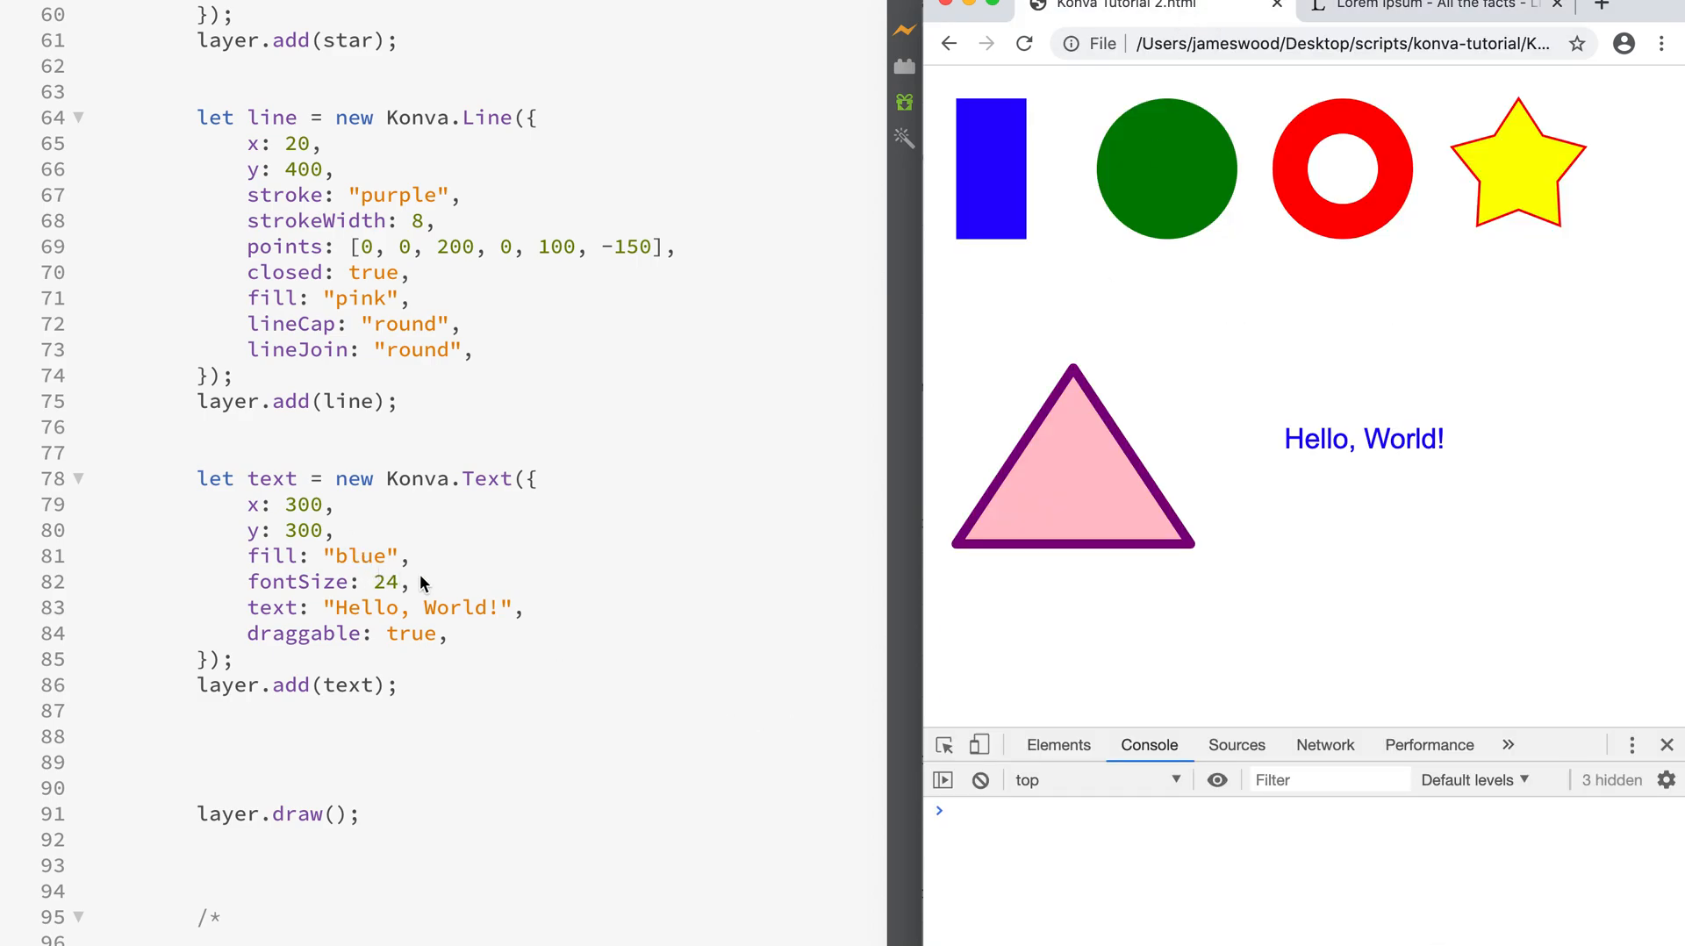
double_click(418, 607)
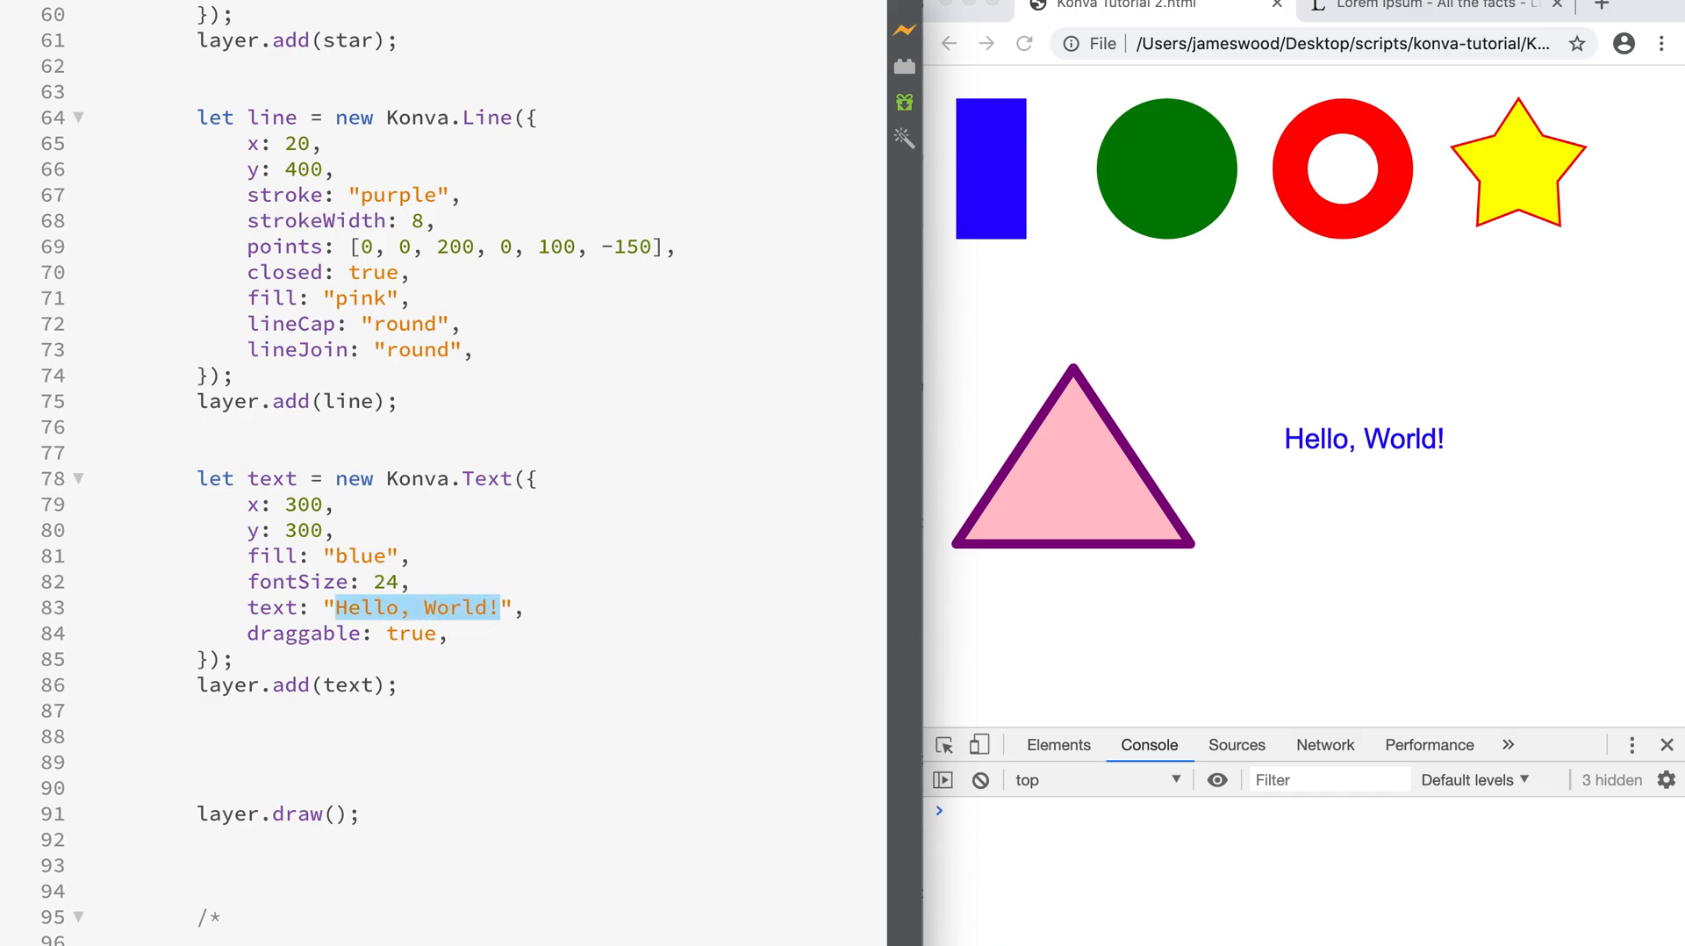
text(Lorem Ipsum is simply dummy text of the prin)
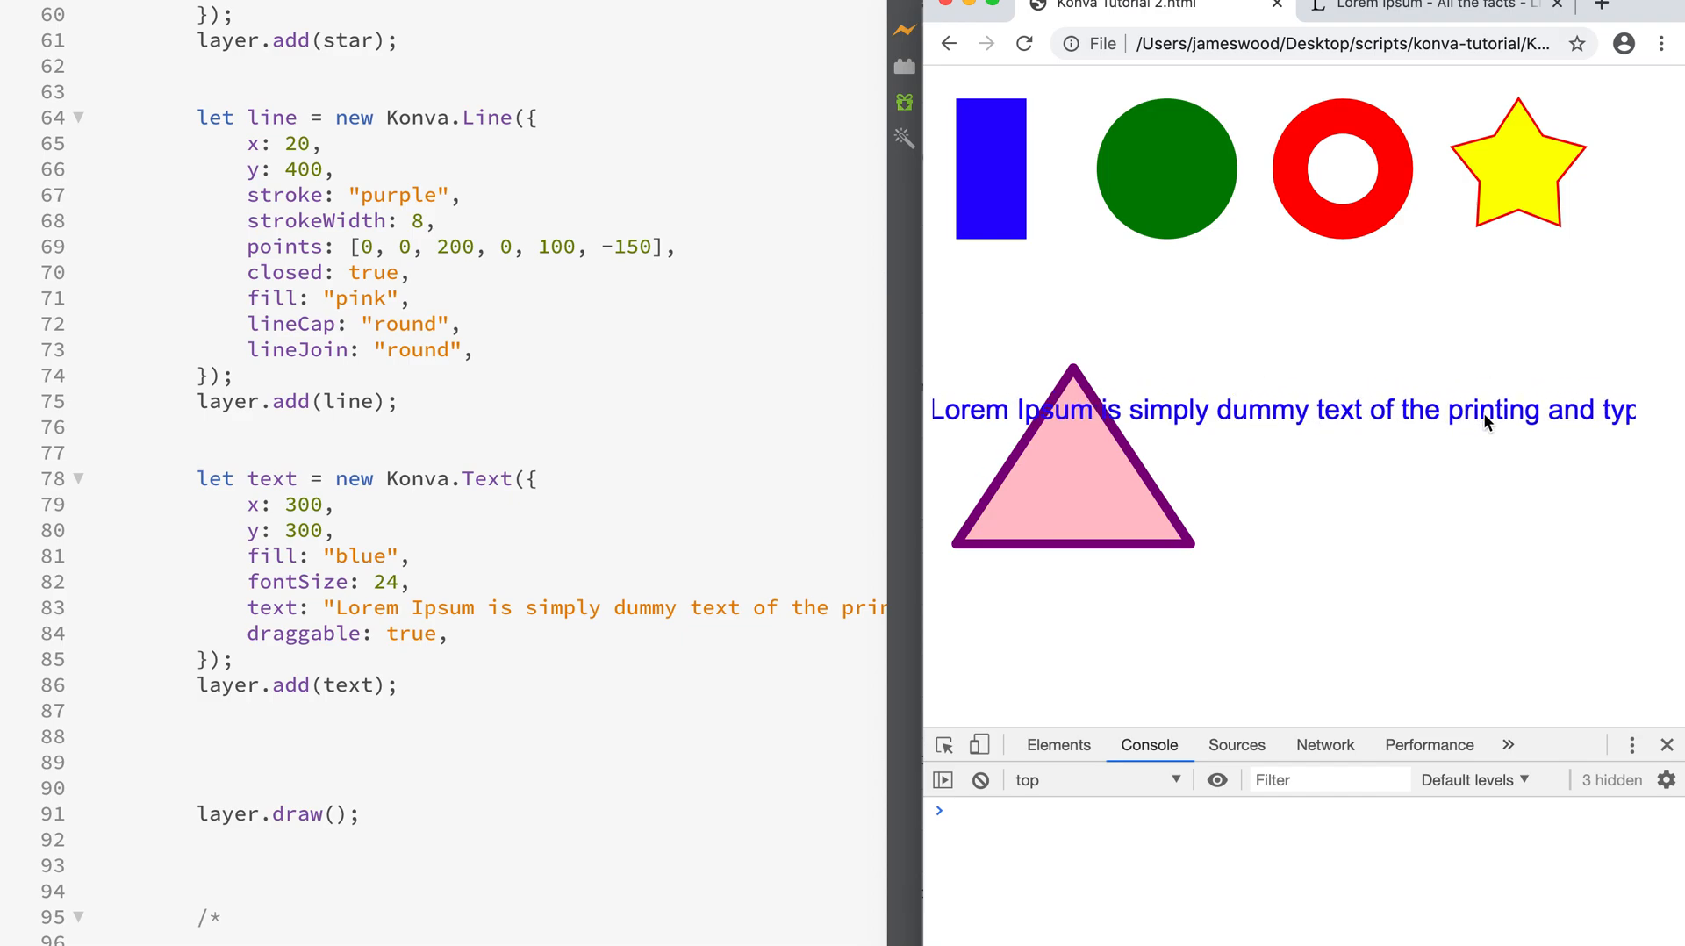
drag(1488, 423, 1134, 412)
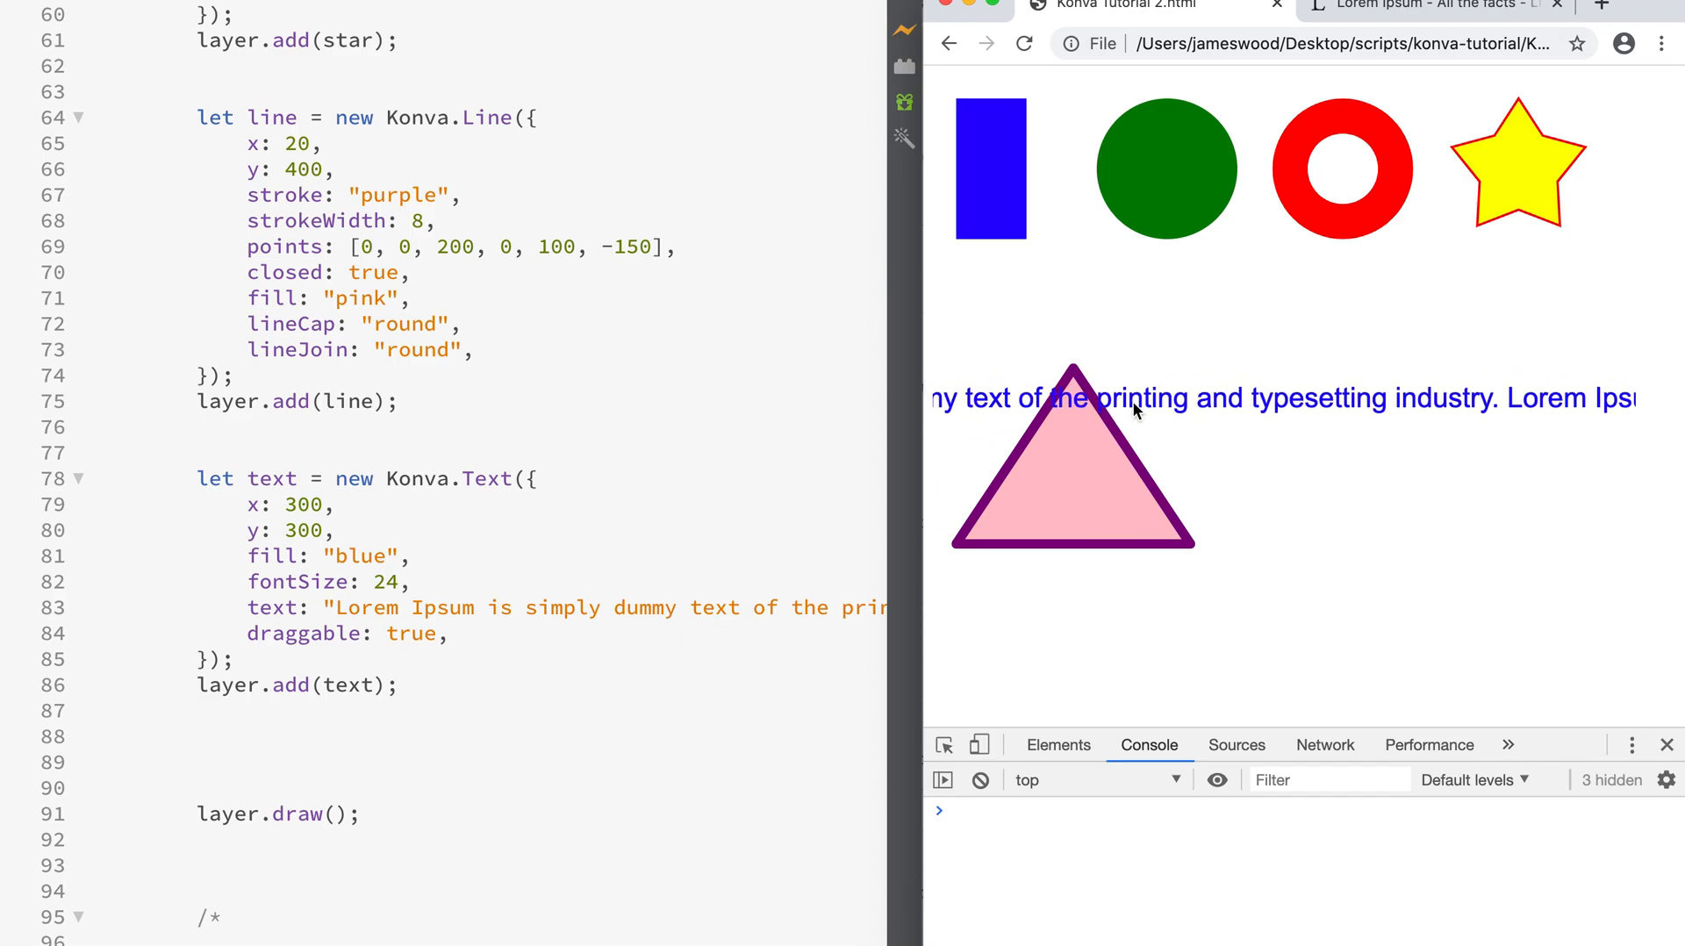
drag(1134, 412, 1504, 407)
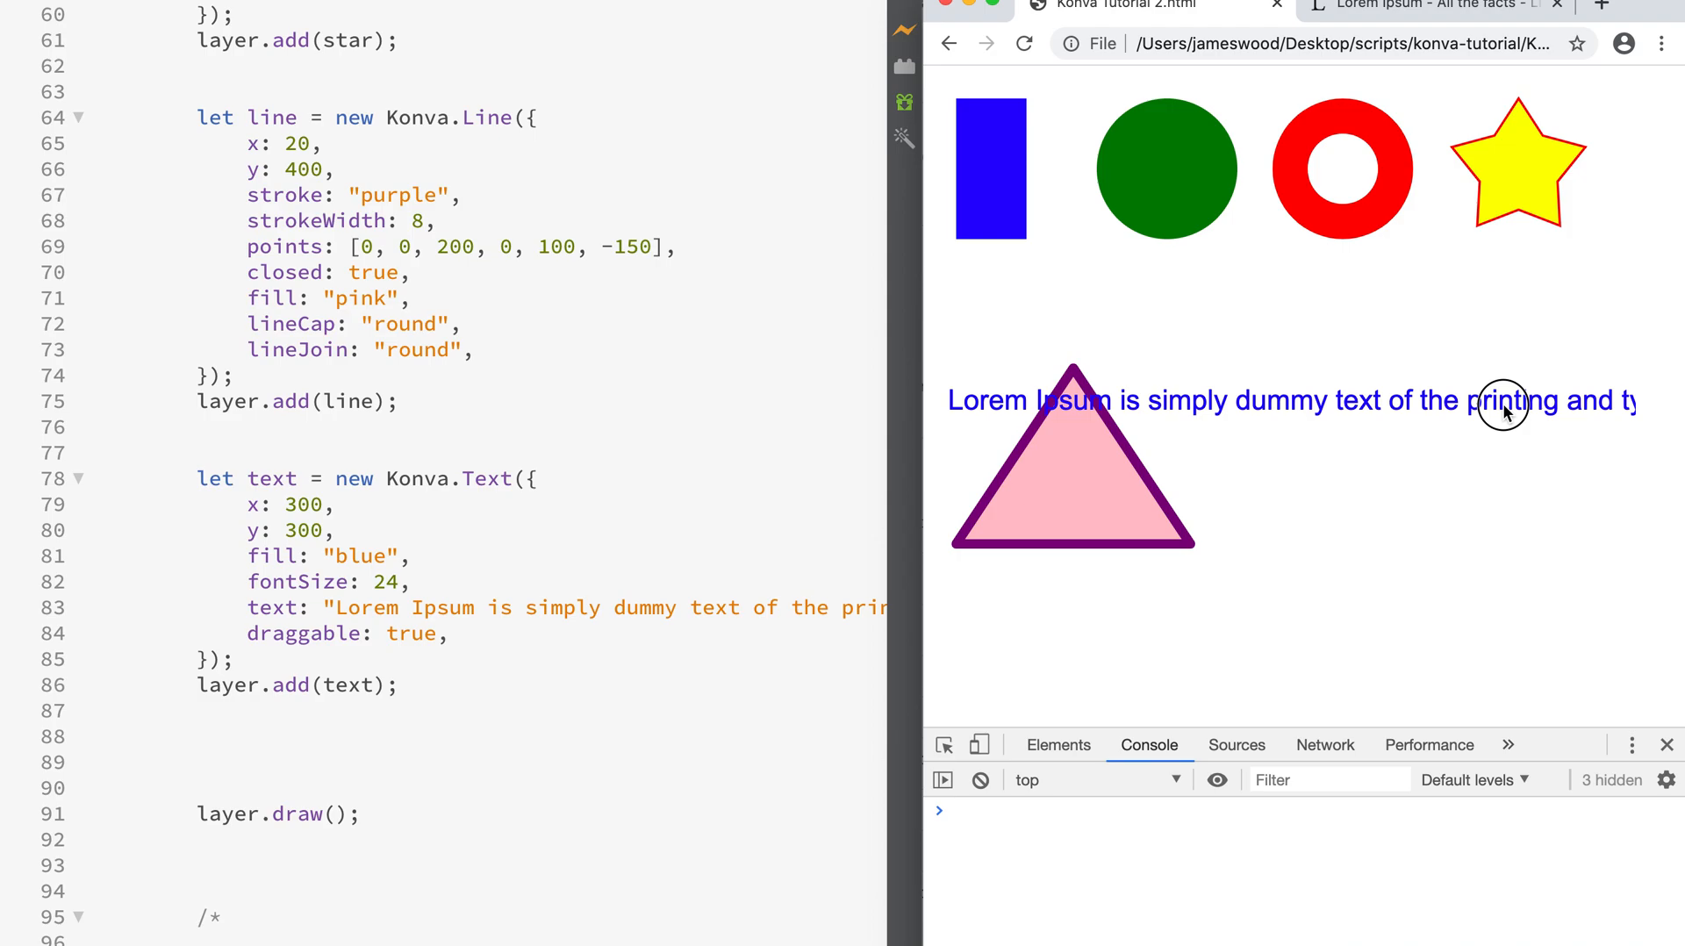
click(1429, 9)
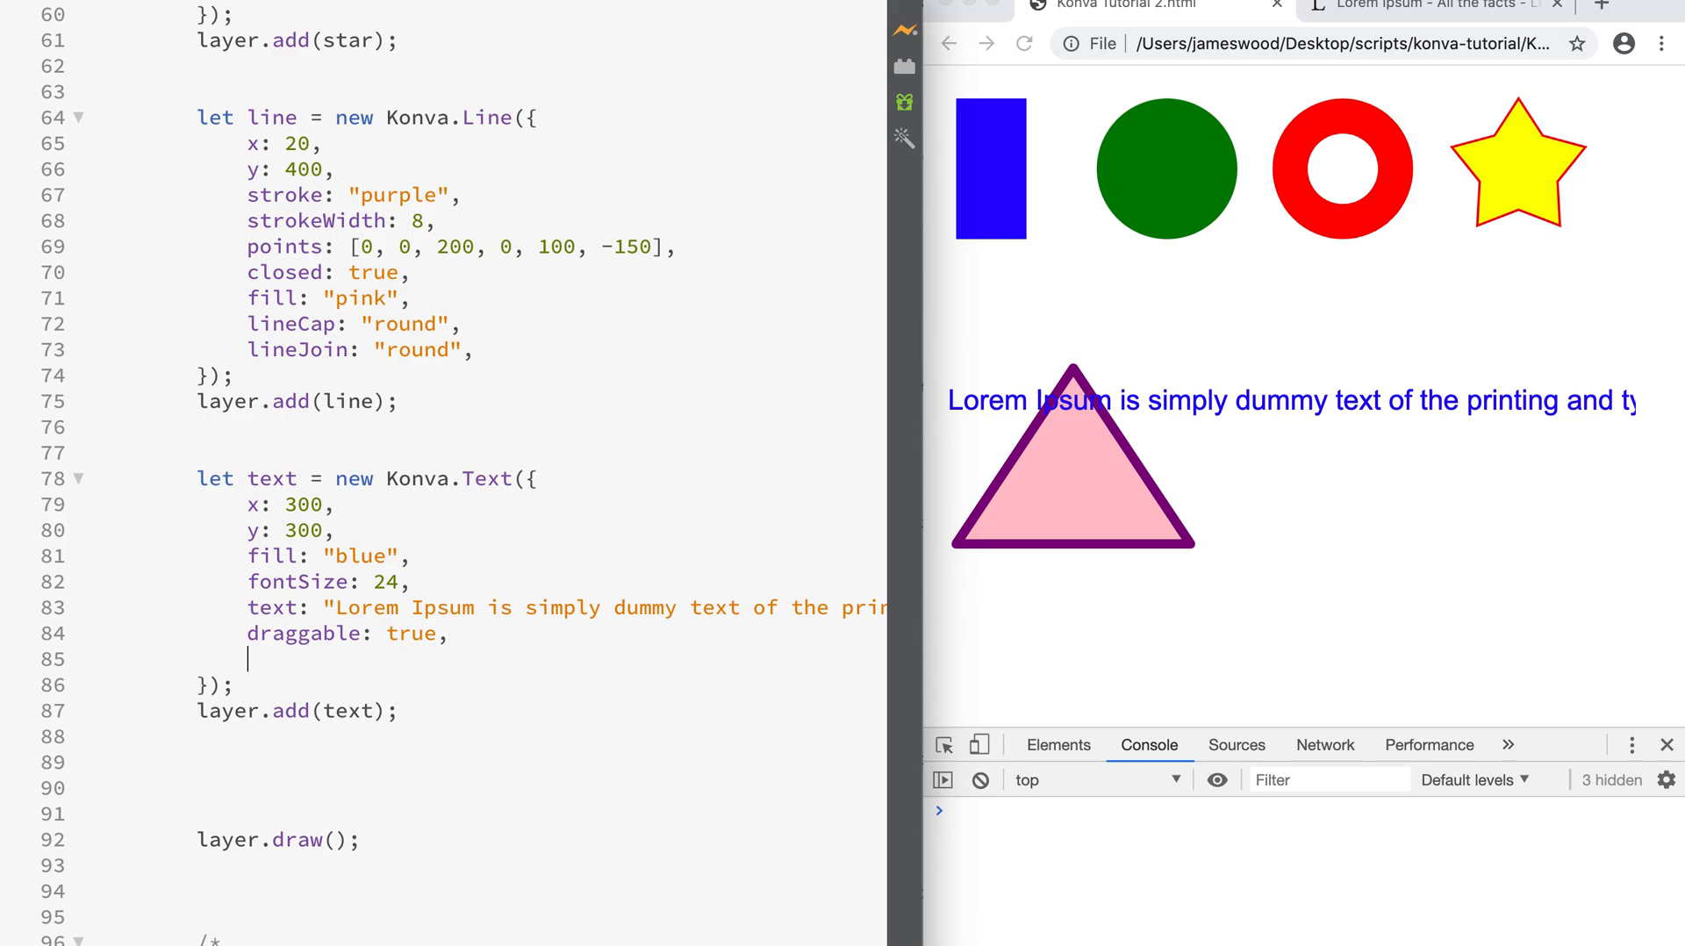
- Add width: 200 and align: "left" so the Lorem Ipsum text wraps into a column
text(width:)
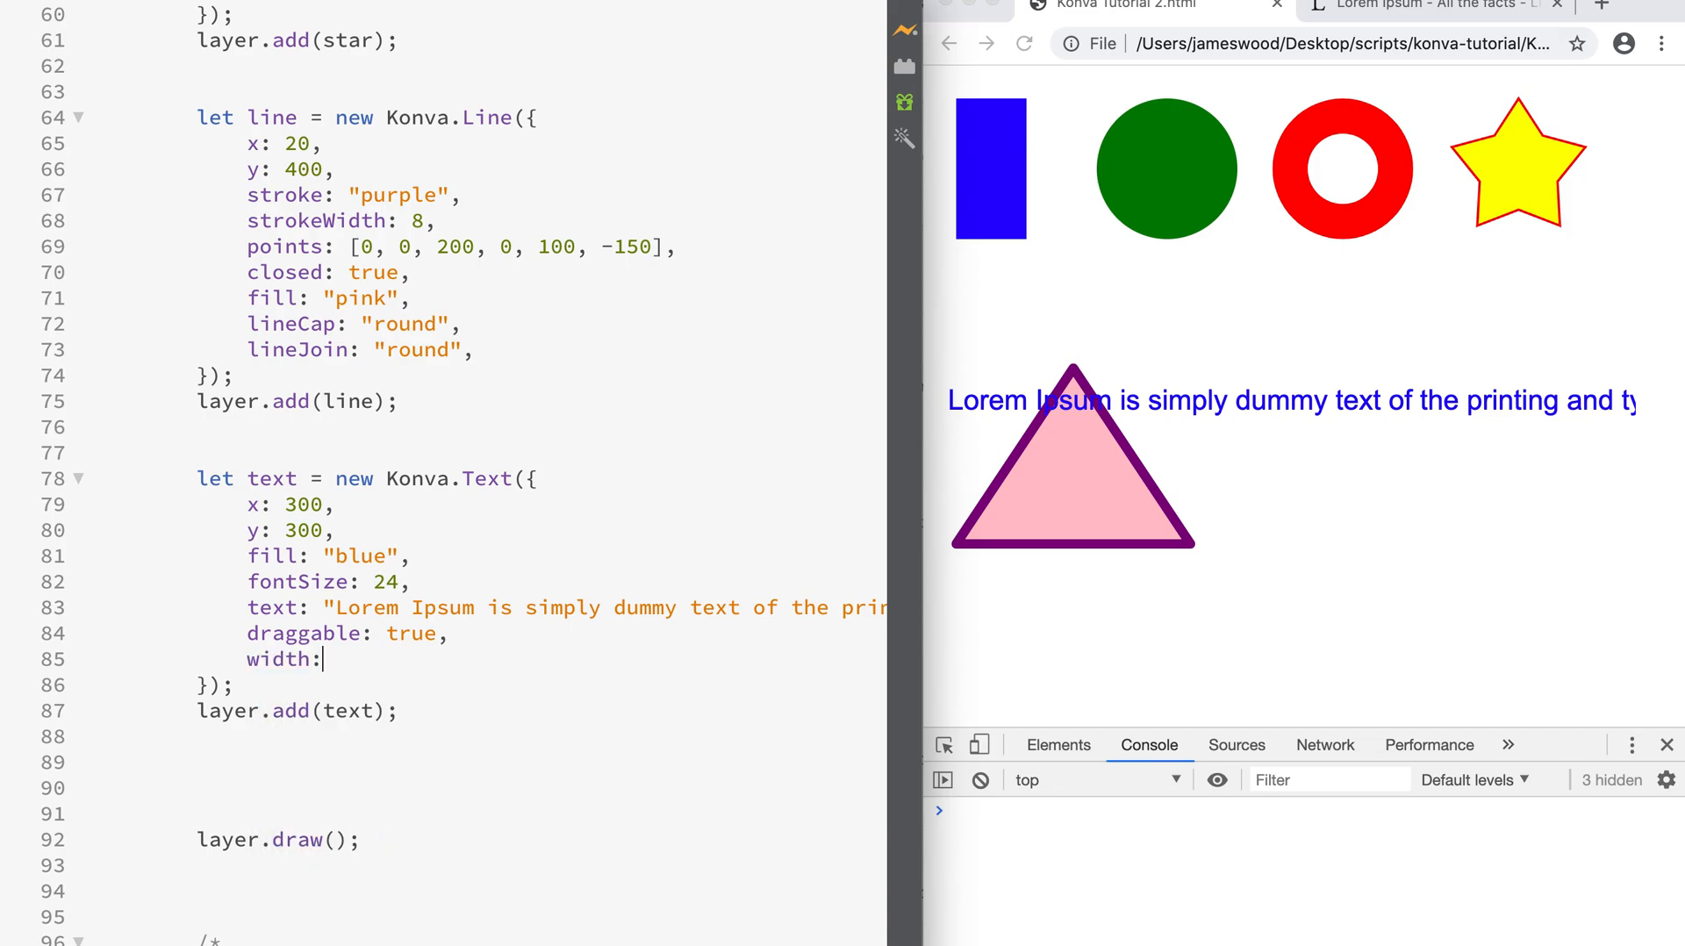
text(200,)
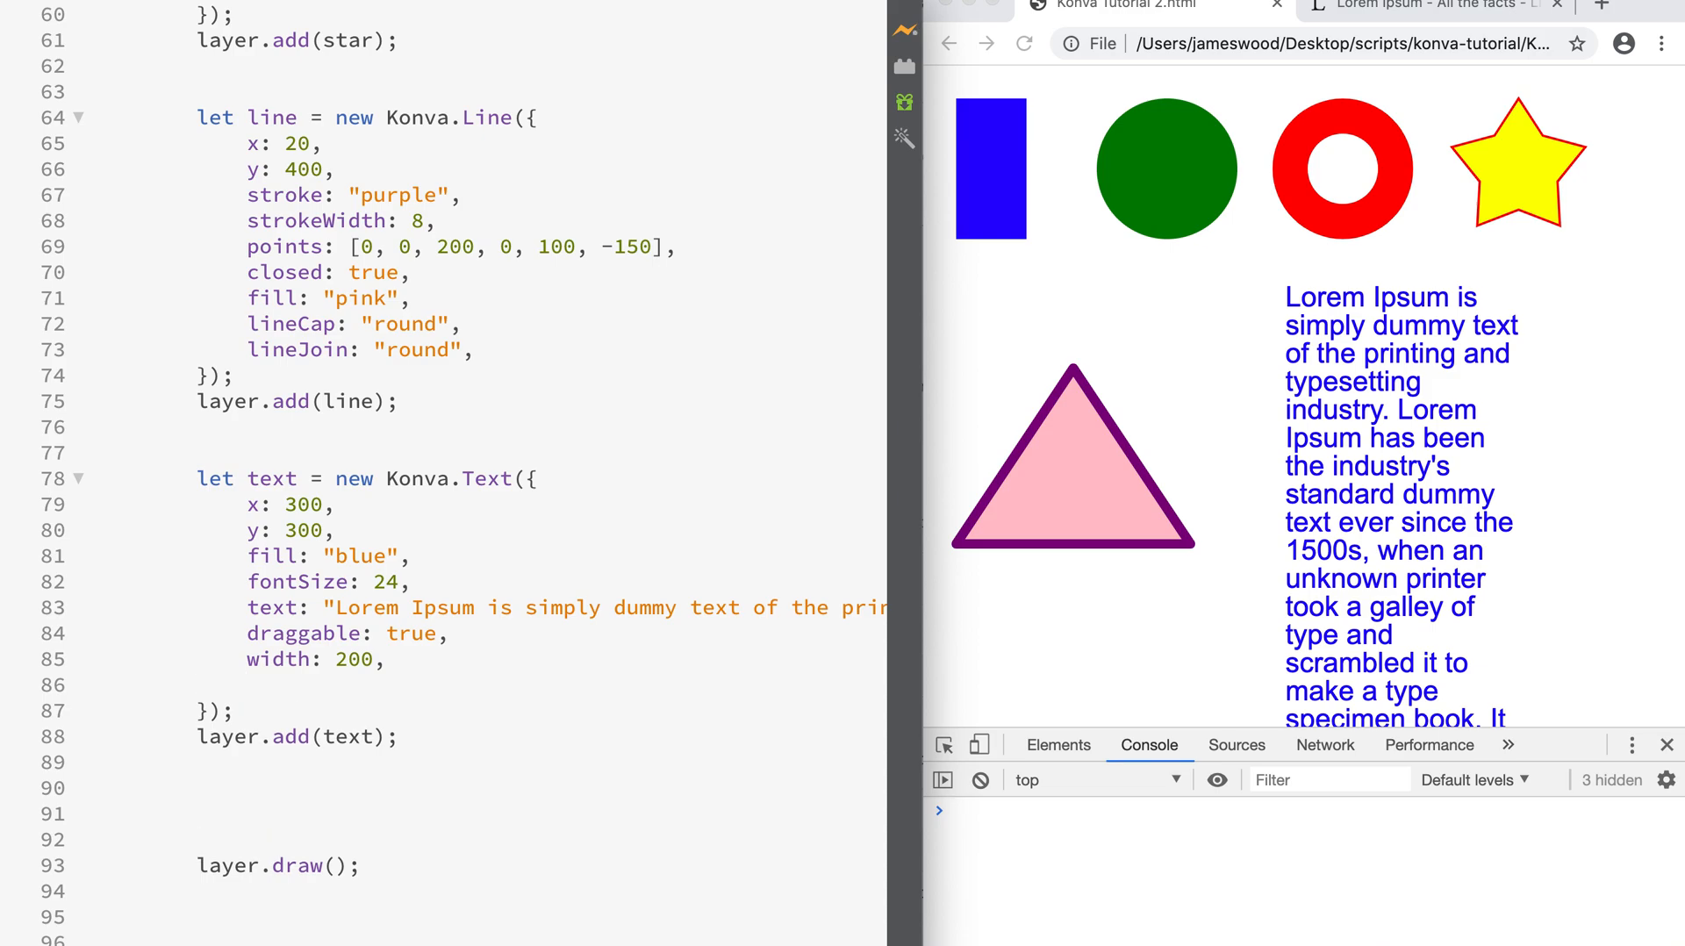
text(align: "right",)
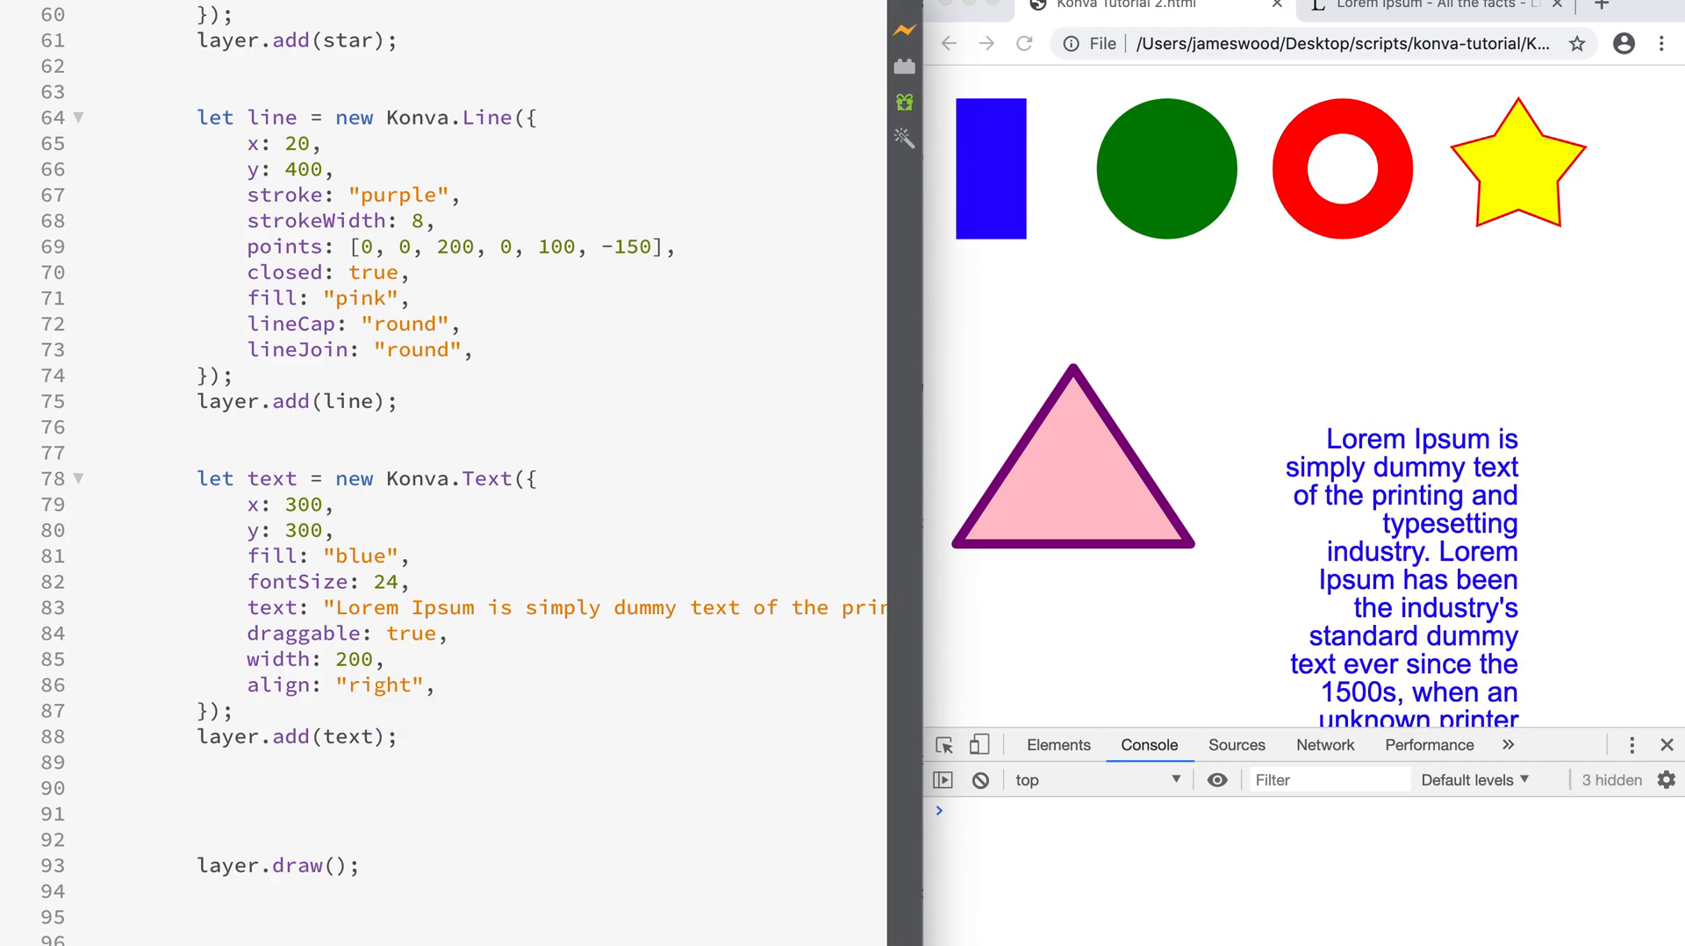
text(left)
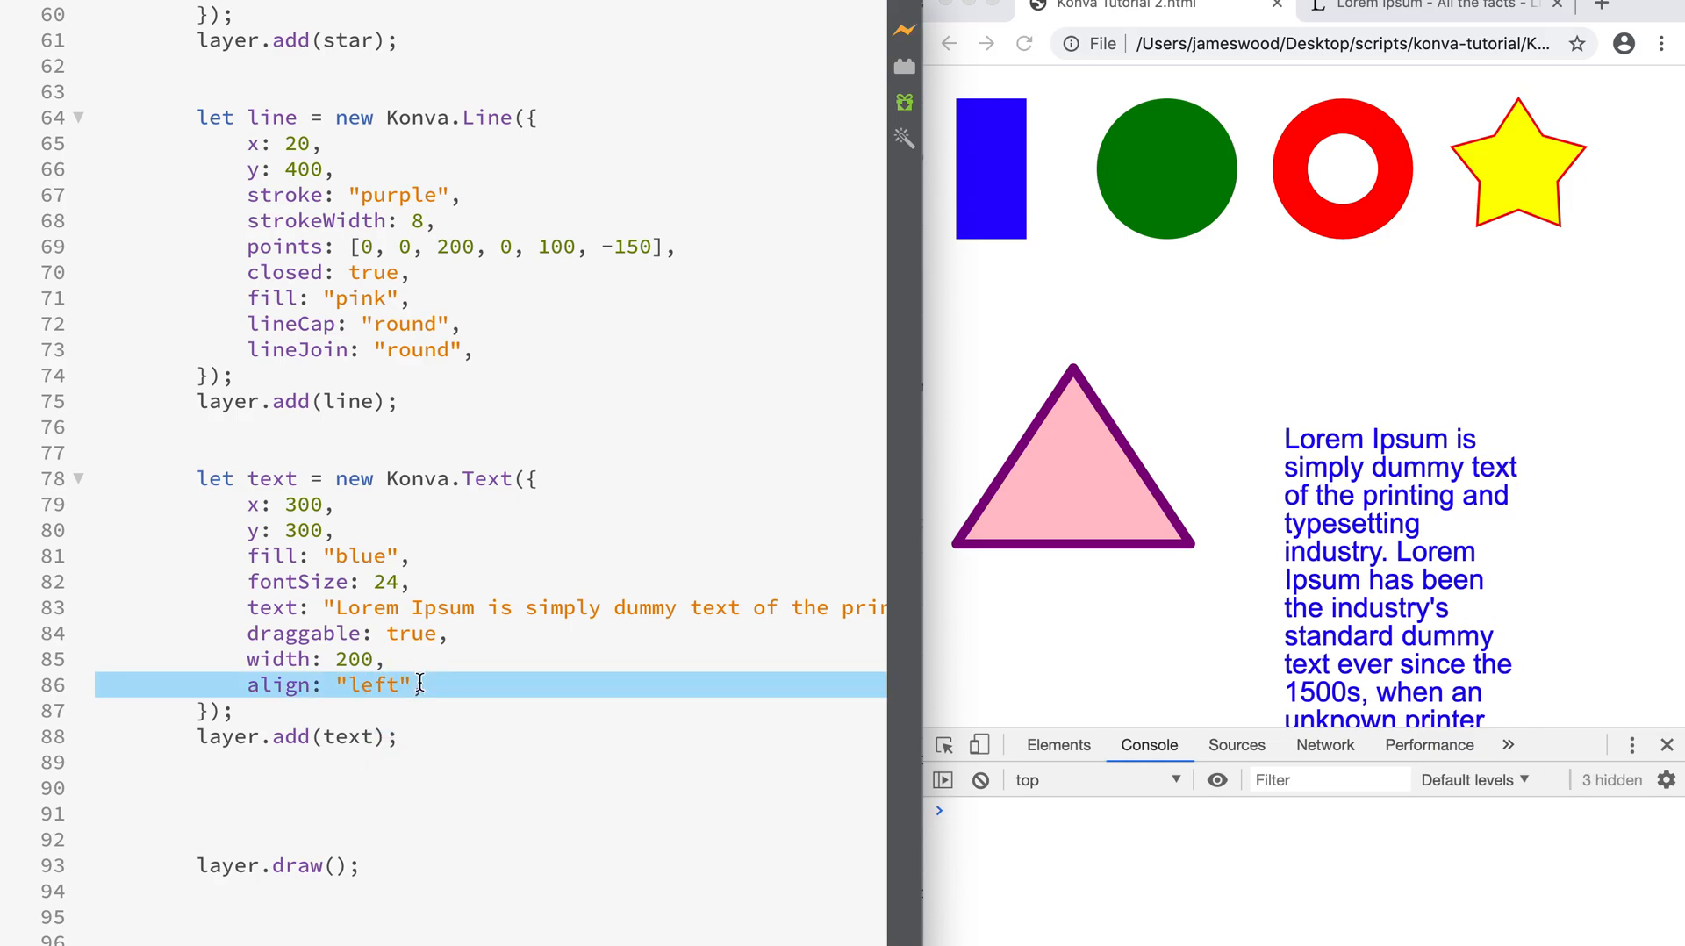
text(,)
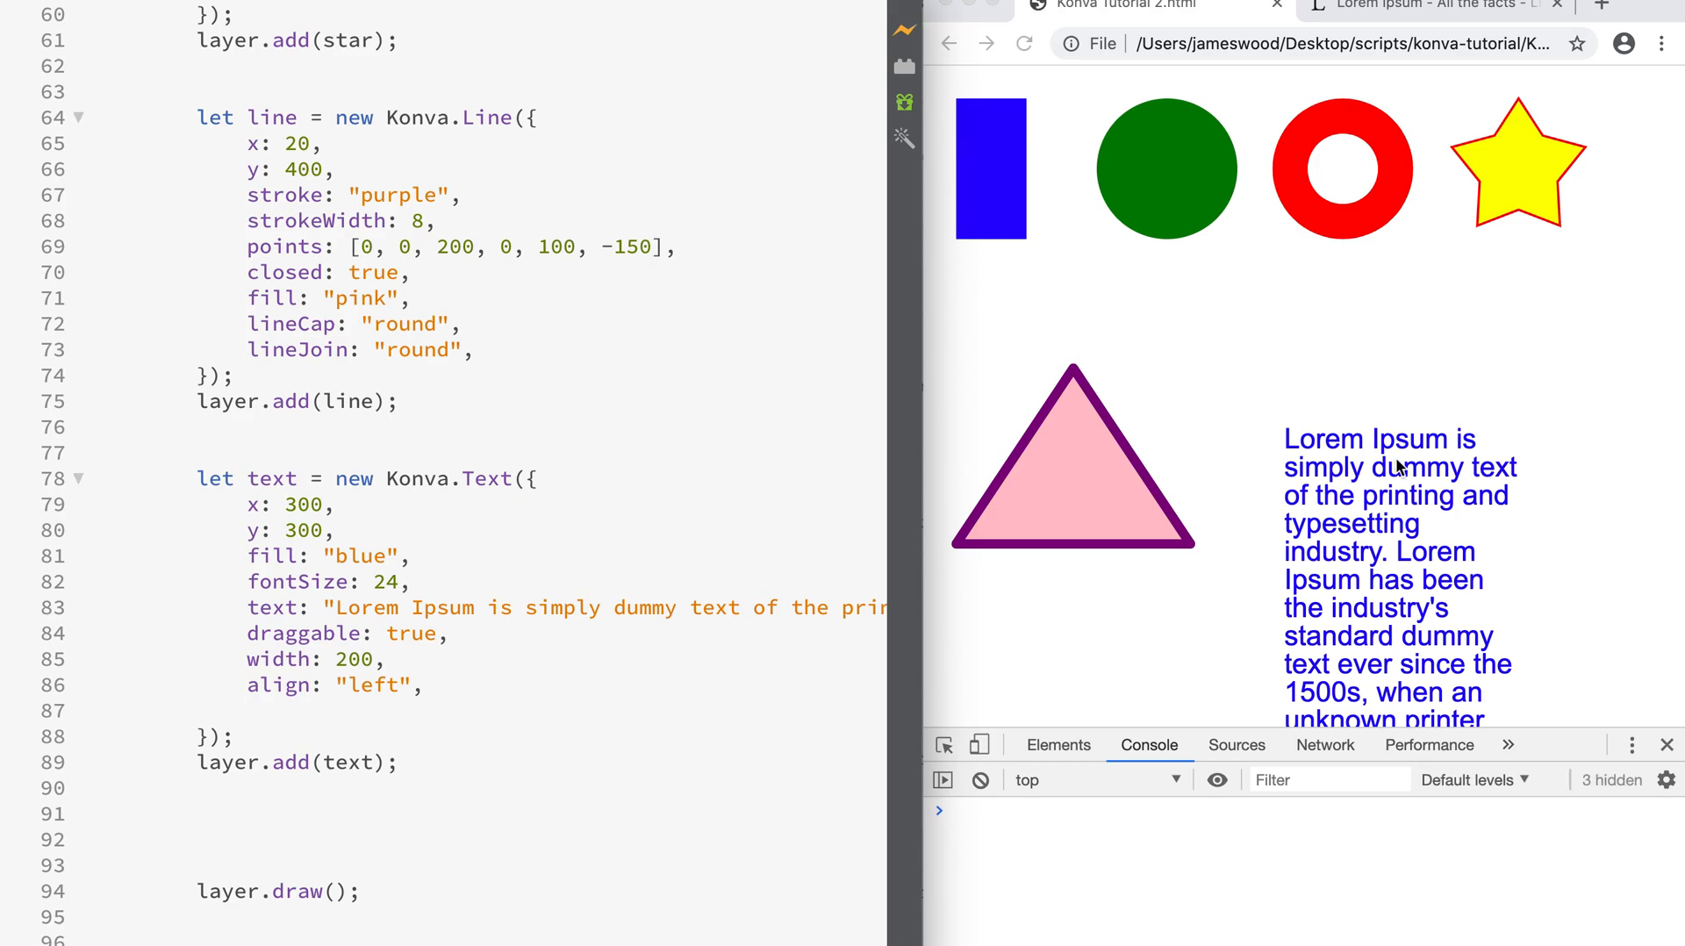
- Drag the wrapped blue paragraph slightly up and left in the preview, then refocus the editor
drag(1398, 467, 1353, 457)
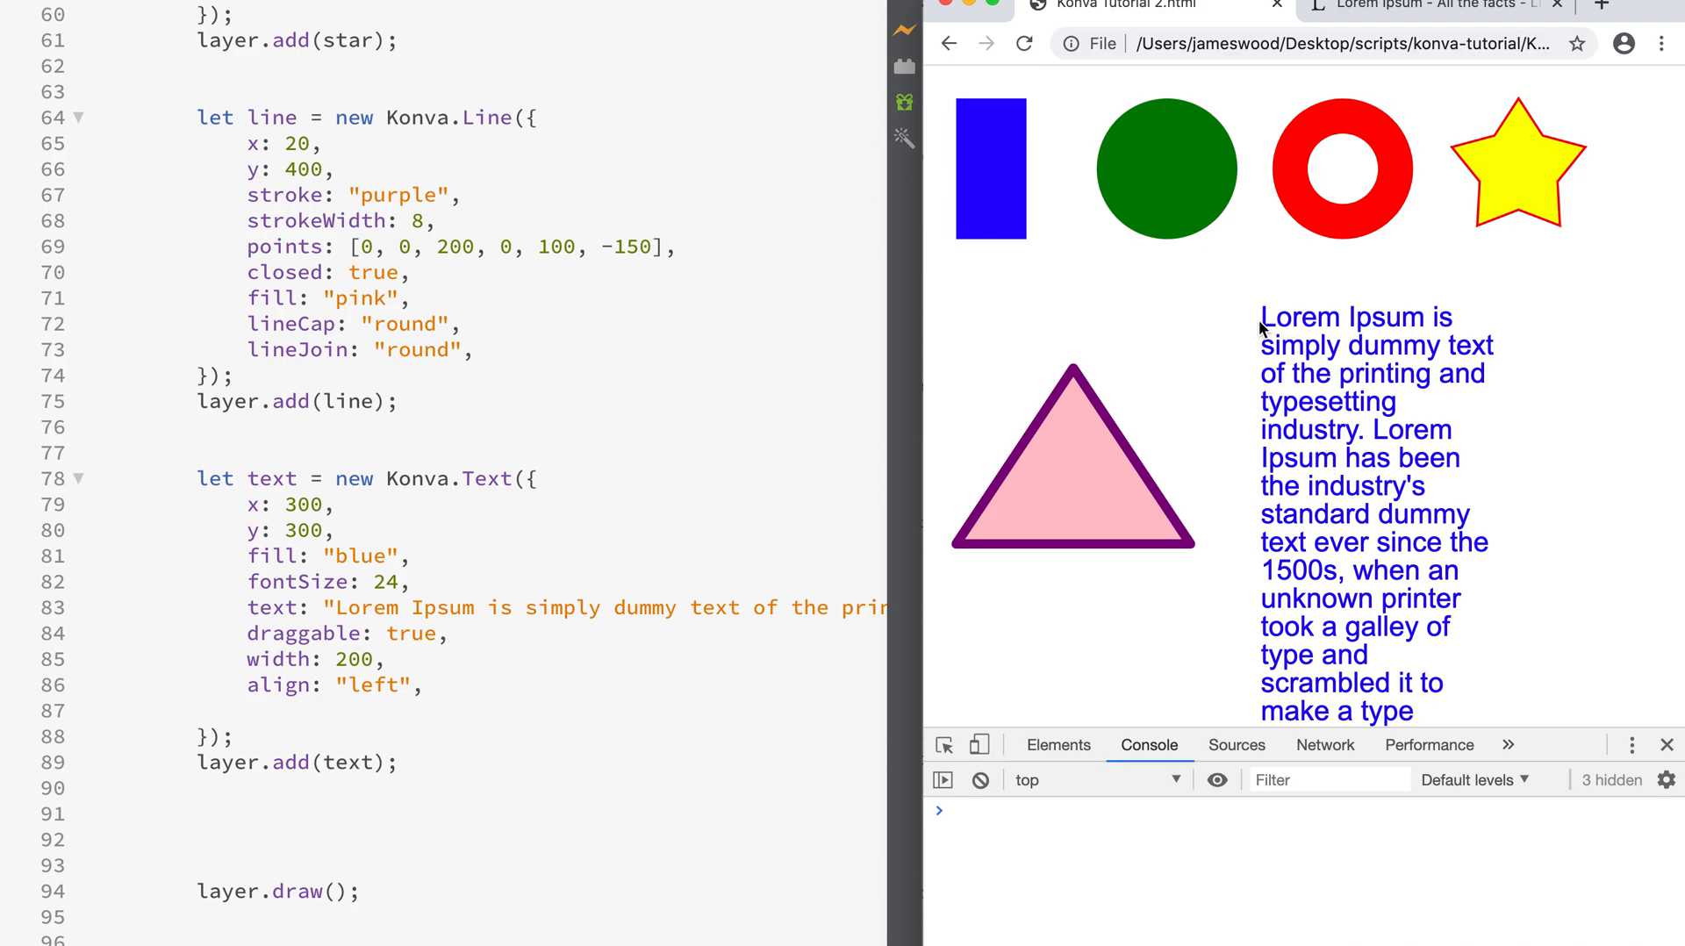
mouse_move(1271, 323)
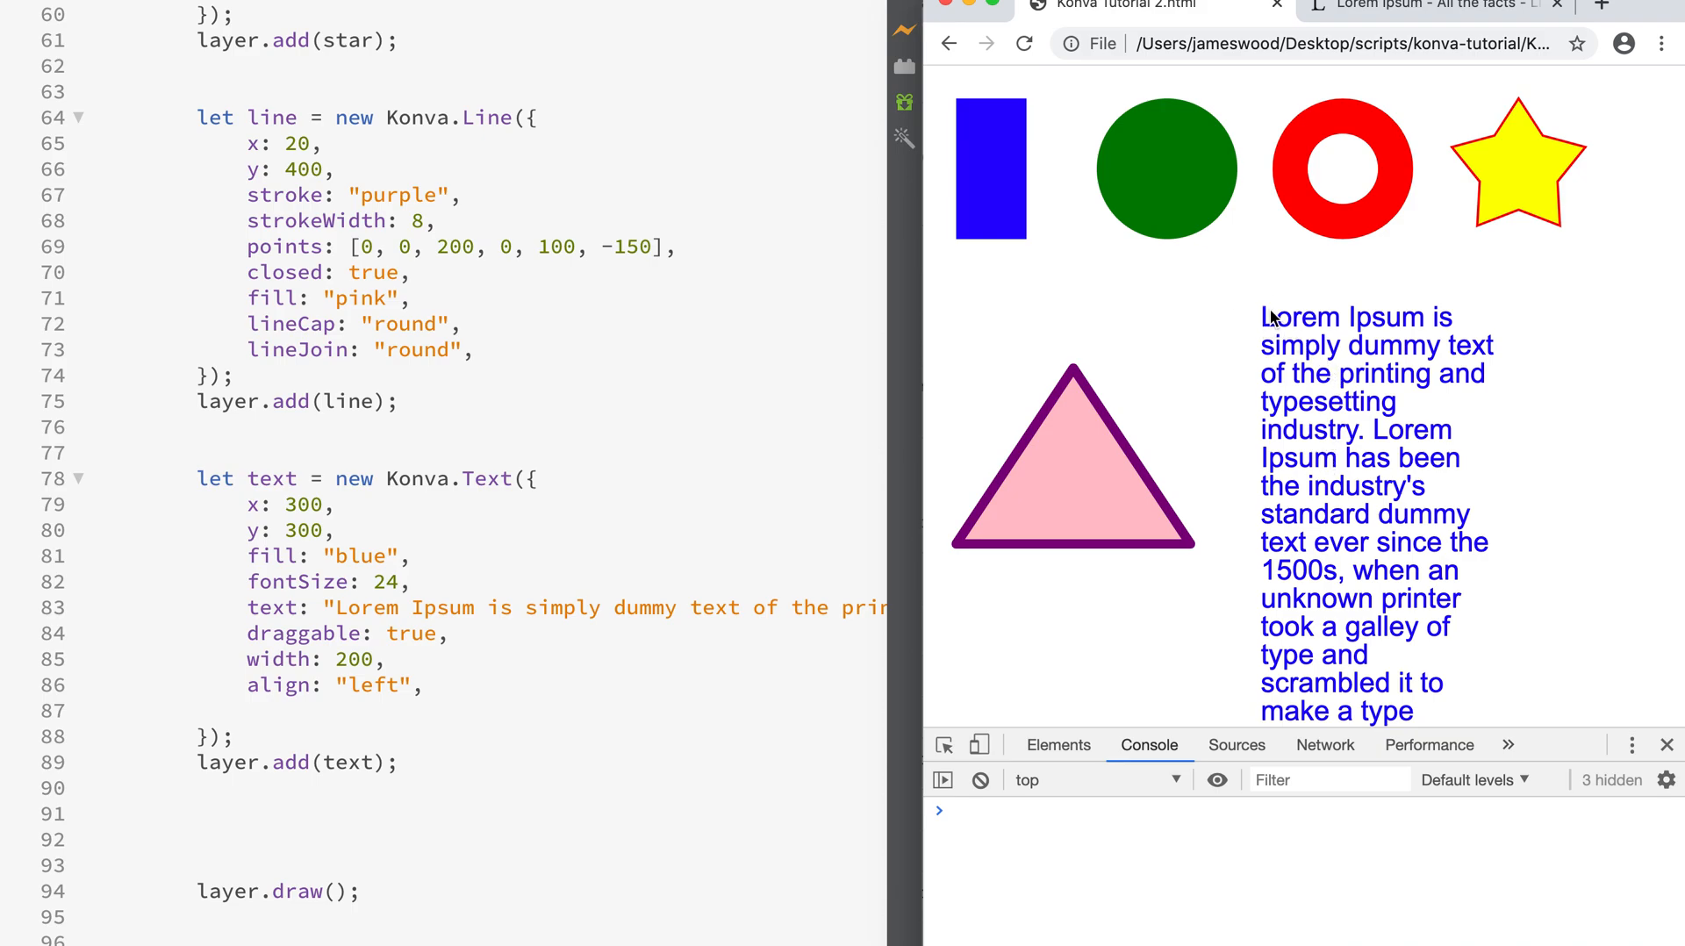
mouse_move(1310, 296)
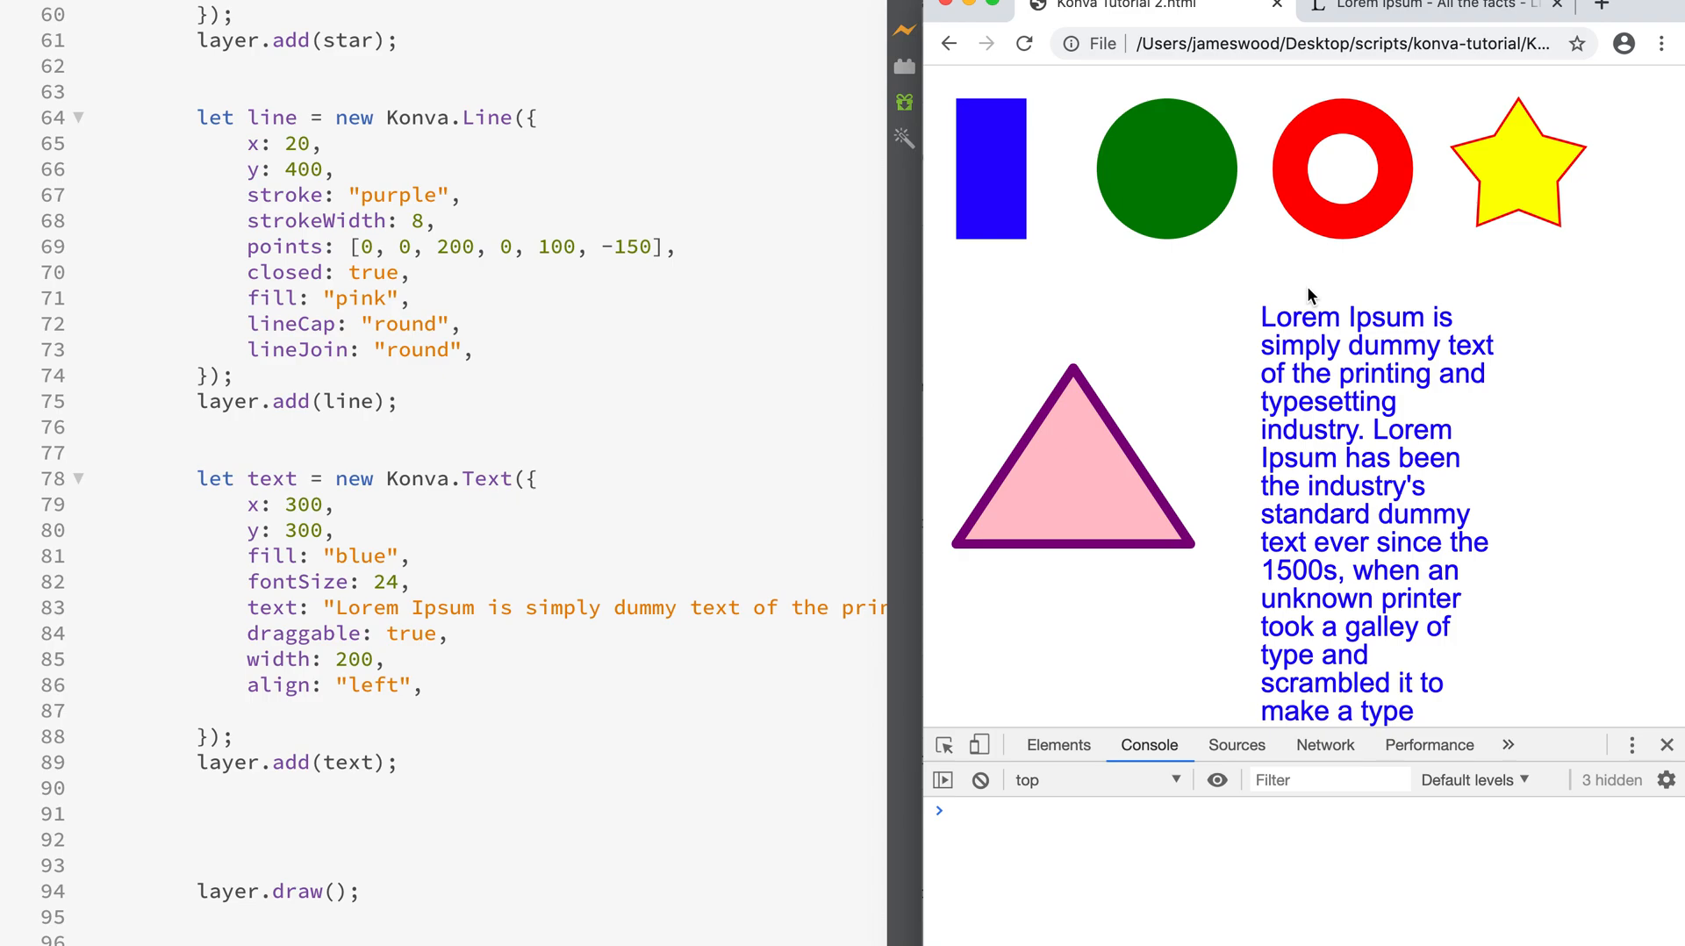
mouse_move(1387, 332)
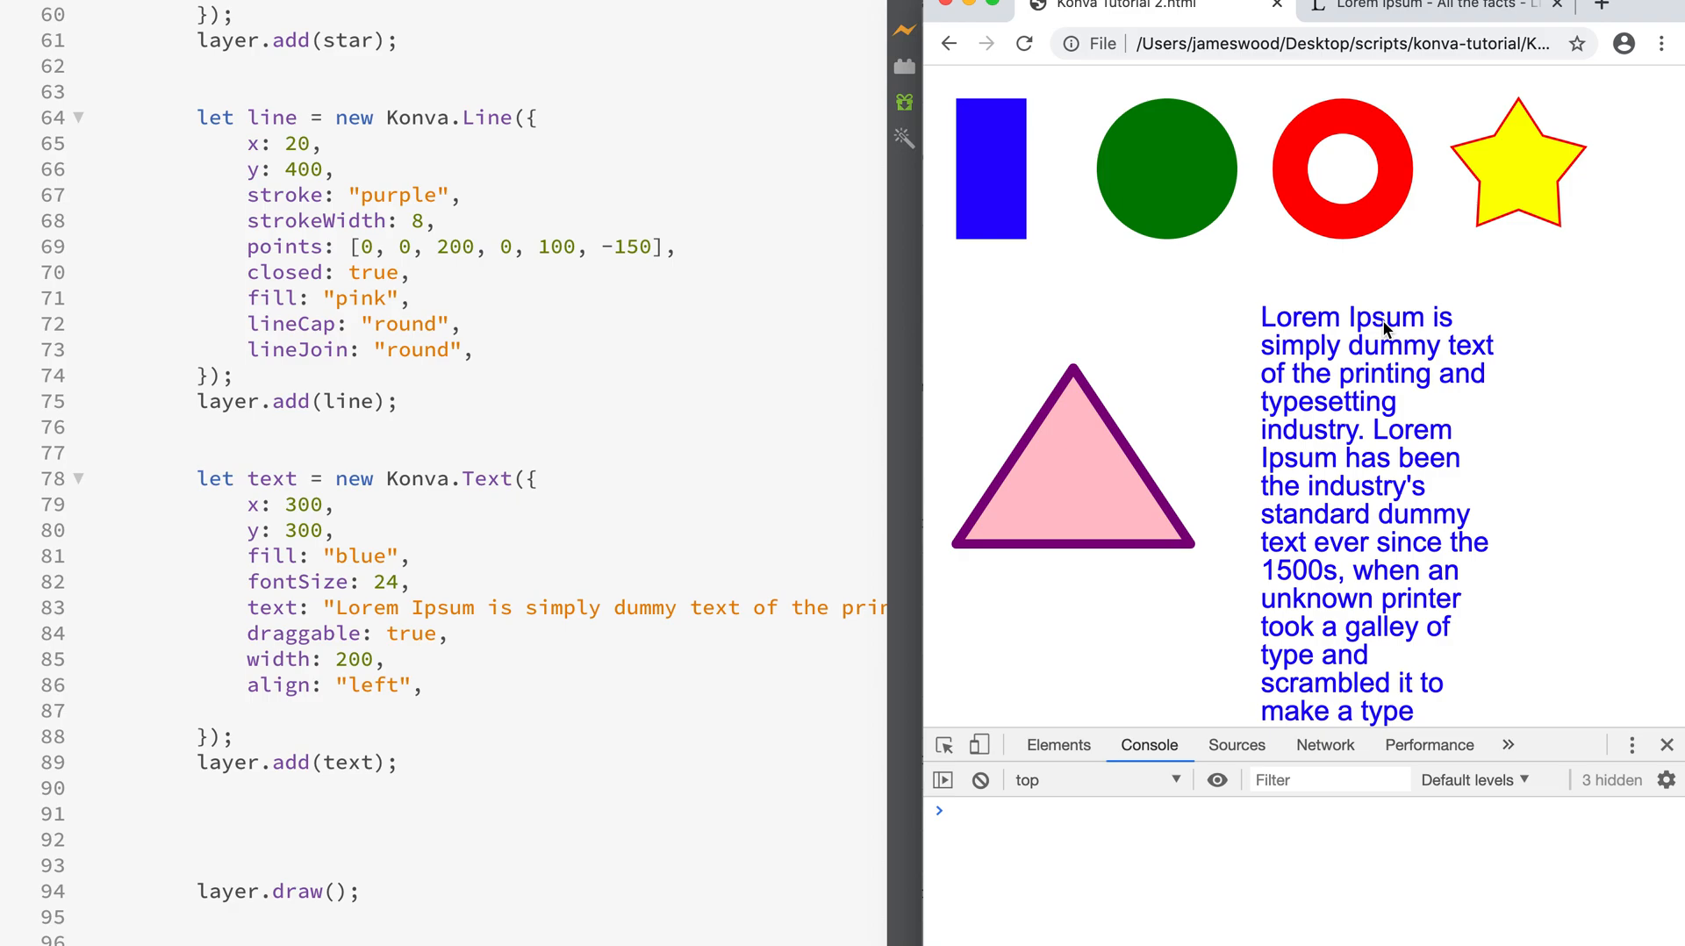
mouse_move(647, 578)
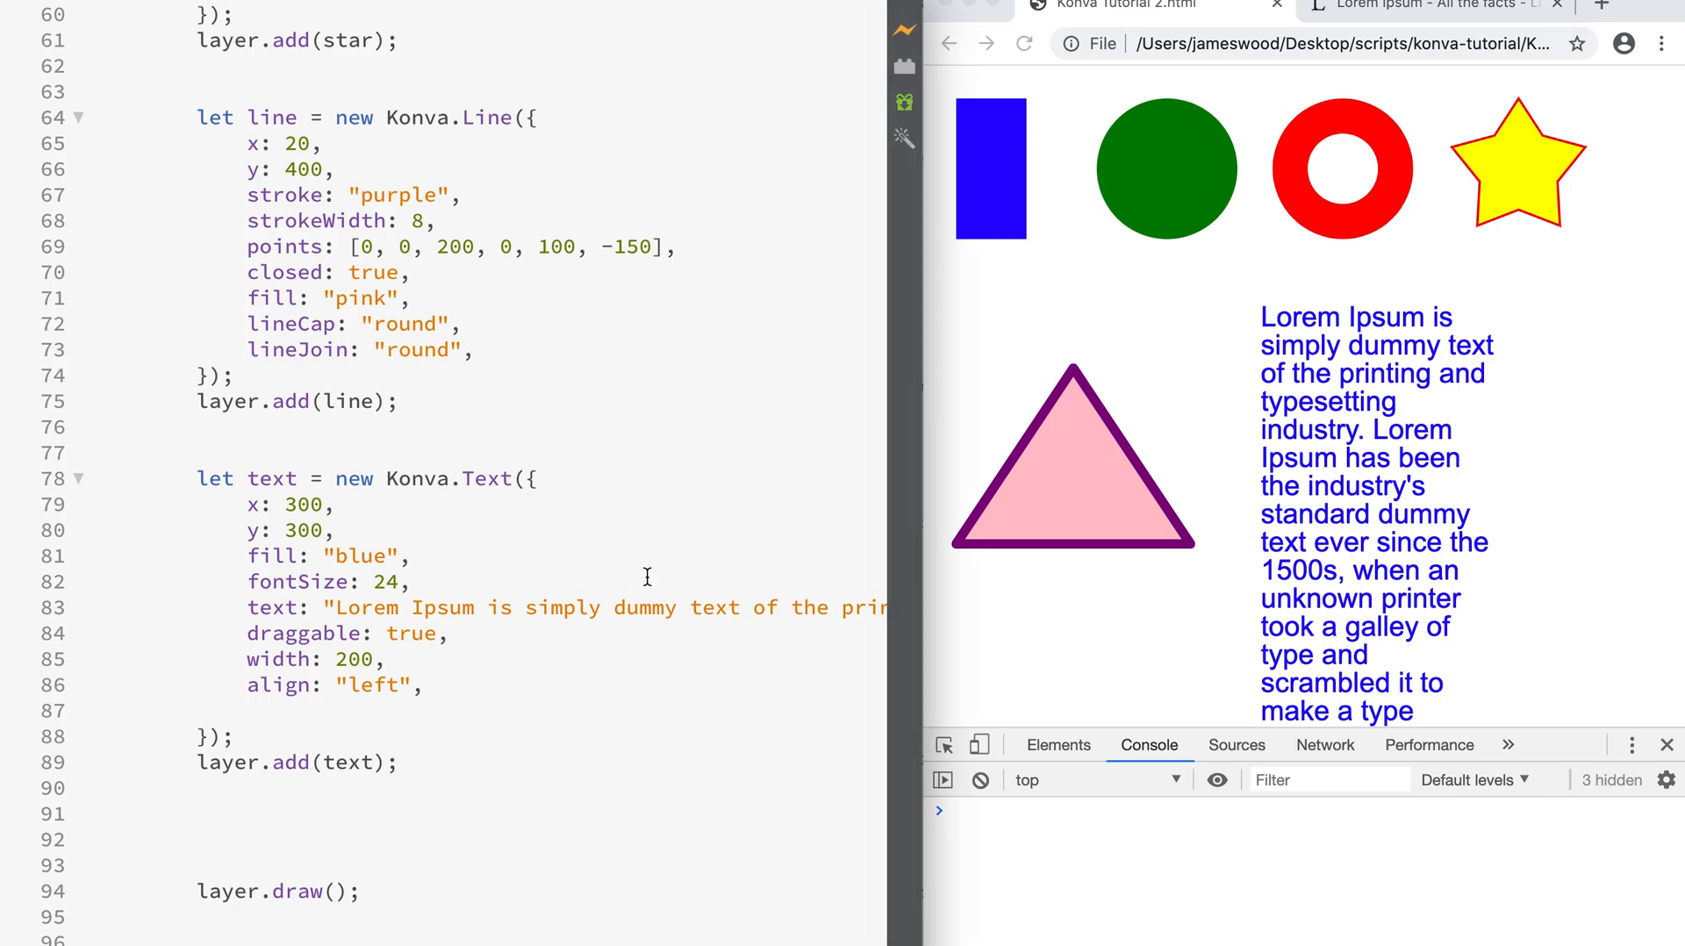
mouse_move(616, 588)
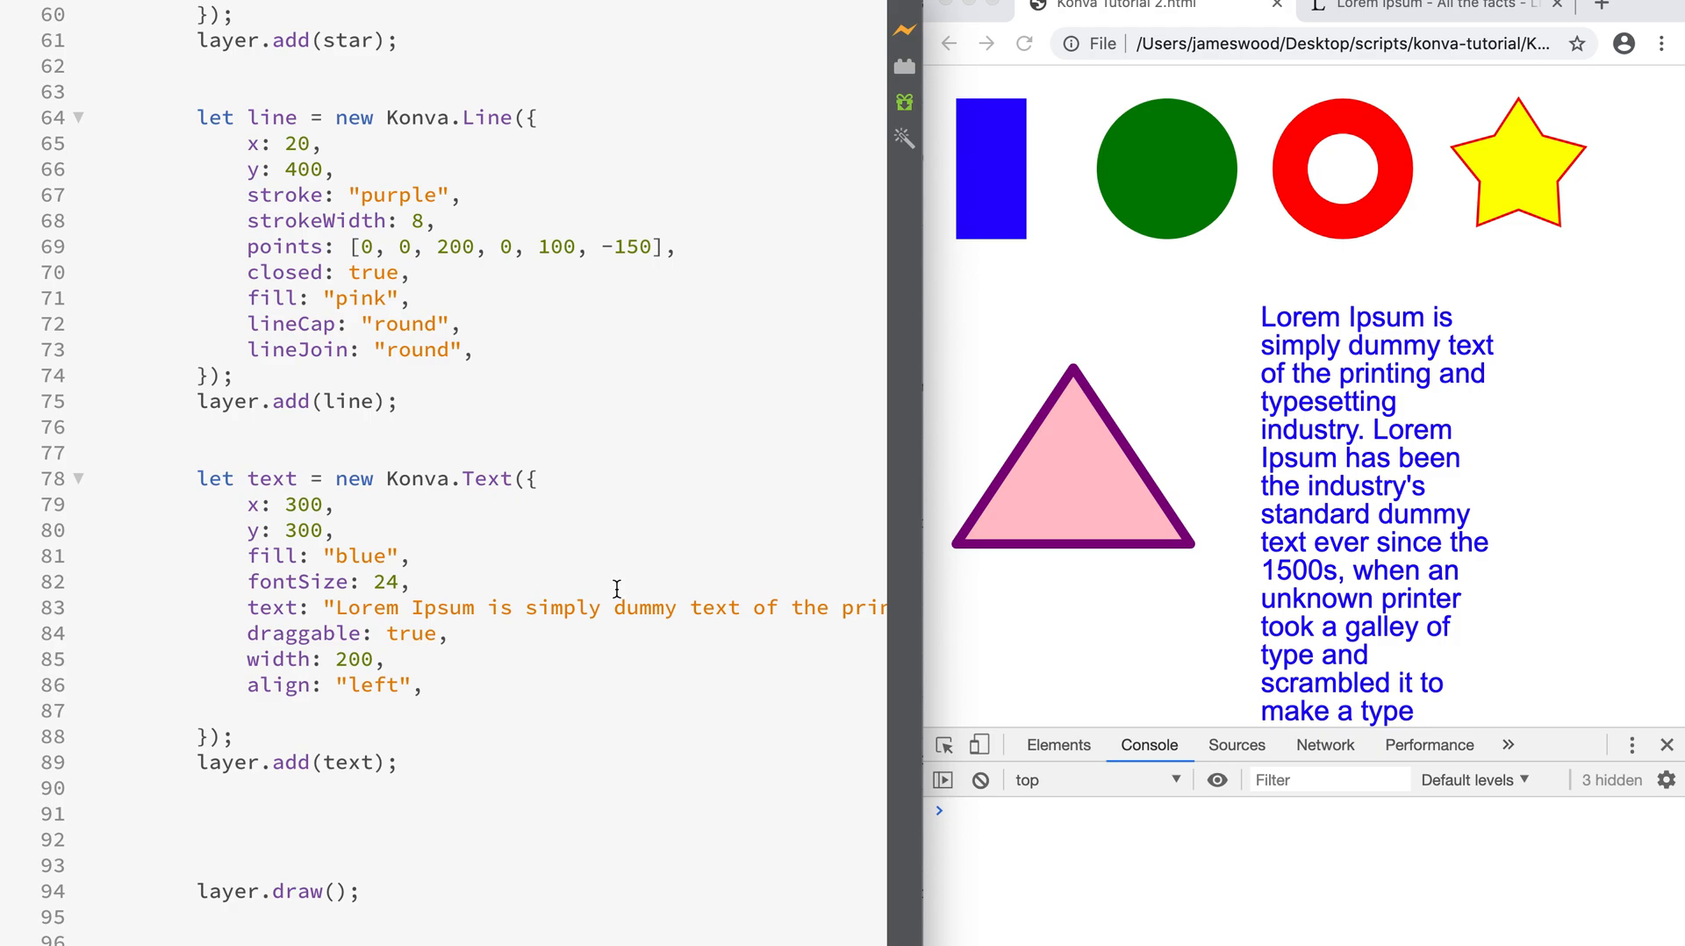
click(410, 581)
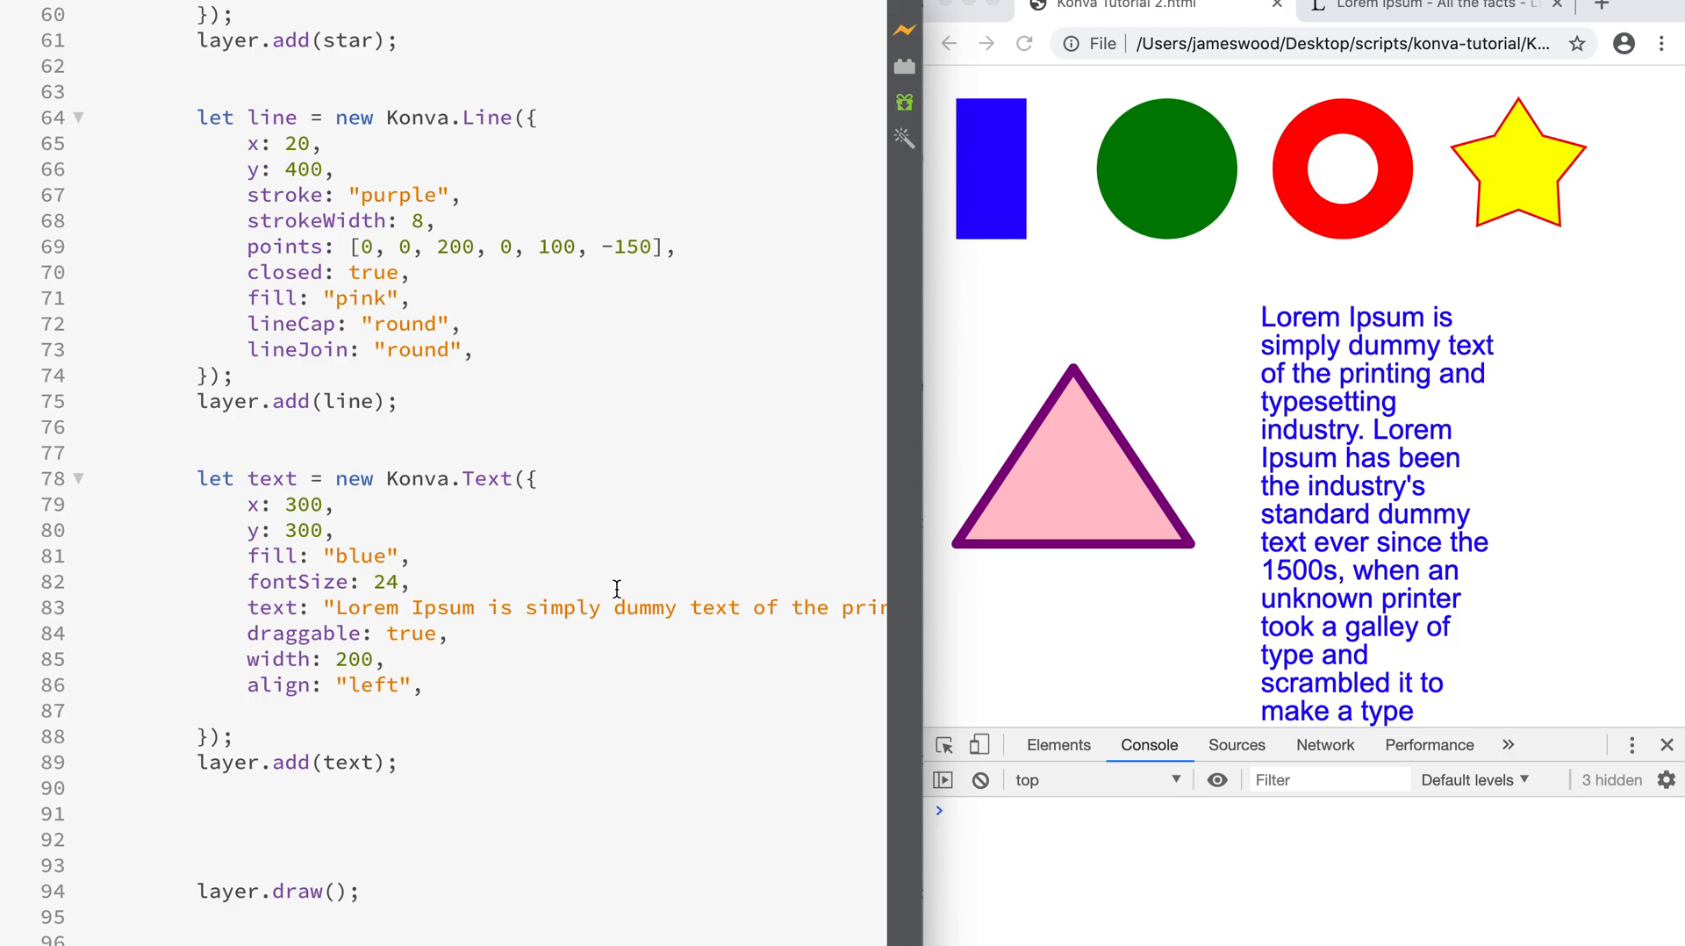
mouse_move(643, 611)
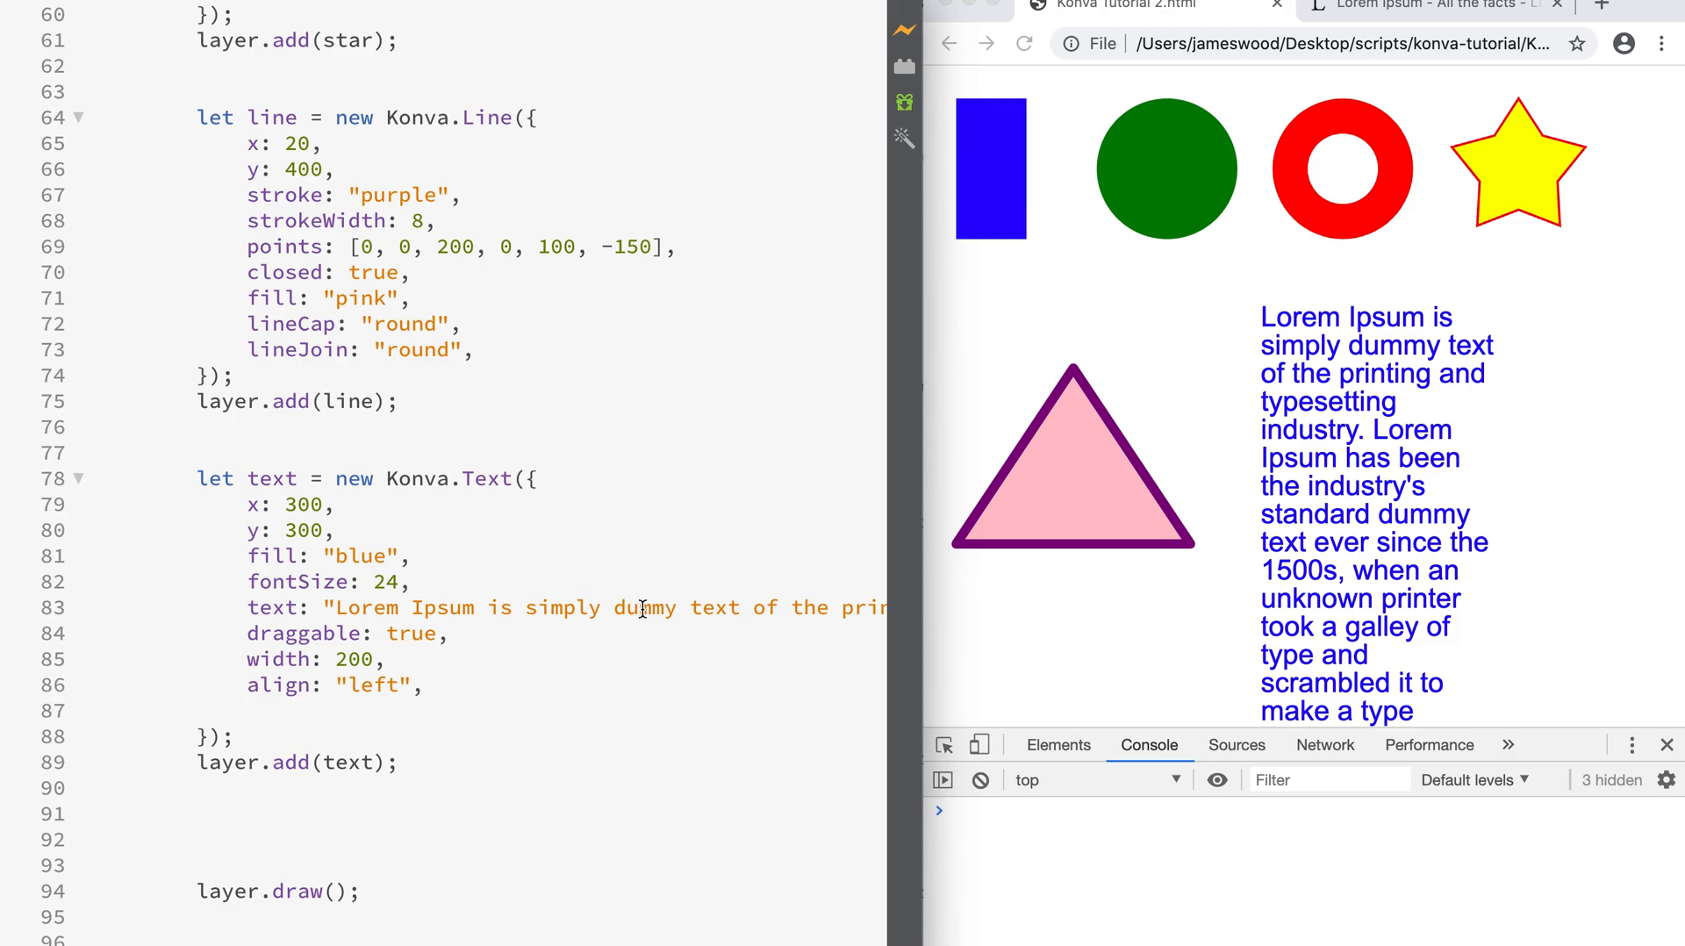
mouse_move(1327, 332)
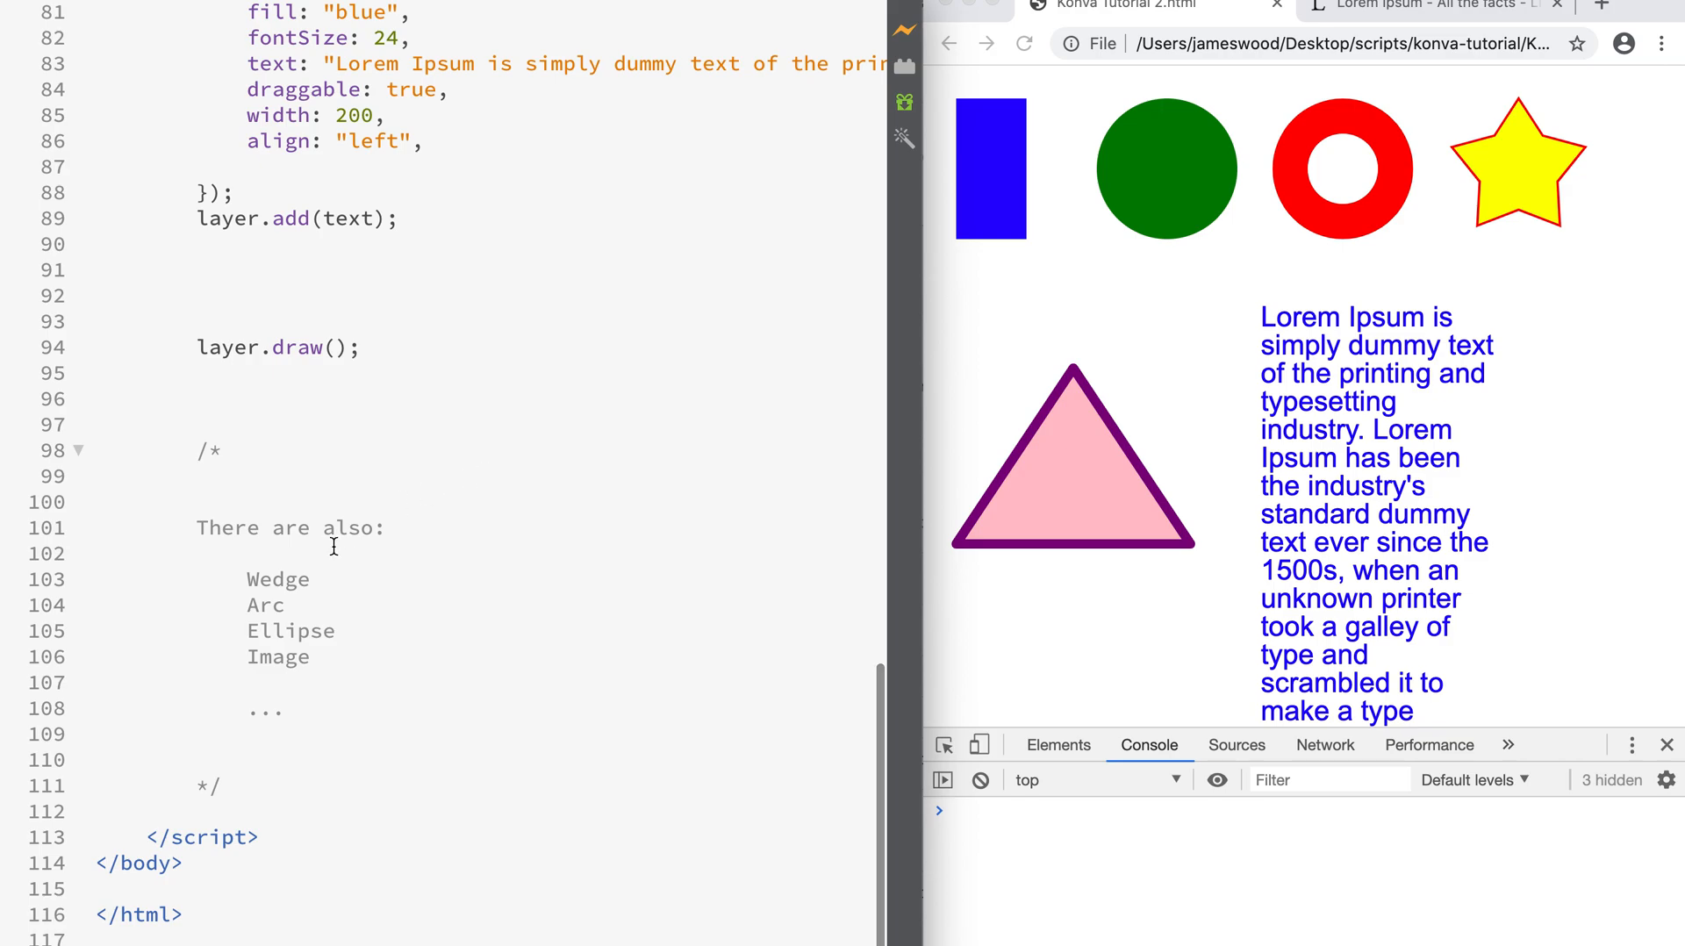
- Highlight Wedge, Arc, Ellipse and Image in the closing comment of other Konva shapes
double_click(277, 580)
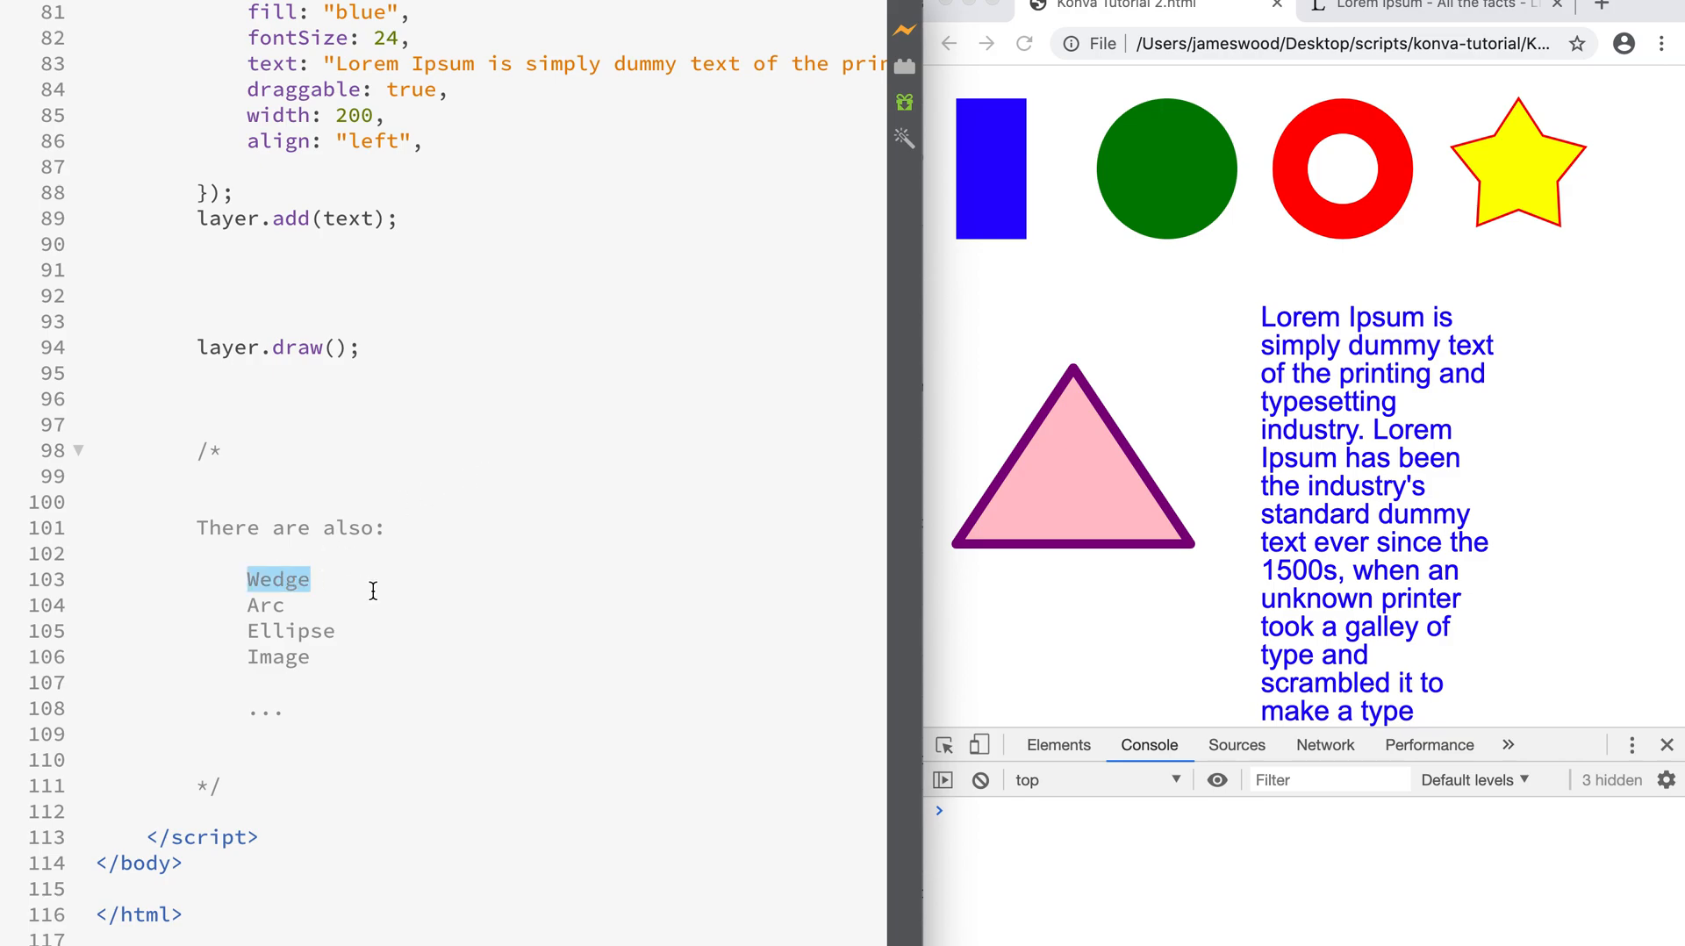
double_click(265, 605)
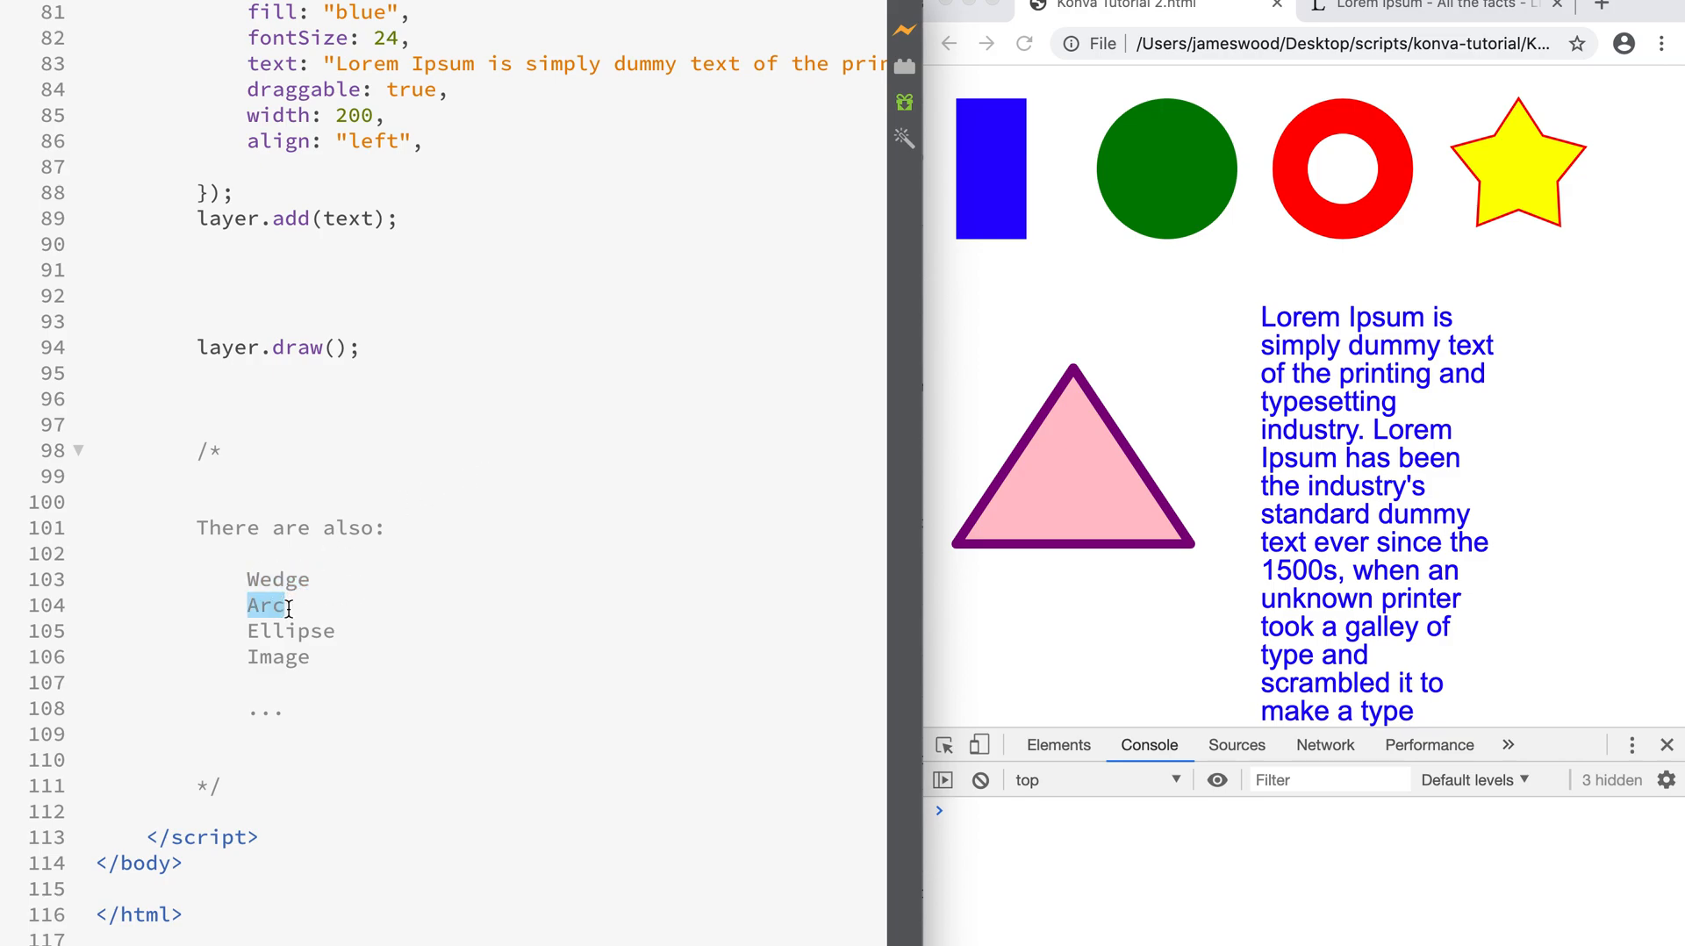
double_click(290, 632)
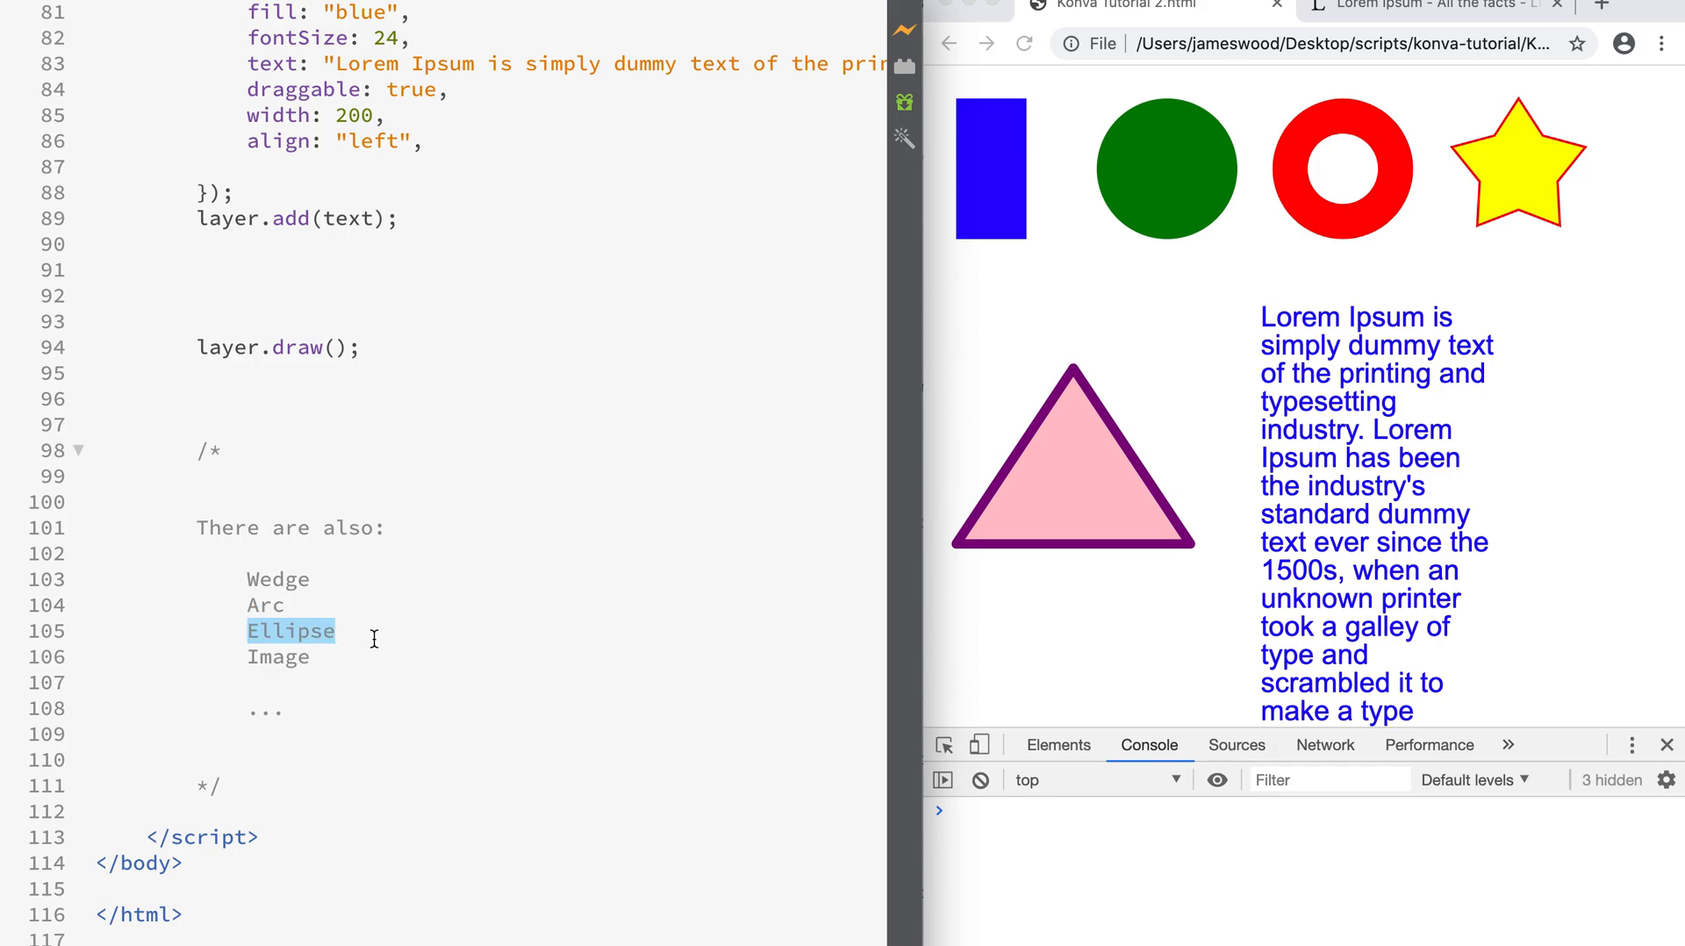
mouse_move(298, 657)
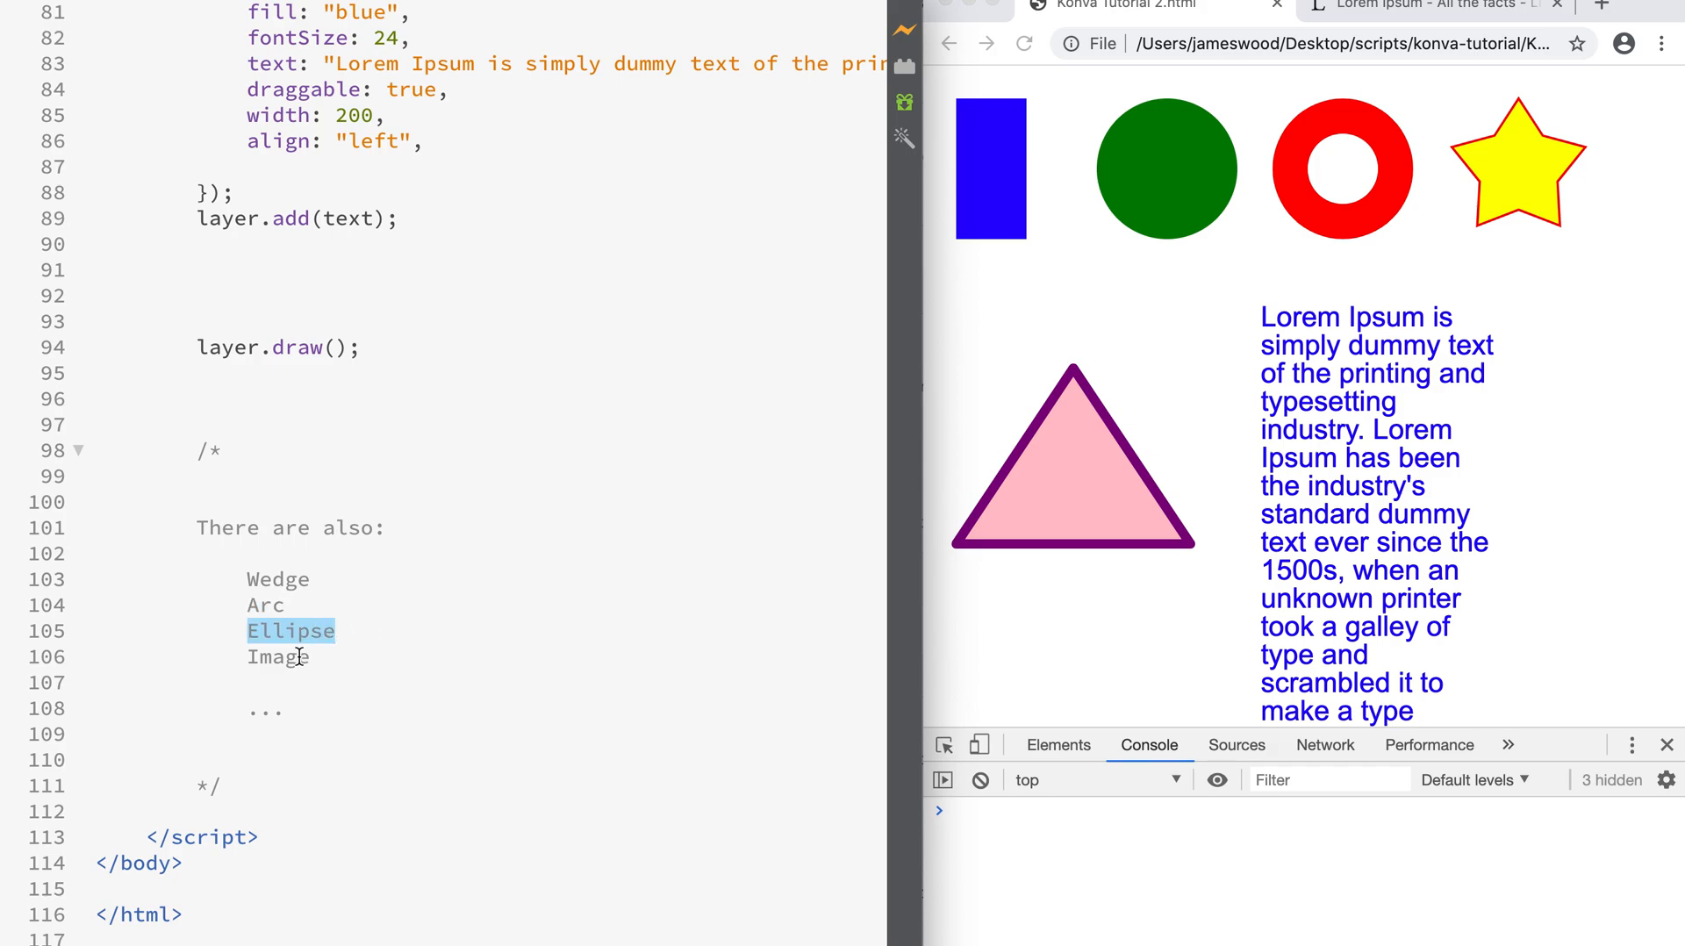
double_click(278, 656)
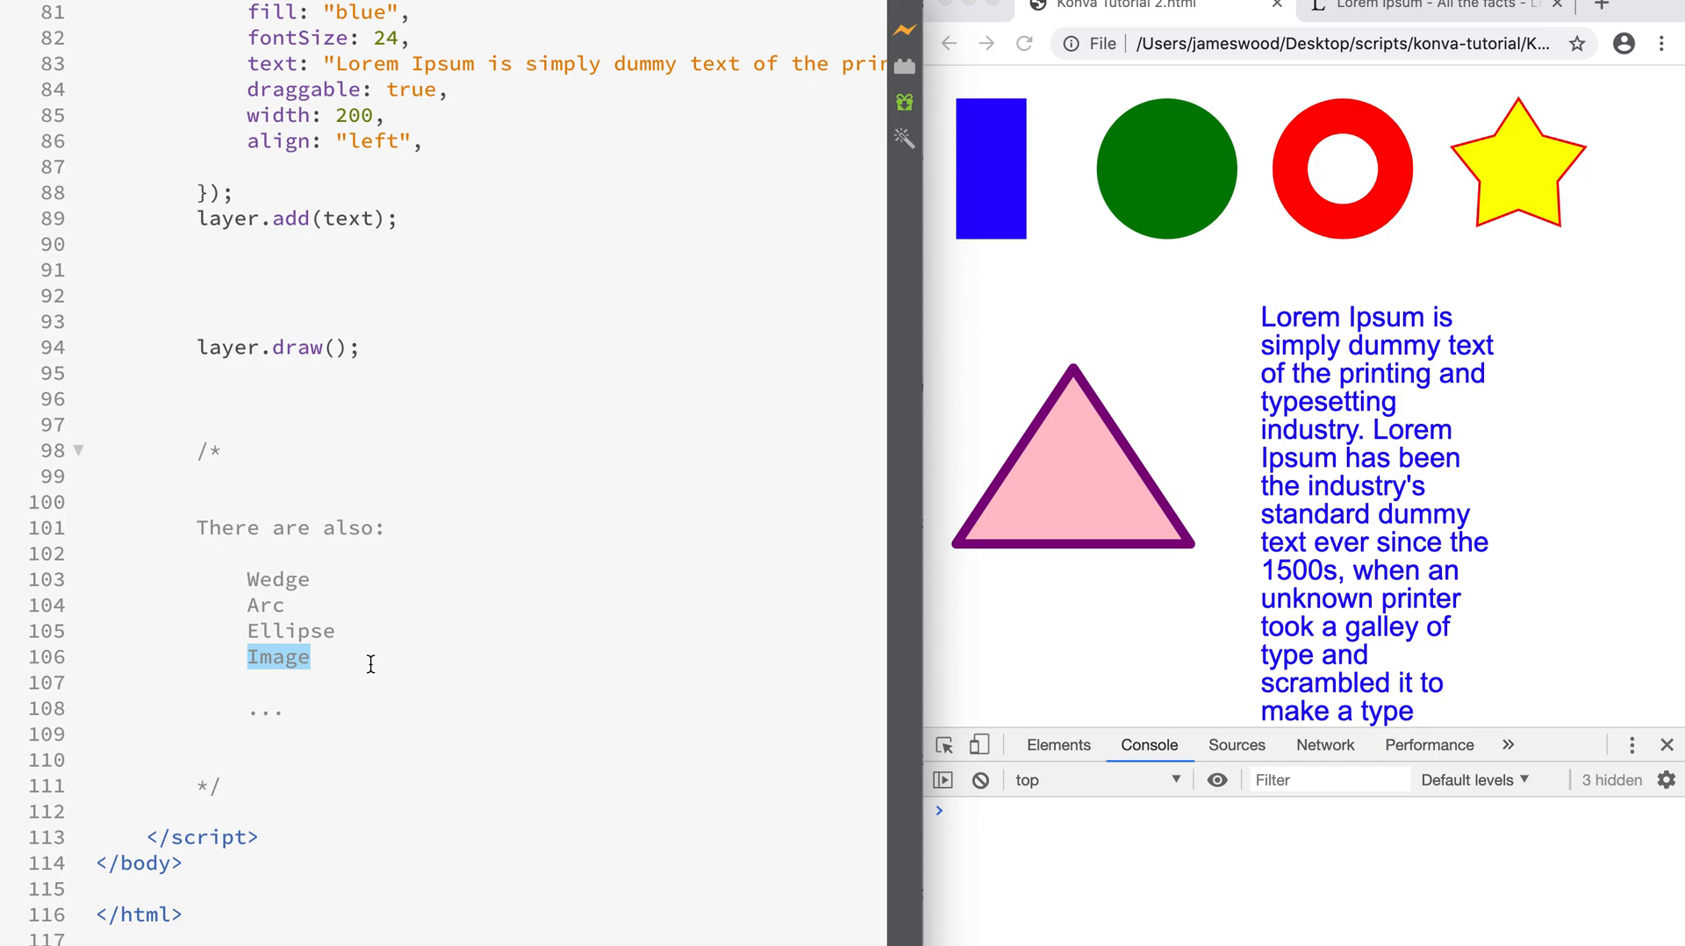
- Insert a blank line after Ellipse so Image sits apart in the closing comment
click(1122, 441)
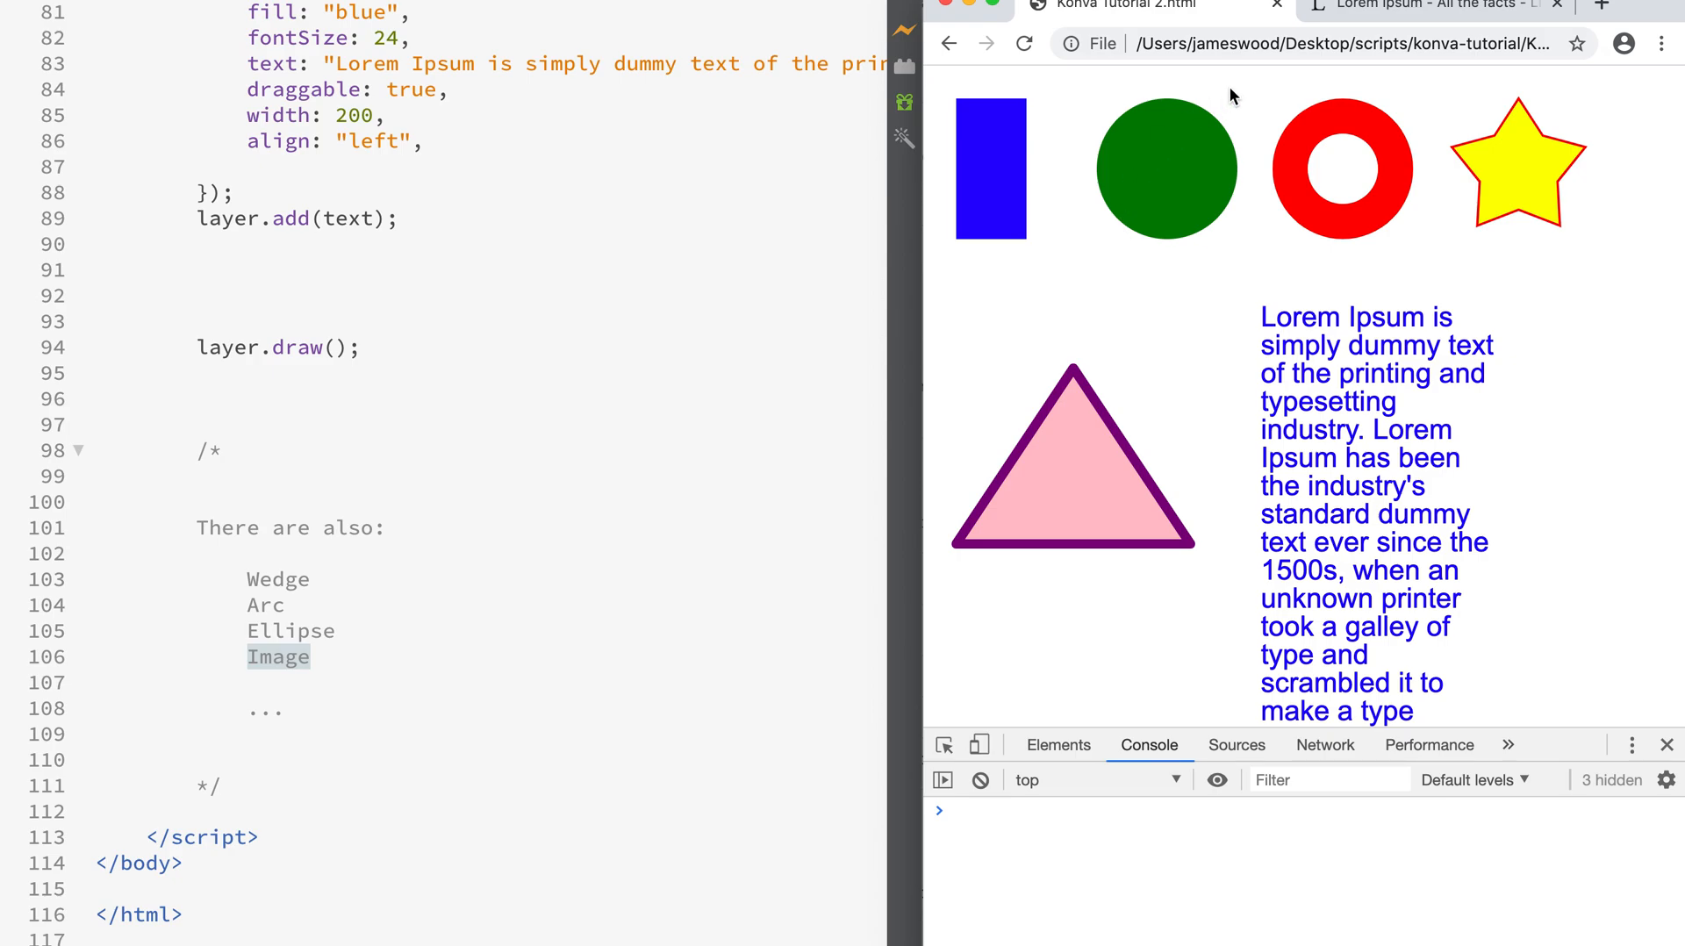
click(1343, 44)
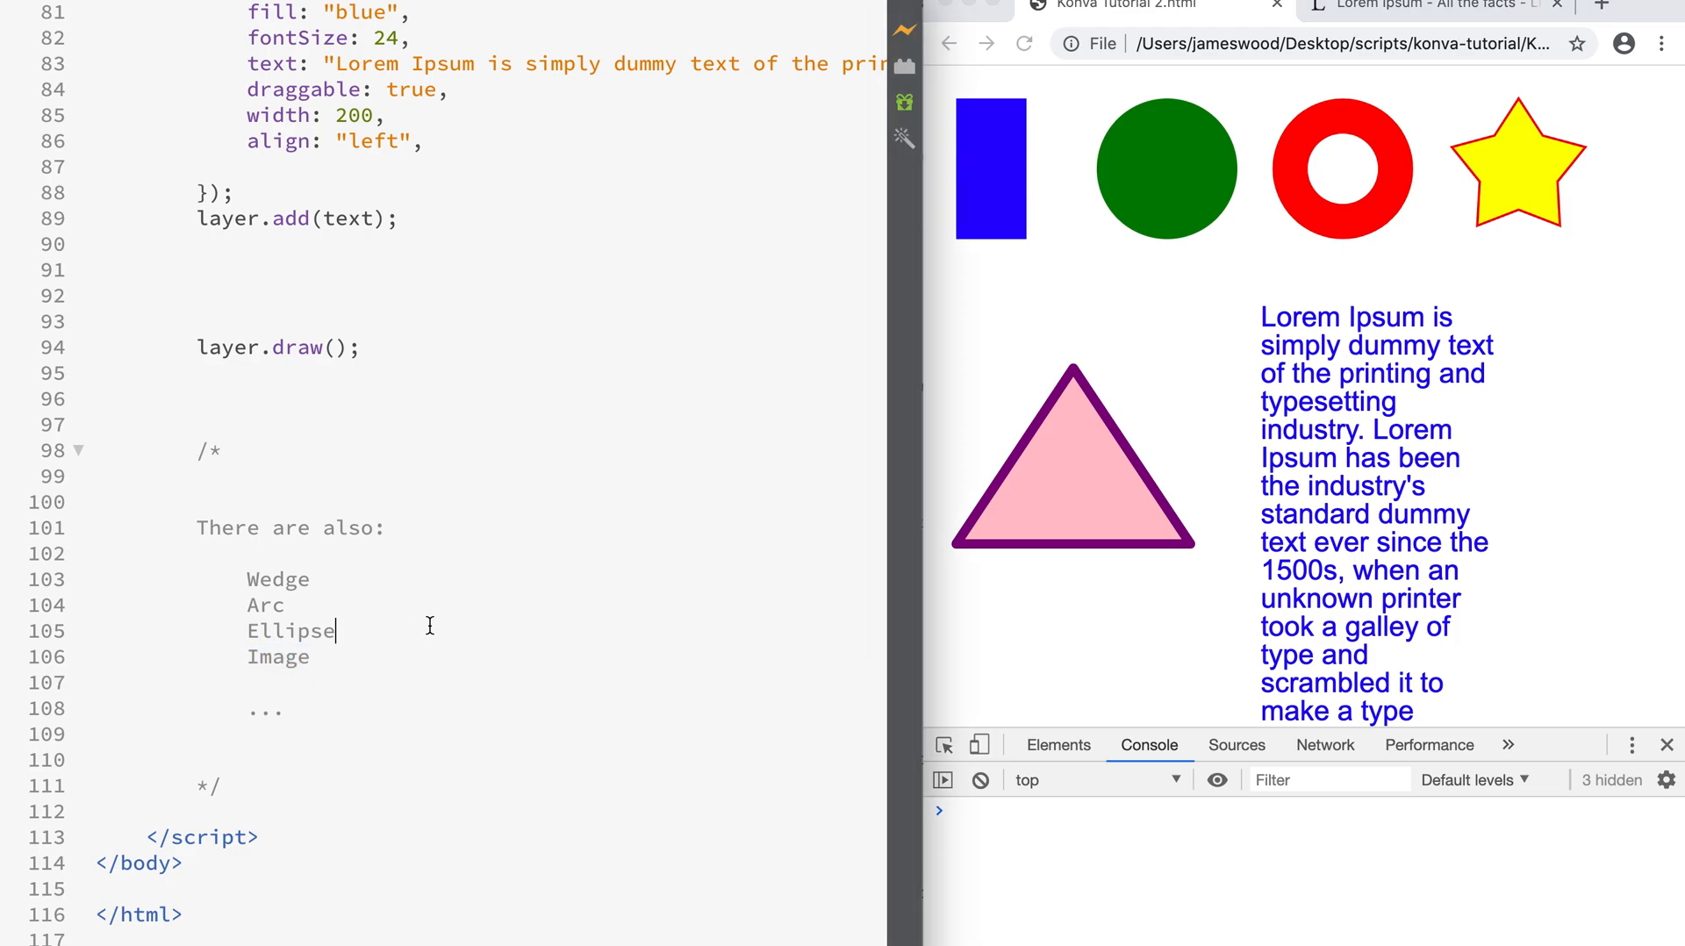
key(Enter)
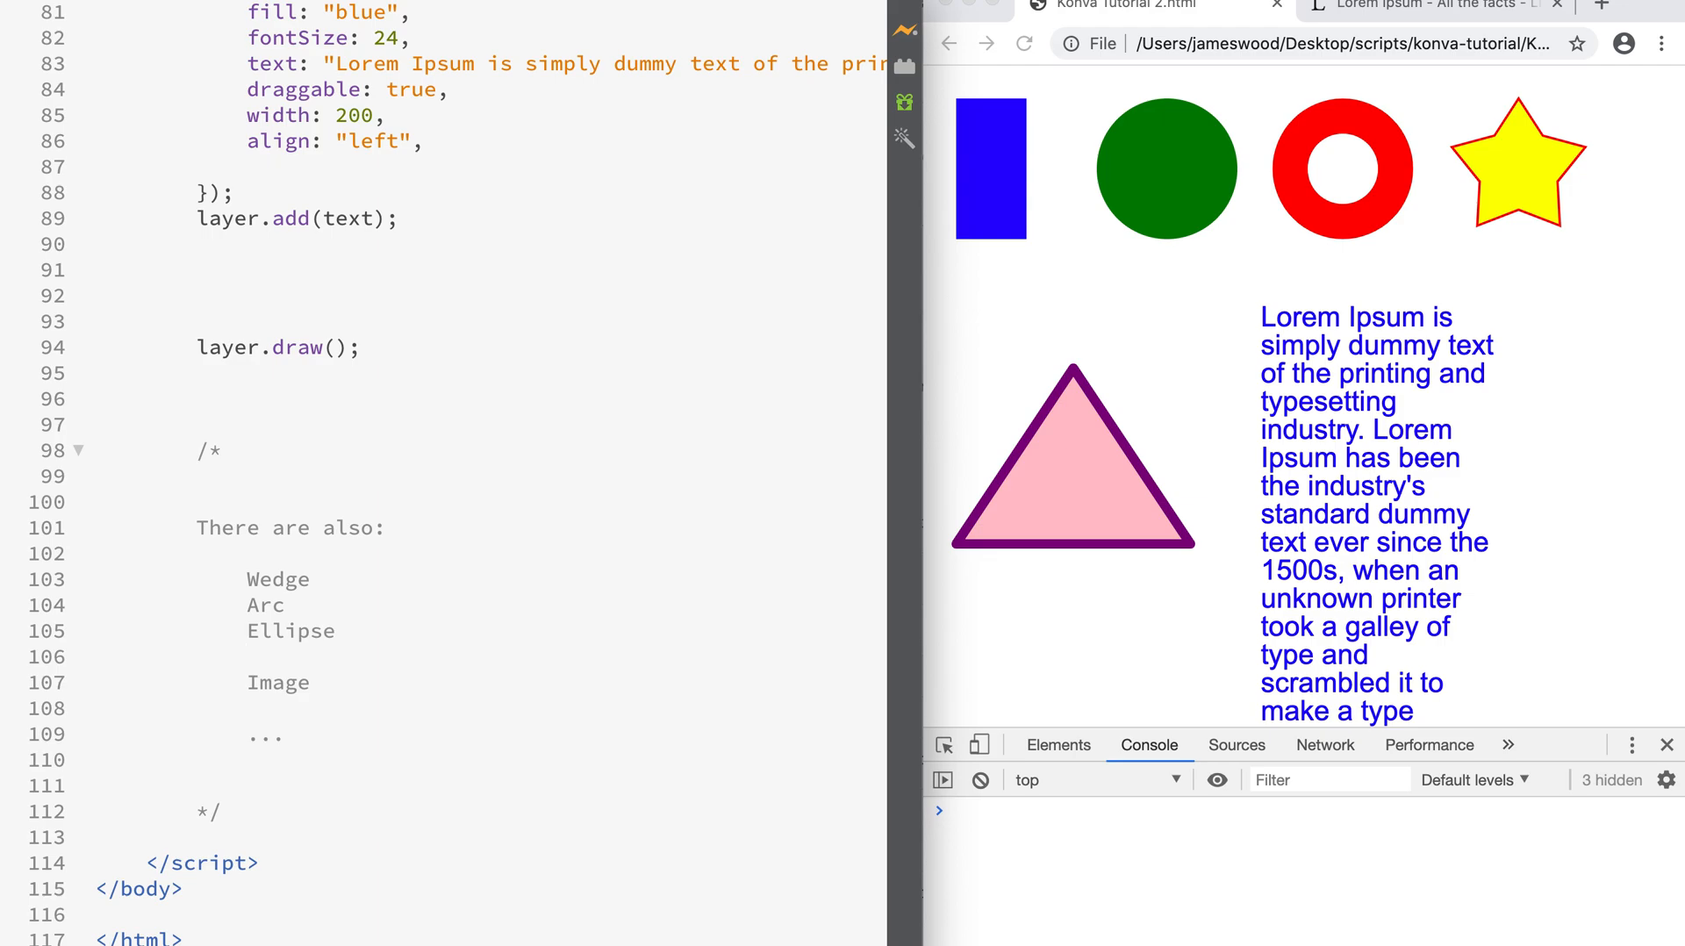
click(247, 657)
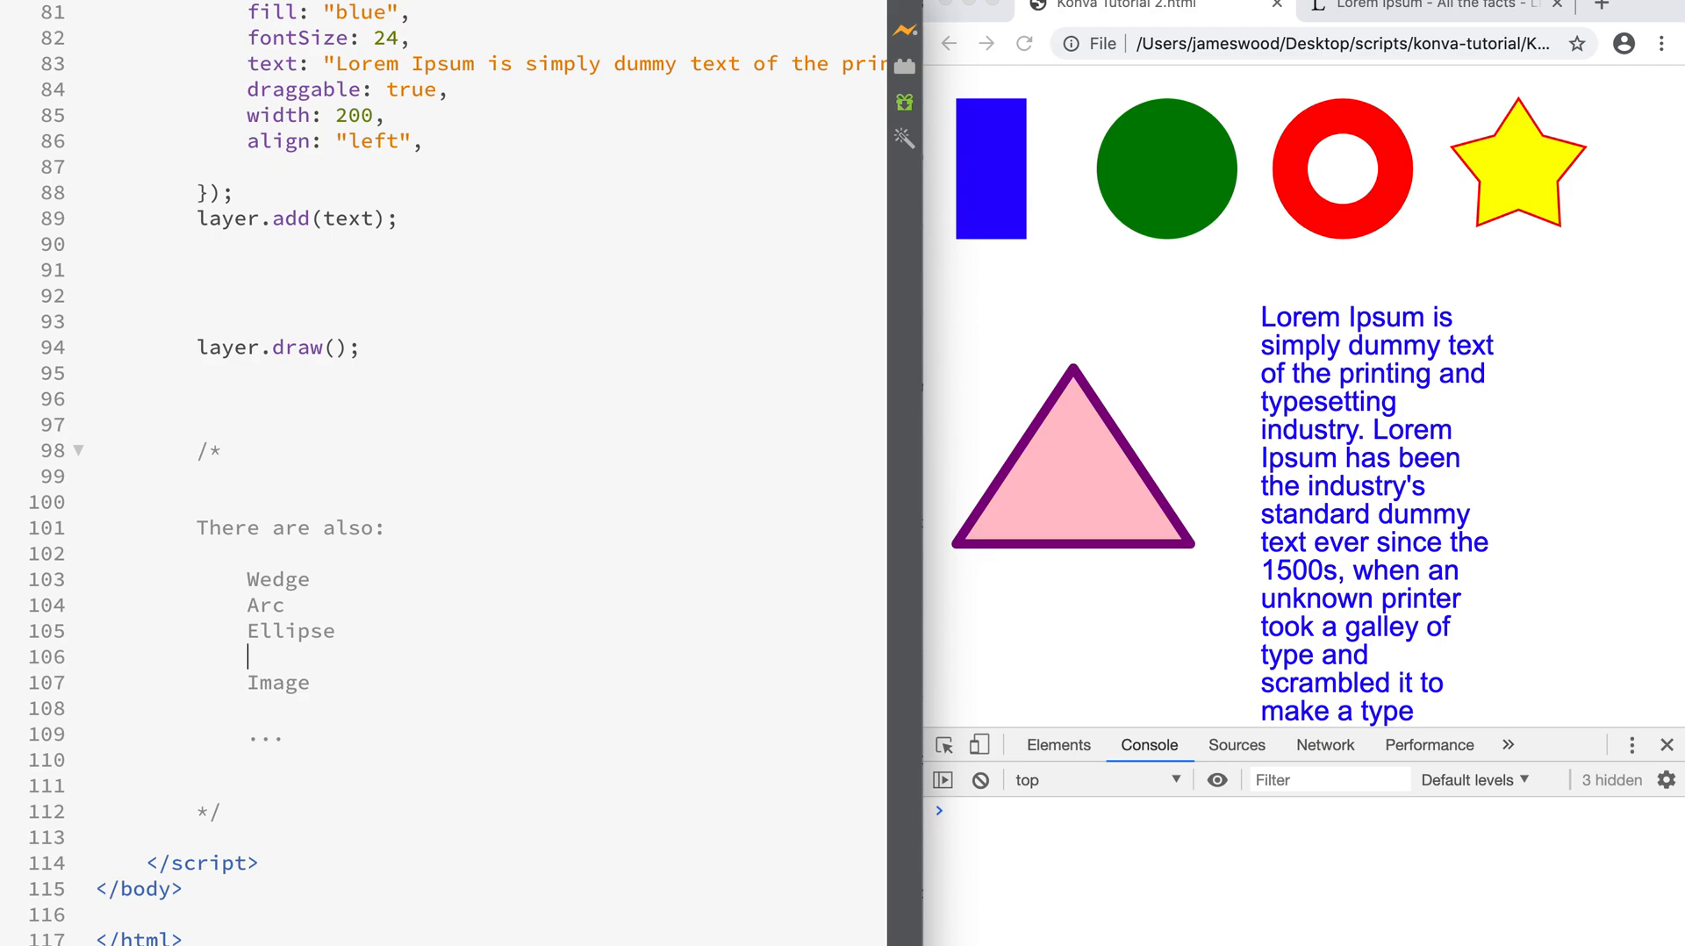